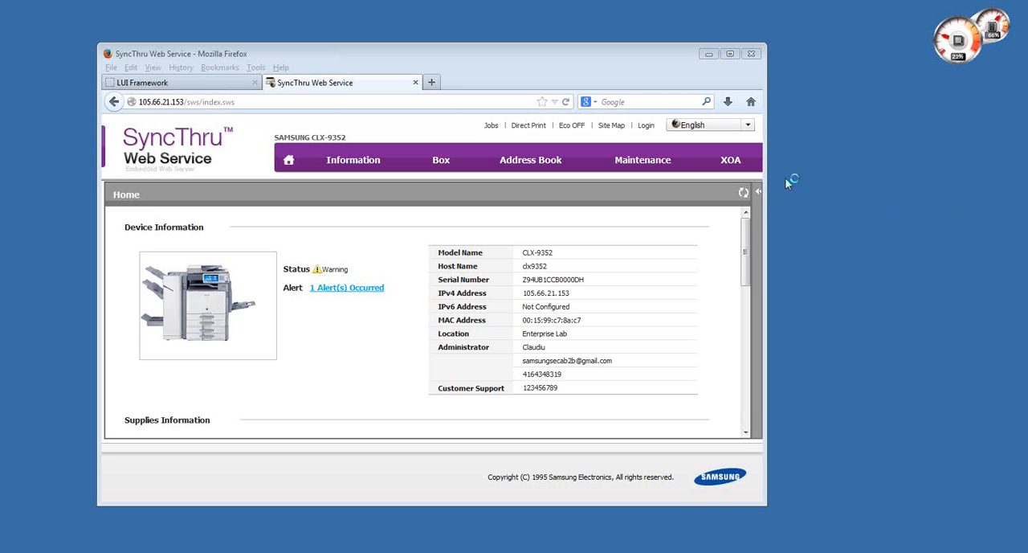
pyautogui.moveTo(787, 183)
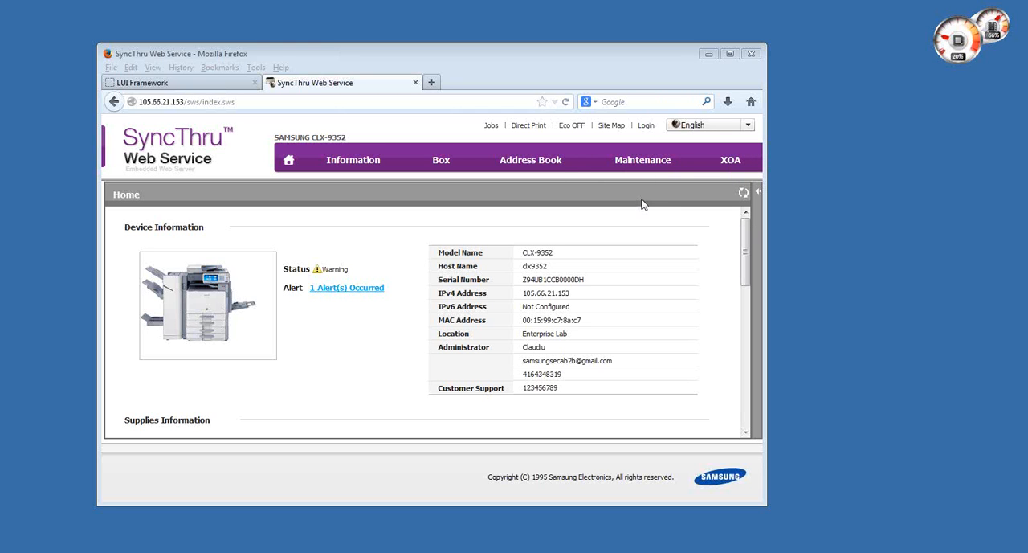
pyautogui.click(646, 126)
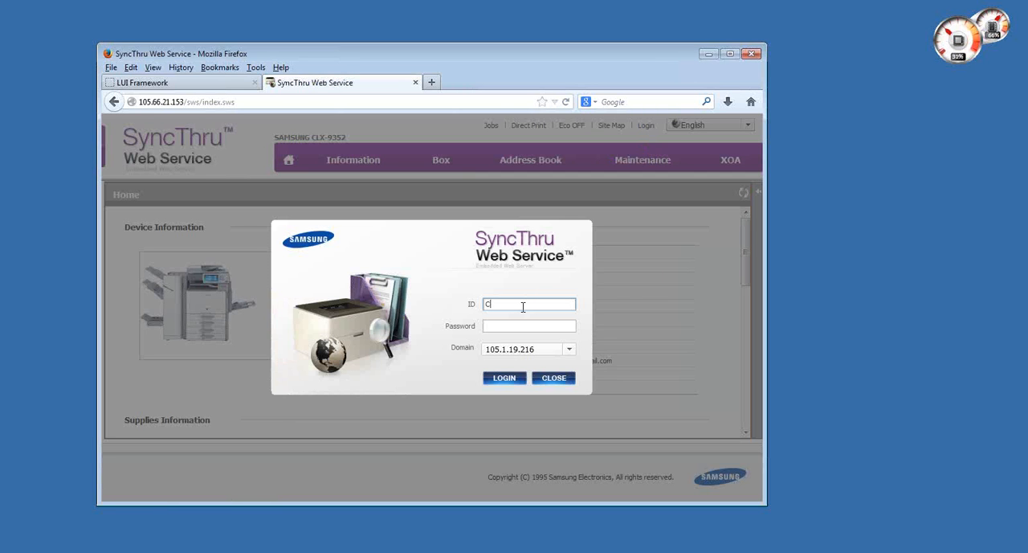
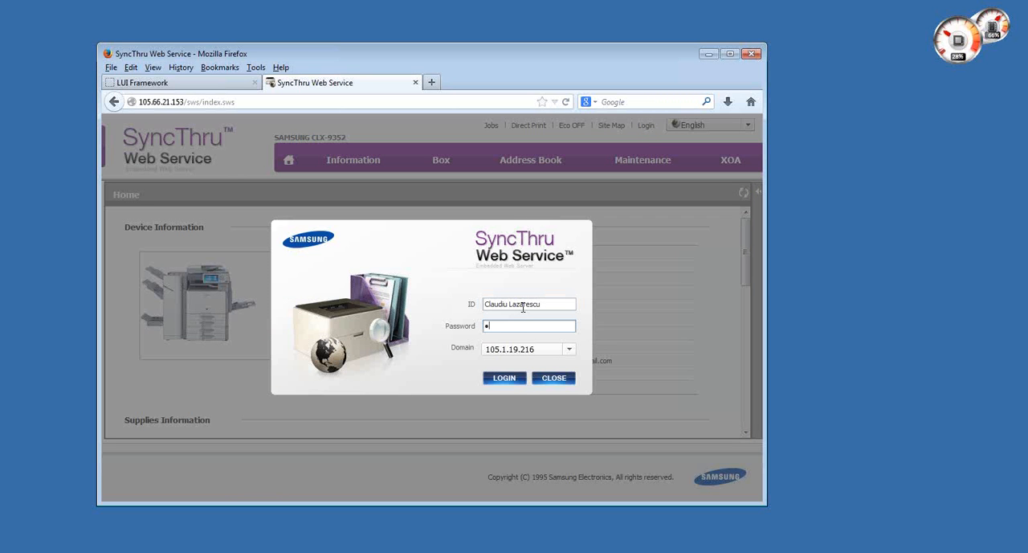
pyautogui.write('password')
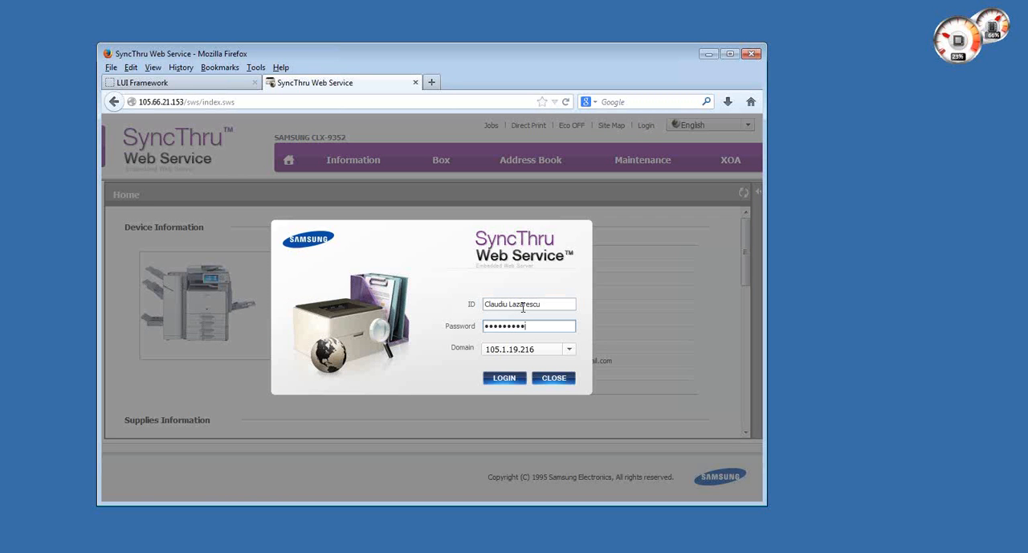
pyautogui.click(505, 377)
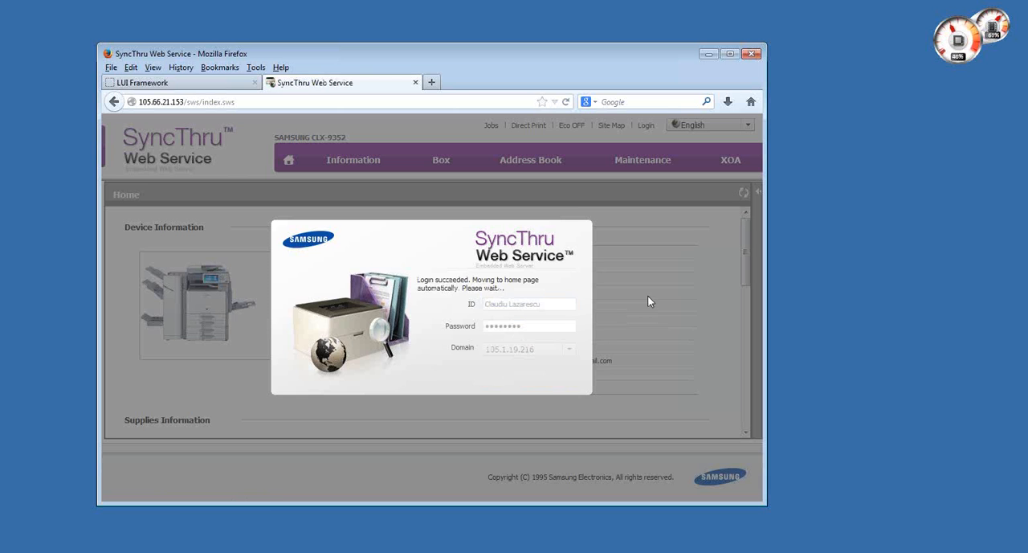
pyautogui.moveTo(678, 211)
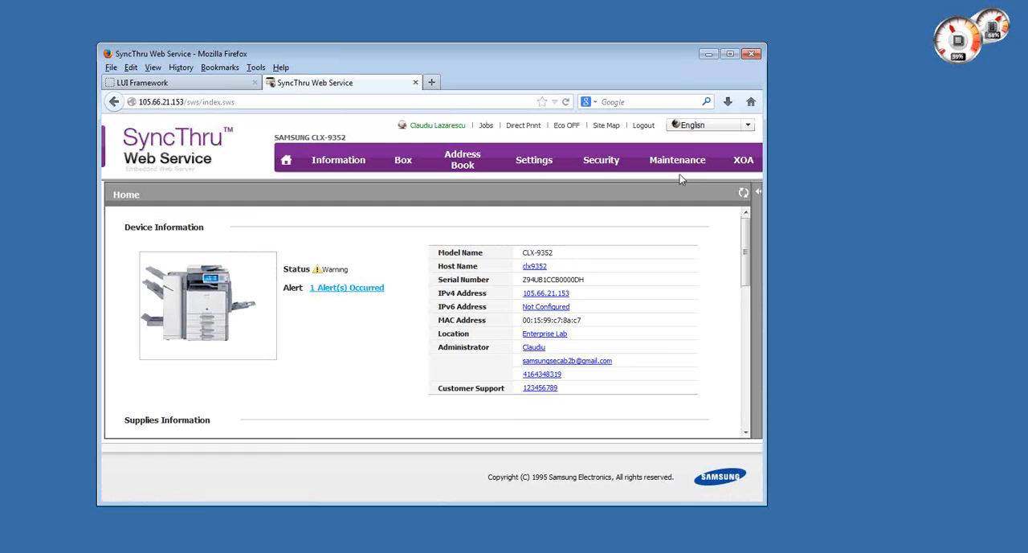
# - Reach the installed applications list under Maintenance > Application Management
pyautogui.click(676, 159)
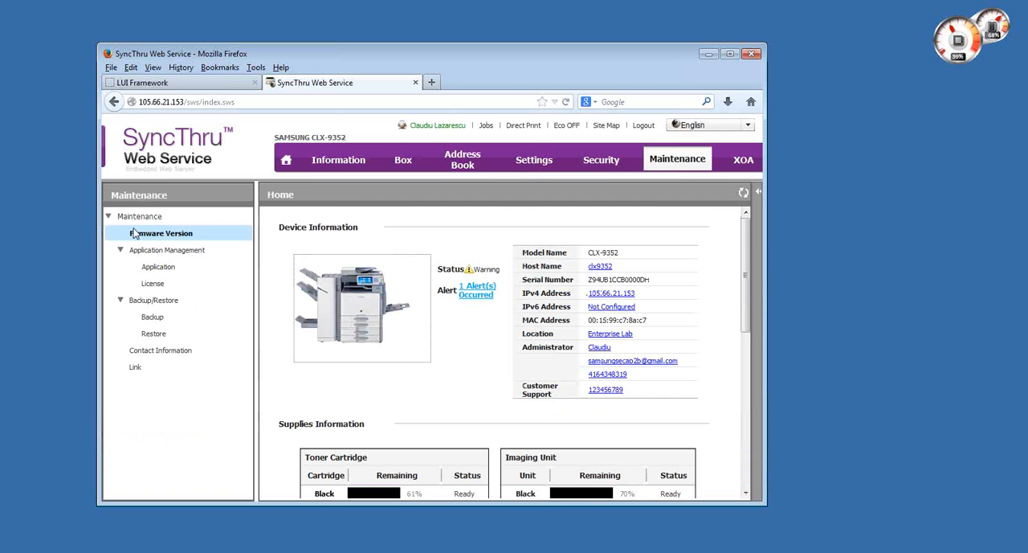
pyautogui.click(164, 233)
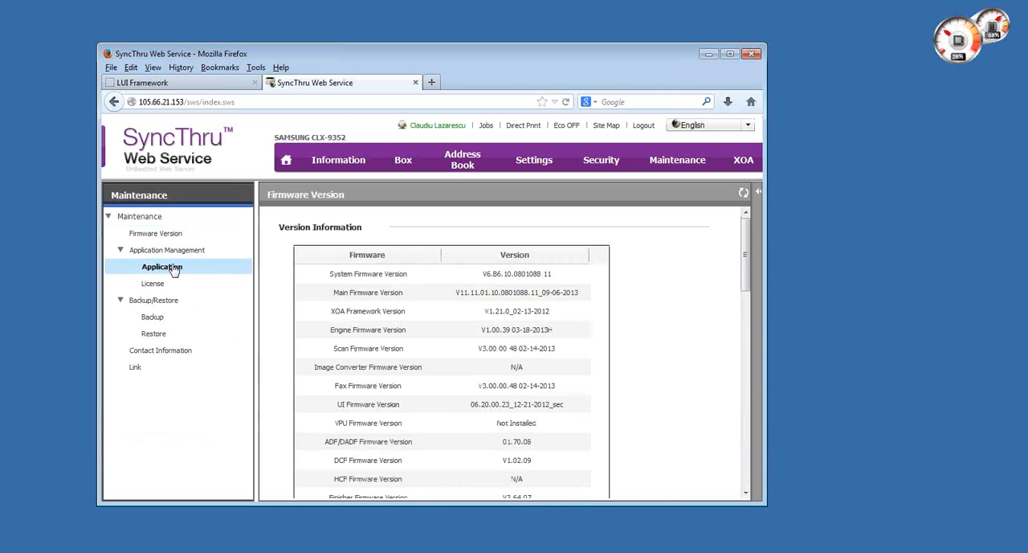
pyautogui.click(160, 266)
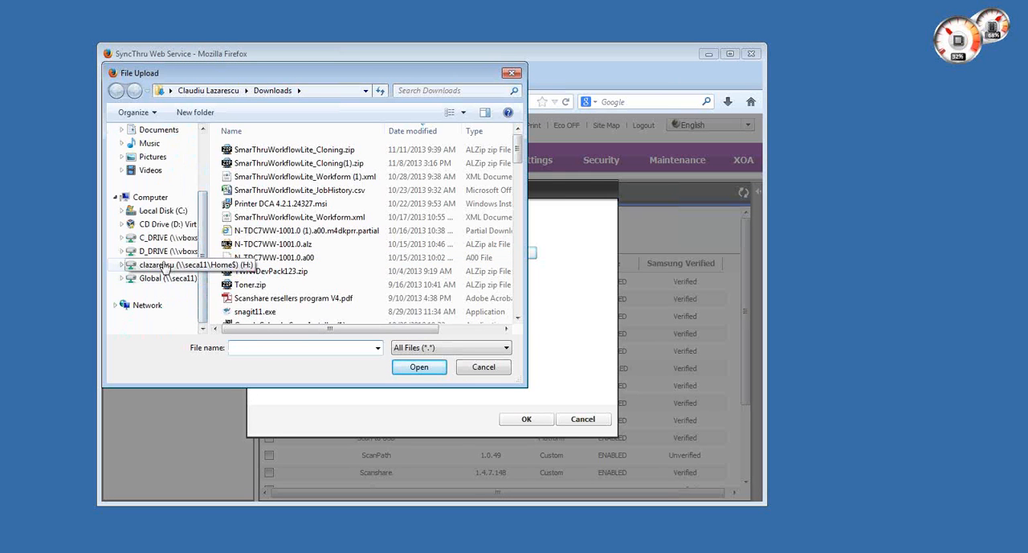
# - Browse D_DRIVE > Software > Printer MFP > XOA Embedded Solutions > Final versions Sep-30
pyautogui.click(167, 251)
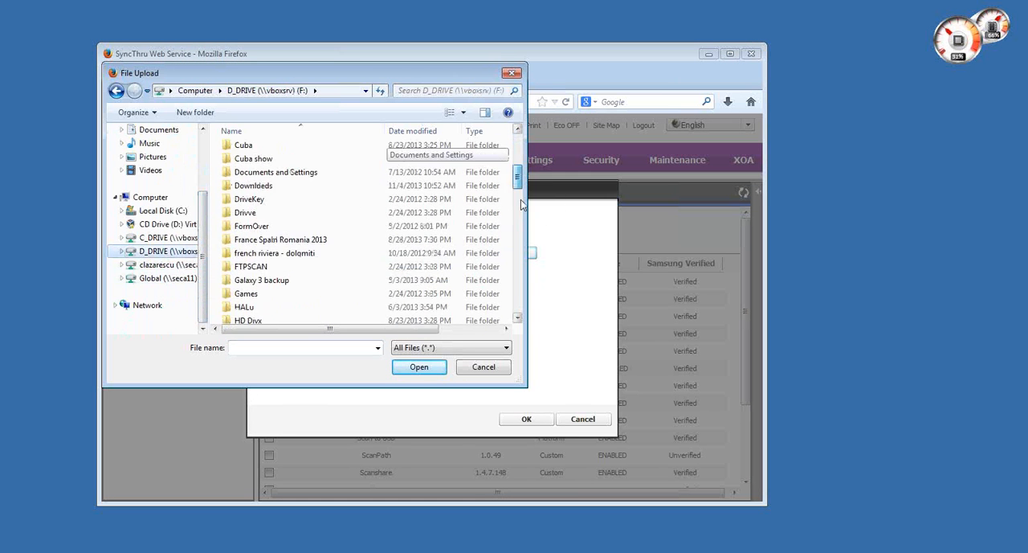
pyautogui.scroll(-3)
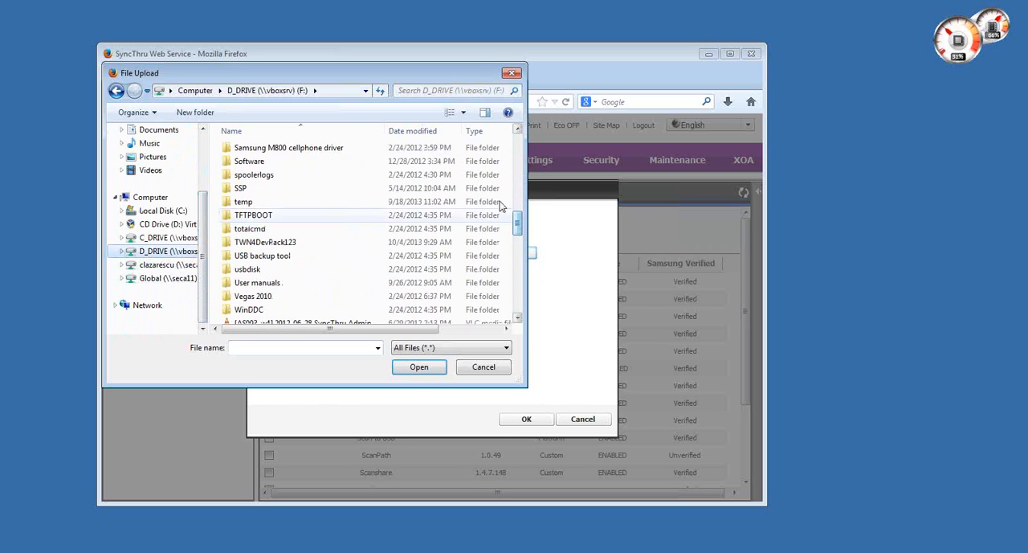
pyautogui.doubleClick(250, 160)
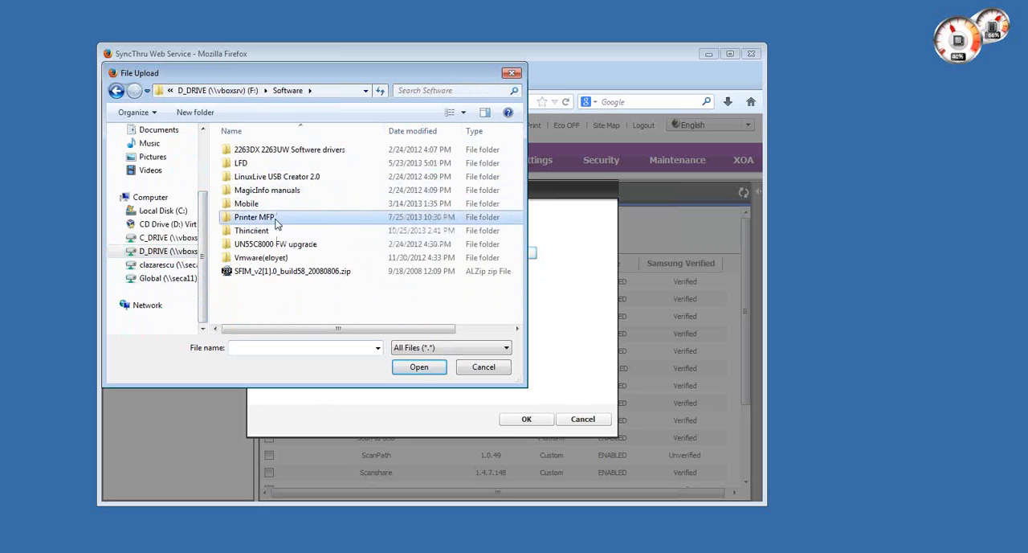
pyautogui.doubleClick(254, 217)
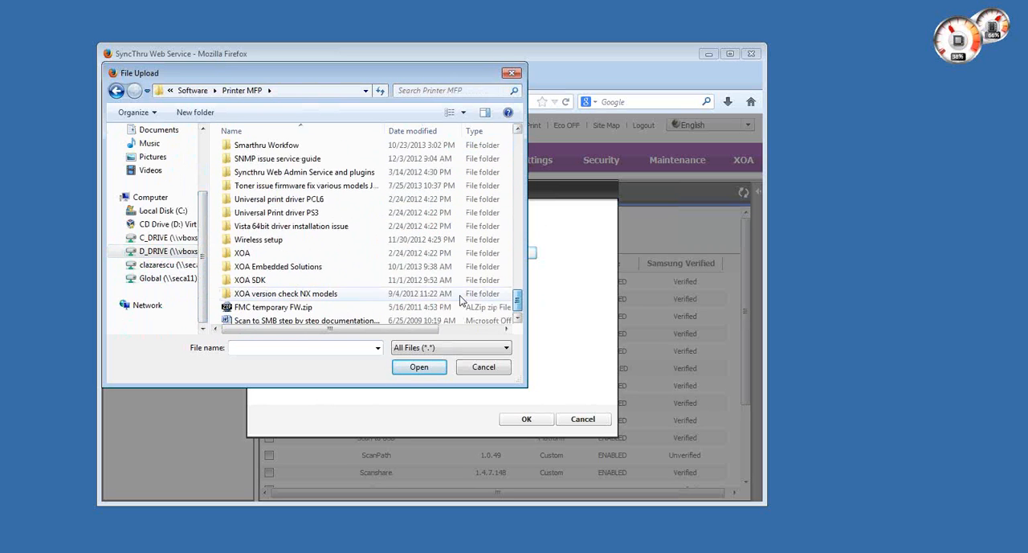
pyautogui.doubleClick(278, 267)
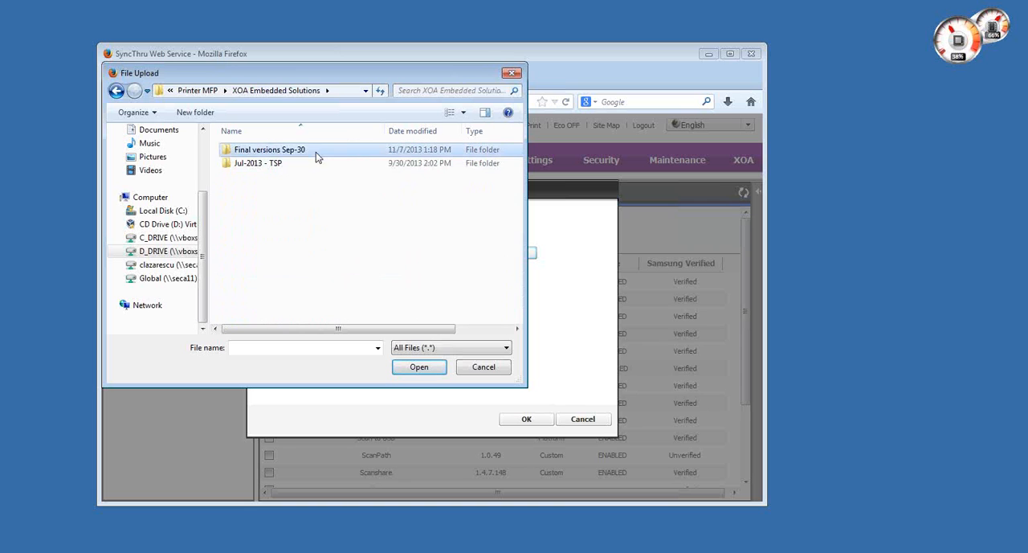
pyautogui.doubleClick(270, 150)
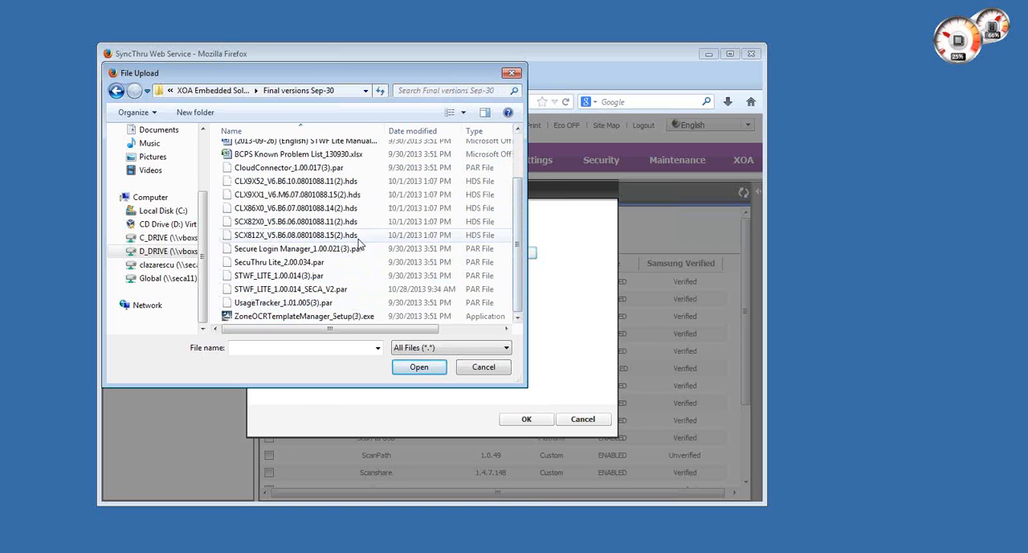
# - Upload the STWF_LITE .par package and install it, acknowledging the completed result
pyautogui.click(417, 366)
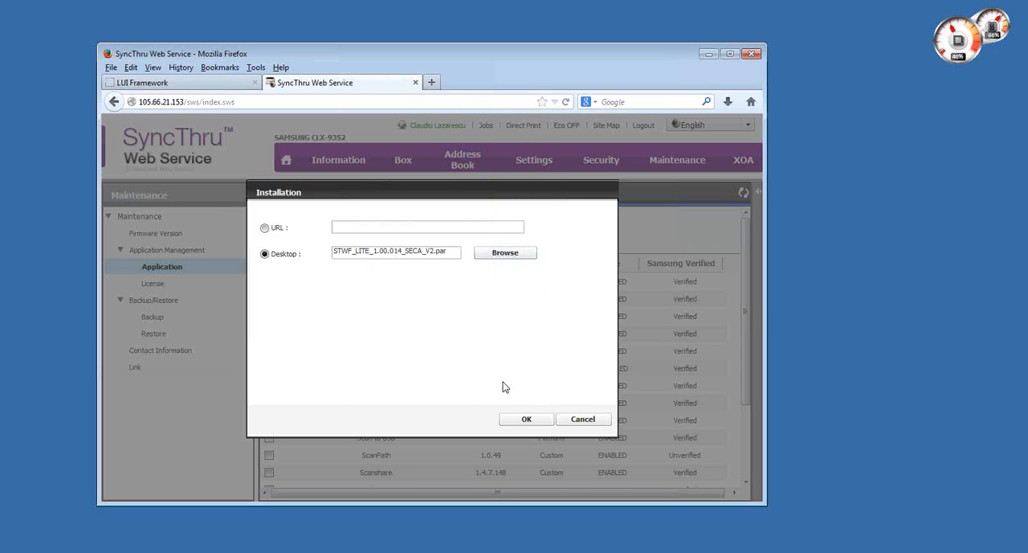
pyautogui.click(527, 418)
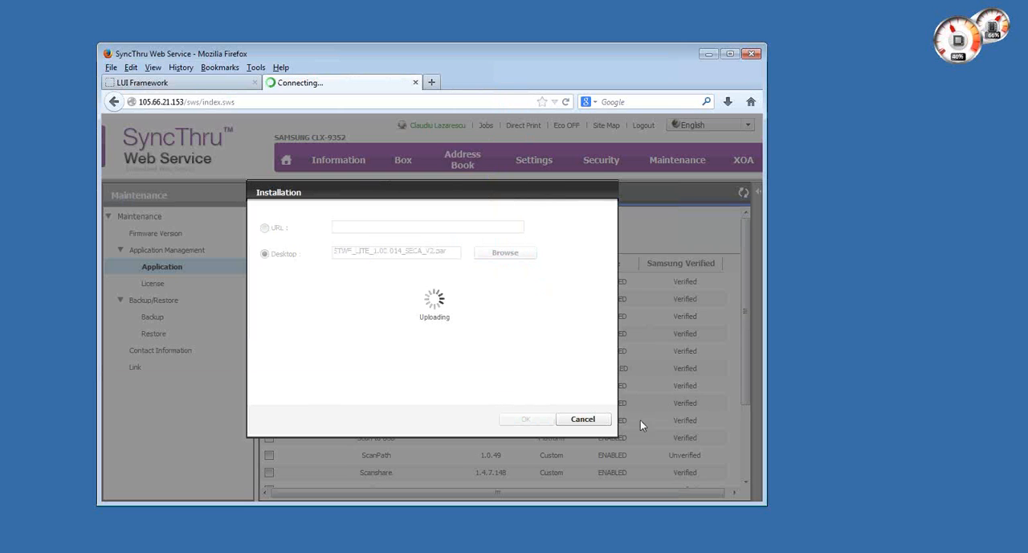
pyautogui.moveTo(569, 232)
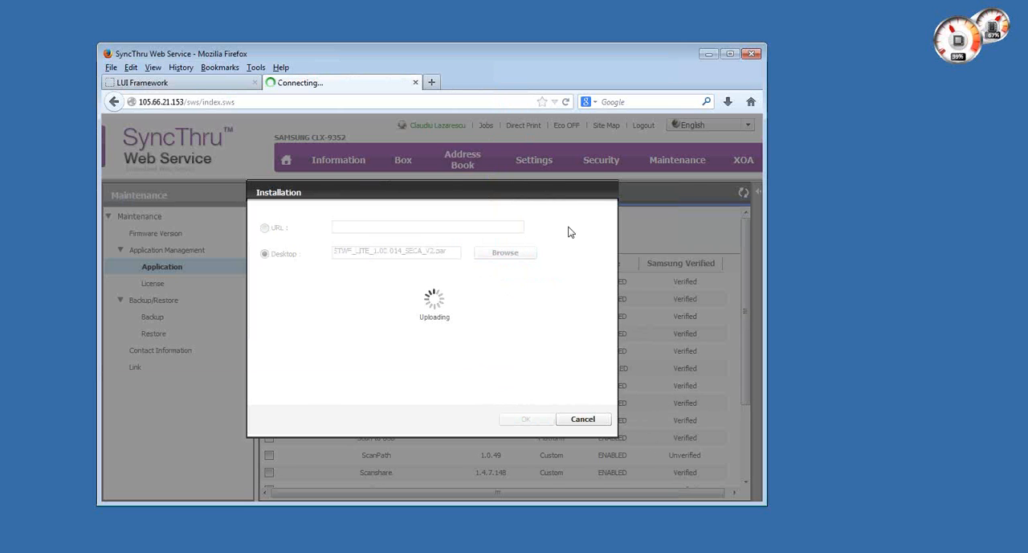
pyautogui.moveTo(572, 254)
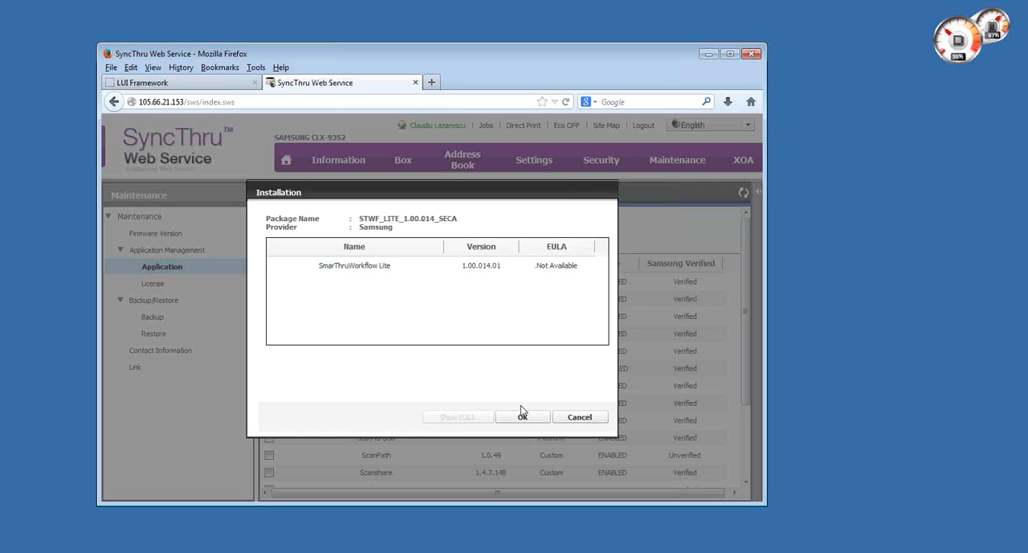
pyautogui.click(523, 417)
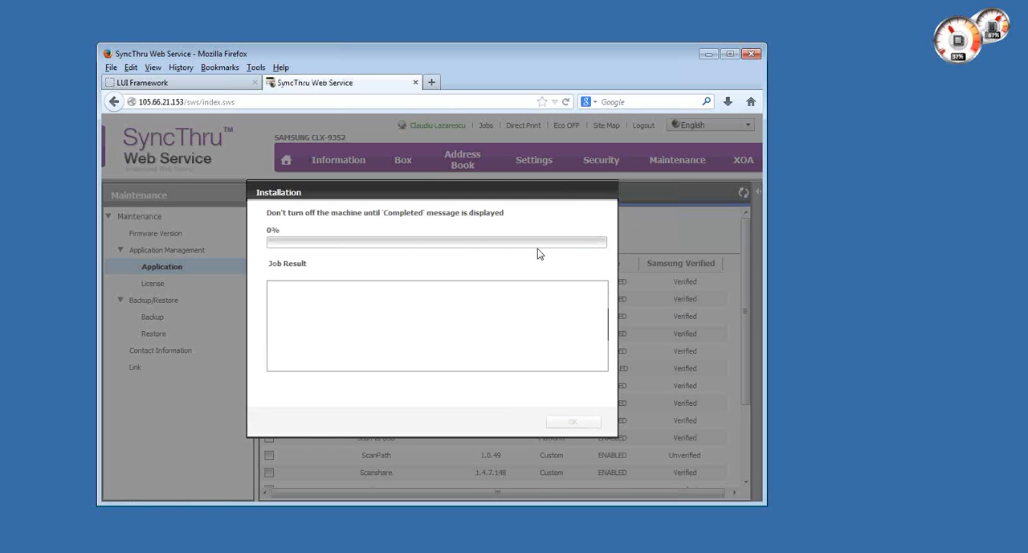
pyautogui.moveTo(577, 212)
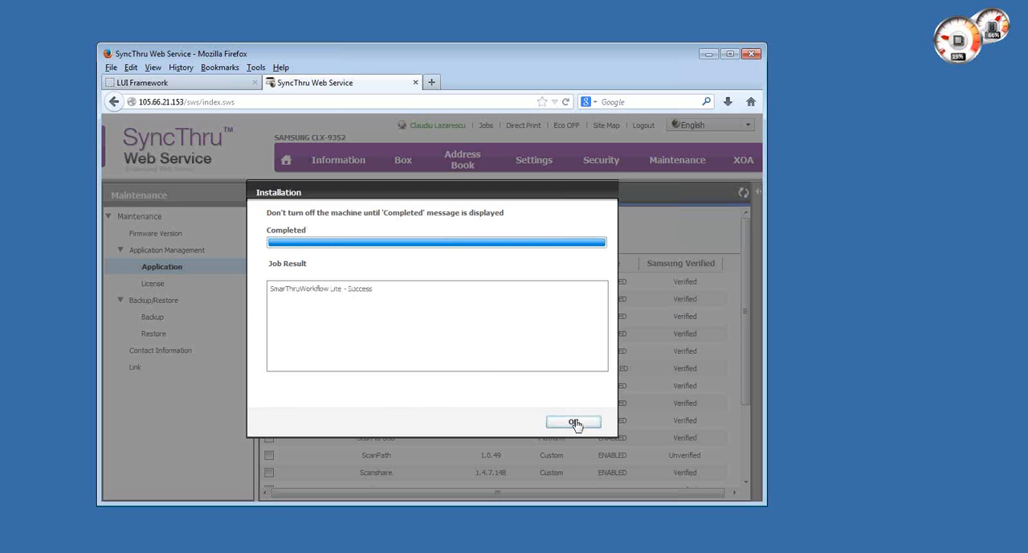
pyautogui.click(574, 422)
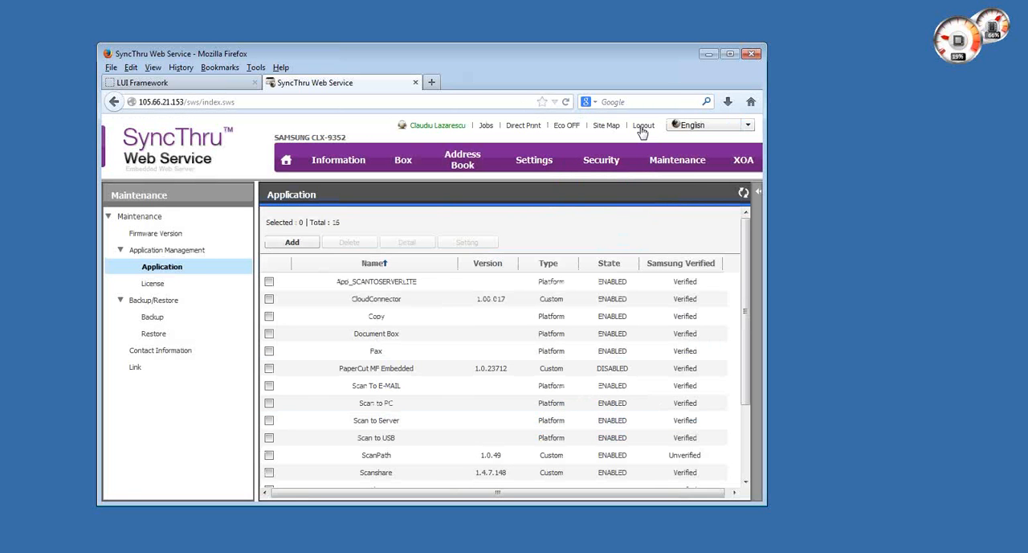
# - Sign out of the web interface and dismiss the session-closed notice
pyautogui.click(643, 125)
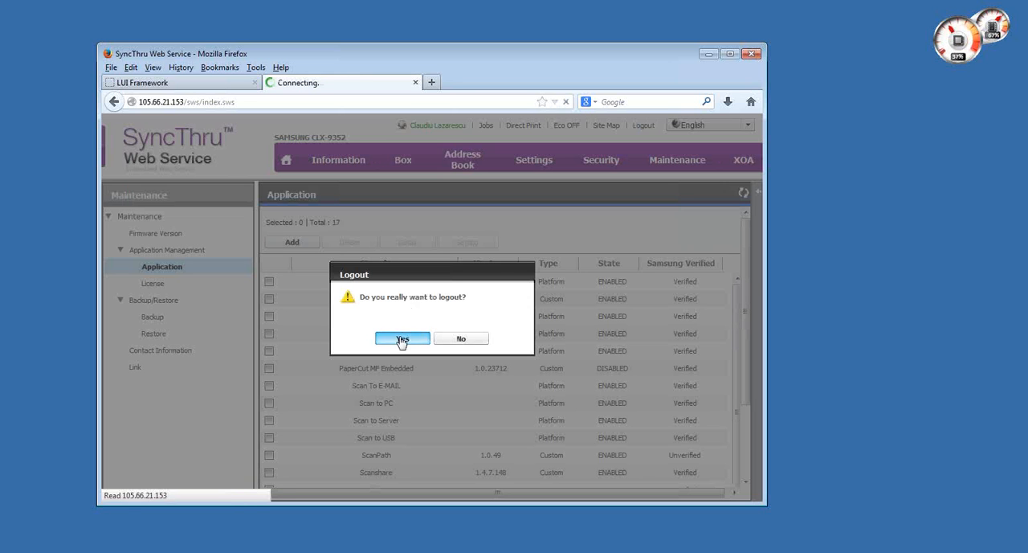
pyautogui.click(402, 337)
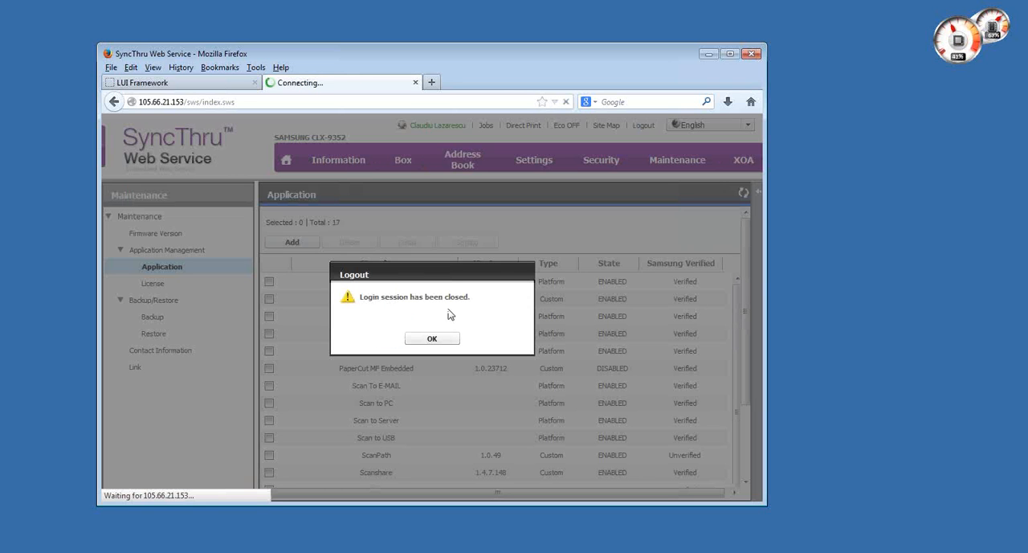
pyautogui.click(433, 338)
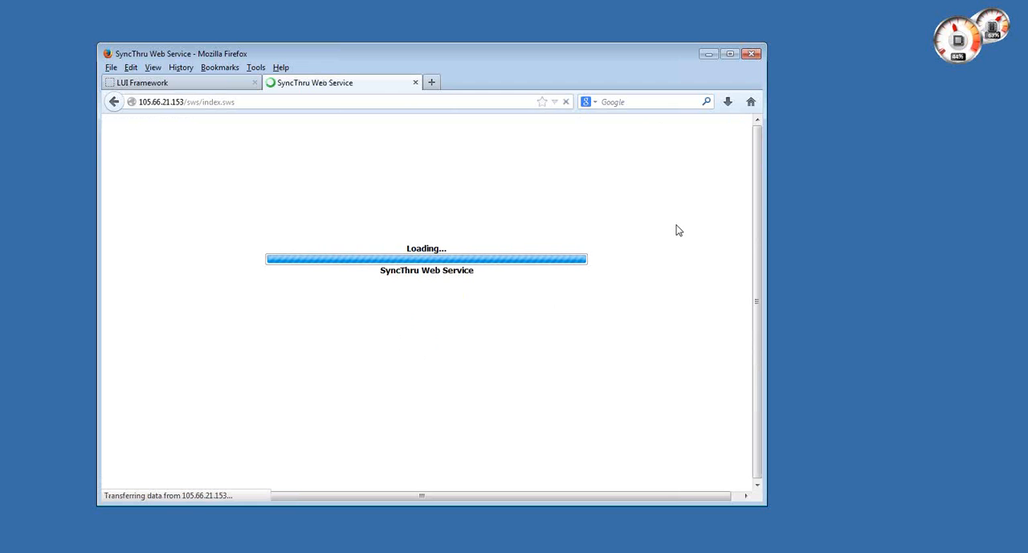
pyautogui.click(729, 160)
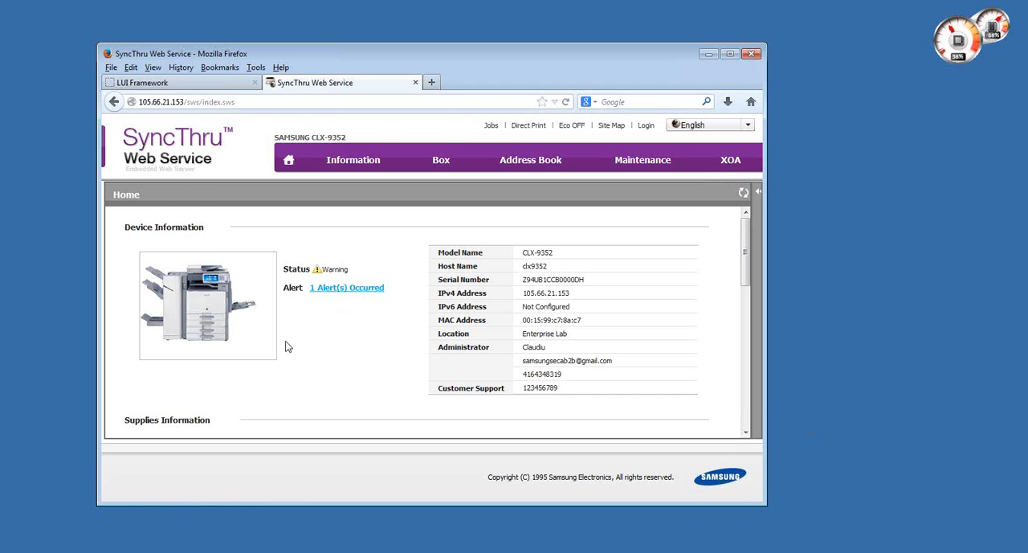
pyautogui.click(646, 126)
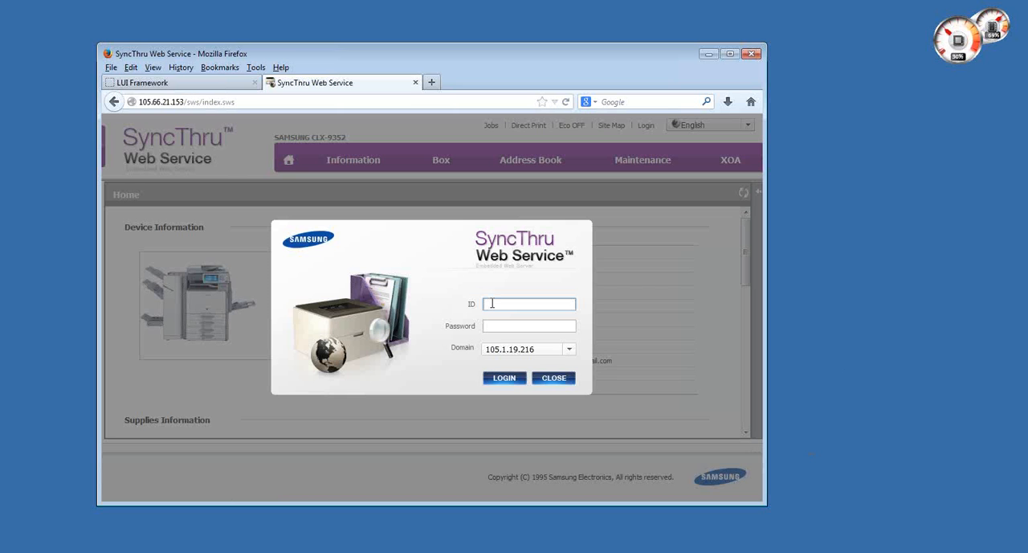
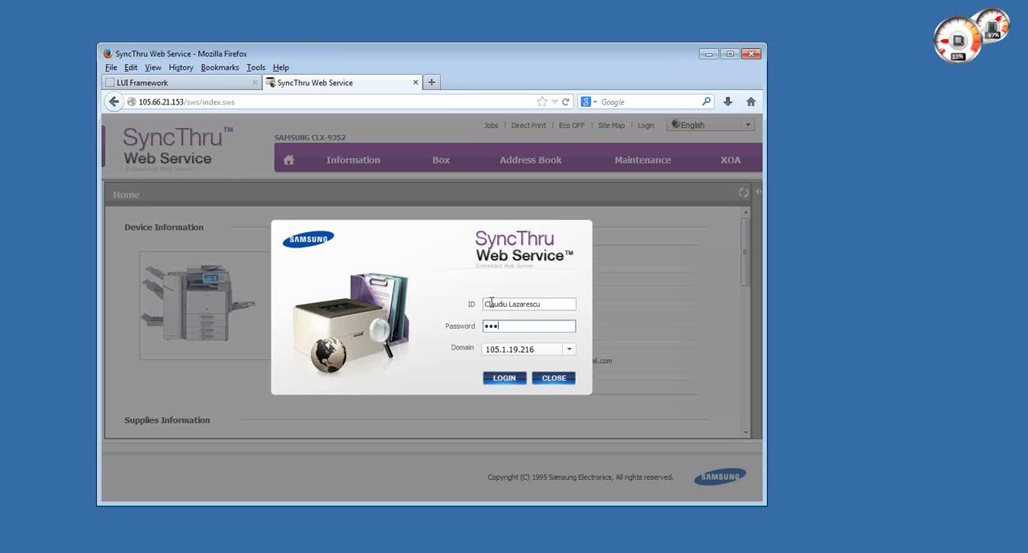
pyautogui.click(504, 378)
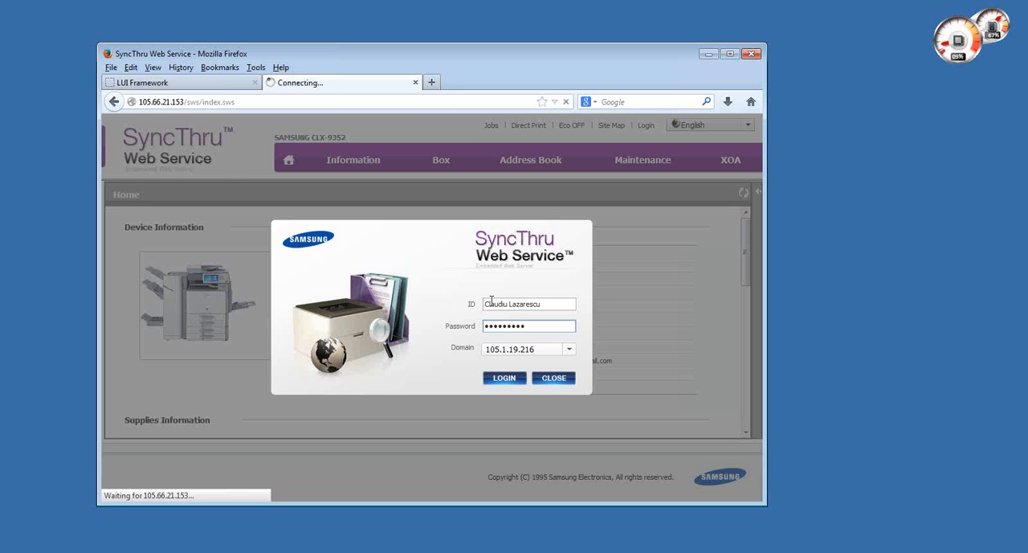
pyautogui.click(504, 377)
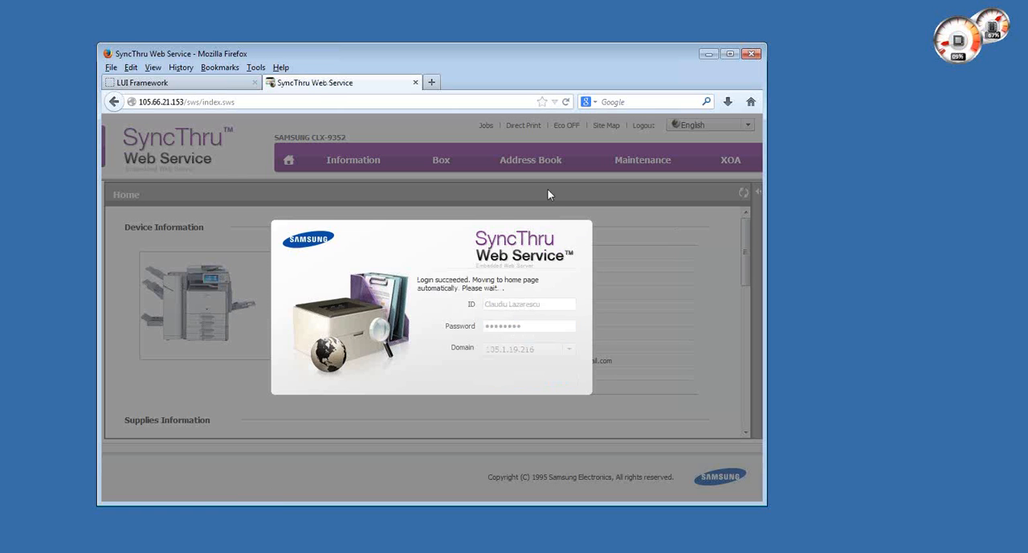
pyautogui.moveTo(511, 177)
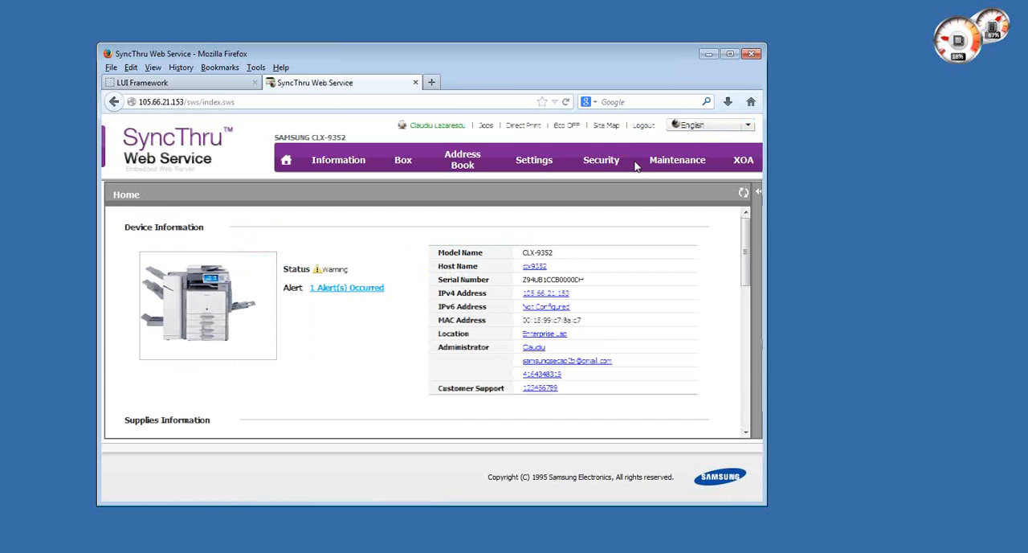
# - Launch SmarThru Workflow Lite from the XOA applications menu
pyautogui.click(743, 160)
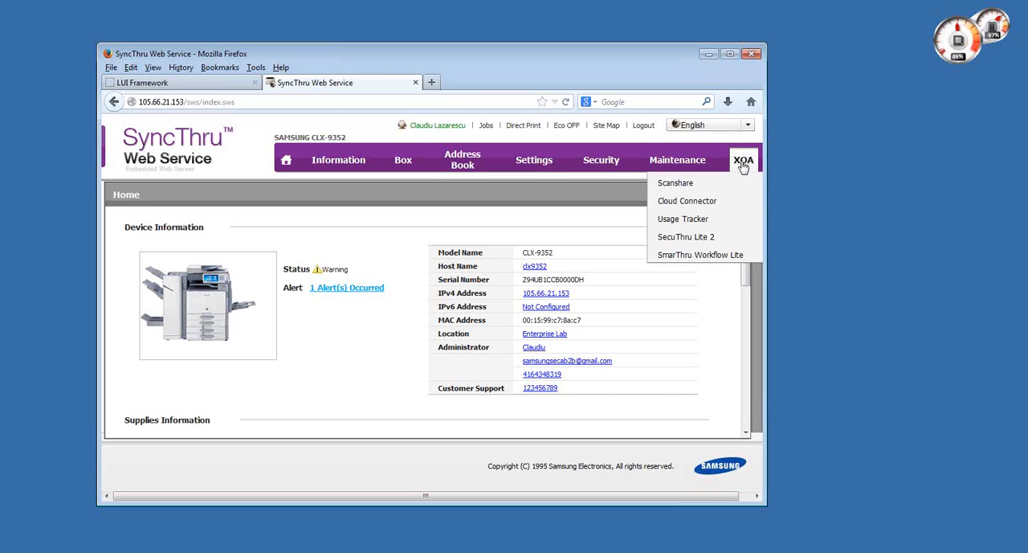
pyautogui.moveTo(701, 254)
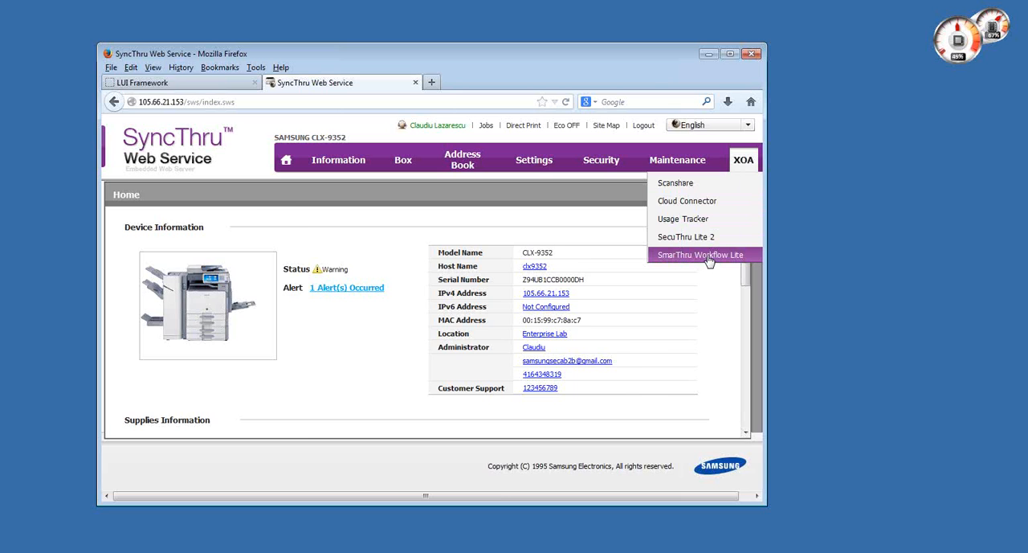
pyautogui.click(700, 254)
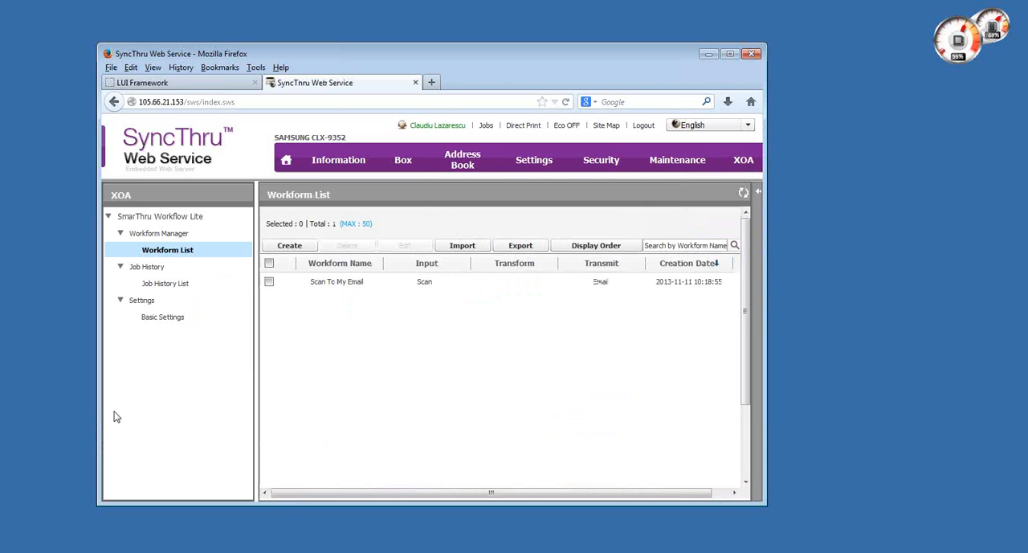
pyautogui.moveTo(165, 202)
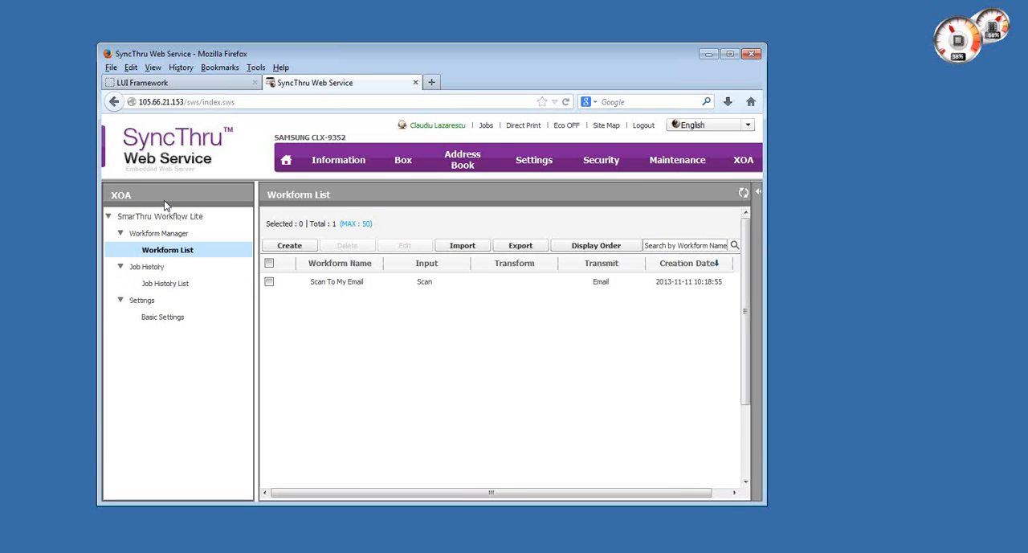
pyautogui.moveTo(193, 383)
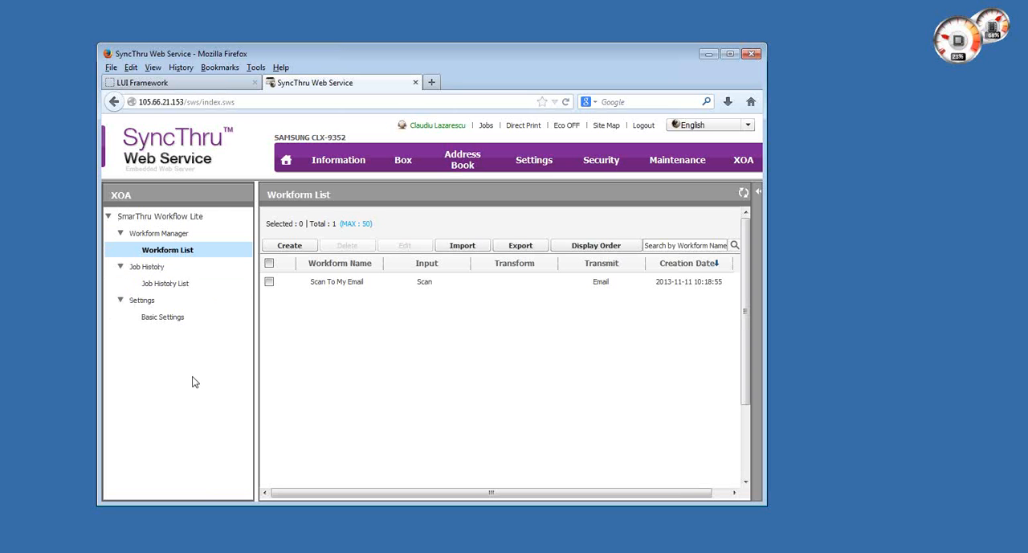
pyautogui.moveTo(389, 379)
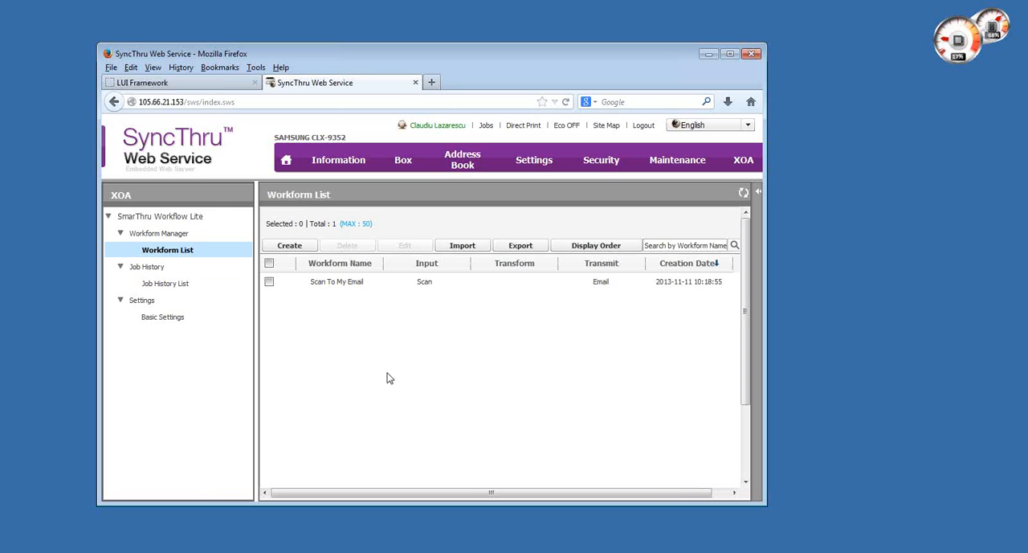
pyautogui.moveTo(450, 331)
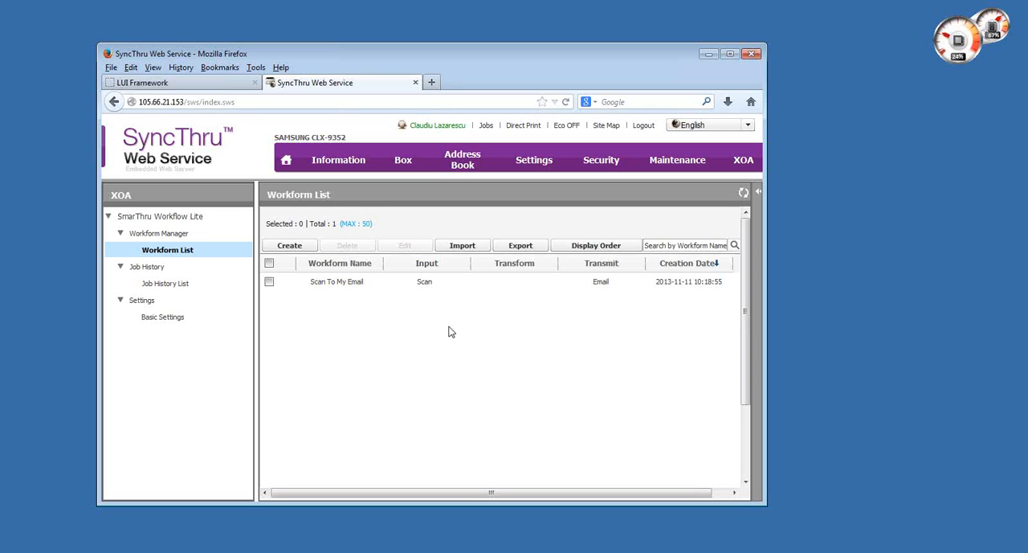
pyautogui.moveTo(405, 312)
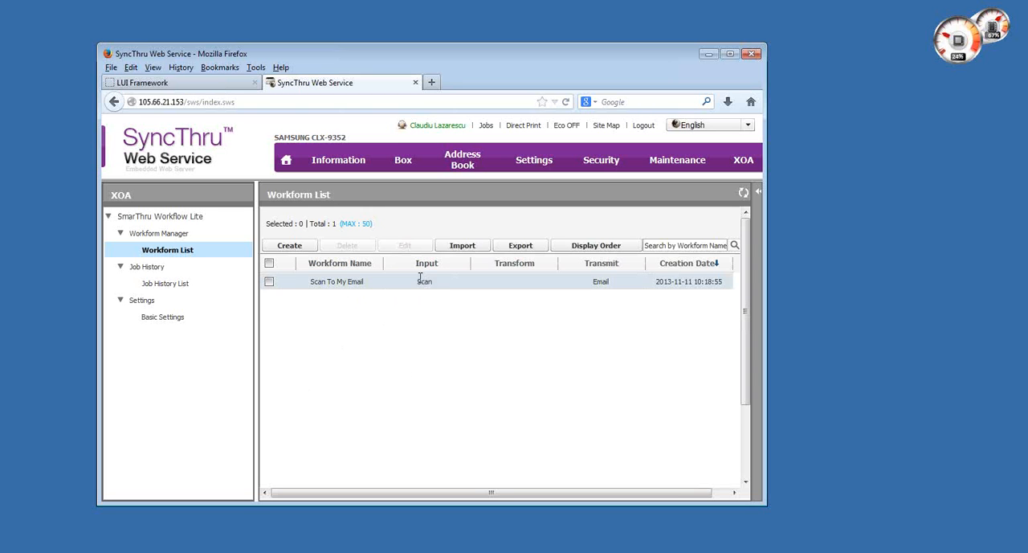
pyautogui.moveTo(517, 324)
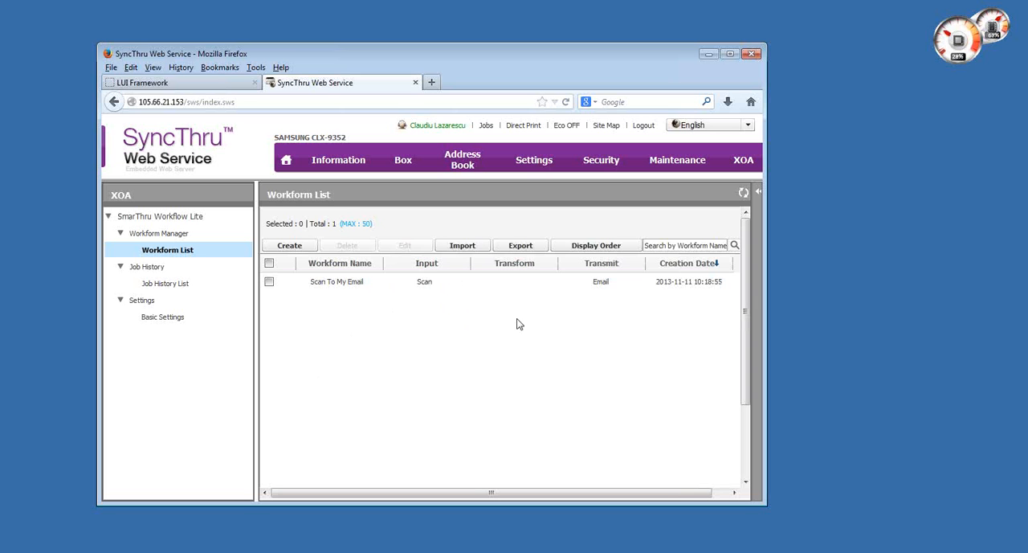
pyautogui.moveTo(357, 315)
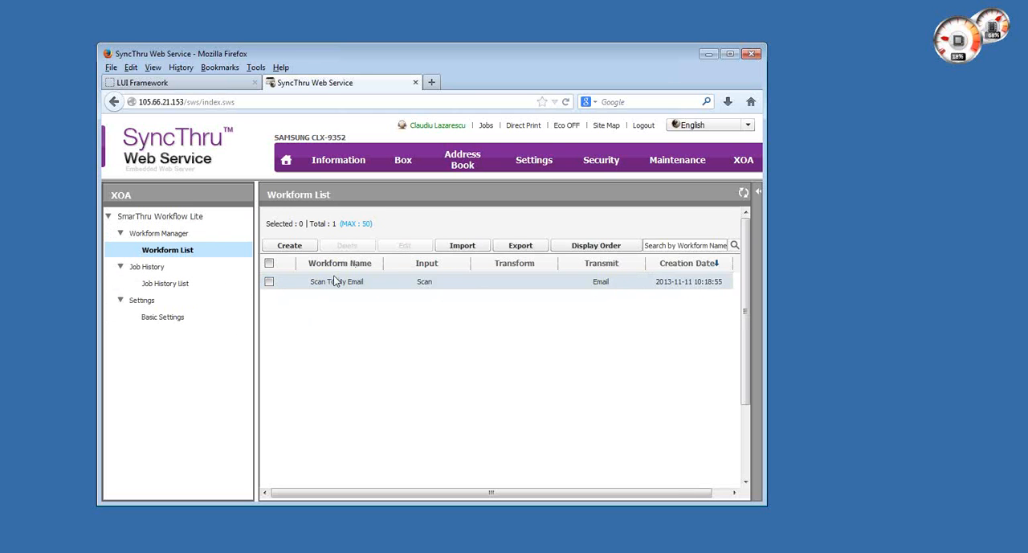
# - Move from the Workform List to the Job History List
pyautogui.click(169, 283)
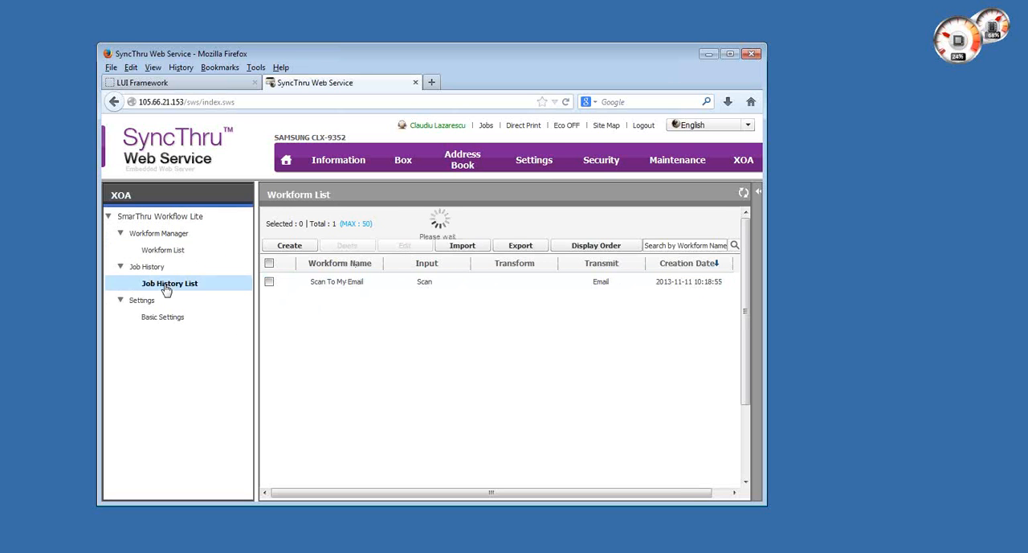
pyautogui.click(169, 283)
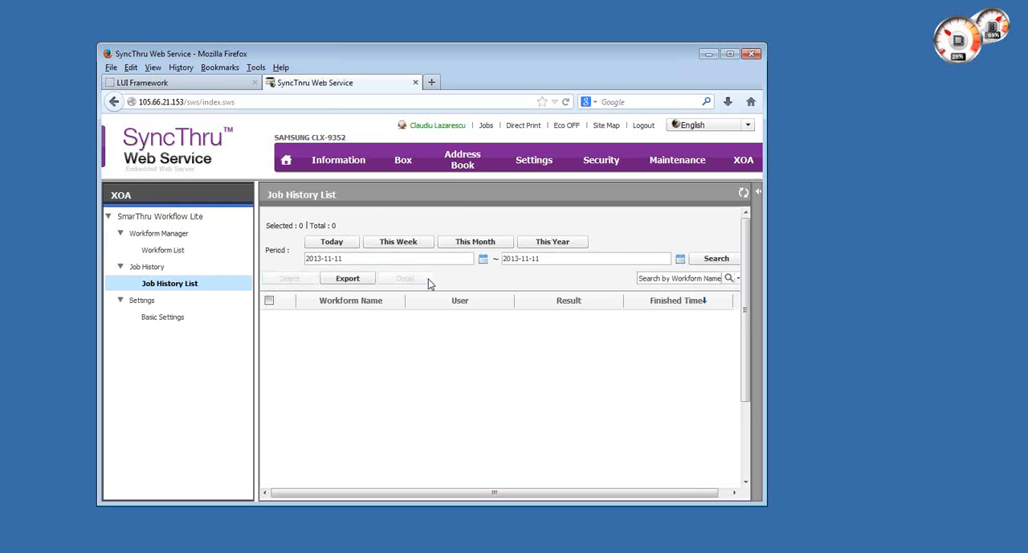
pyautogui.moveTo(465, 350)
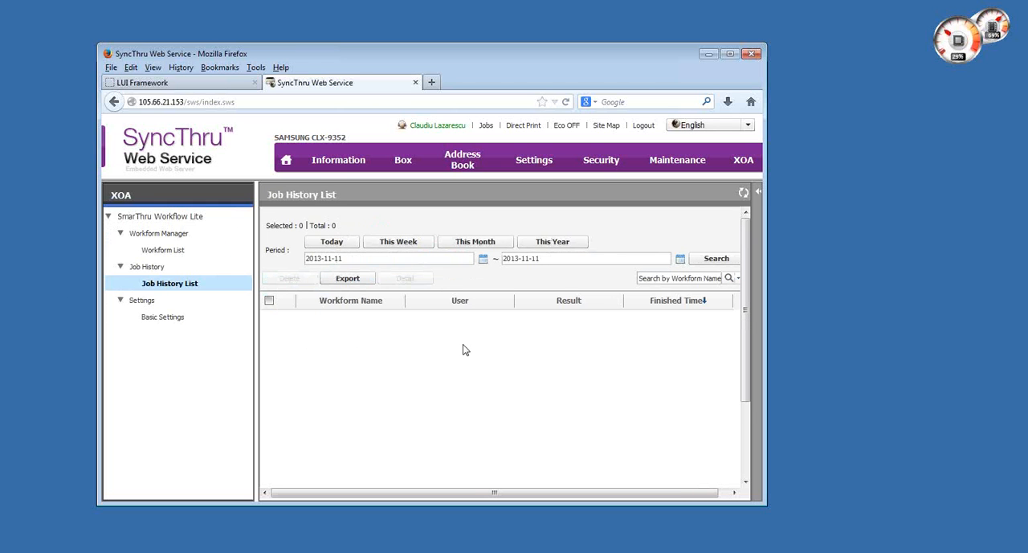
pyautogui.moveTo(415, 345)
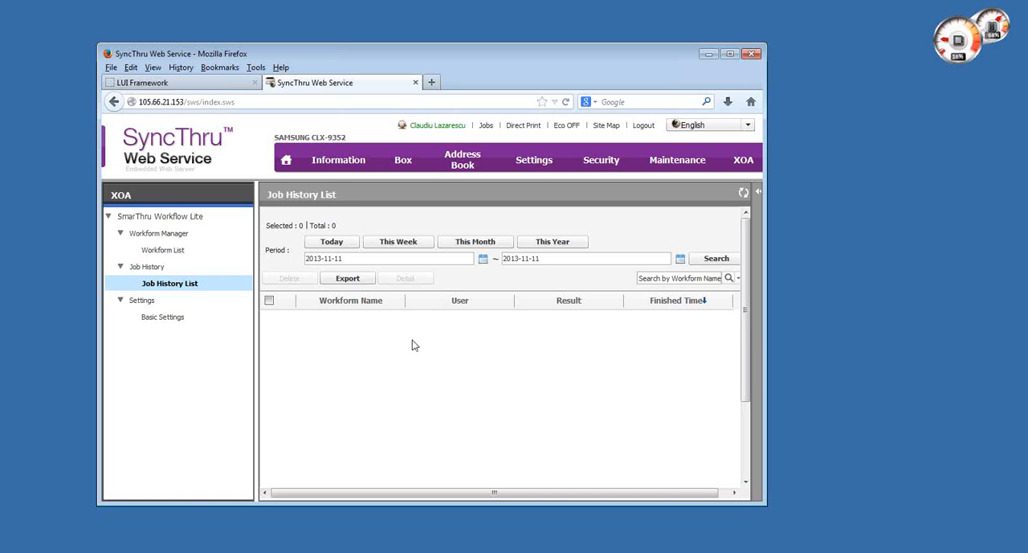
pyautogui.moveTo(476, 341)
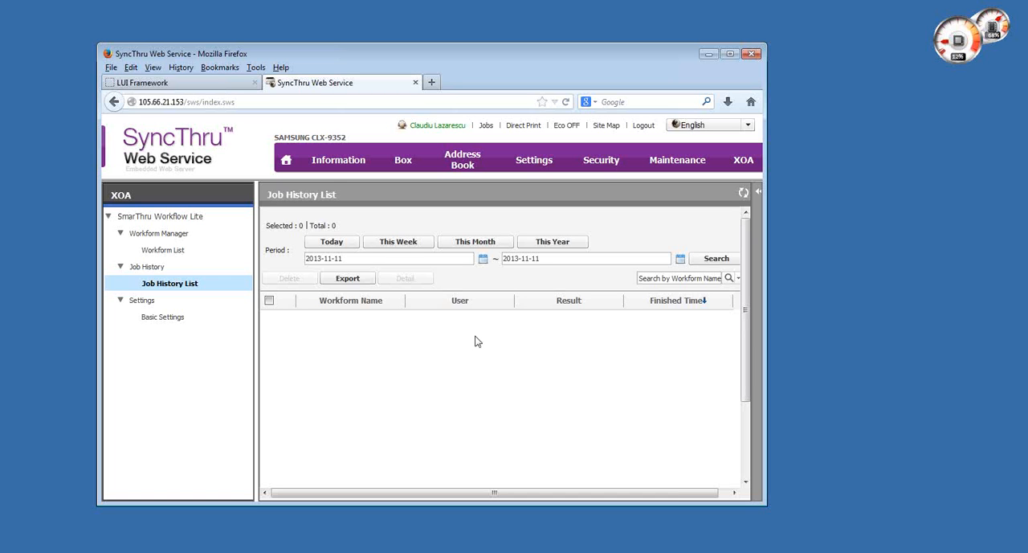
pyautogui.moveTo(501, 340)
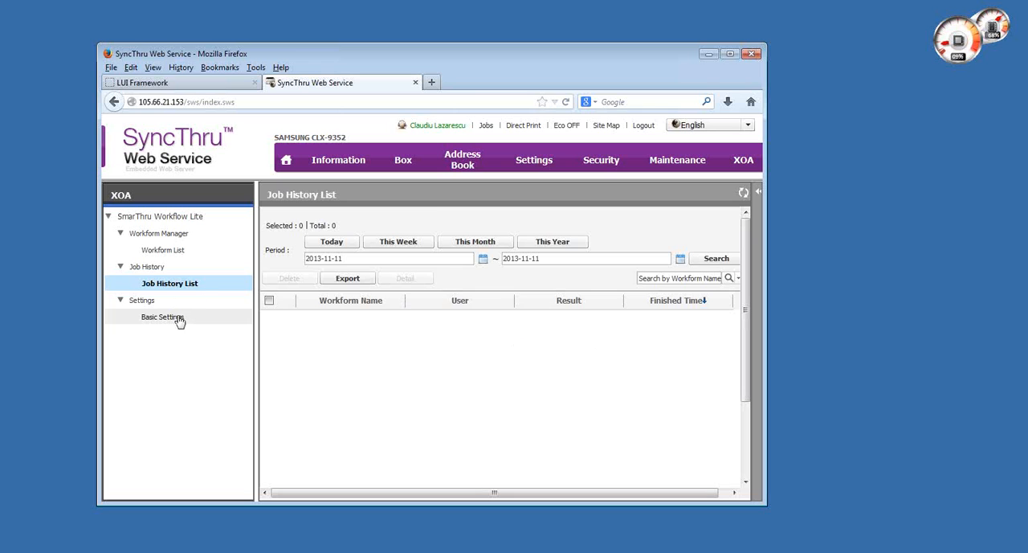
# - Set Display Name on a Device to 'Samsung_flow' in Basic Settings and apply it
pyautogui.click(167, 317)
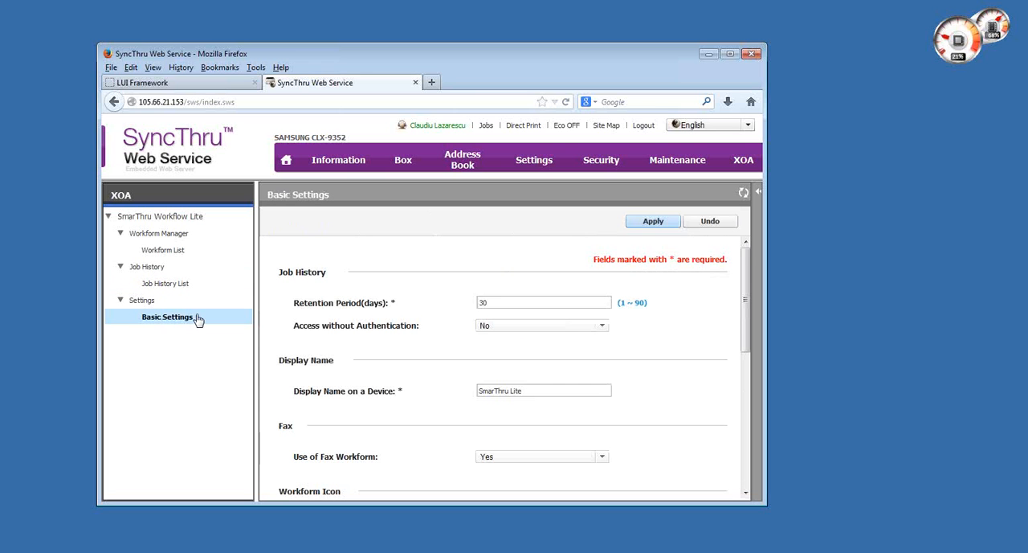
pyautogui.moveTo(505, 297)
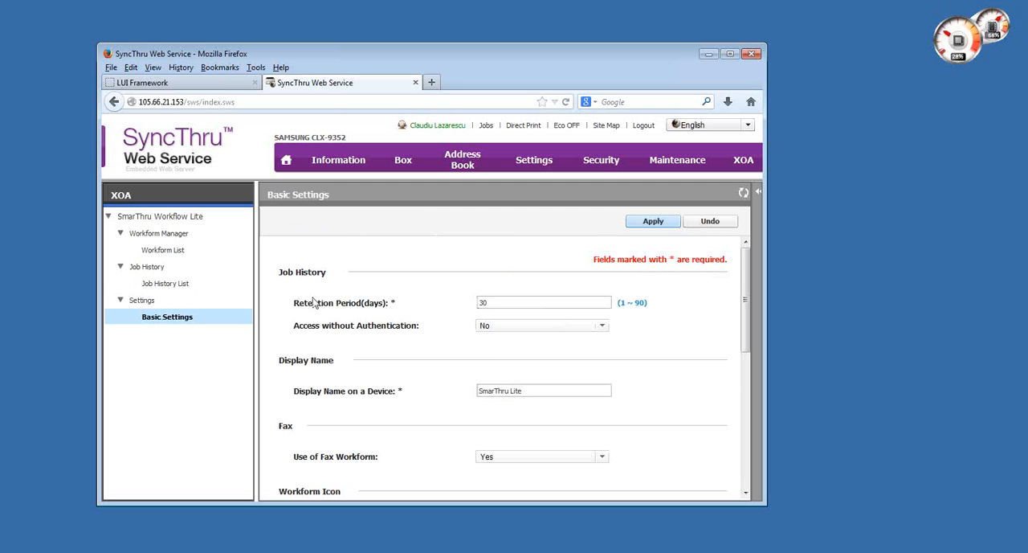
pyautogui.moveTo(562, 306)
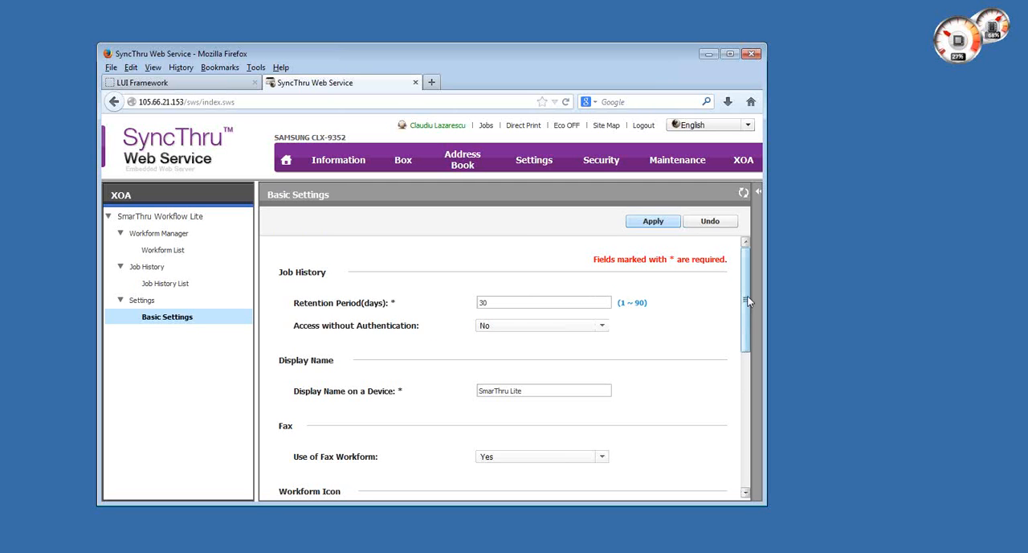
pyautogui.scroll(-3)
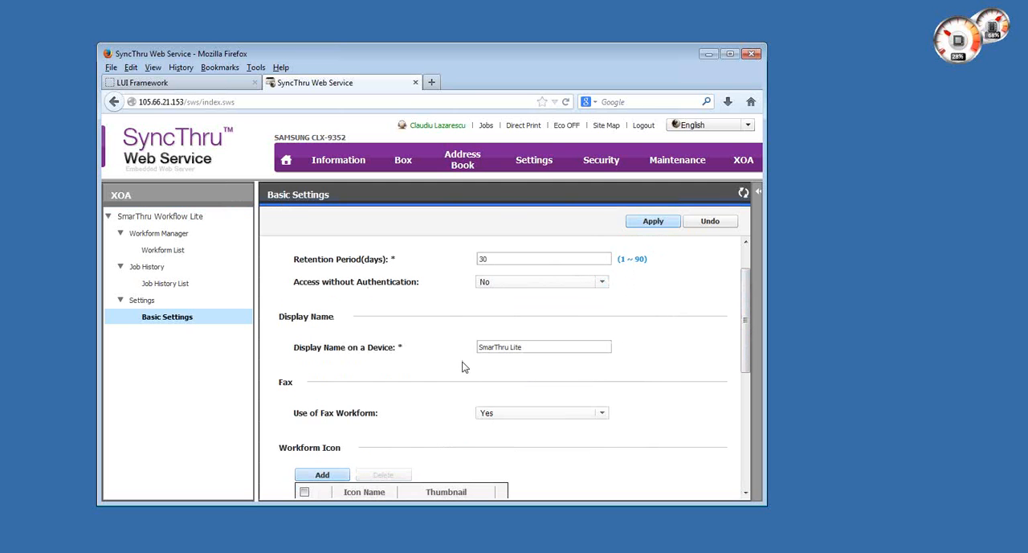
pyautogui.click(543, 347)
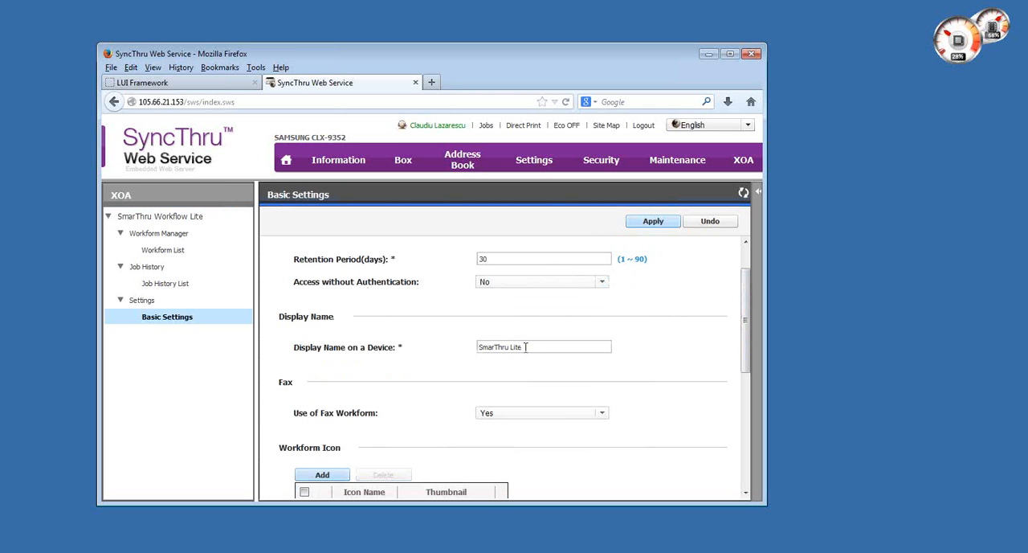
pyautogui.tripleClick(544, 347)
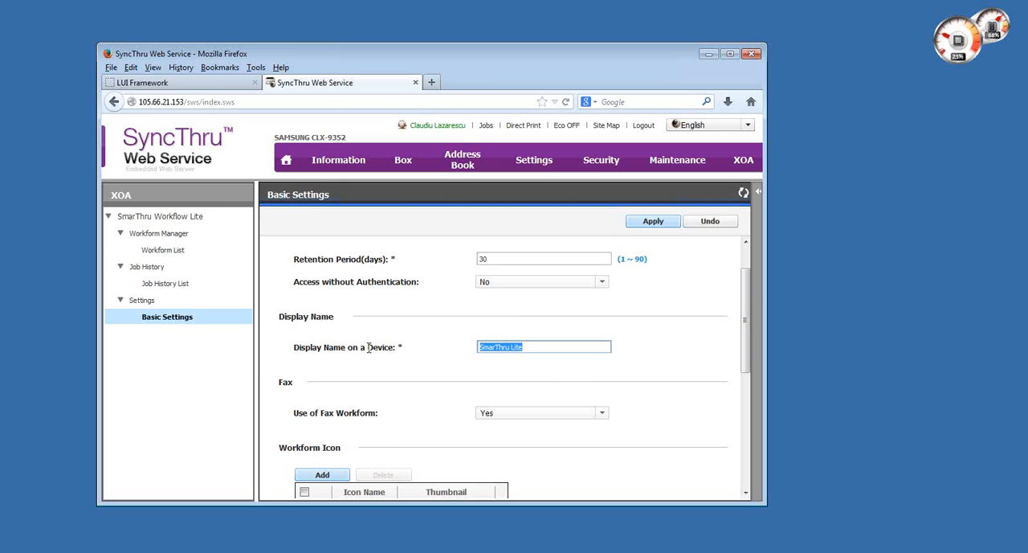
pyautogui.write('Samsung')
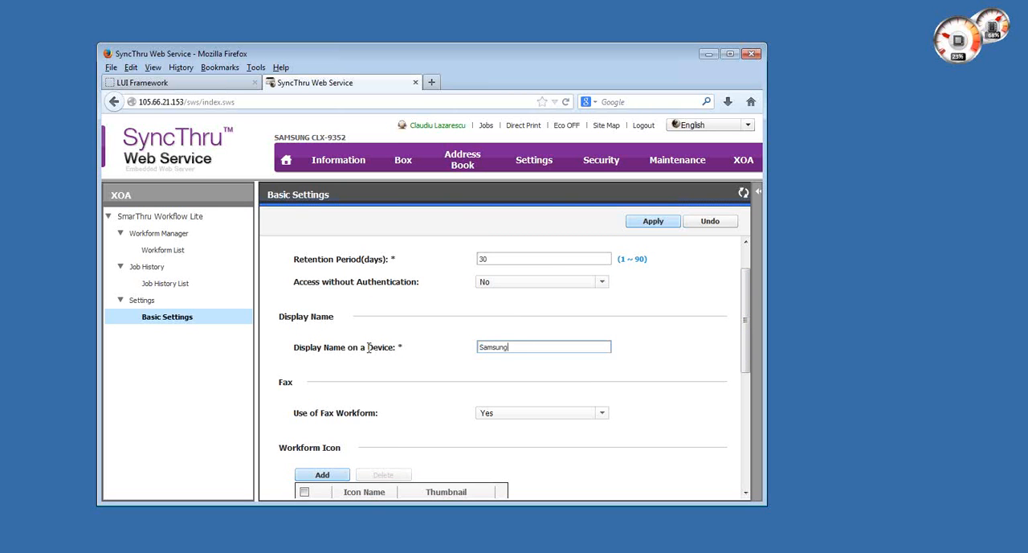
pyautogui.write('_flow')
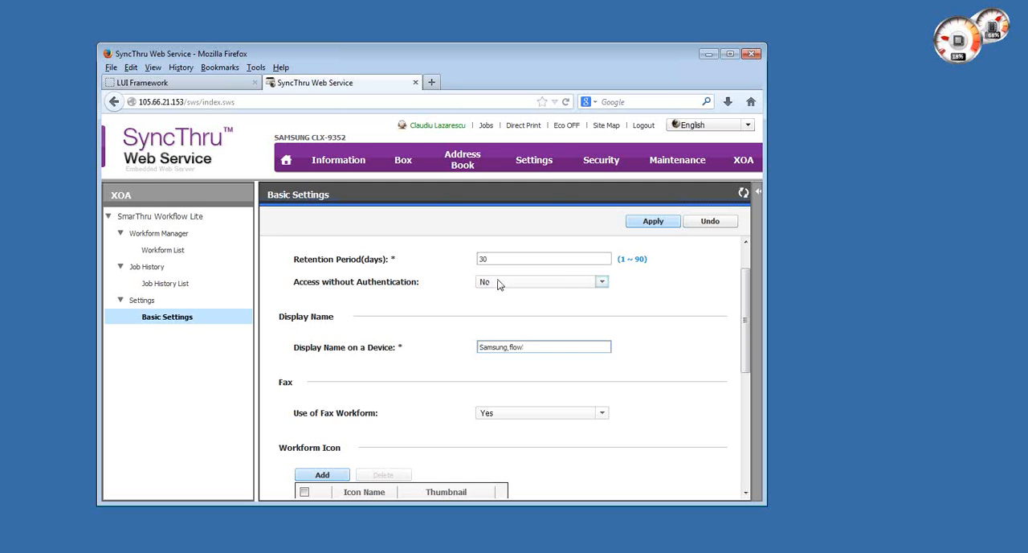
pyautogui.click(653, 221)
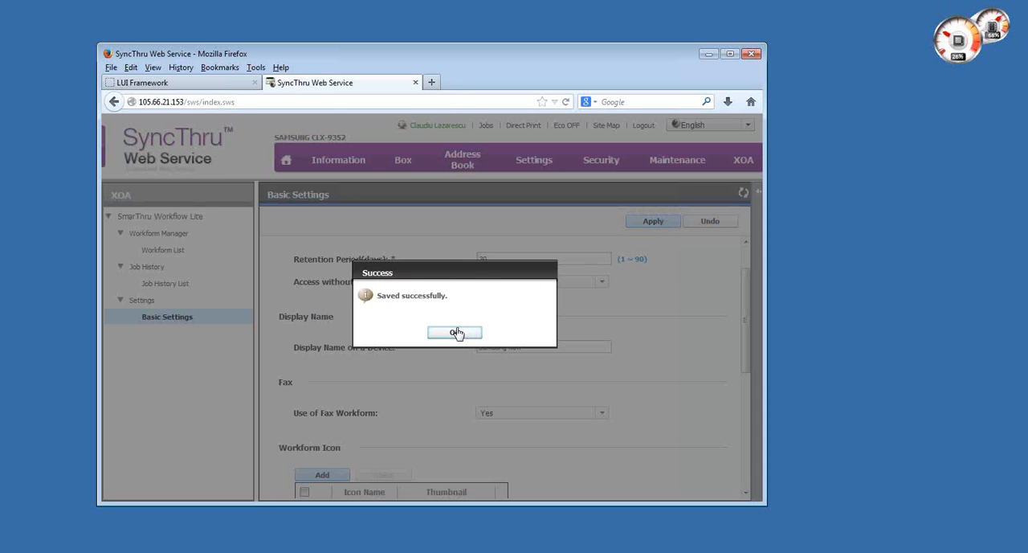
pyautogui.click(453, 332)
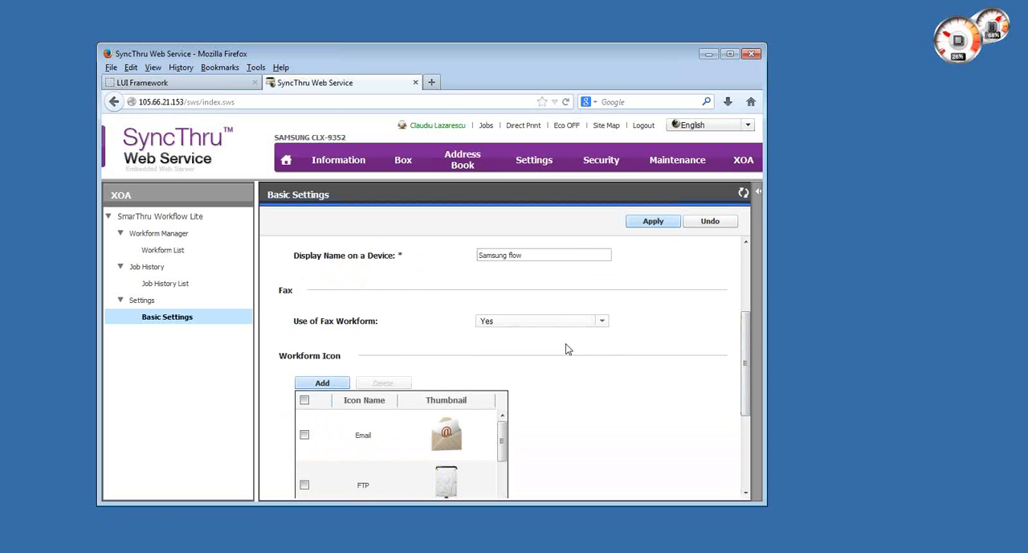
pyautogui.moveTo(405, 321)
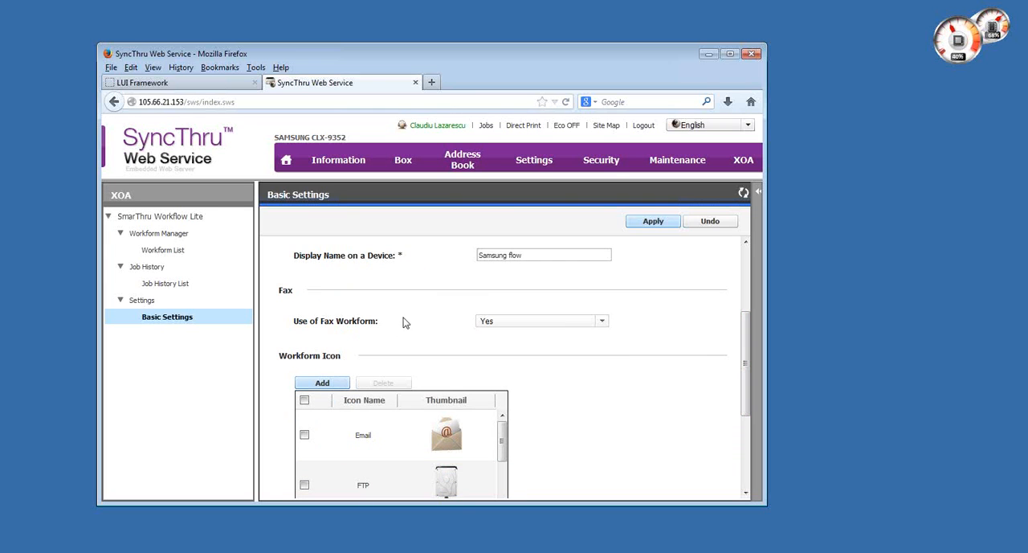
pyautogui.moveTo(652, 283)
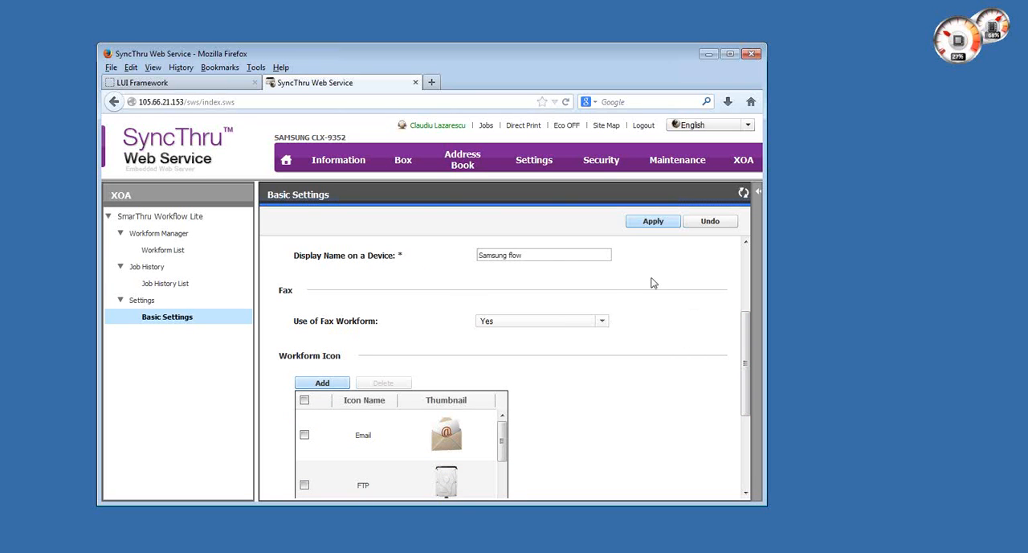
pyautogui.moveTo(514, 308)
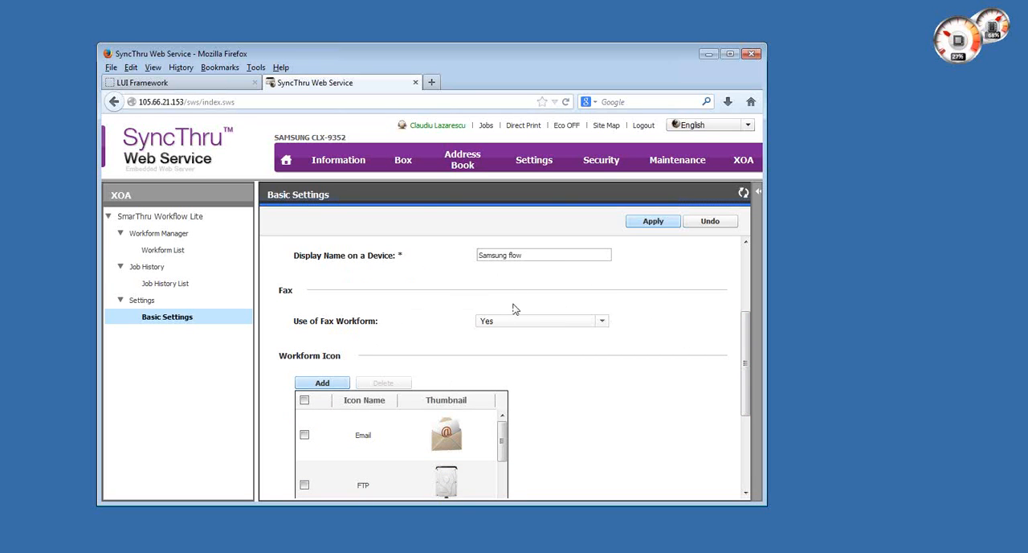
pyautogui.moveTo(609, 428)
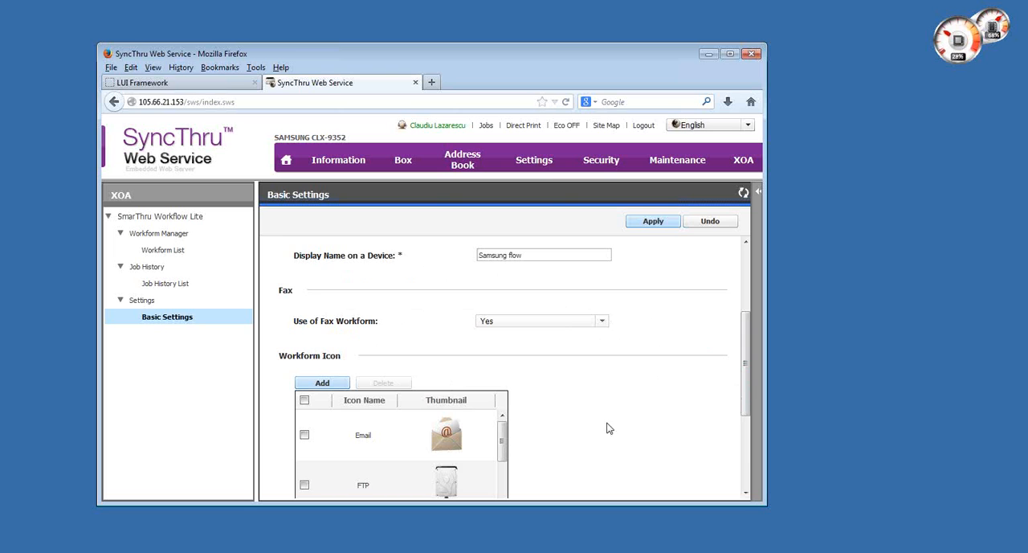
# - Scroll the Basic Settings page down to the Cloning Data import/export section
pyautogui.scroll(-3)
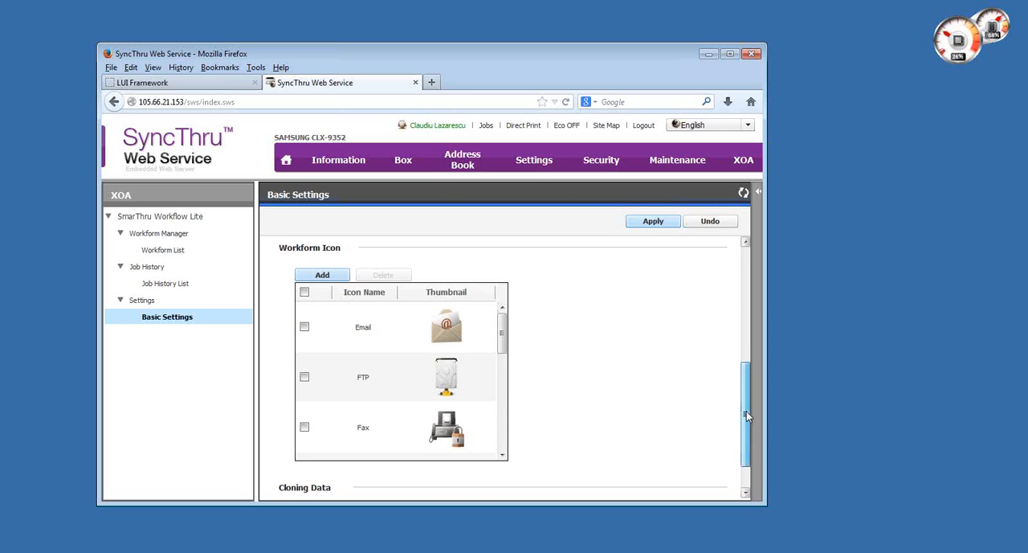
pyautogui.scroll(-3)
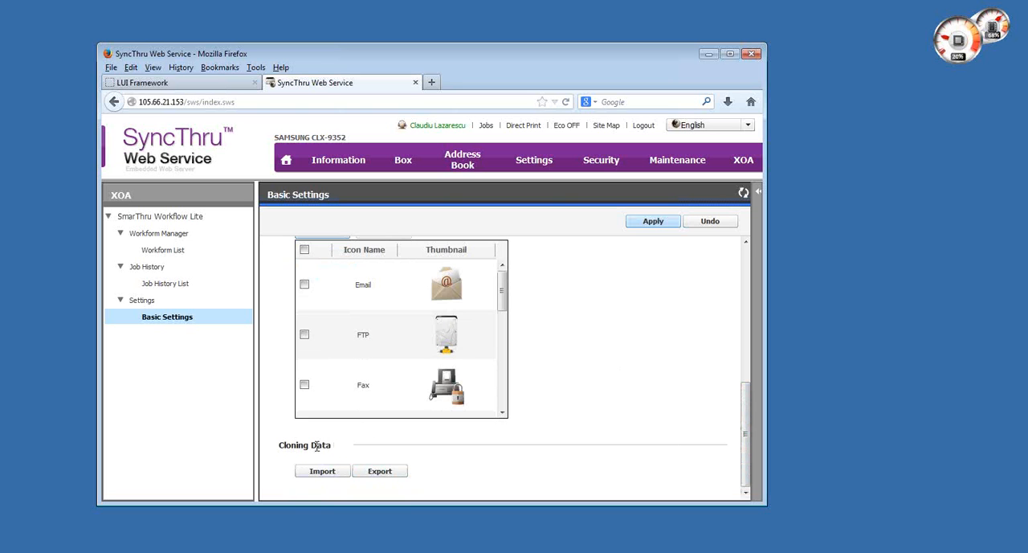
pyautogui.moveTo(338, 430)
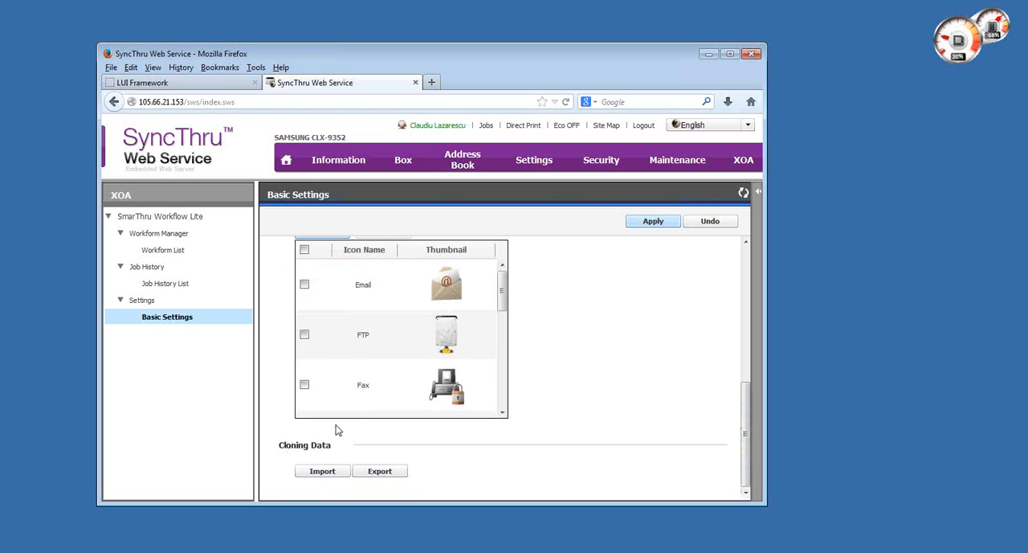
pyautogui.moveTo(534, 412)
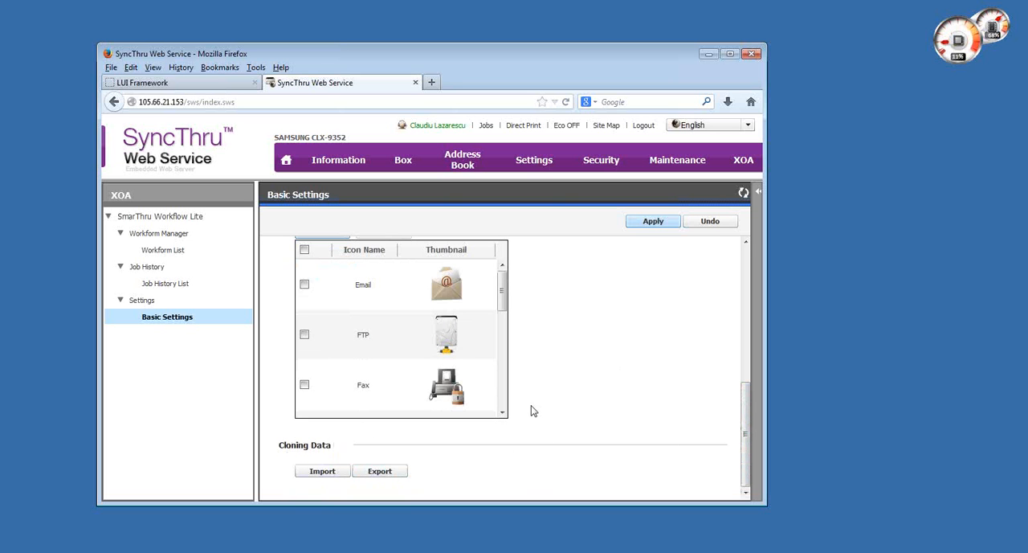
pyautogui.moveTo(215, 321)
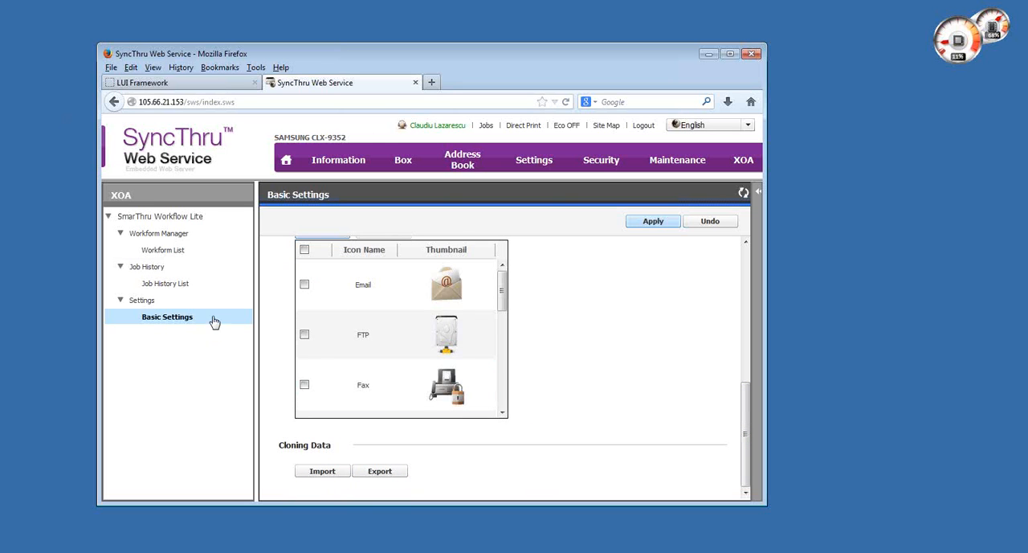
pyautogui.moveTo(678, 329)
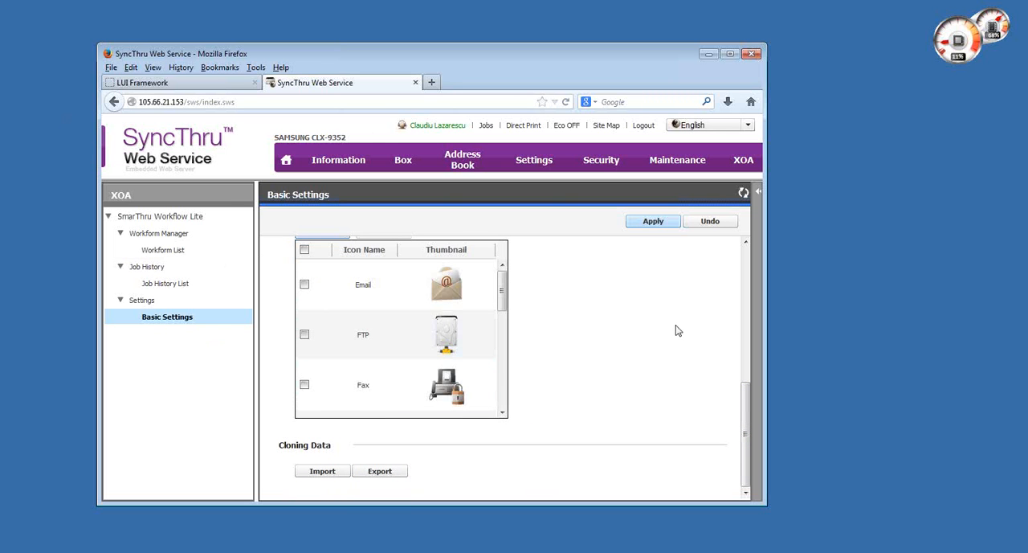
pyautogui.moveTo(706, 360)
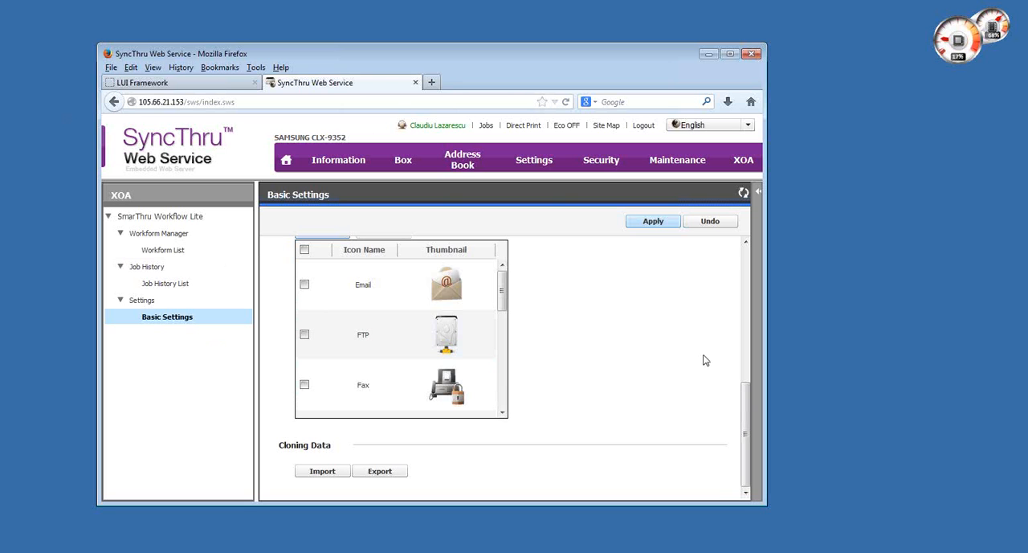
pyautogui.moveTo(641, 309)
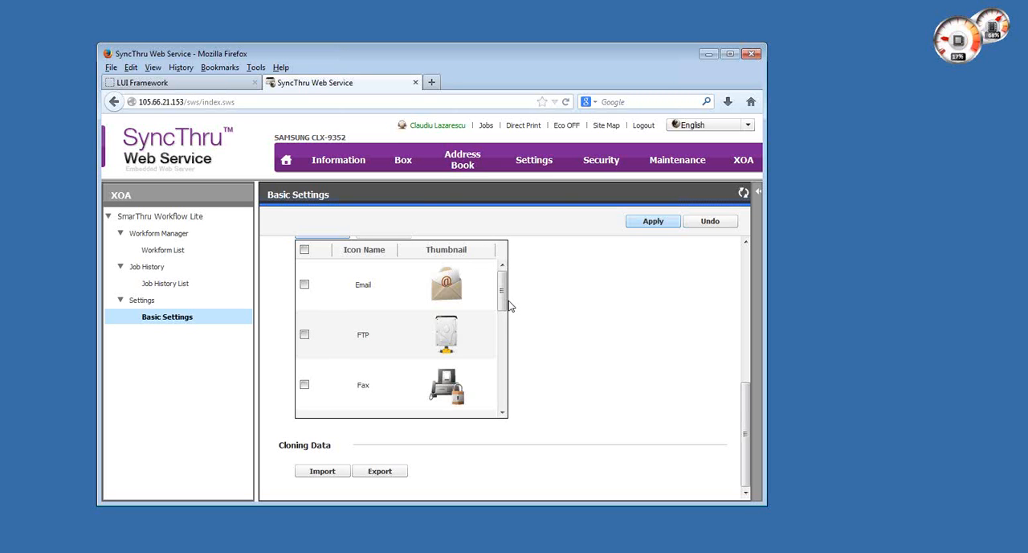
pyautogui.moveTo(617, 350)
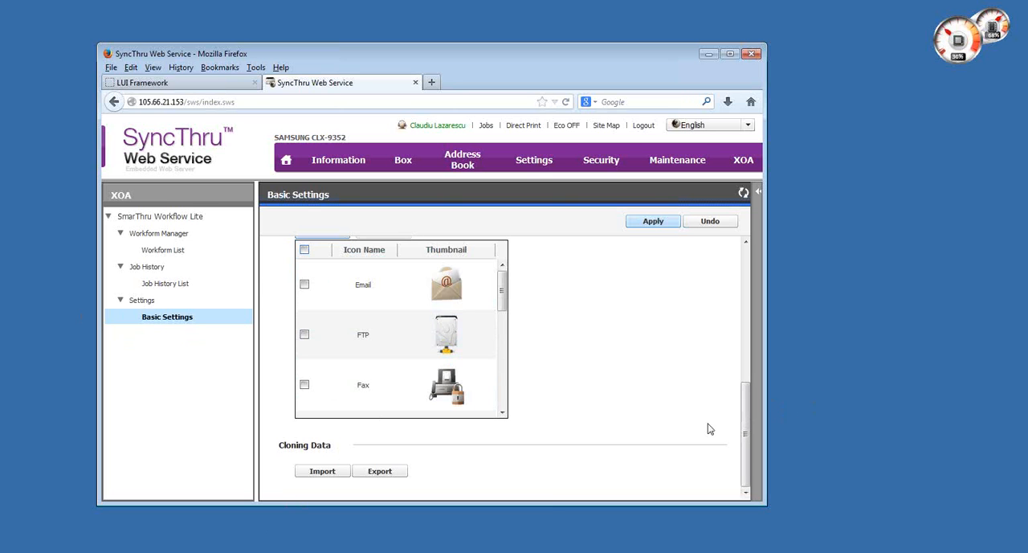
# - Import the SmartThruWorkflowLite cloning zip file under Cloning Data
pyautogui.click(321, 471)
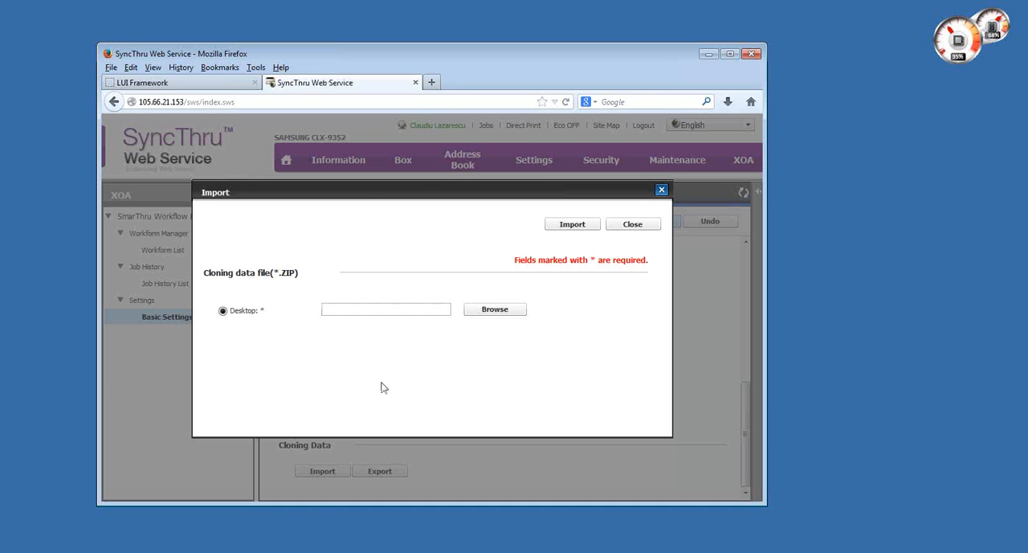
pyautogui.click(495, 308)
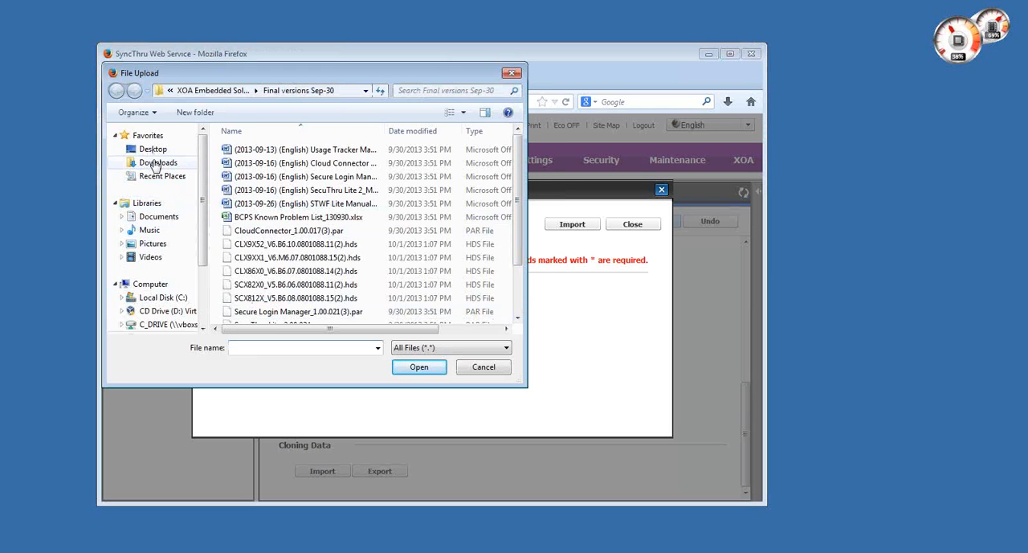
pyautogui.click(418, 366)
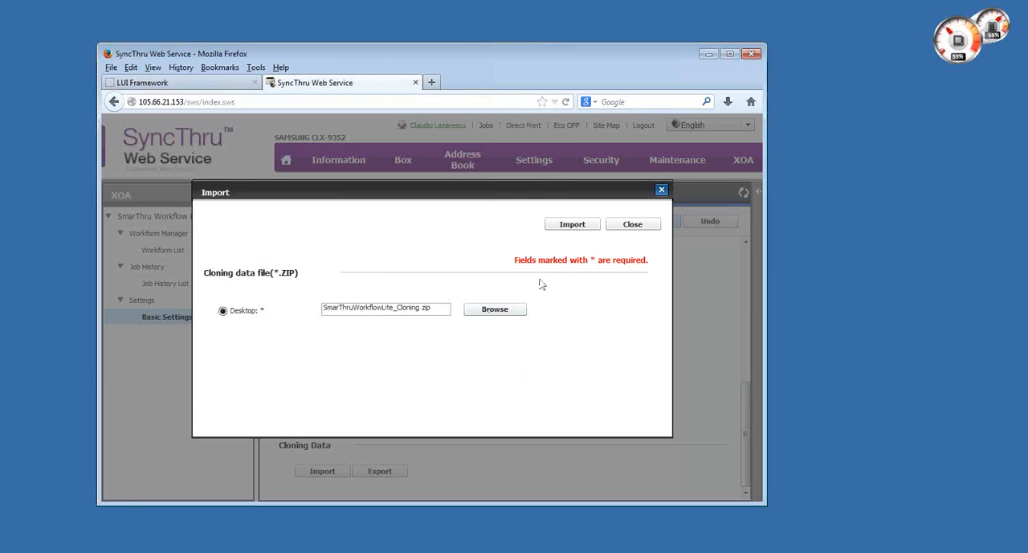
pyautogui.click(572, 225)
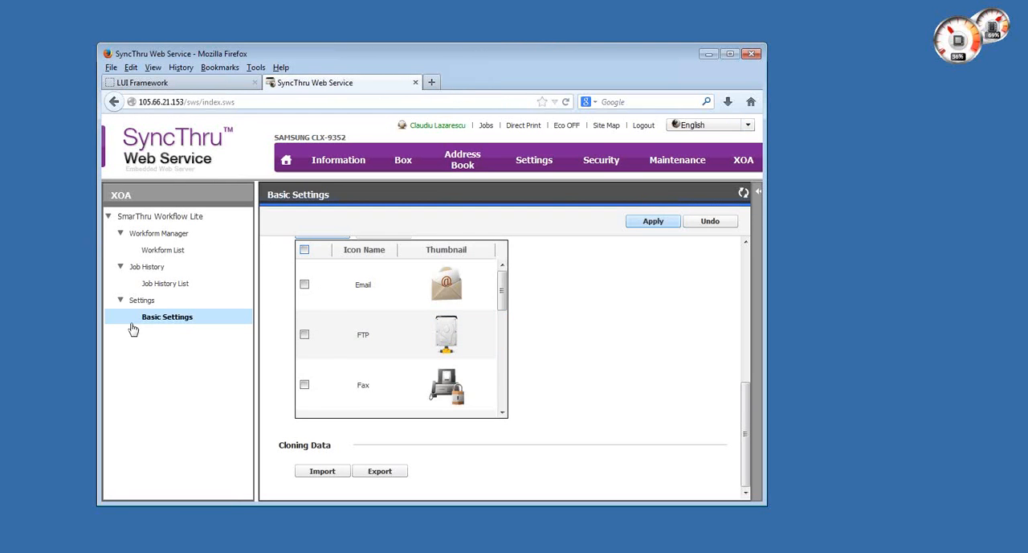
# - Show the Workform List and tick the Incoming fax routing workform
pyautogui.click(162, 251)
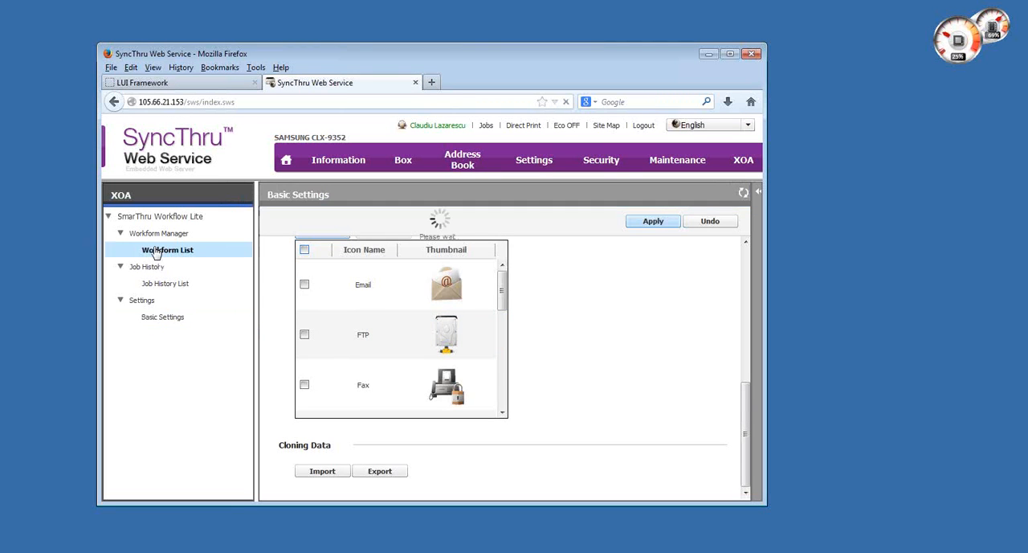
pyautogui.click(167, 249)
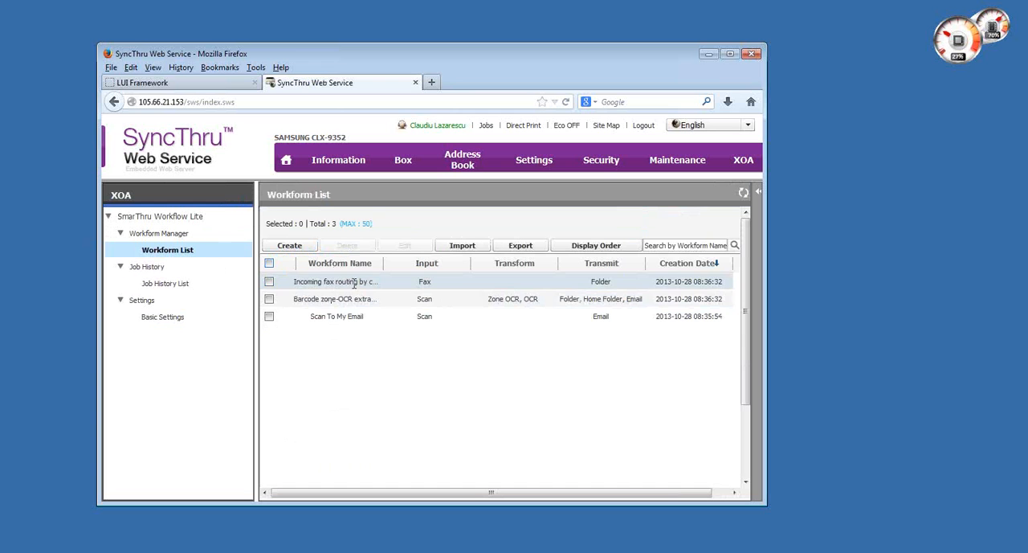
pyautogui.click(270, 282)
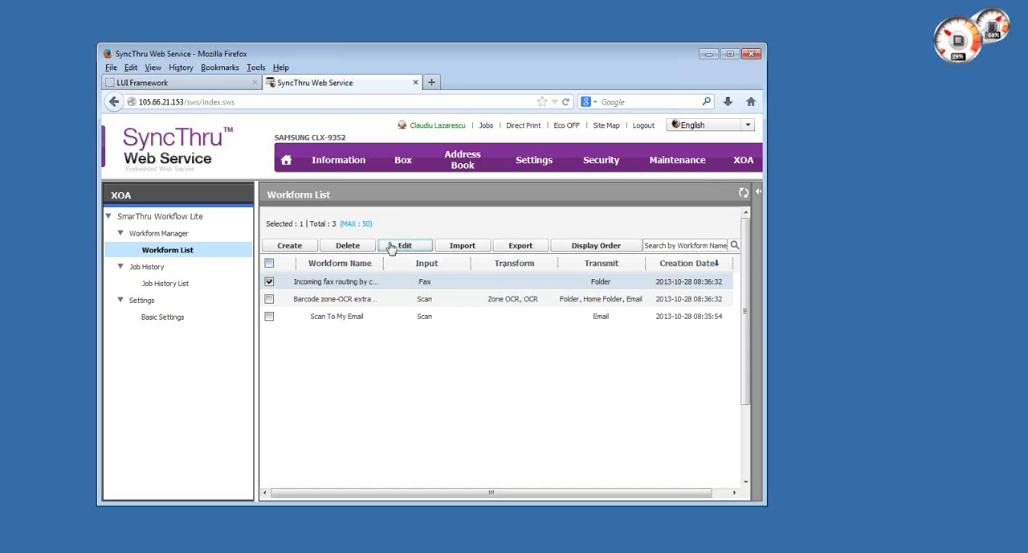
# - Edit the Incoming fax routing by caller ID workform and scroll to its Input, Transform and Transmit panels
pyautogui.click(405, 244)
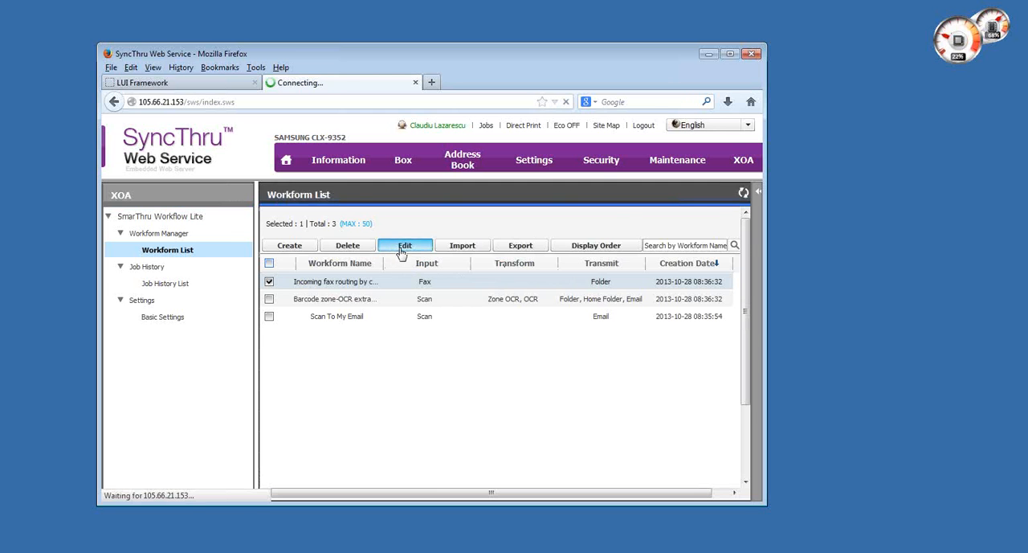
pyautogui.click(405, 244)
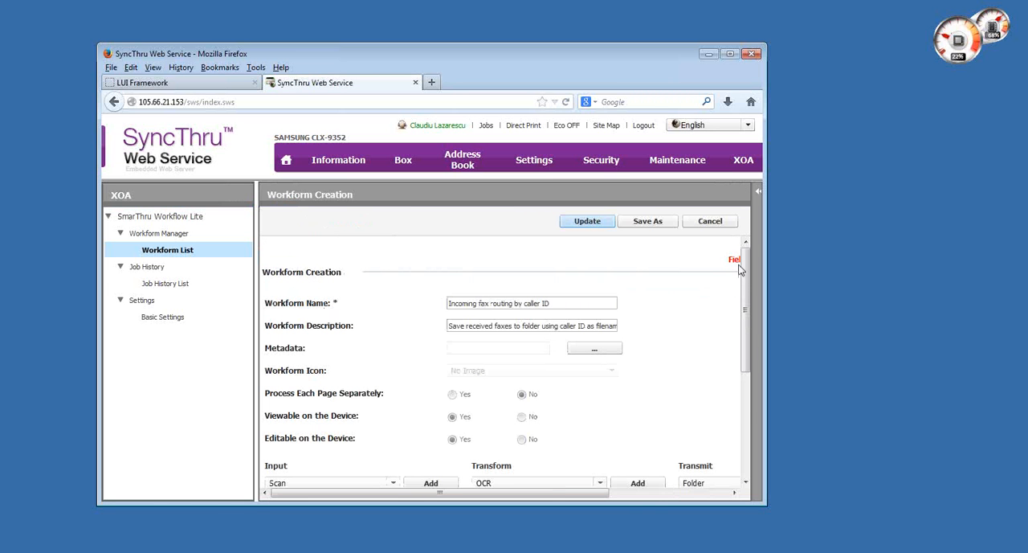
pyautogui.moveTo(479, 322)
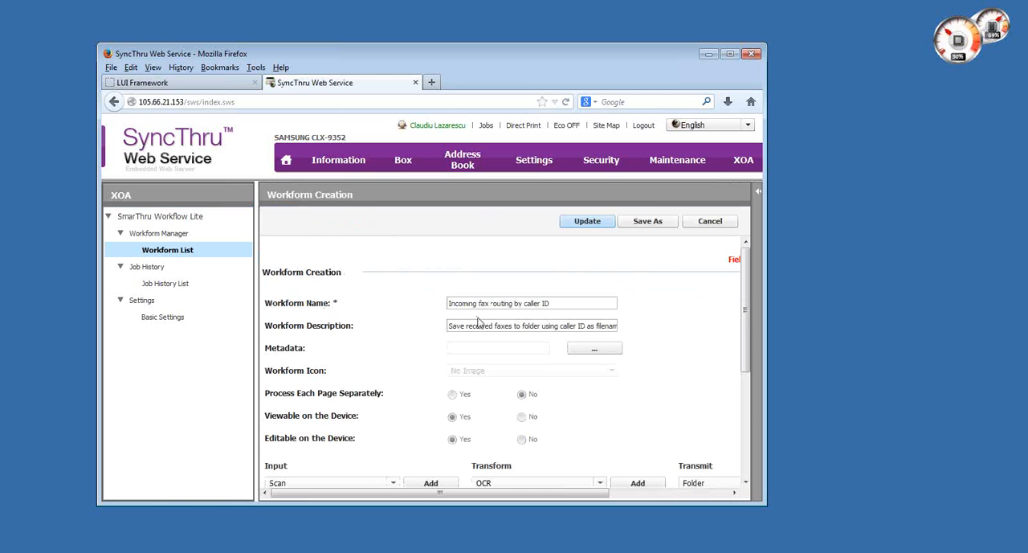
pyautogui.moveTo(726, 374)
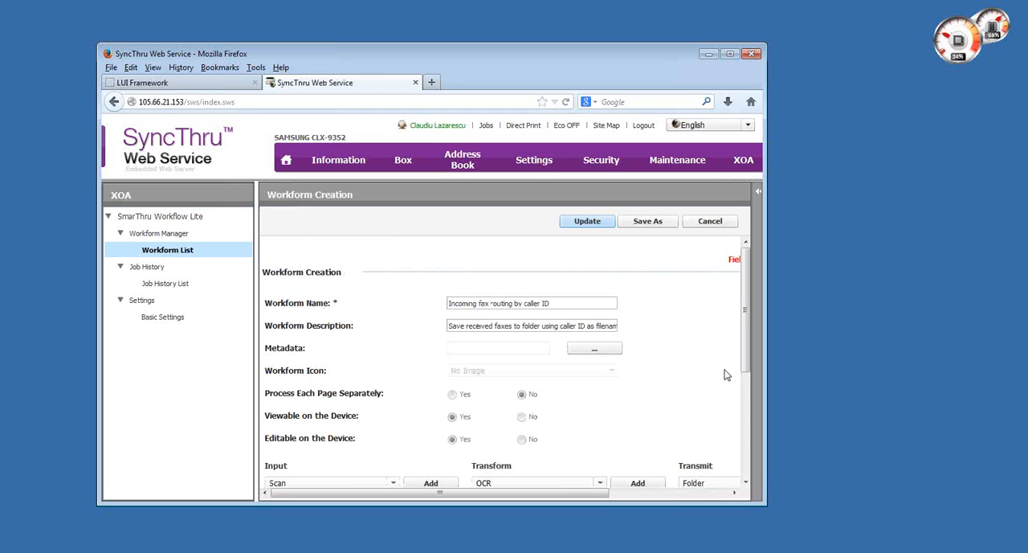
pyautogui.scroll(-3)
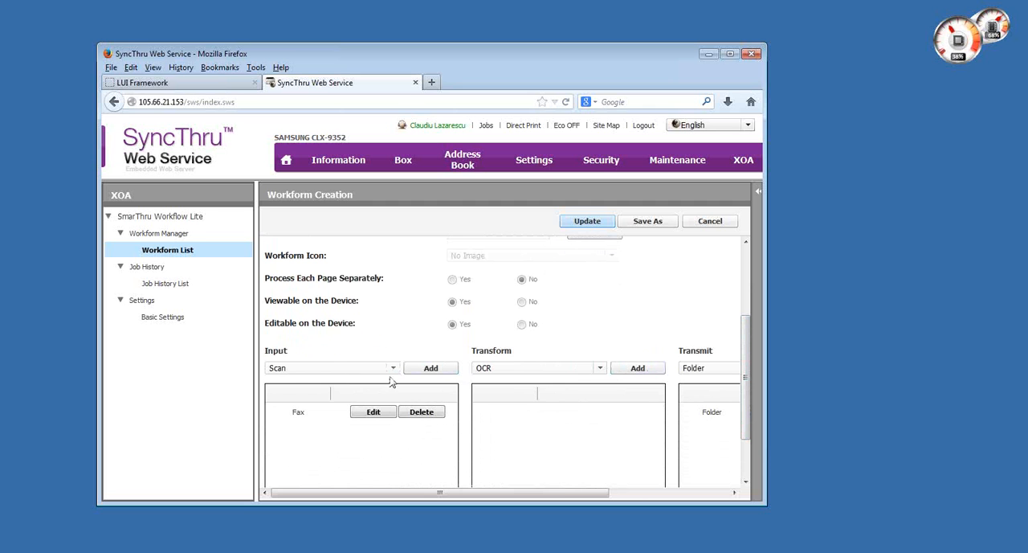
pyautogui.moveTo(437, 478)
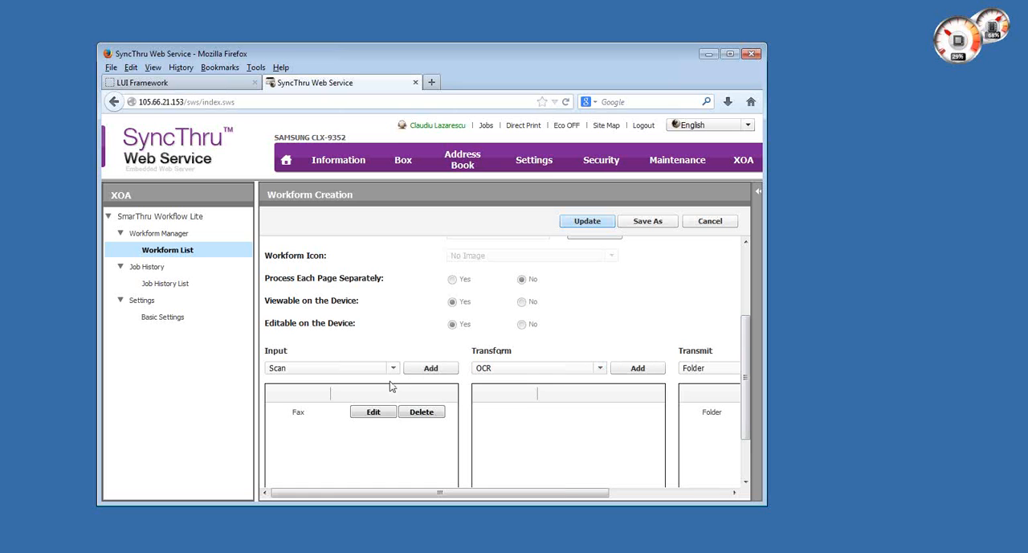
pyautogui.moveTo(373, 361)
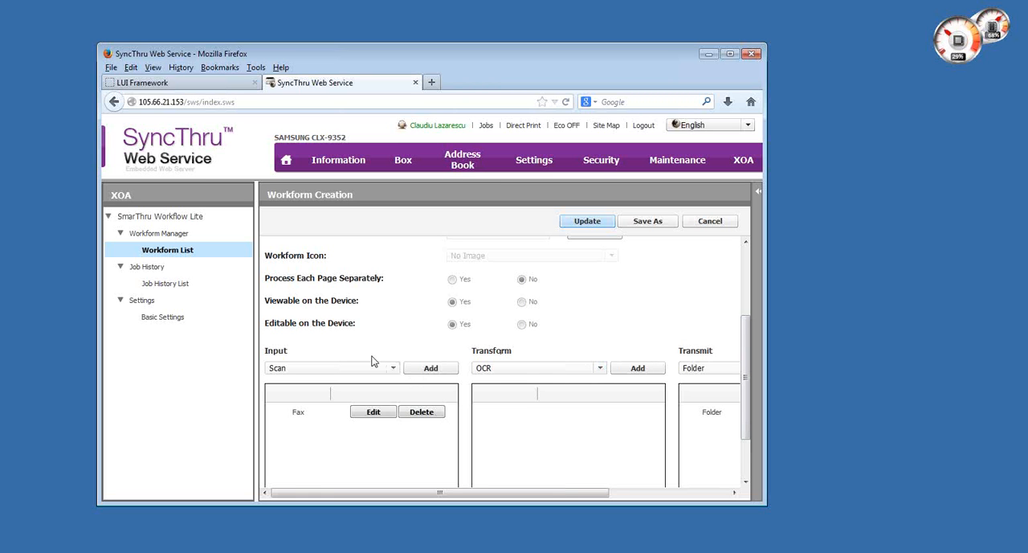
pyautogui.moveTo(370, 342)
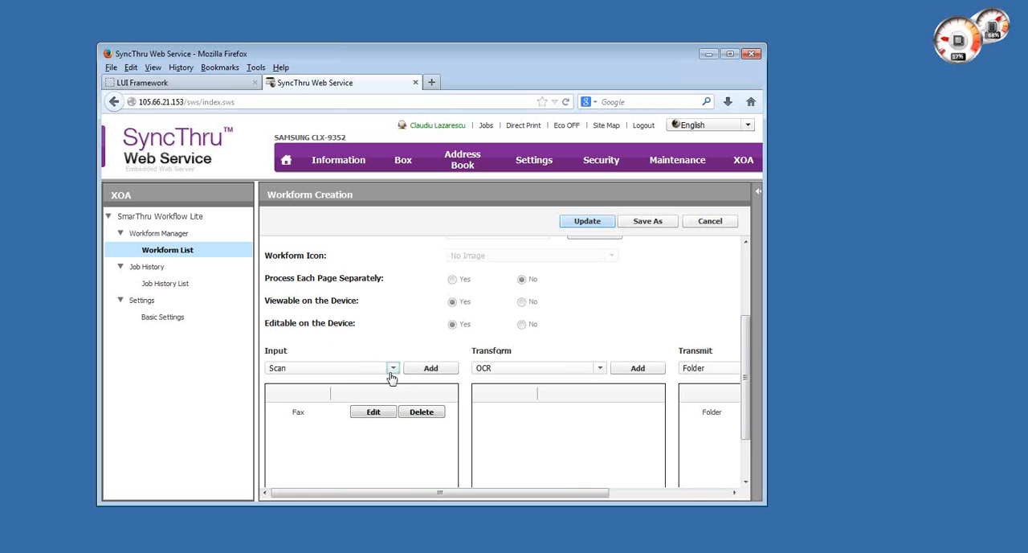
# - Peek at the input types unchanged, then list the transform types OCR, Zone OCR and Data Exporter
pyautogui.click(392, 366)
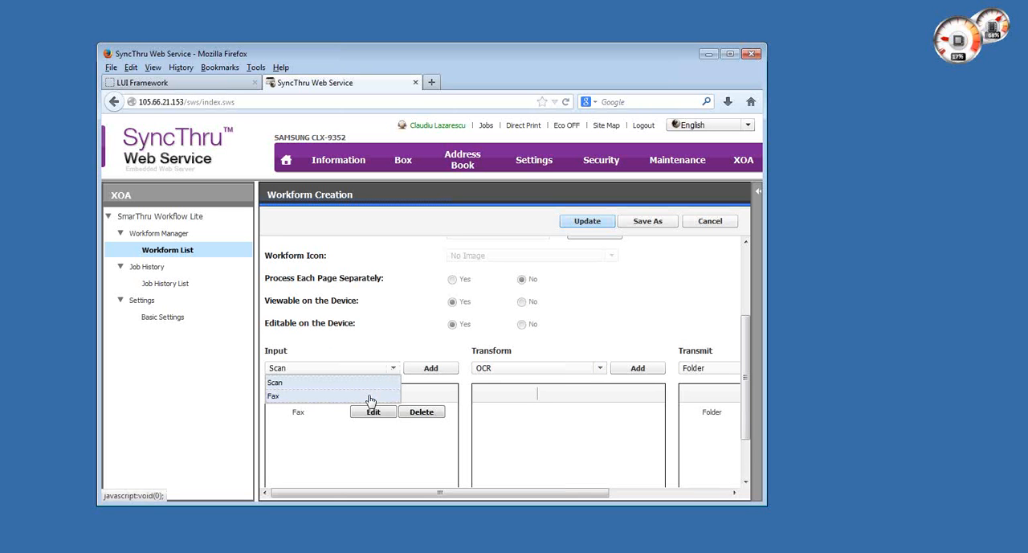
pyautogui.moveTo(370, 337)
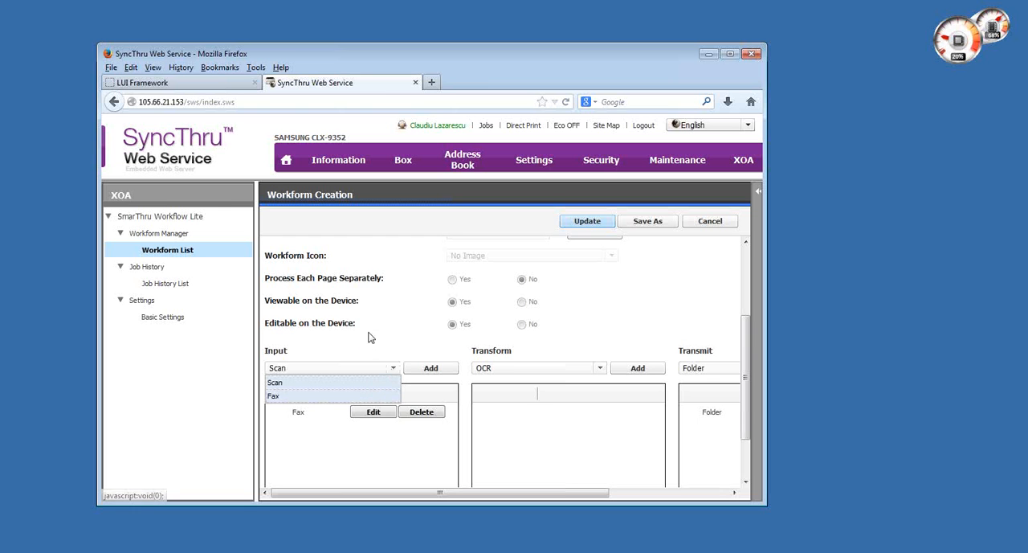
pyautogui.click(578, 356)
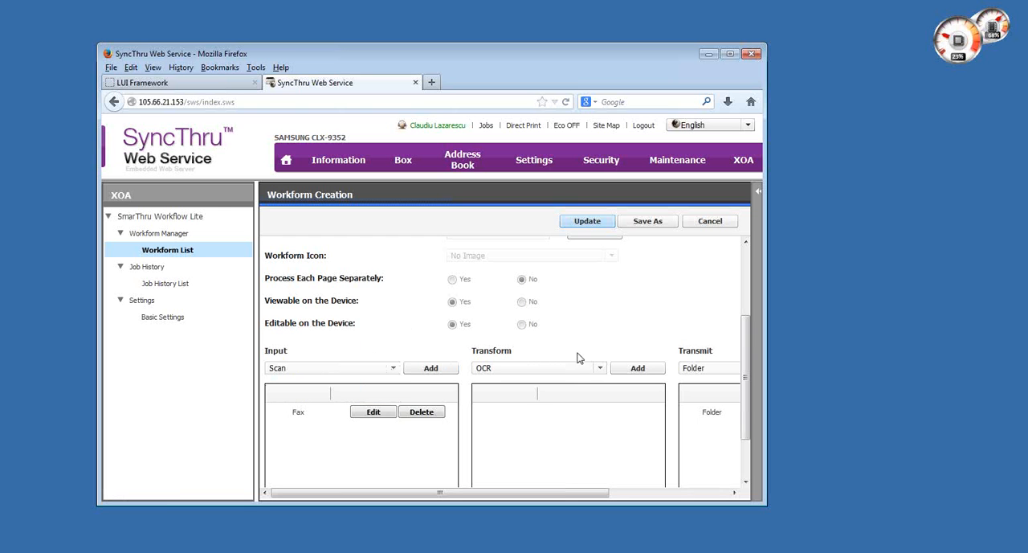
pyautogui.click(599, 368)
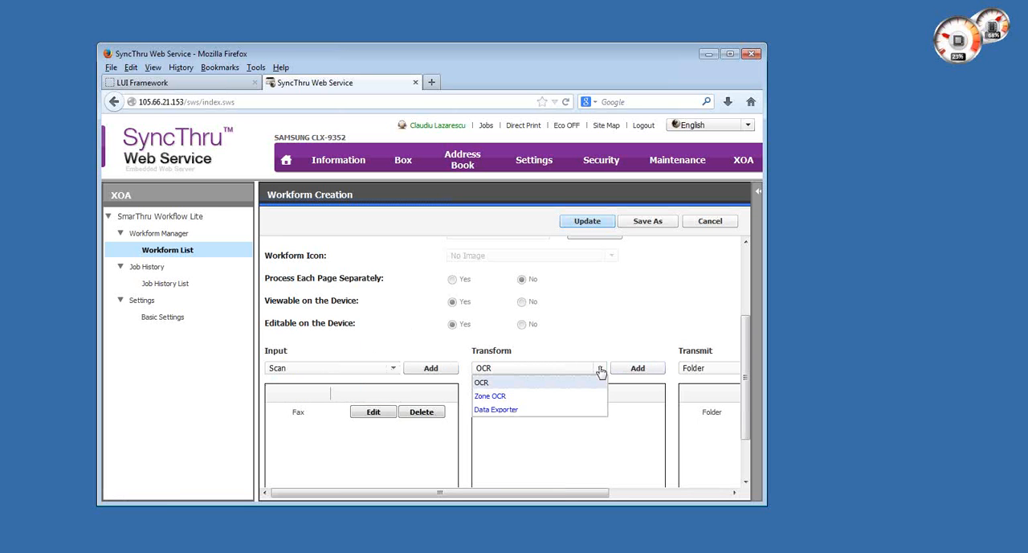
pyautogui.moveTo(545, 385)
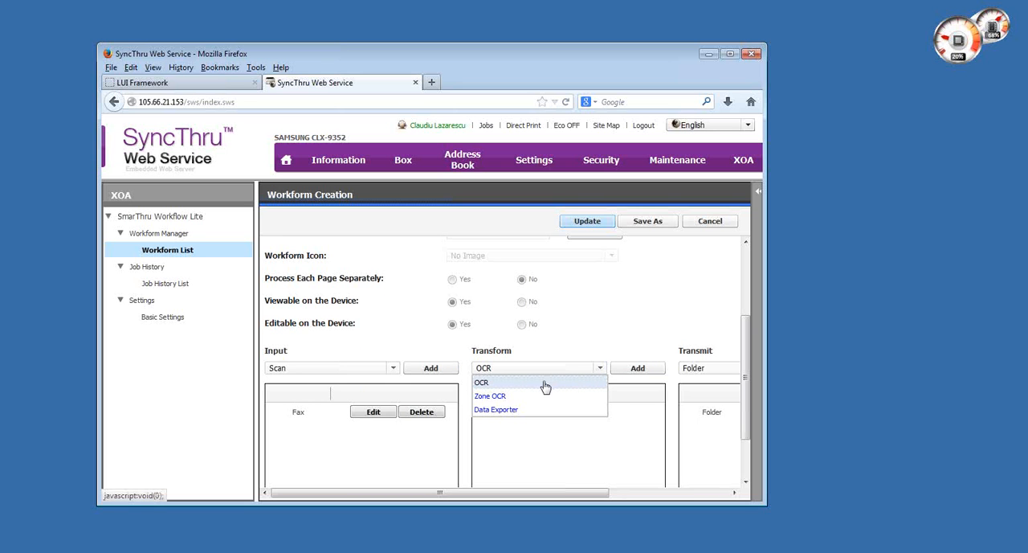
pyautogui.moveTo(431, 373)
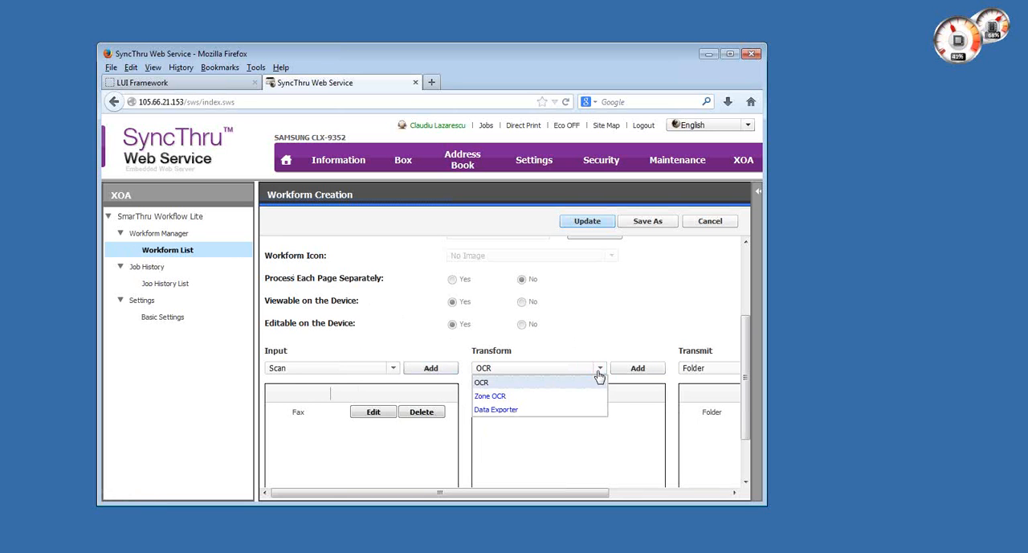
pyautogui.moveTo(538, 383)
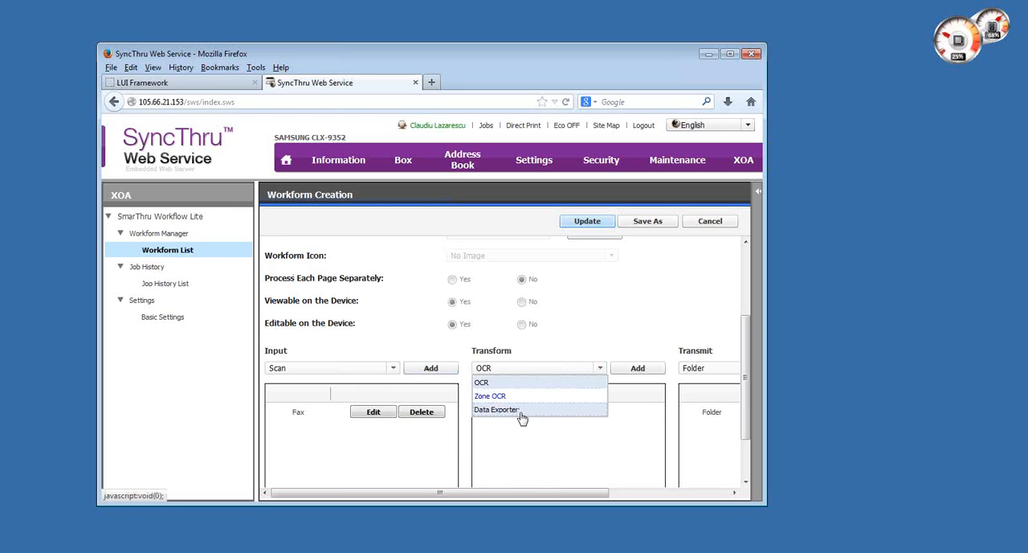
pyautogui.moveTo(569, 341)
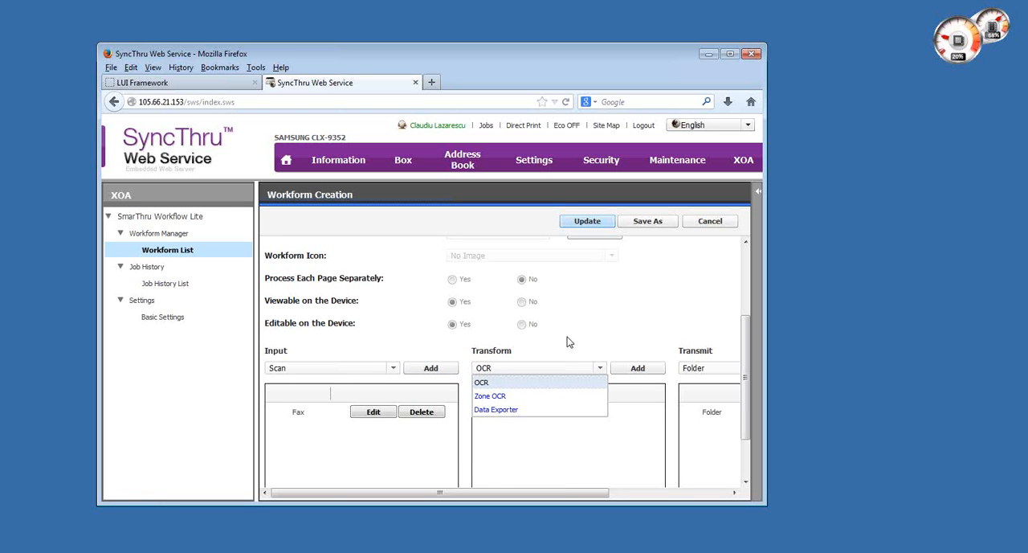
pyautogui.moveTo(598, 329)
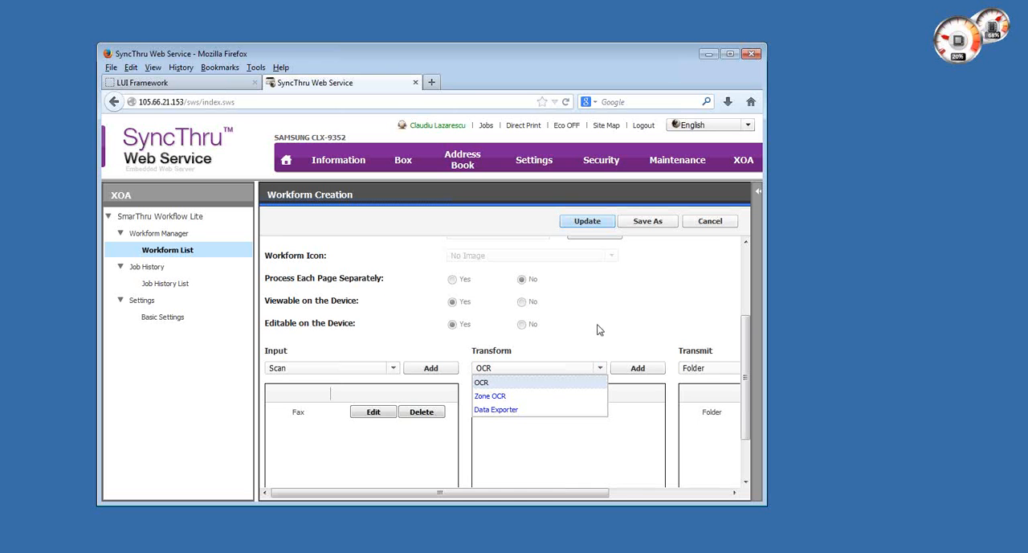
pyautogui.click(482, 383)
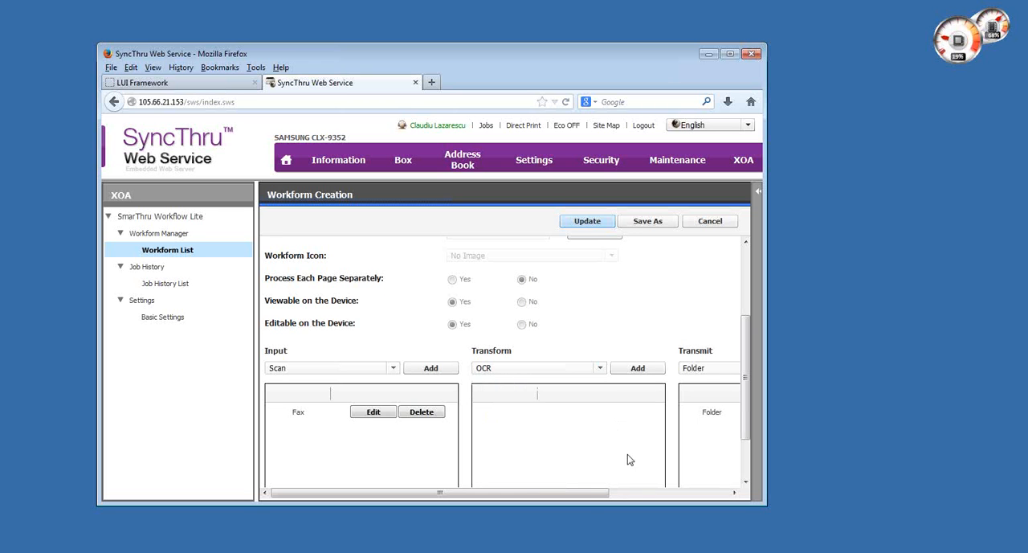
pyautogui.moveTo(517, 315)
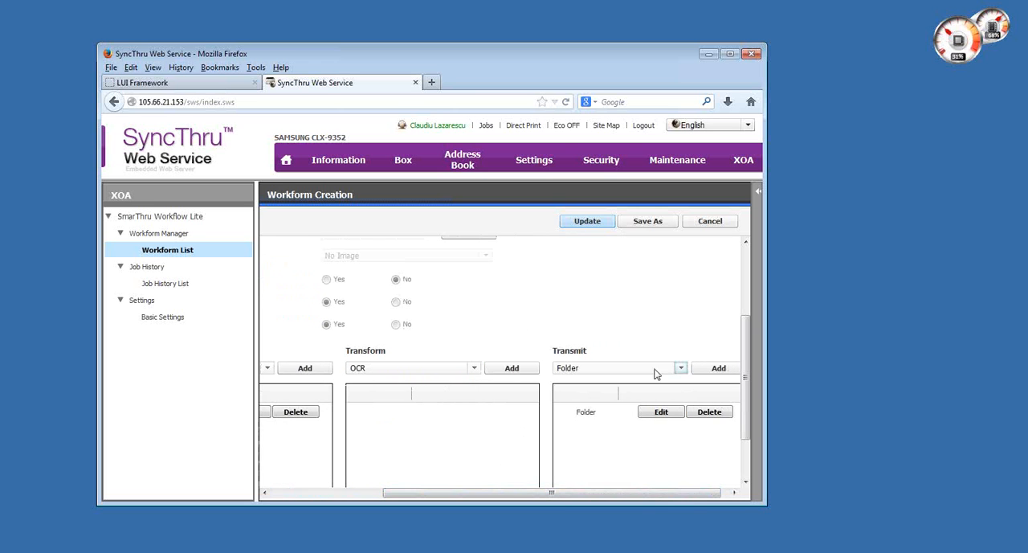
pyautogui.moveTo(517, 326)
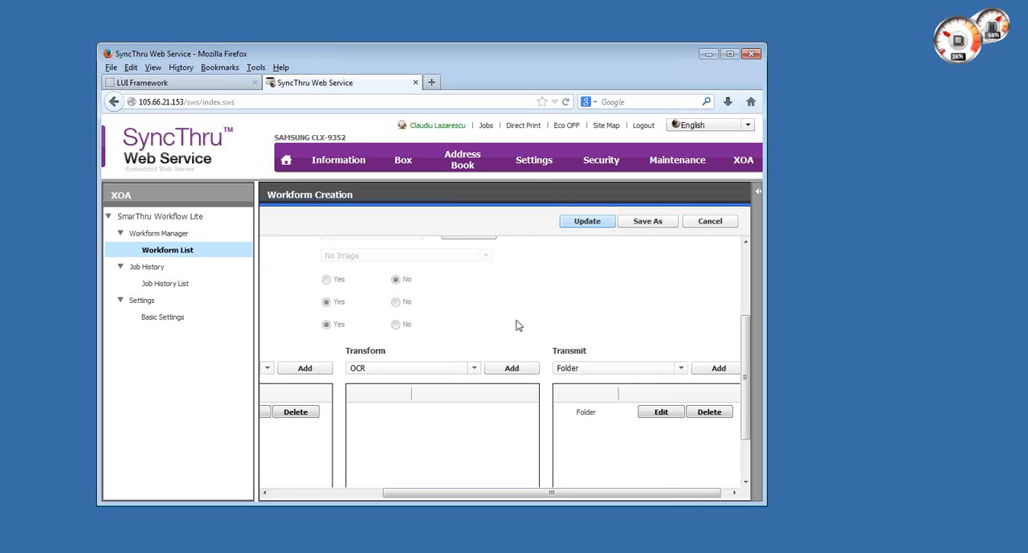
pyautogui.moveTo(643, 353)
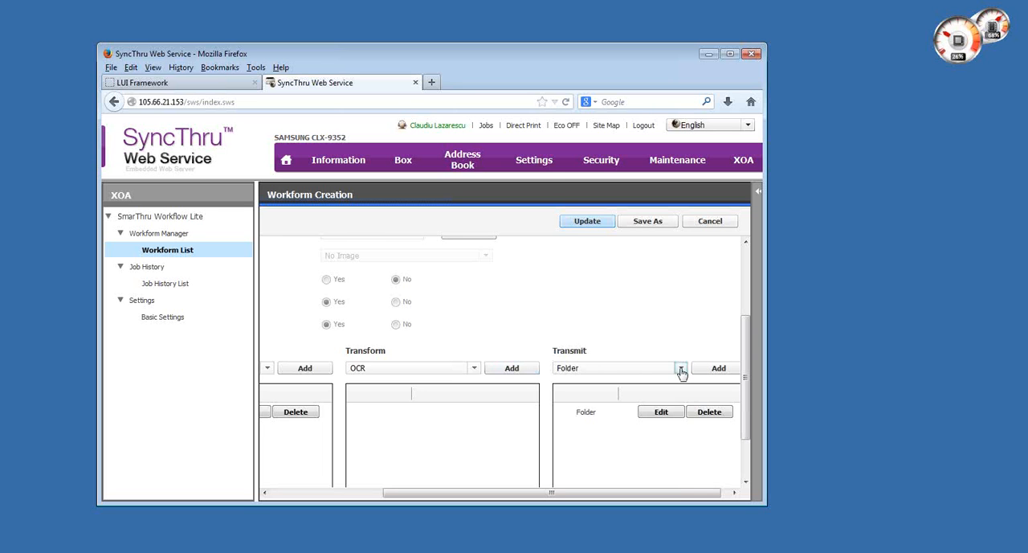
pyautogui.click(681, 368)
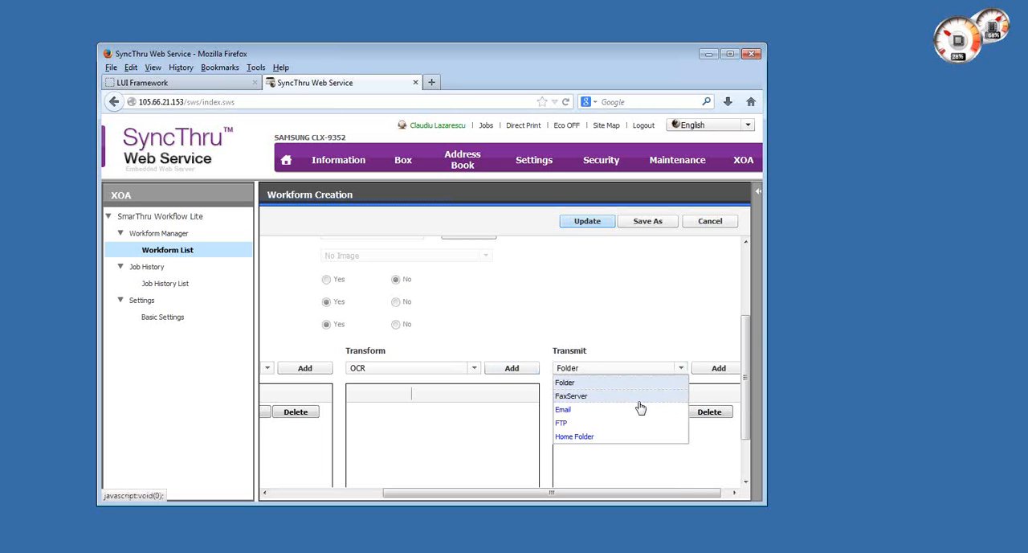
pyautogui.moveTo(570, 396)
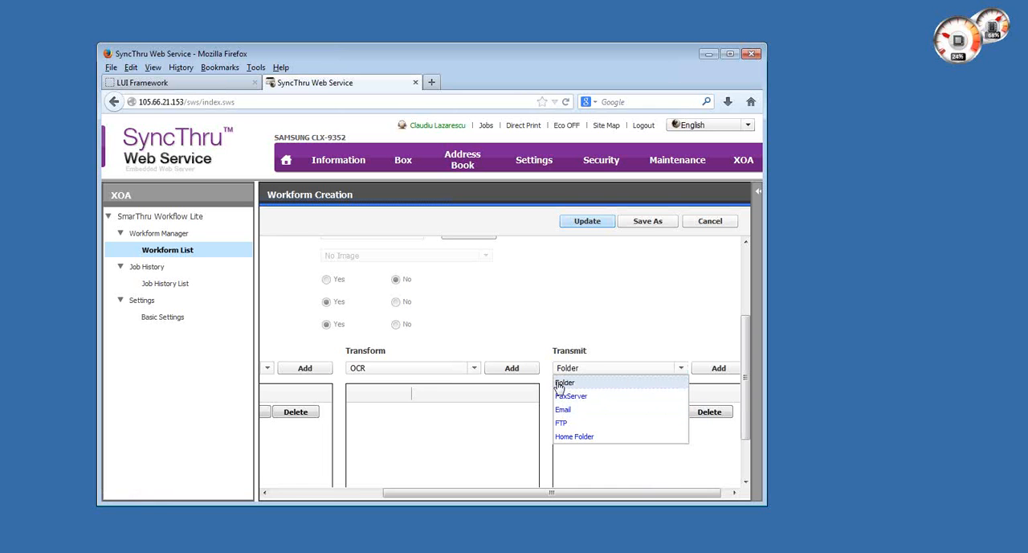
pyautogui.moveTo(598, 412)
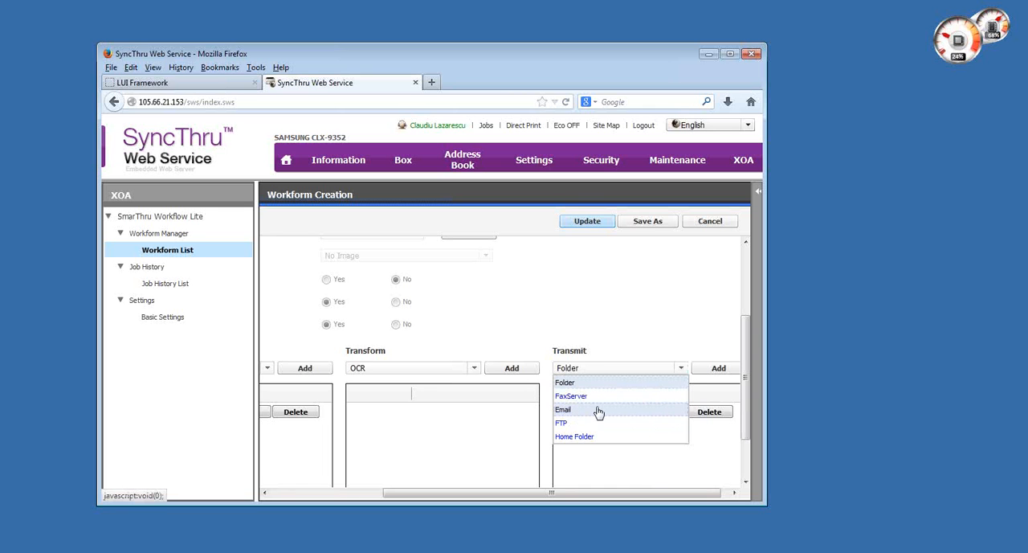
pyautogui.moveTo(604, 447)
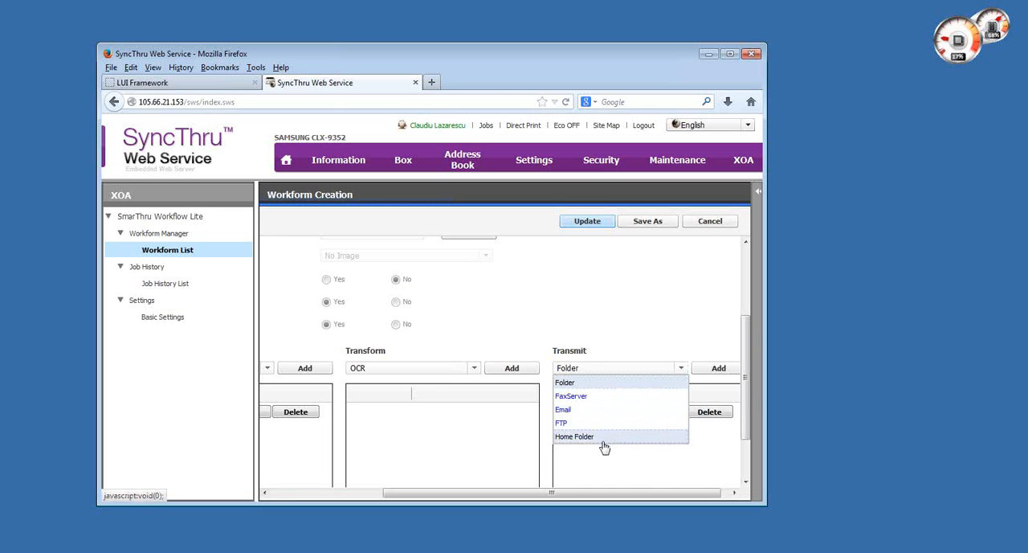
pyautogui.moveTo(601, 444)
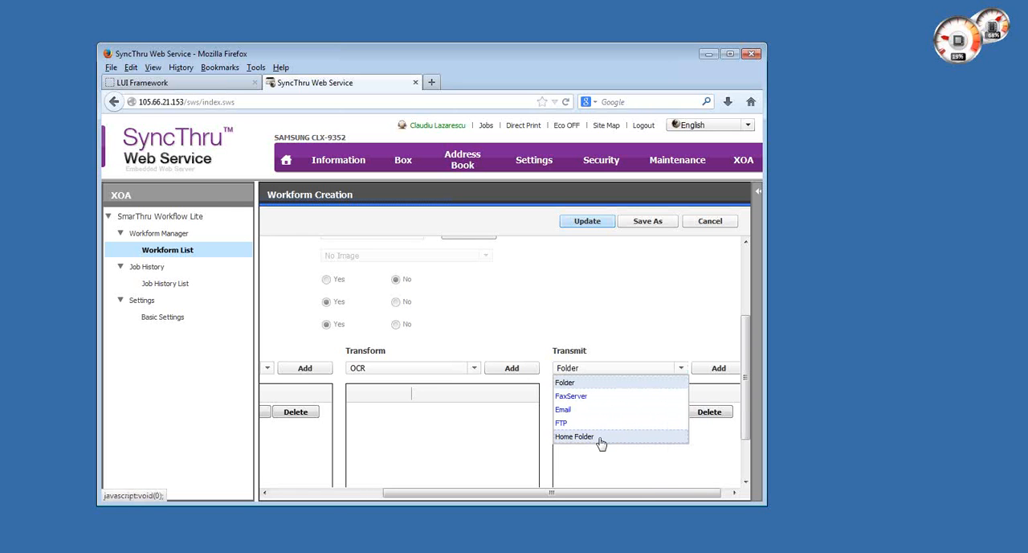
pyautogui.click(565, 382)
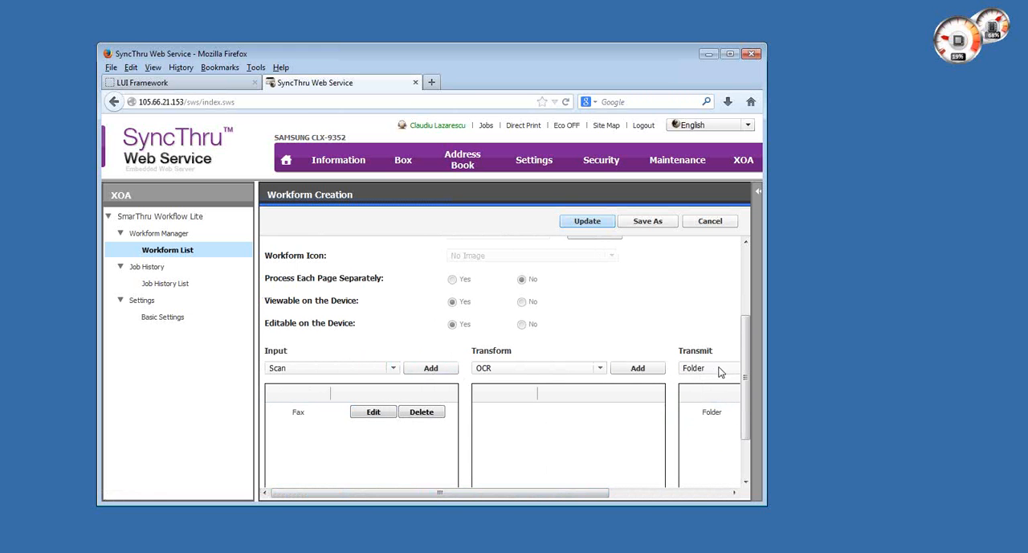
pyautogui.moveTo(635, 295)
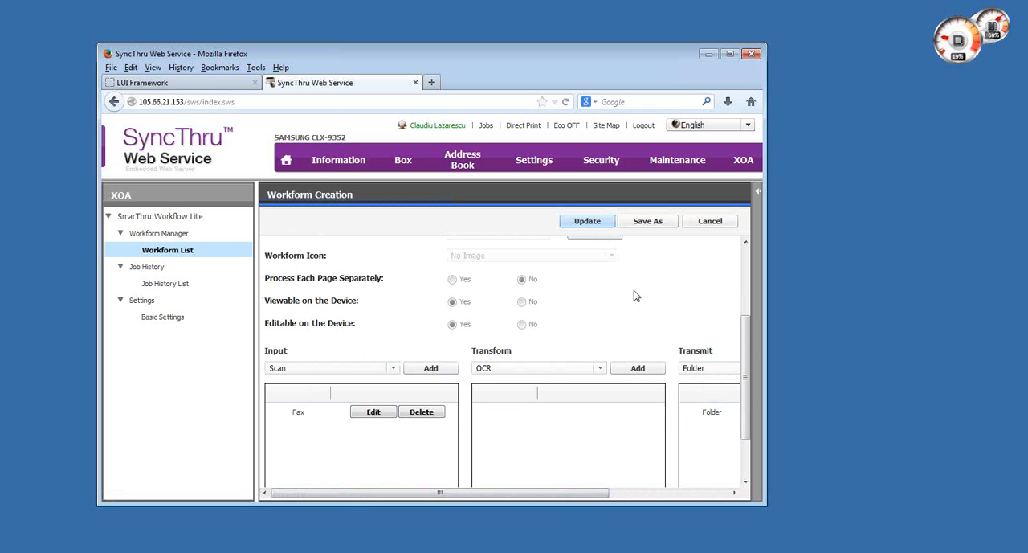
pyautogui.moveTo(649, 341)
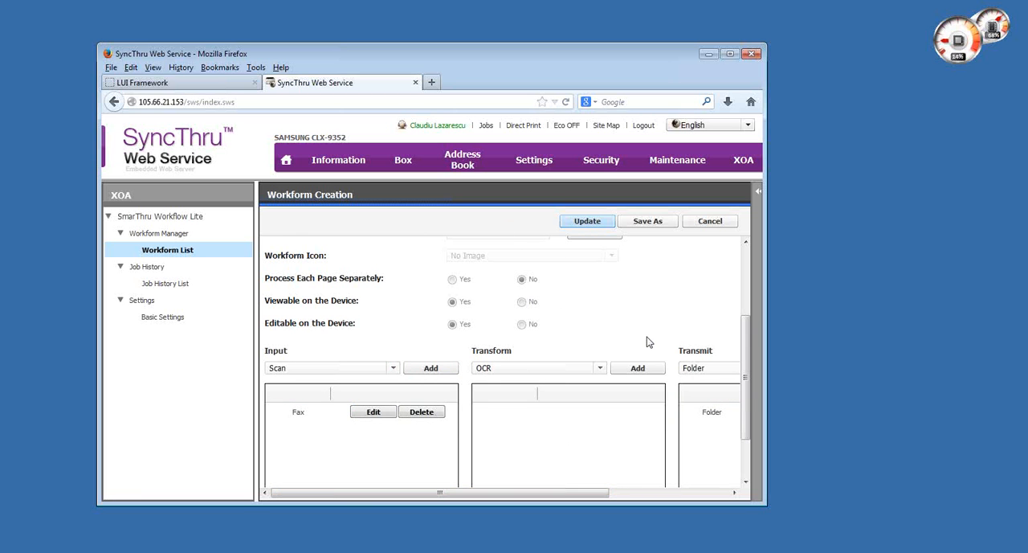
pyautogui.moveTo(516, 334)
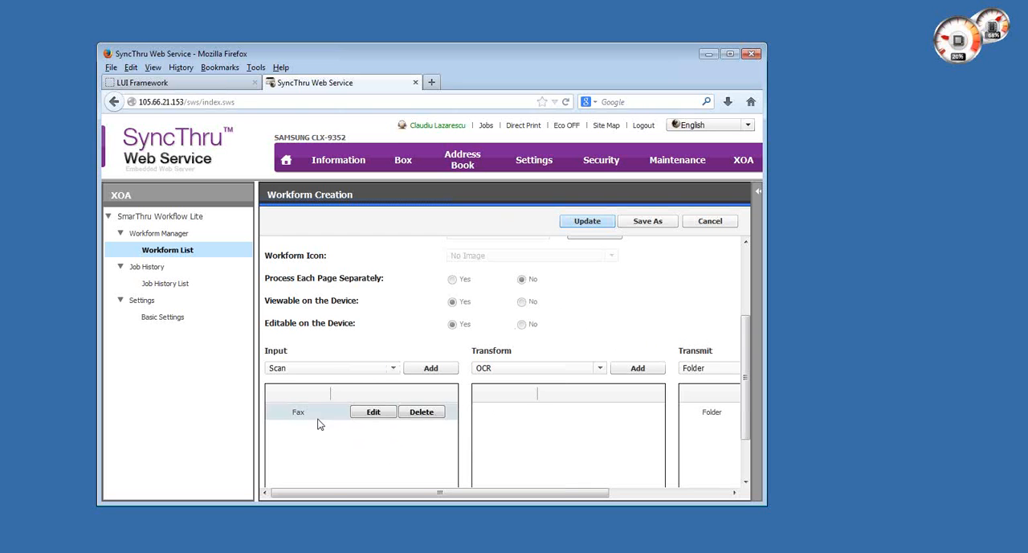
pyautogui.moveTo(337, 414)
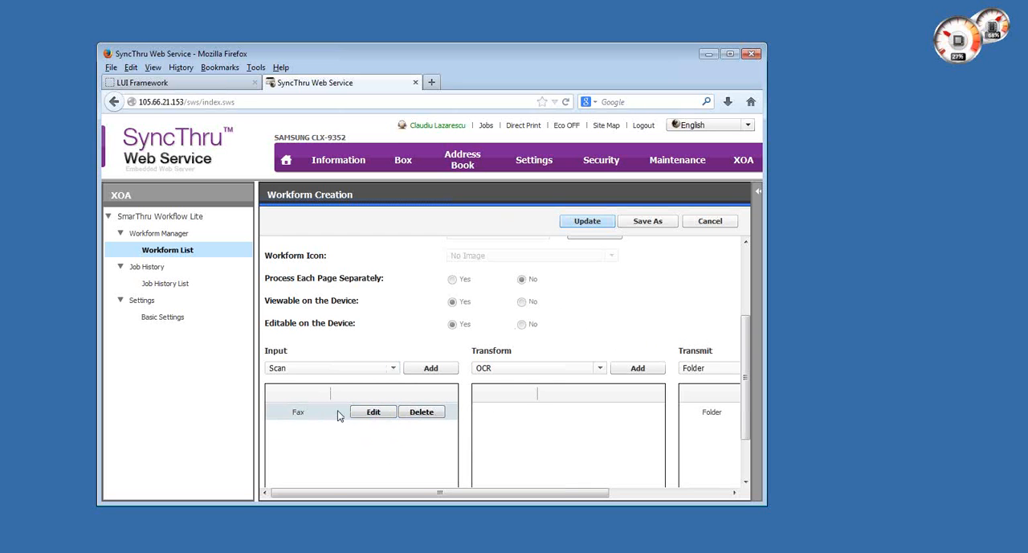
# - Show the Fax Input Plug-in settings: PDF file format, Print No, empty Caller ID
pyautogui.click(372, 411)
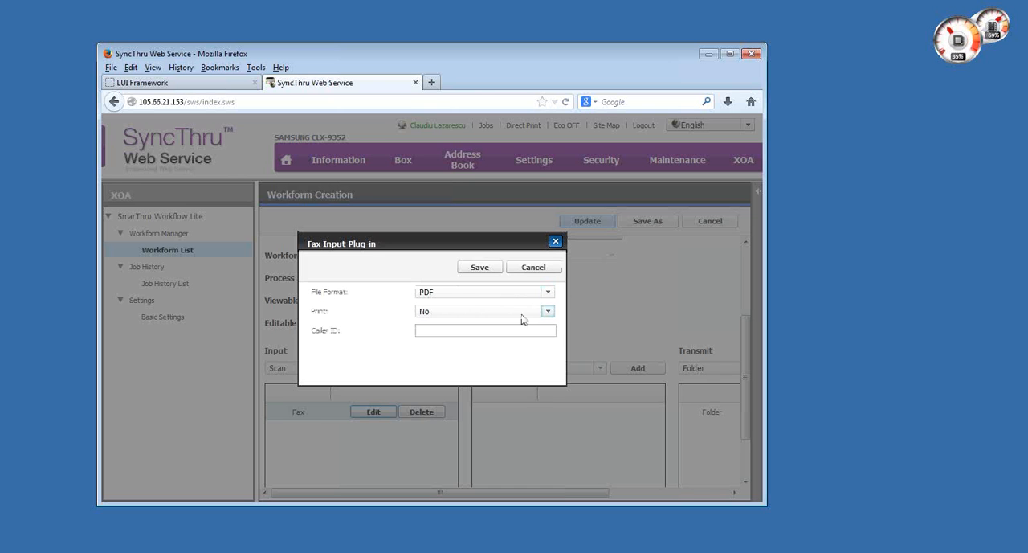
pyautogui.moveTo(595, 334)
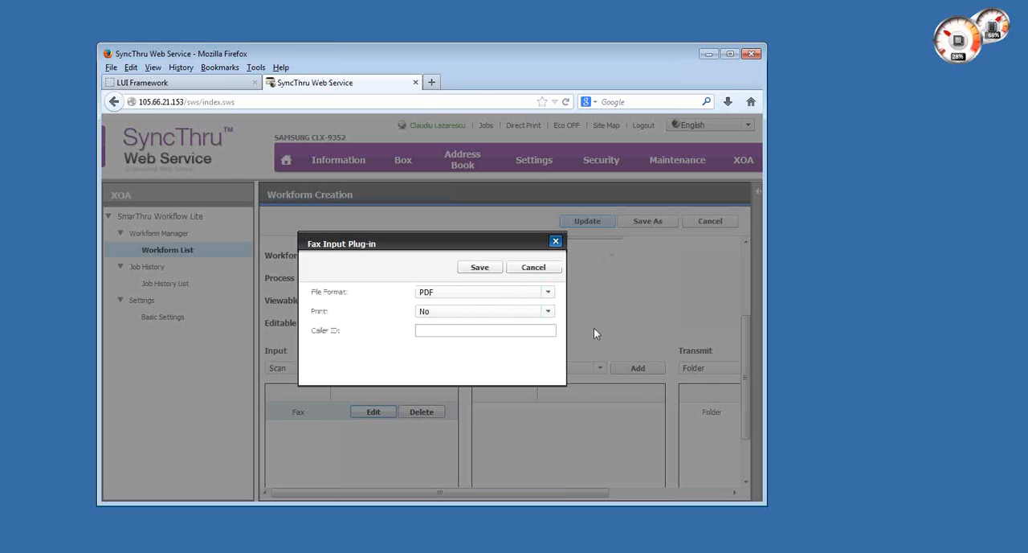
pyautogui.moveTo(707, 312)
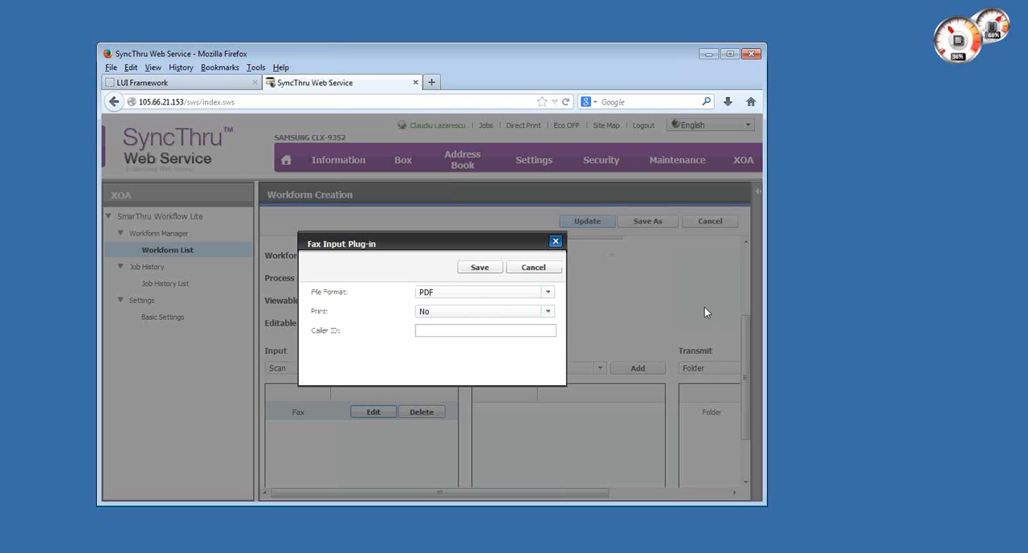
pyautogui.moveTo(289, 336)
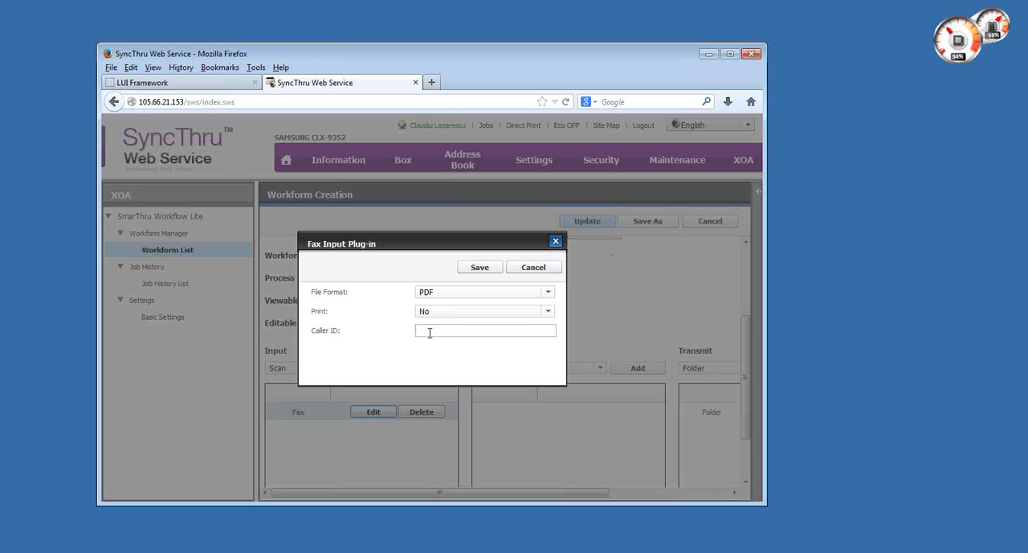
pyautogui.moveTo(333, 342)
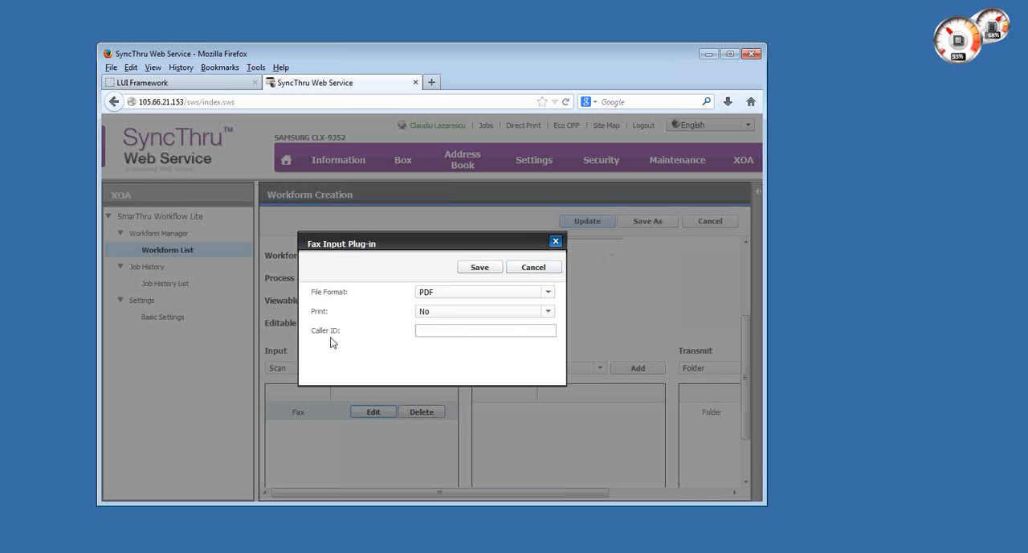
pyautogui.moveTo(389, 286)
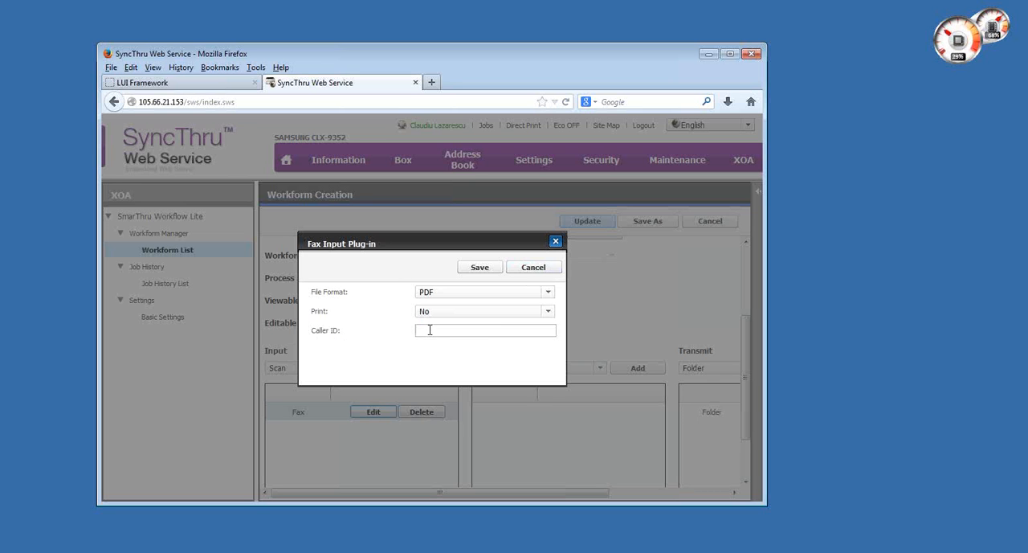
pyautogui.moveTo(501, 331)
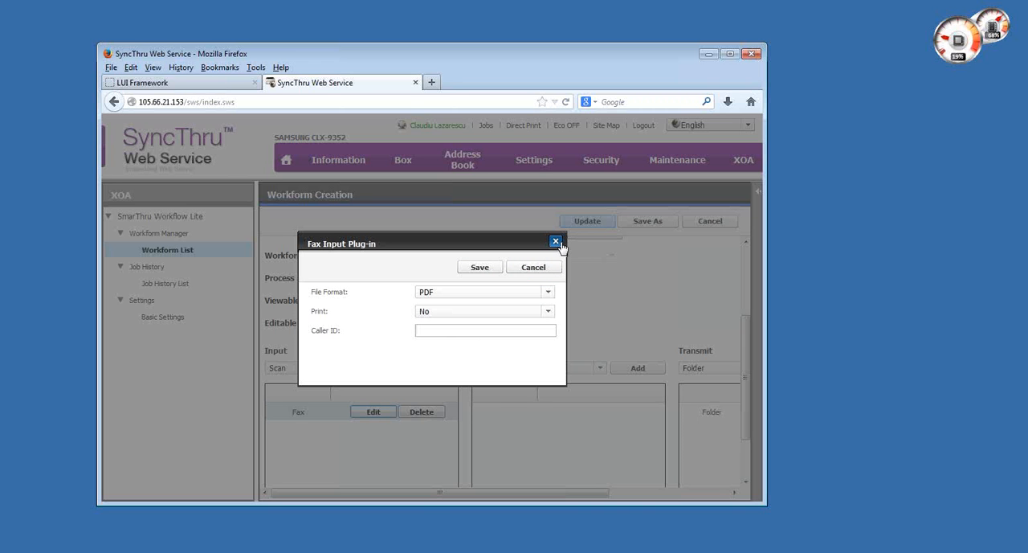
# - Cancel the Fax input dialog and review the Folder transmit settings including the SDT filename variables
pyautogui.click(556, 241)
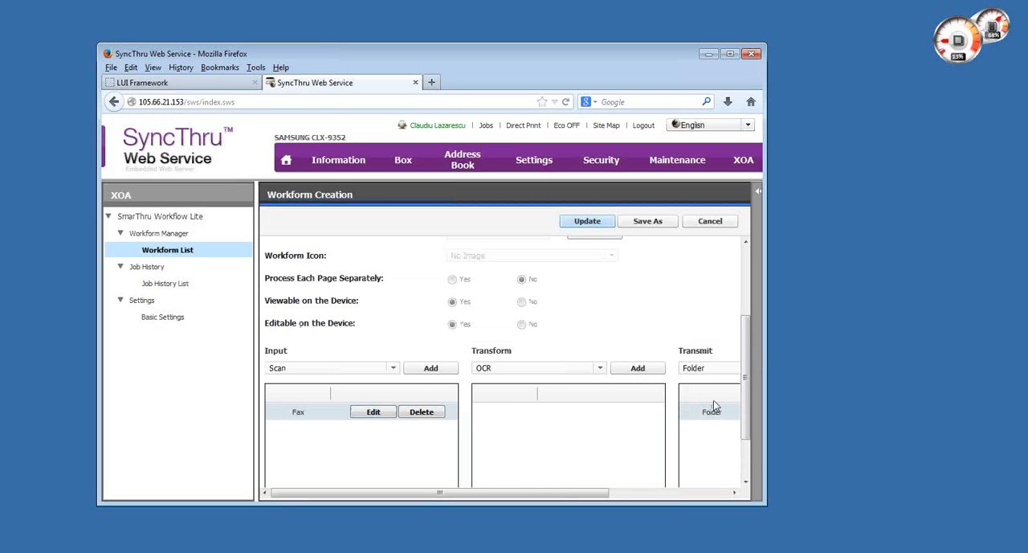
pyautogui.click(733, 491)
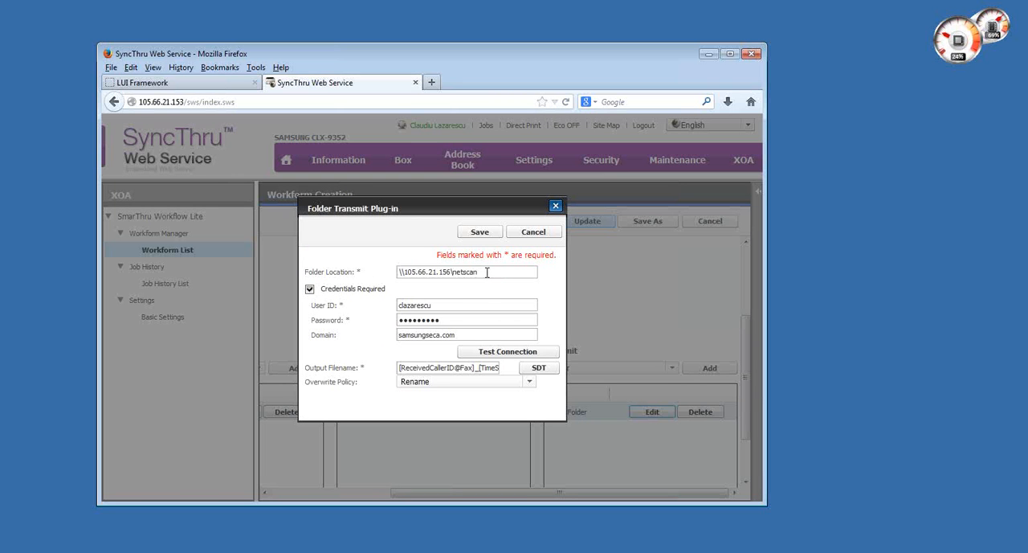
pyautogui.moveTo(491, 285)
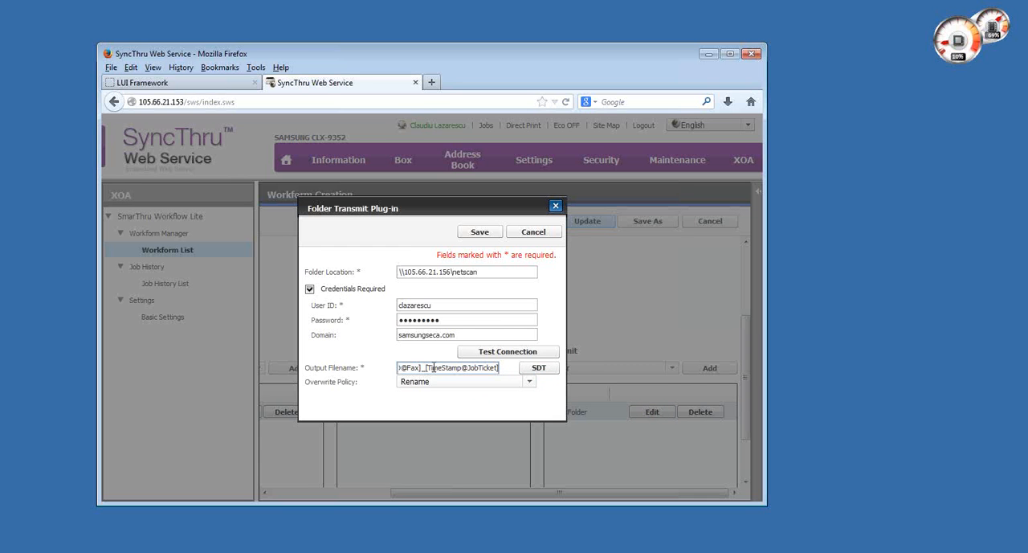
pyautogui.click(540, 367)
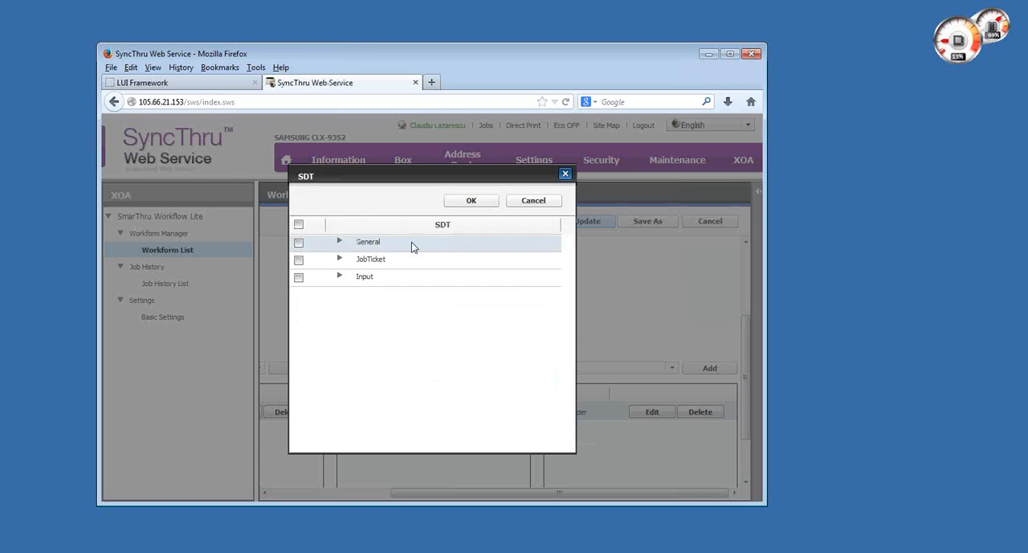
pyautogui.click(339, 241)
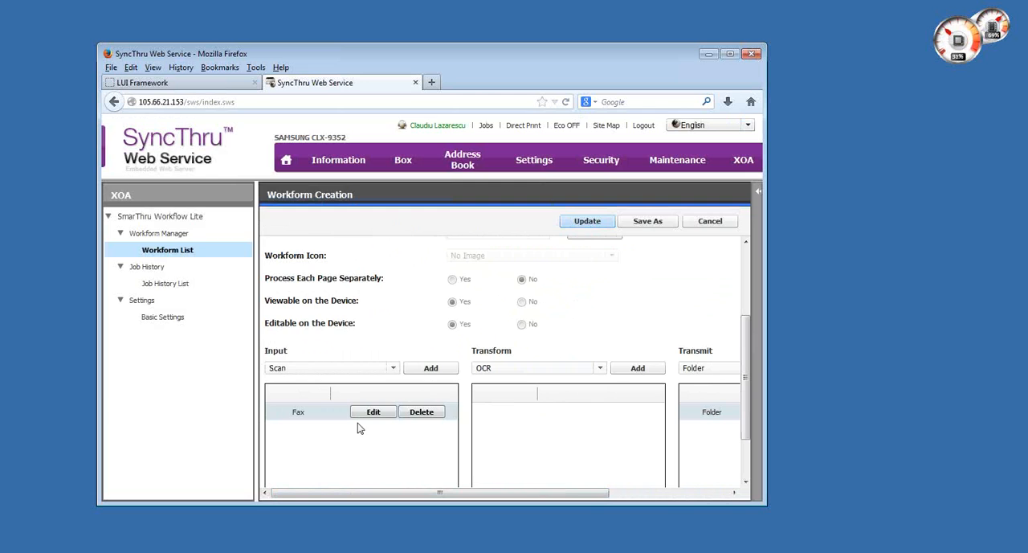
# - Try a Caller ID of 59052346 in the Fax input settings, then close them without saving changes
pyautogui.click(372, 412)
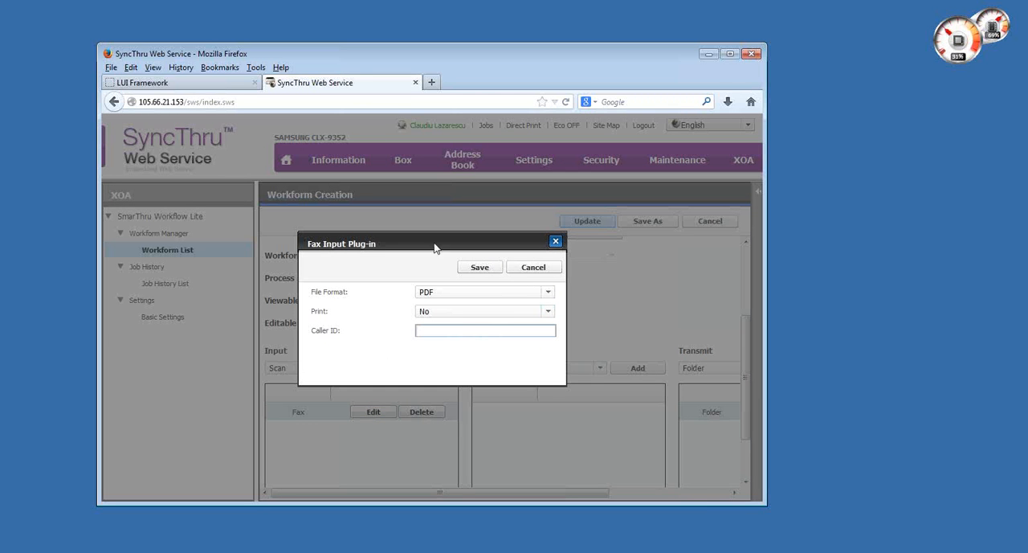
pyautogui.moveTo(424, 244)
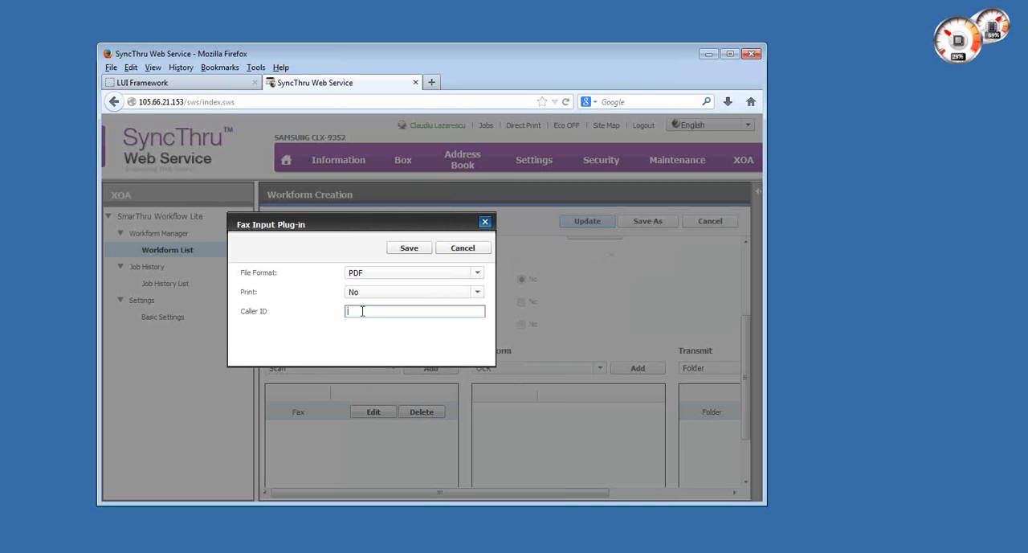
pyautogui.write('5')
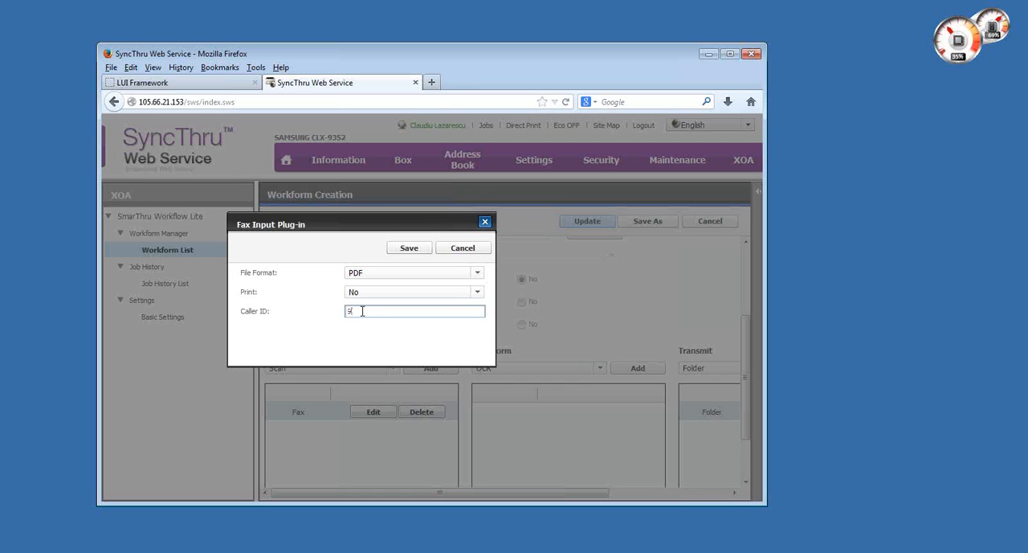
pyautogui.write('9052346')
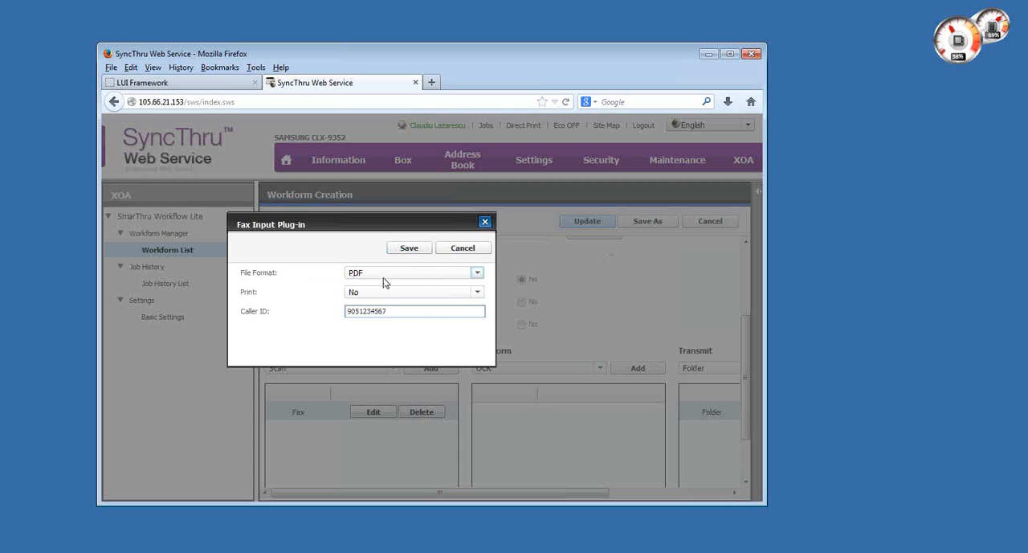
pyautogui.tripleClick(414, 312)
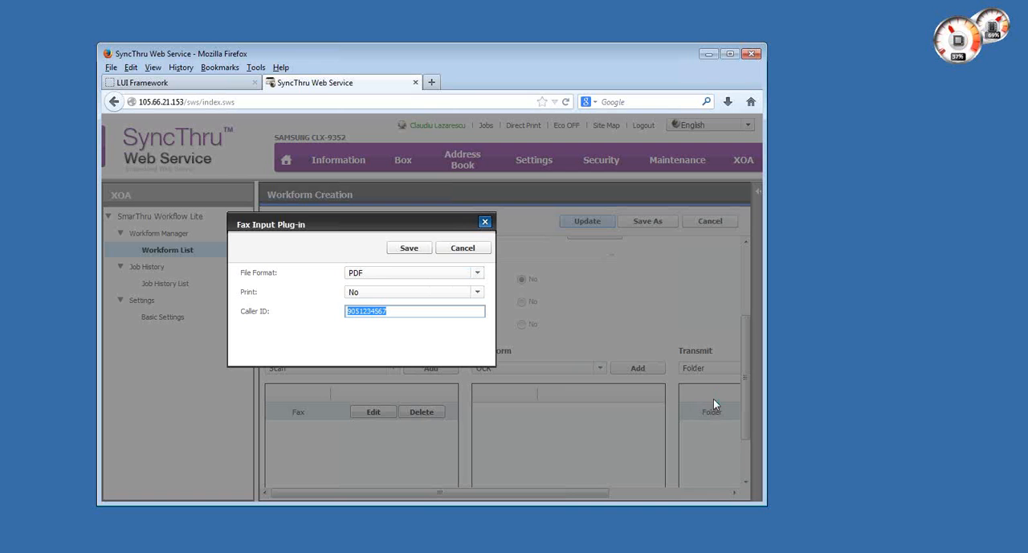
pyautogui.moveTo(800, 411)
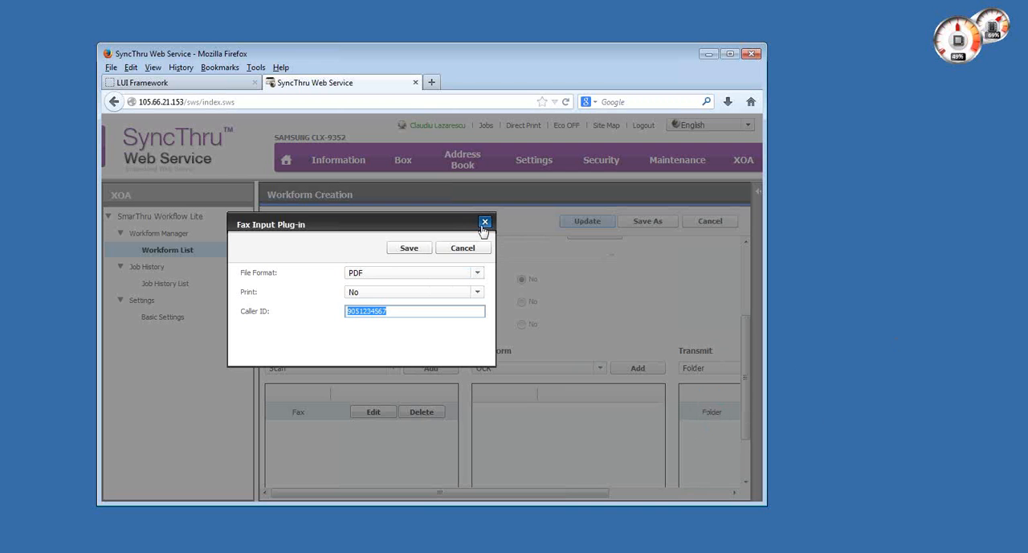
pyautogui.click(485, 221)
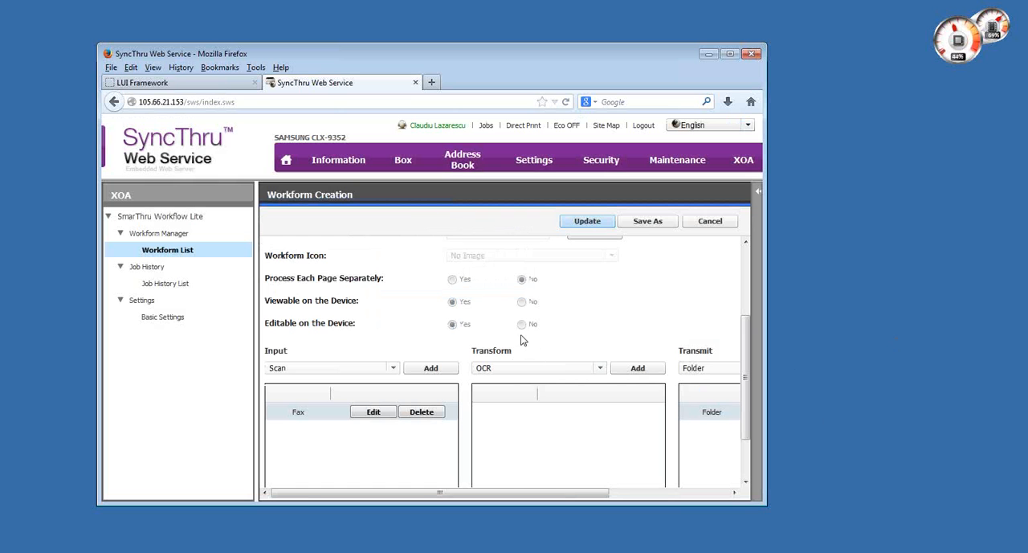
pyautogui.moveTo(473, 337)
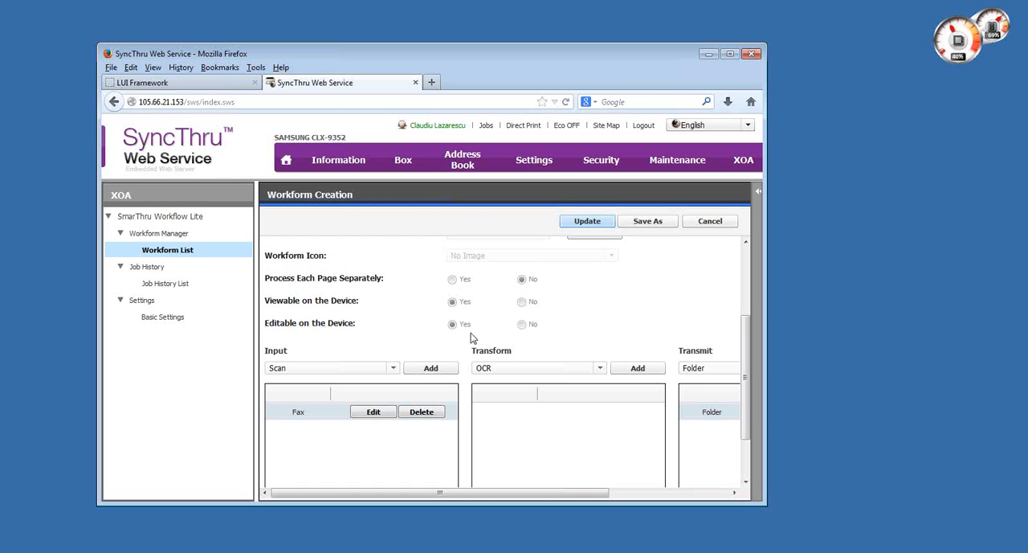
pyautogui.moveTo(315, 280)
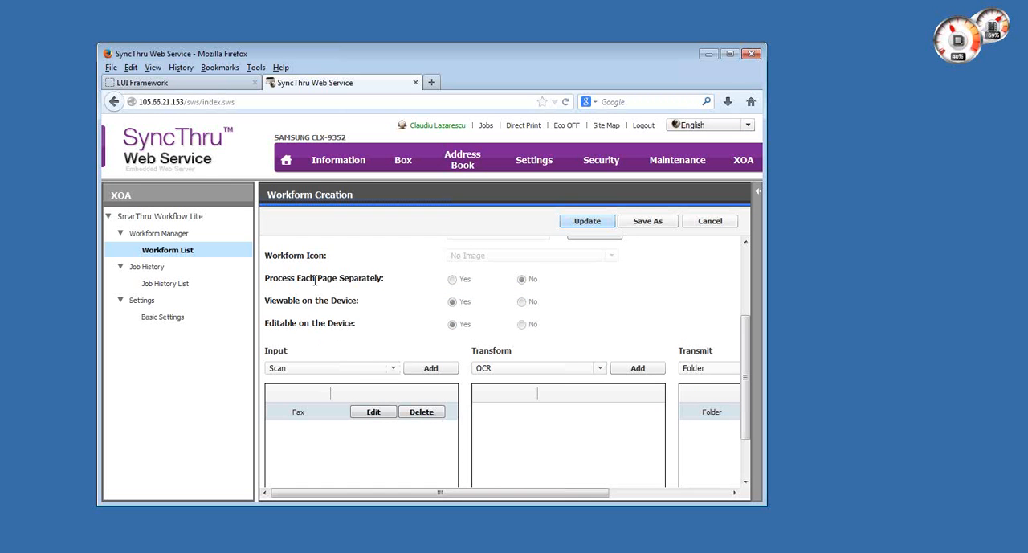
pyautogui.click(372, 412)
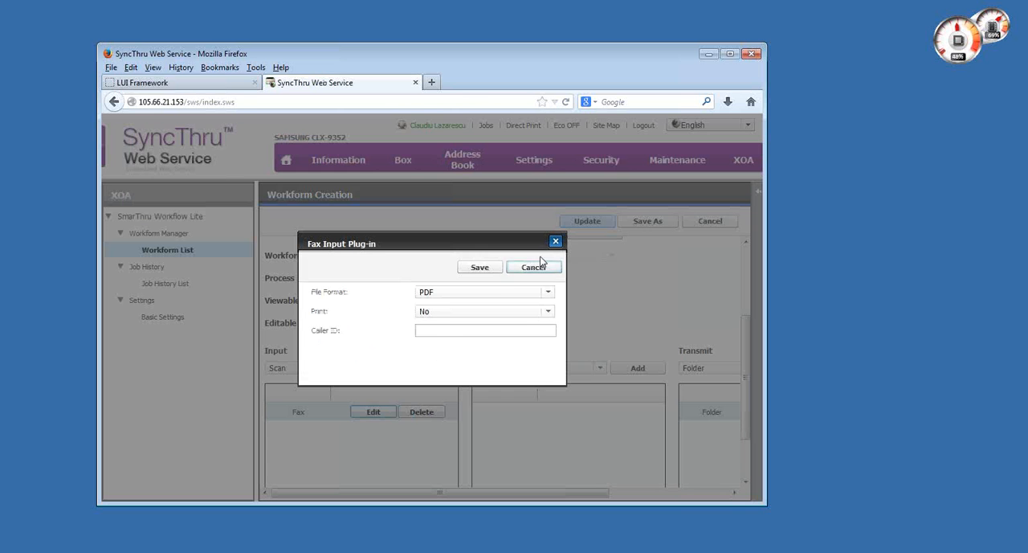
pyautogui.click(533, 267)
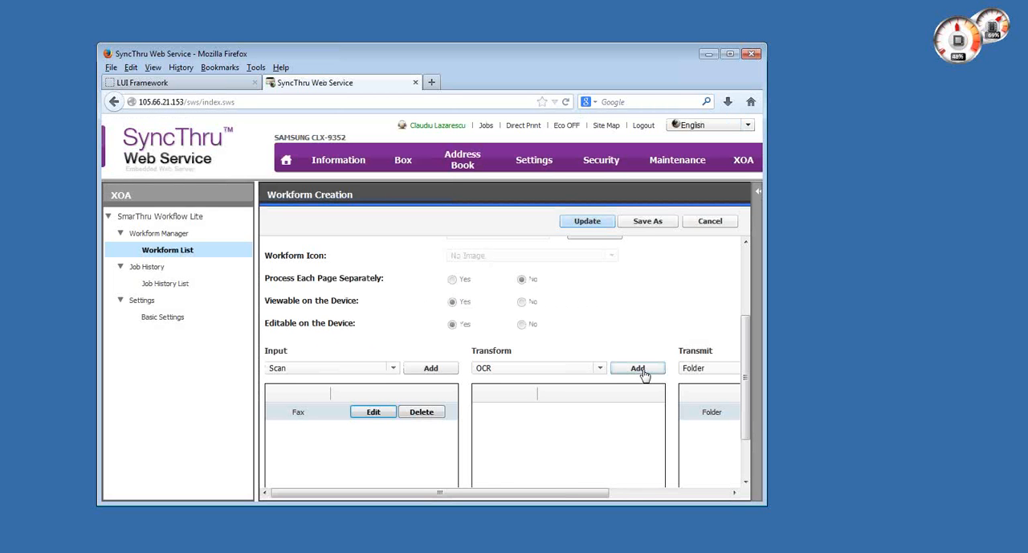
pyautogui.moveTo(601, 277)
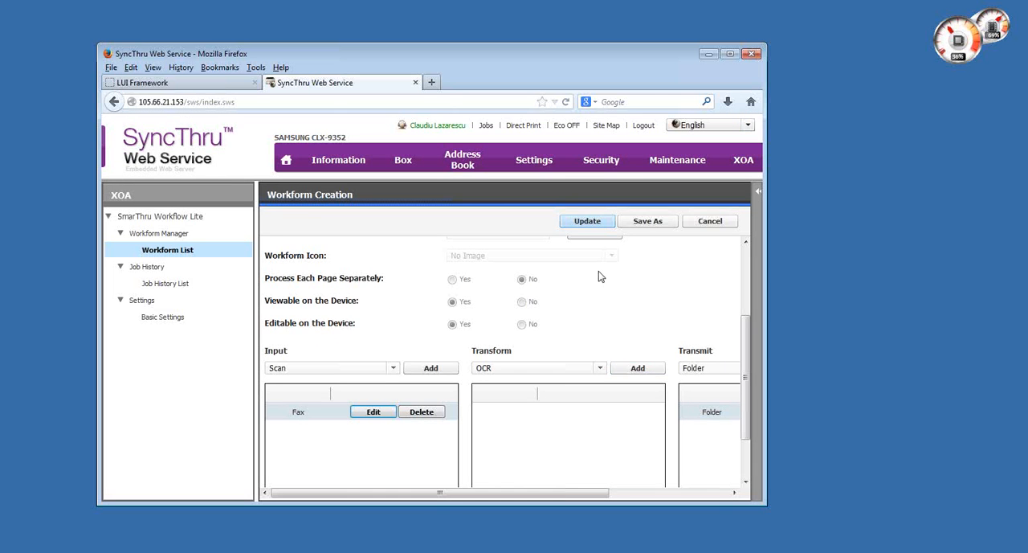
pyautogui.moveTo(337, 313)
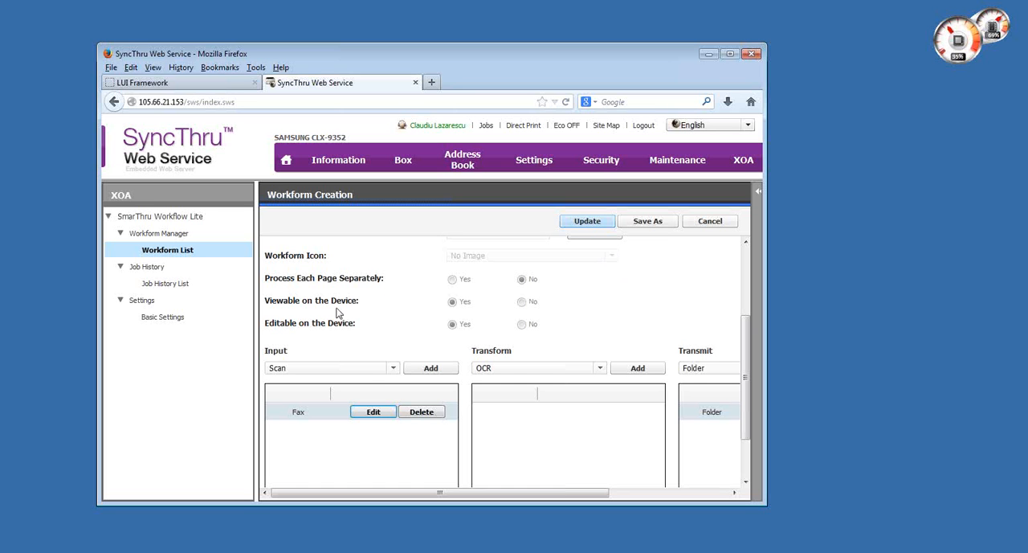
pyautogui.moveTo(114, 521)
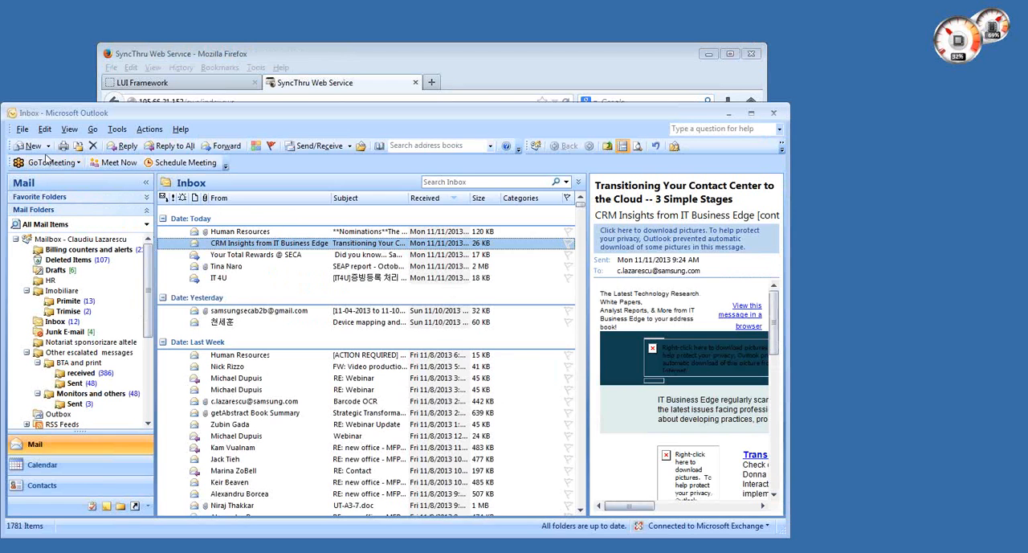
pyautogui.click(26, 146)
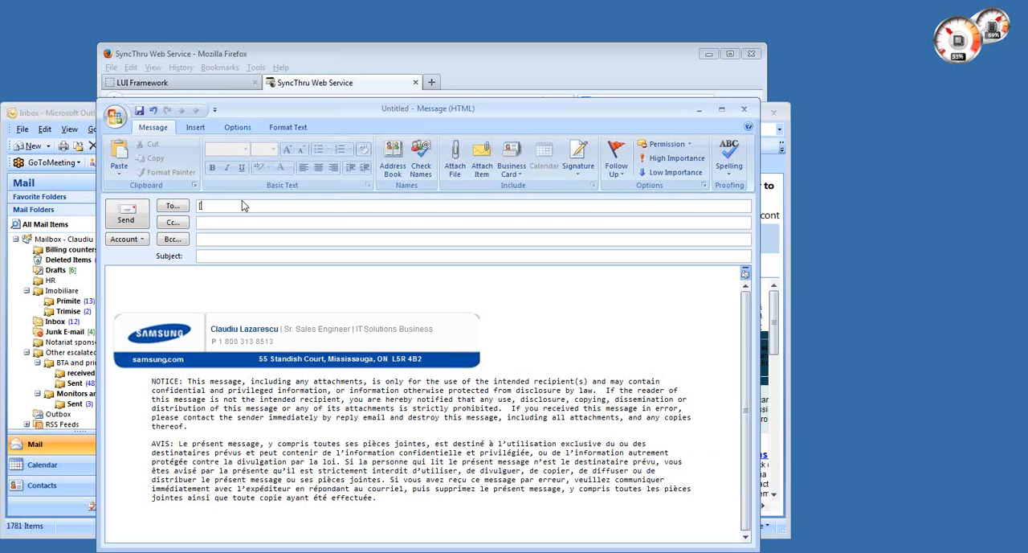
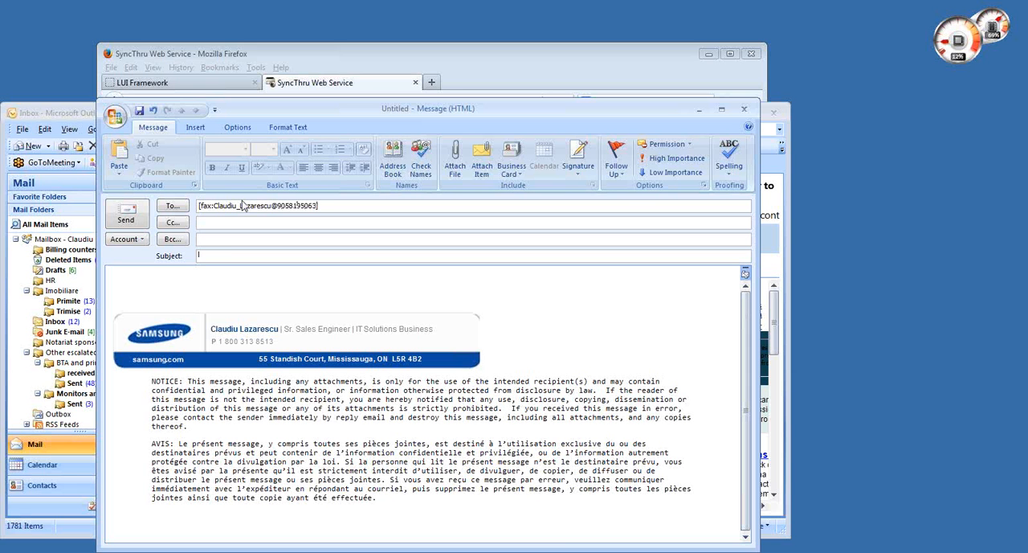
pyautogui.write('fax test')
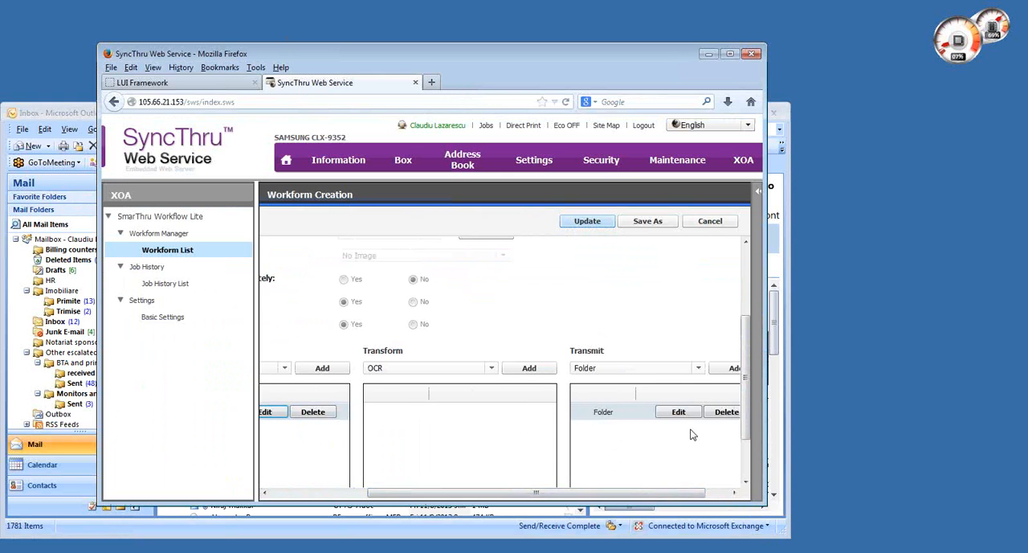
pyautogui.click(678, 411)
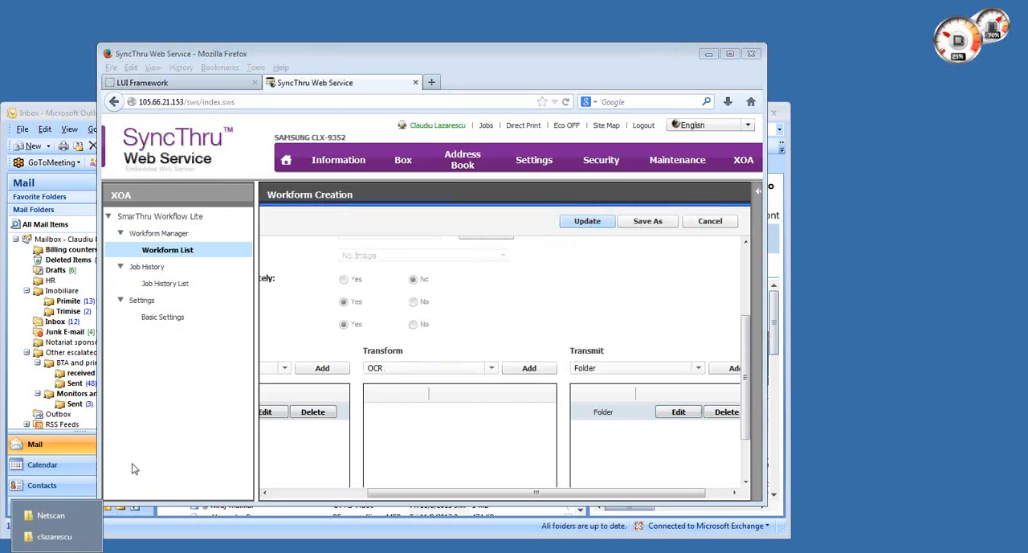
pyautogui.click(52, 514)
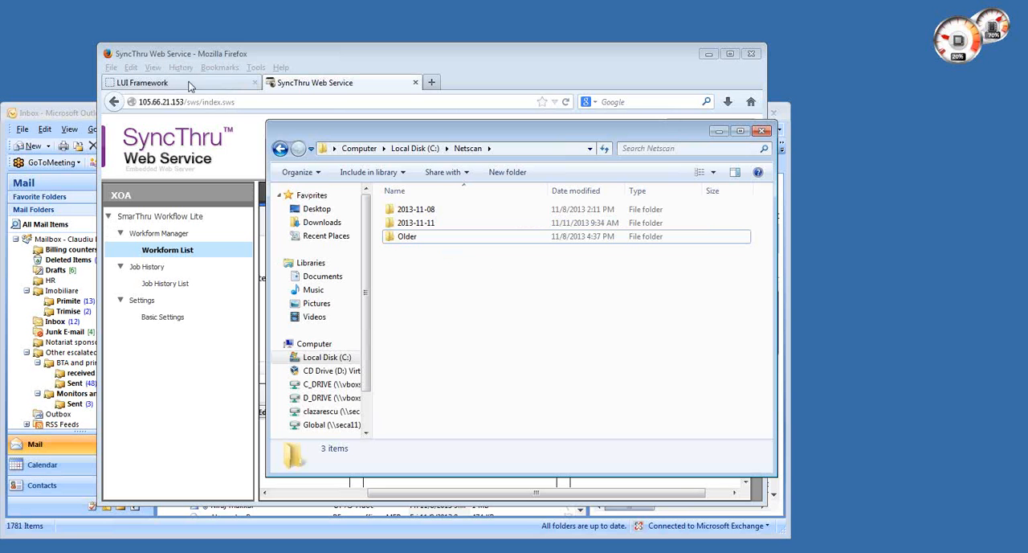
pyautogui.moveTo(193, 87)
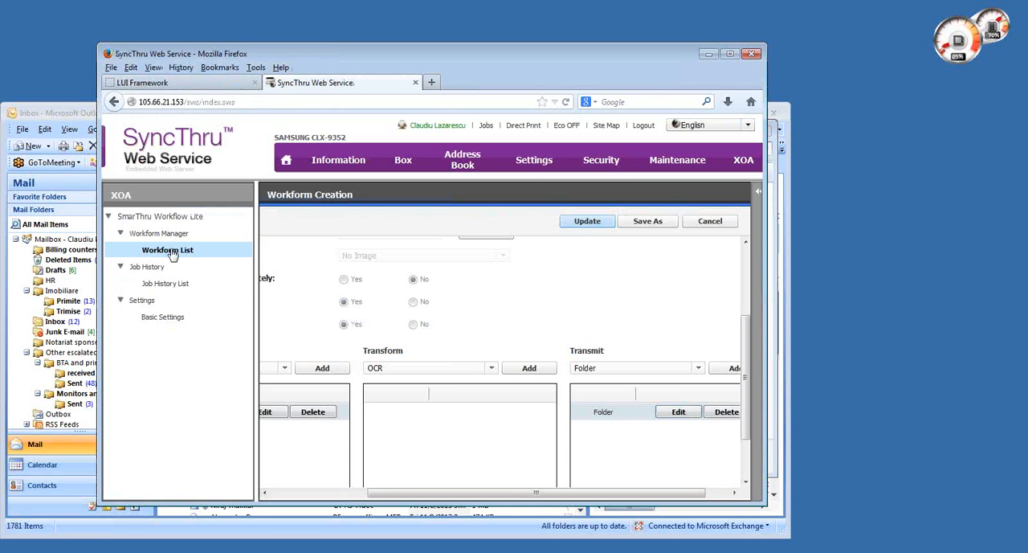
# - From the Workform List, select the Barcode zone-OCR extraction workform and edit it
pyautogui.click(167, 249)
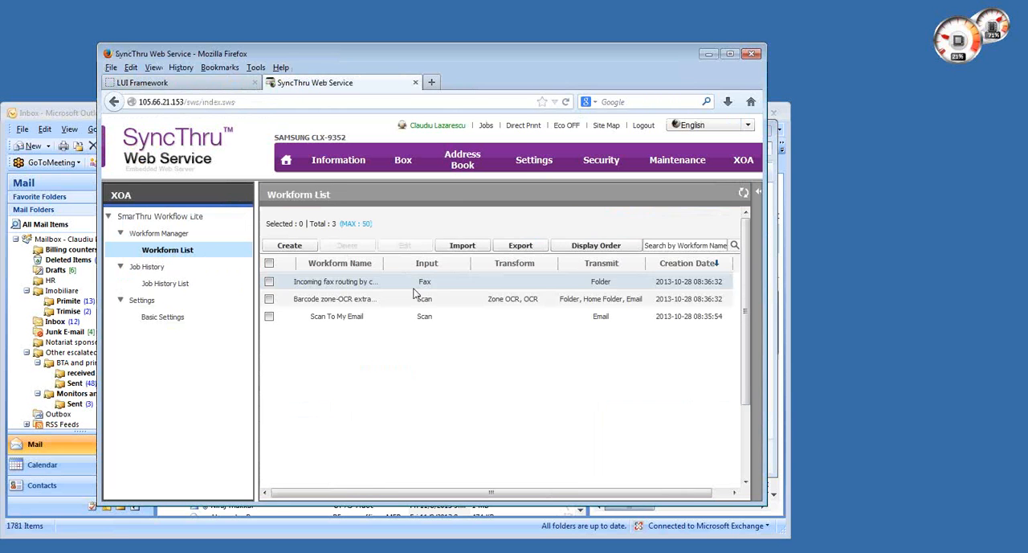
pyautogui.click(270, 299)
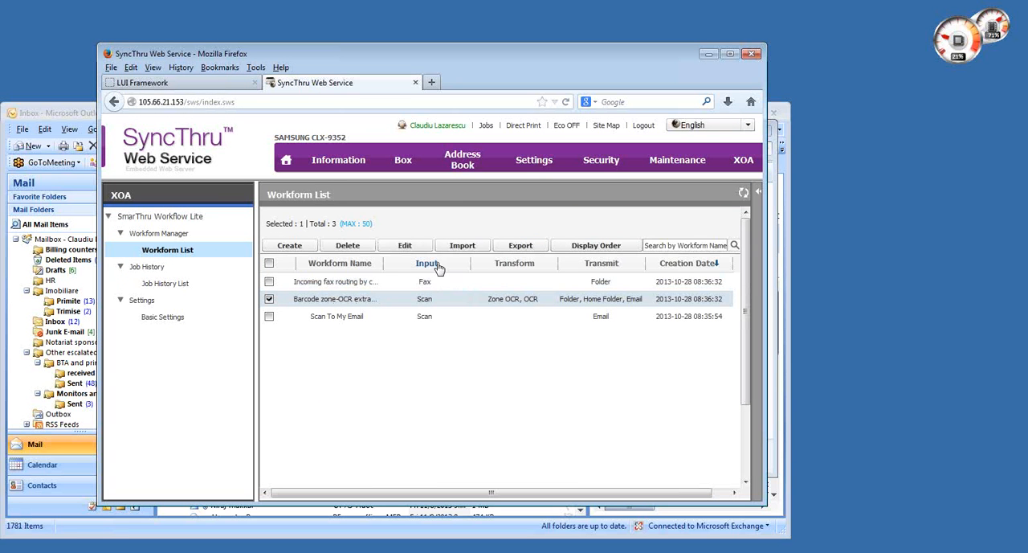
pyautogui.click(405, 244)
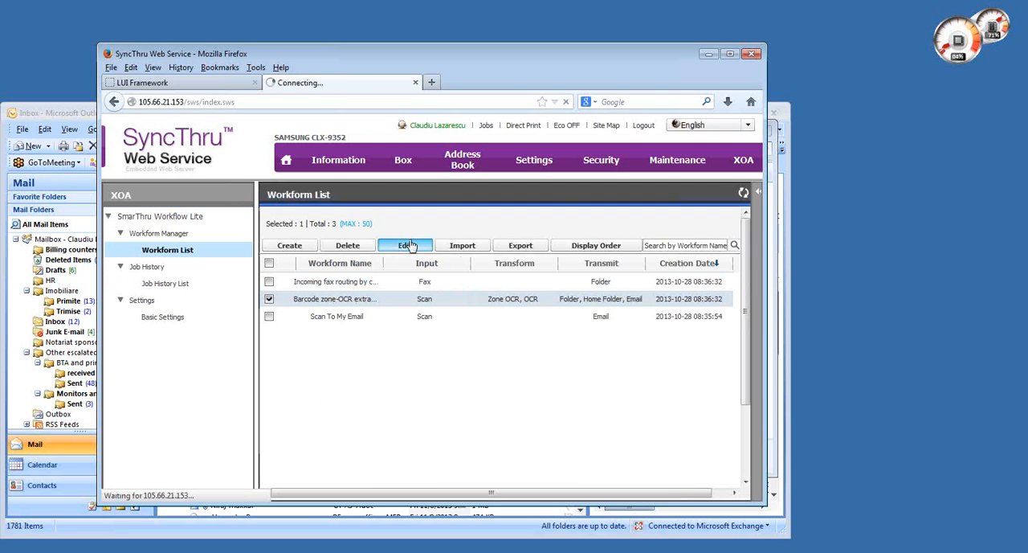
pyautogui.click(405, 244)
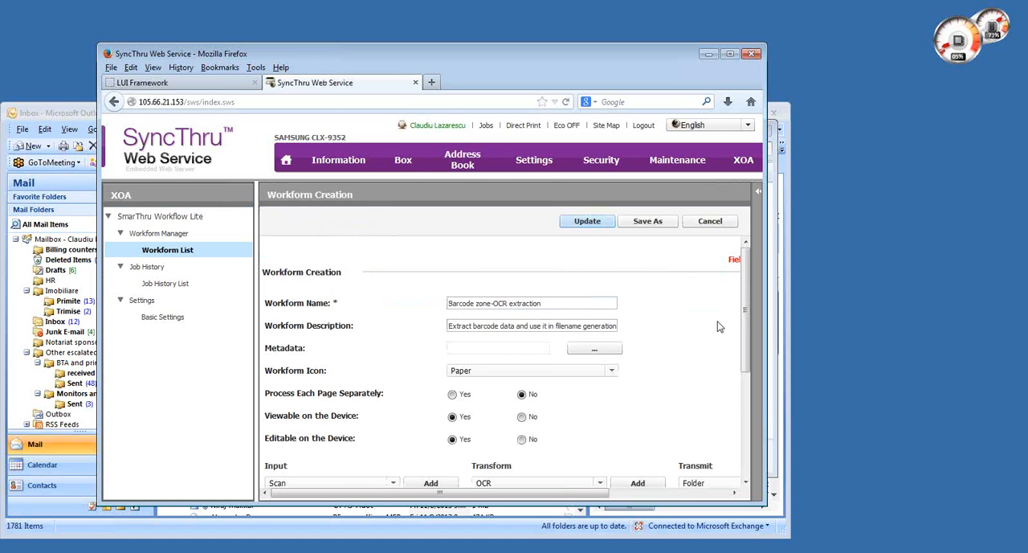
pyautogui.moveTo(527, 315)
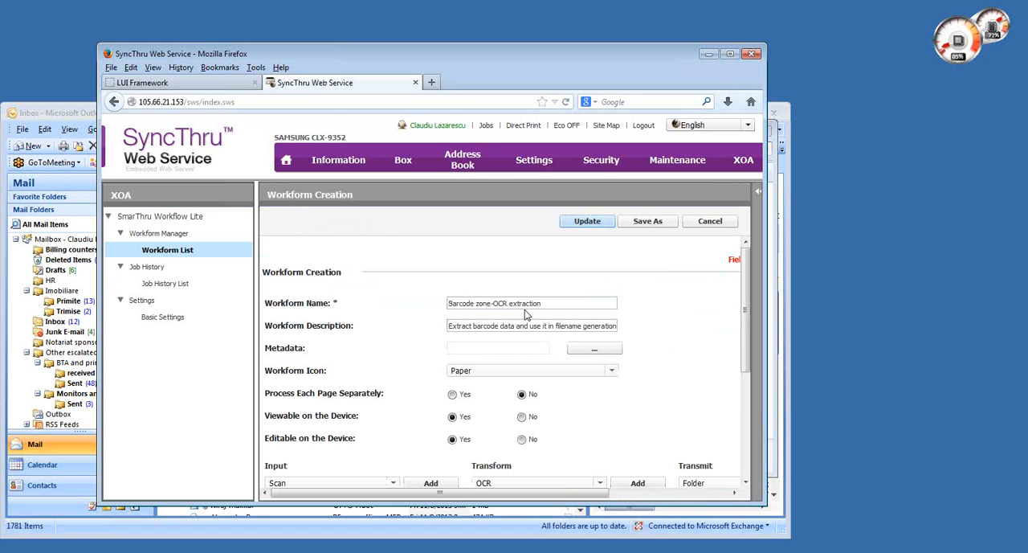
pyautogui.moveTo(686, 325)
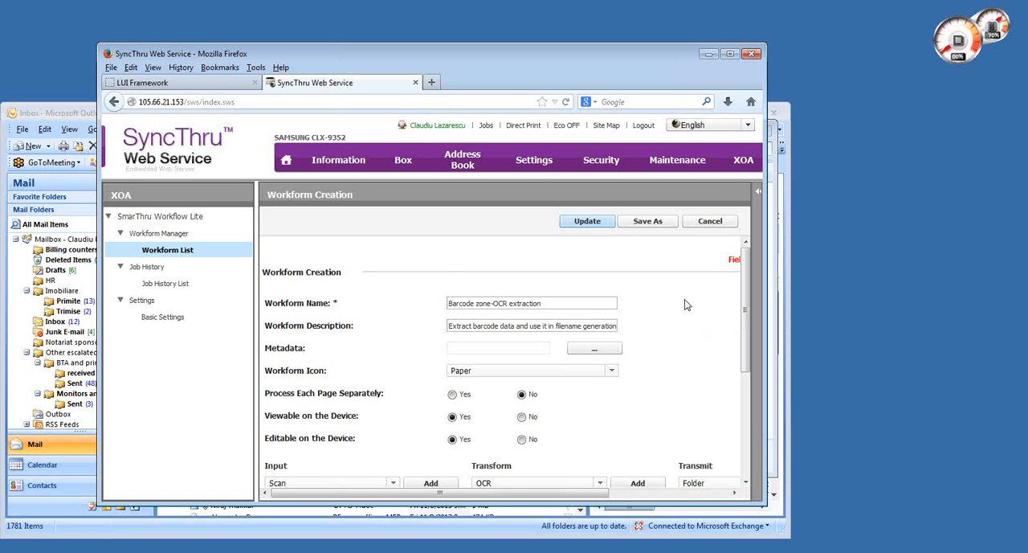
pyautogui.moveTo(723, 298)
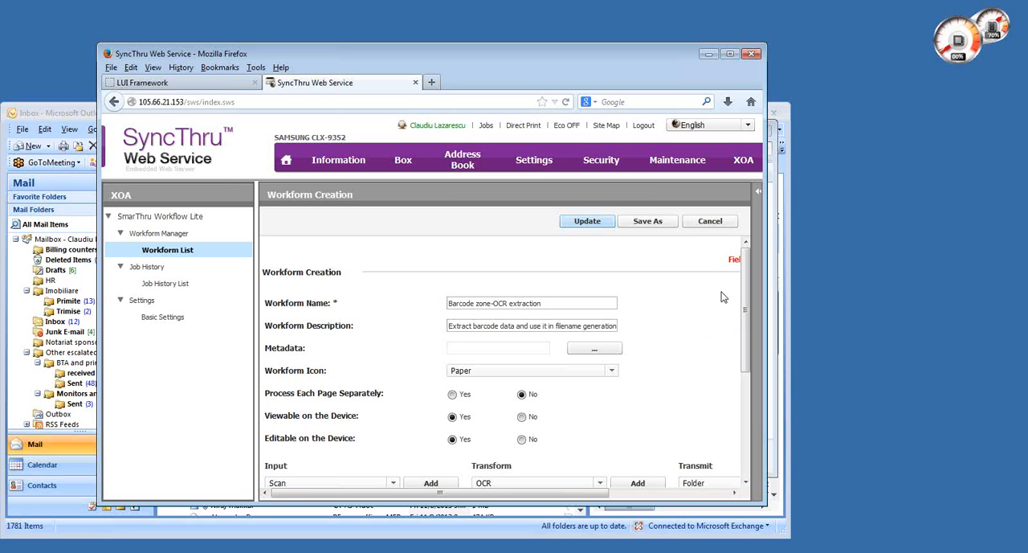
pyautogui.moveTo(652, 304)
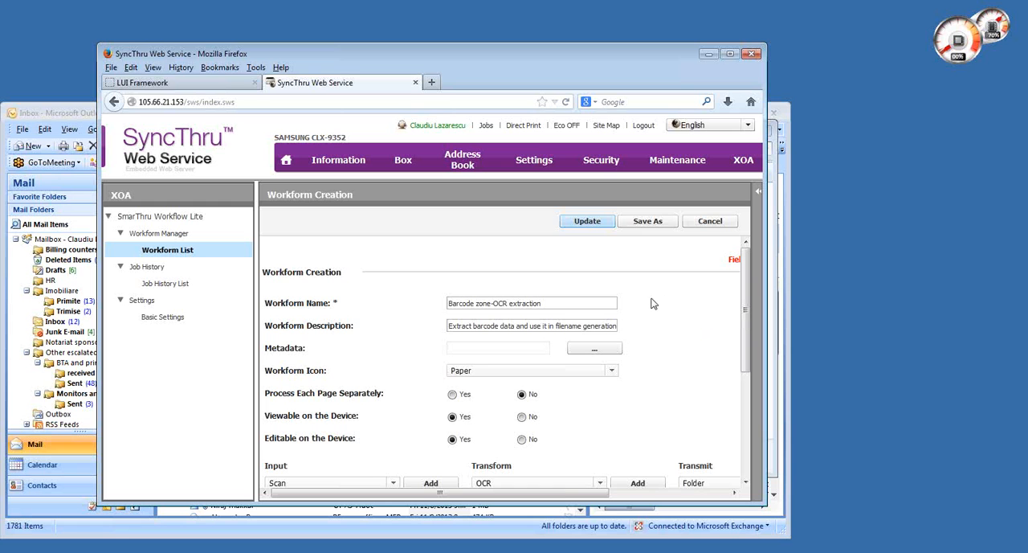
pyautogui.moveTo(621, 292)
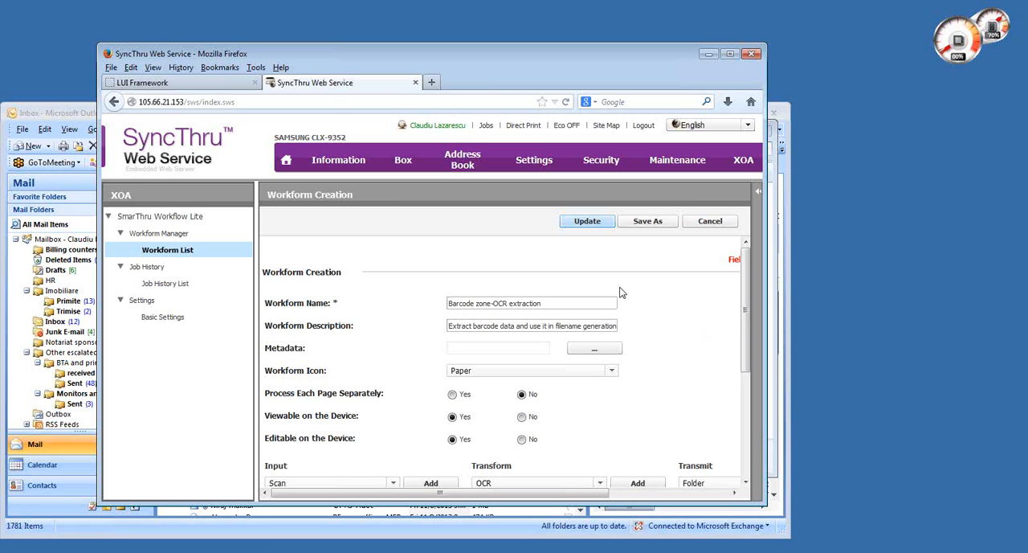
pyautogui.moveTo(643, 305)
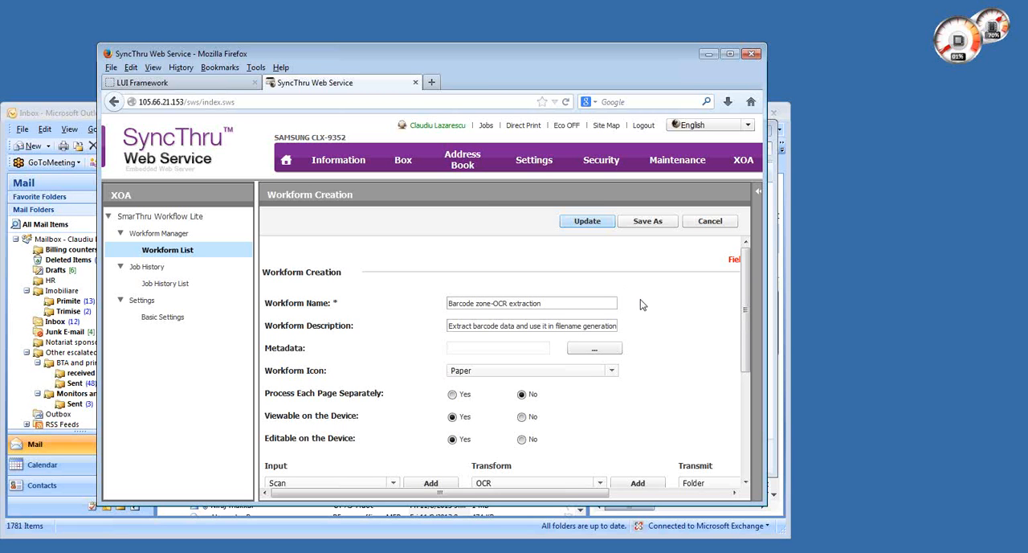
pyautogui.moveTo(453, 254)
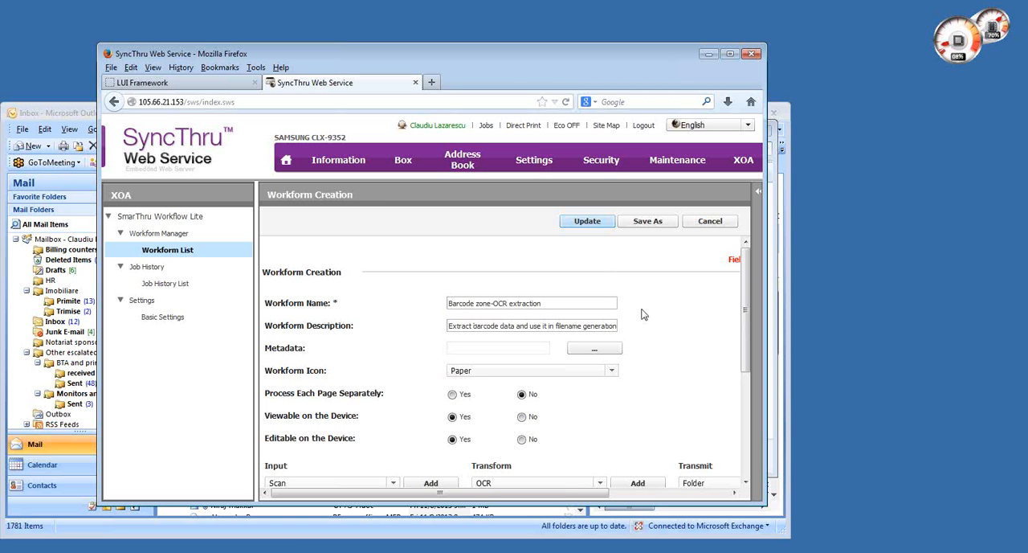
pyautogui.moveTo(635, 313)
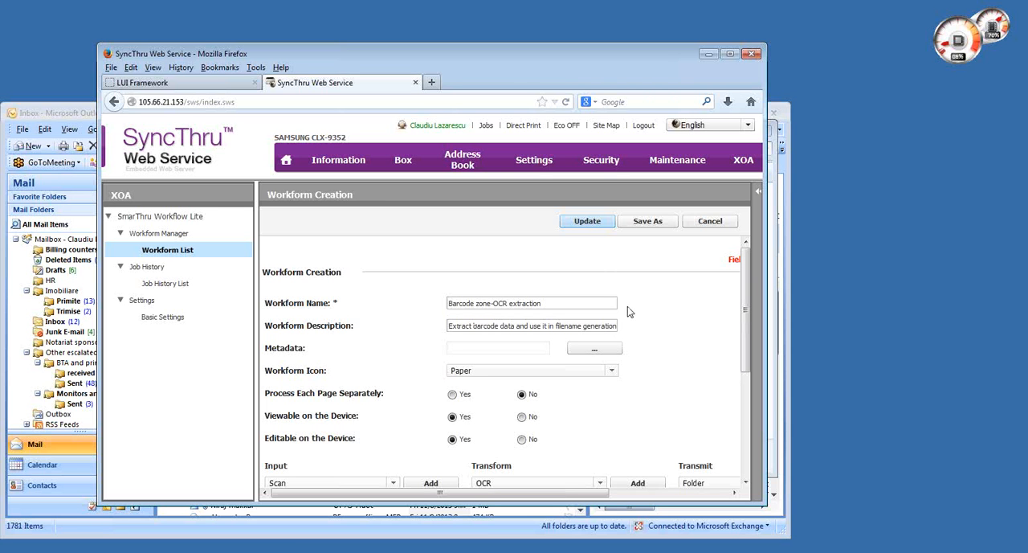
pyautogui.moveTo(729, 393)
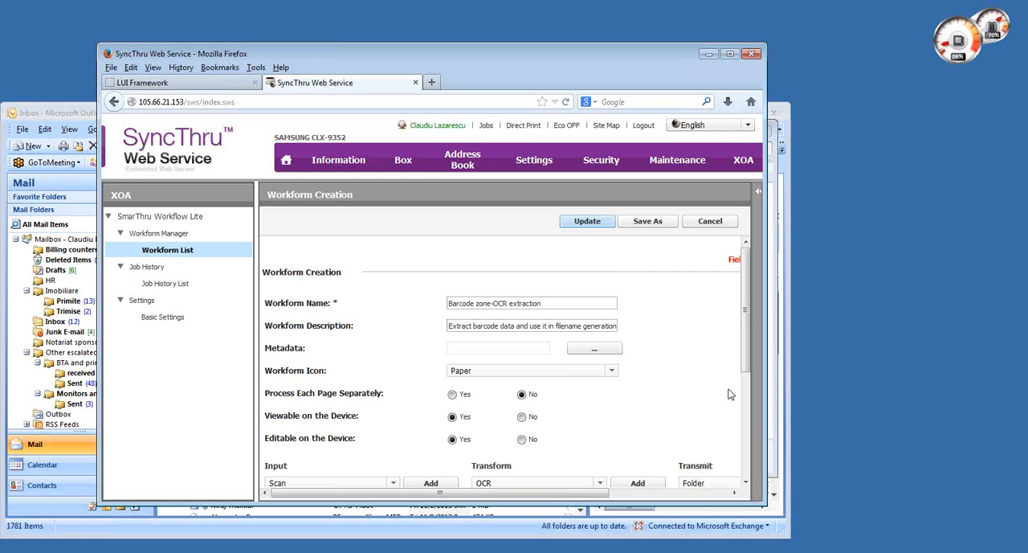
# - Glance at the Scan input settings, close them, and bring up the OCR transform settings
pyautogui.scroll(-3)
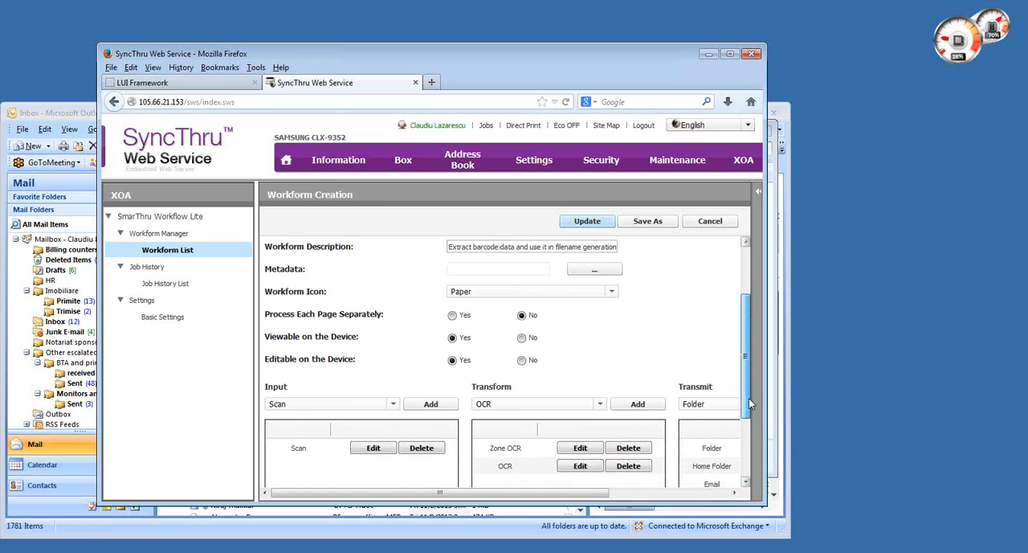
pyautogui.scroll(-3)
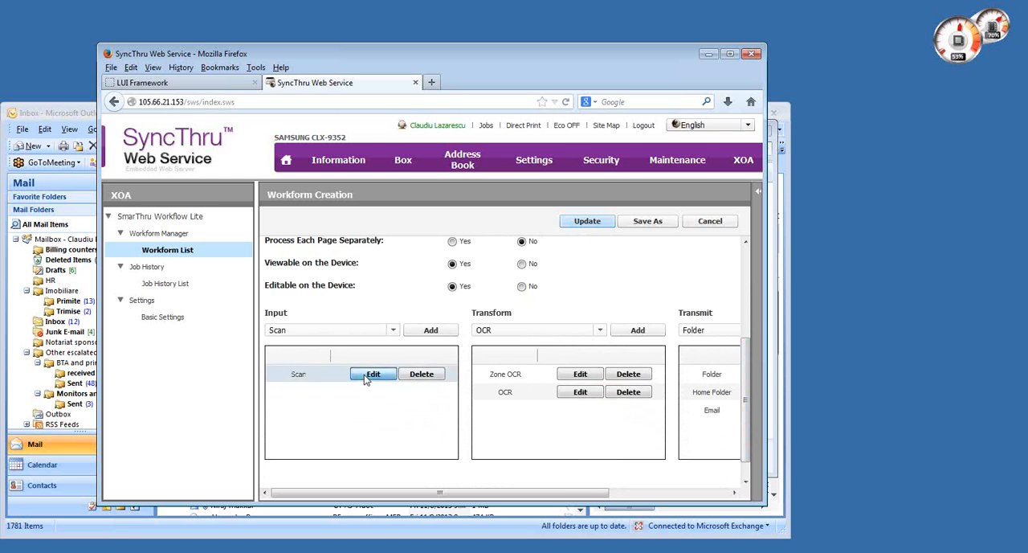
pyautogui.click(373, 372)
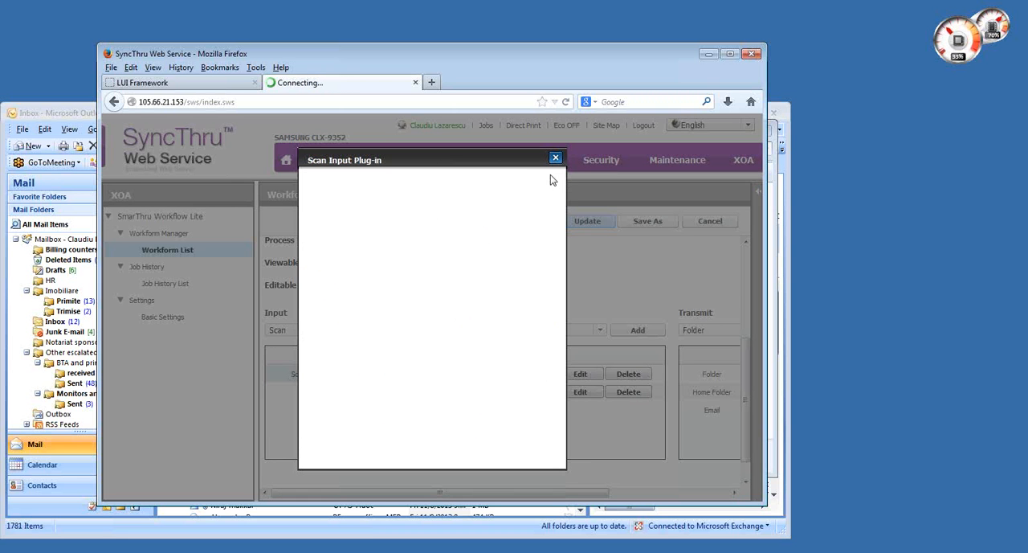
pyautogui.click(556, 157)
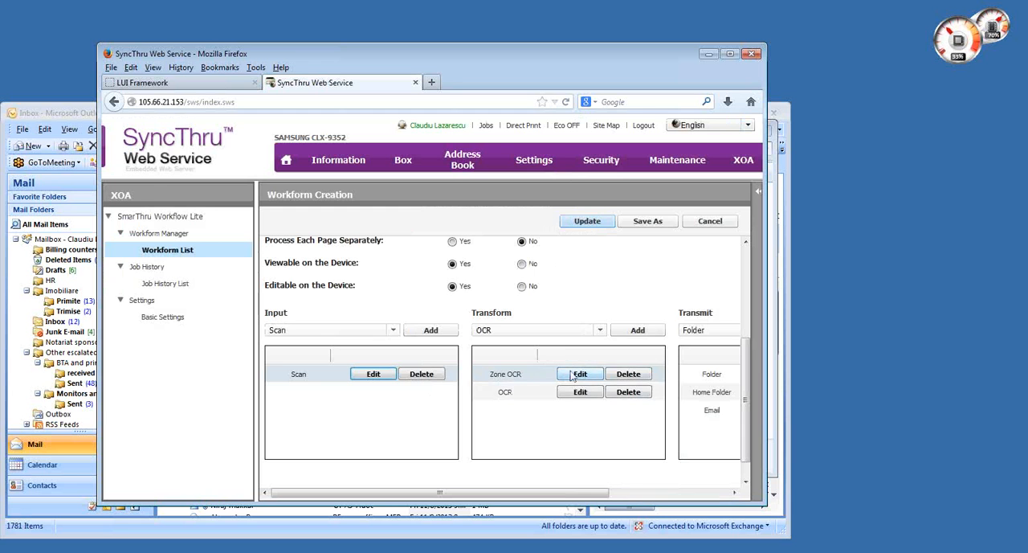
pyautogui.click(580, 372)
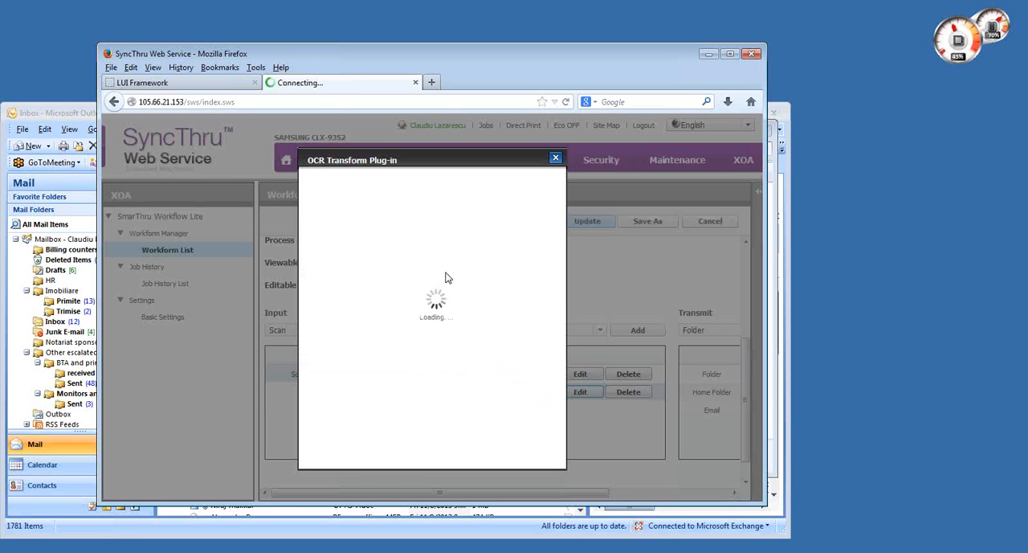
# - Keep English recognition and PDF output in the OCR Transform Plug-in and save it
pyautogui.click(543, 270)
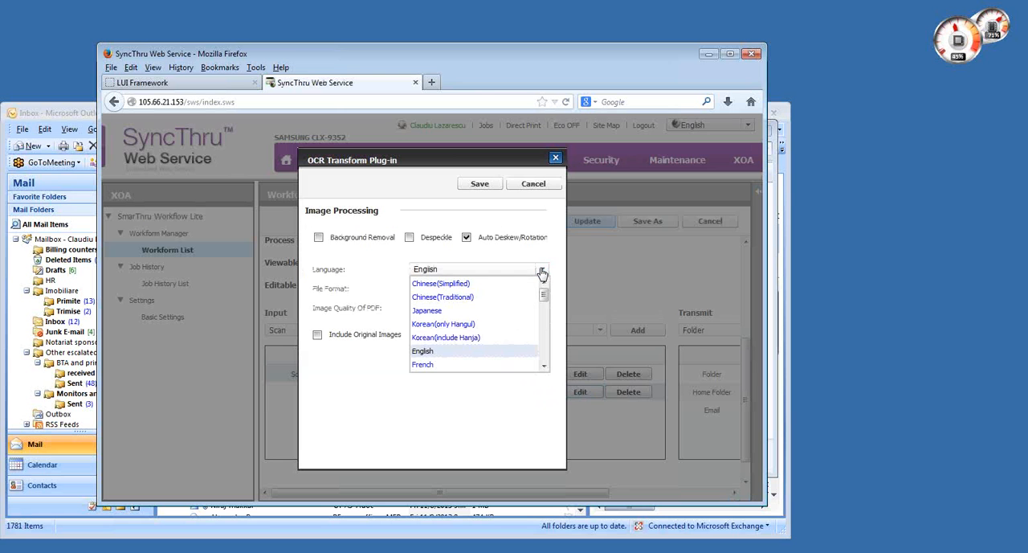
pyautogui.click(420, 351)
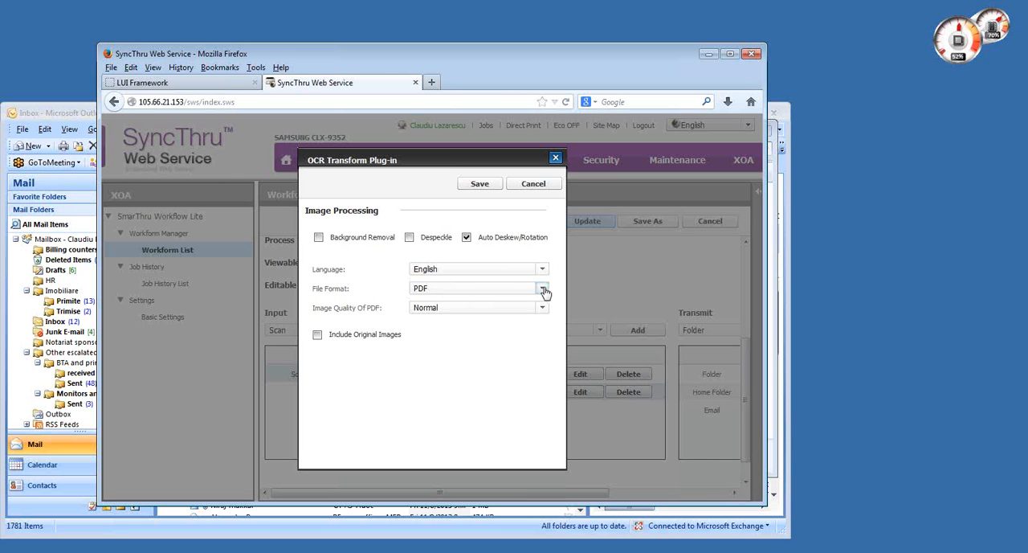
pyautogui.click(543, 289)
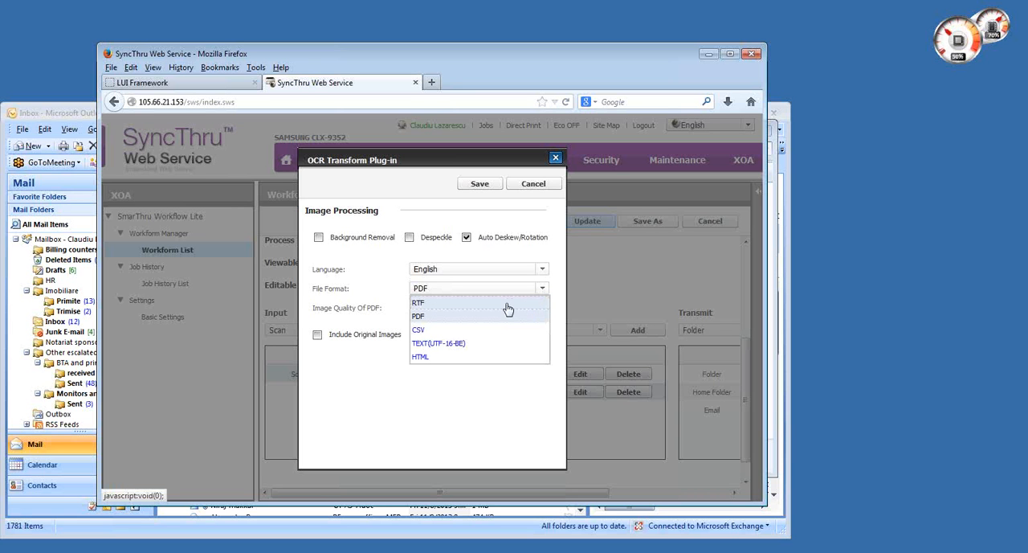
pyautogui.moveTo(432, 330)
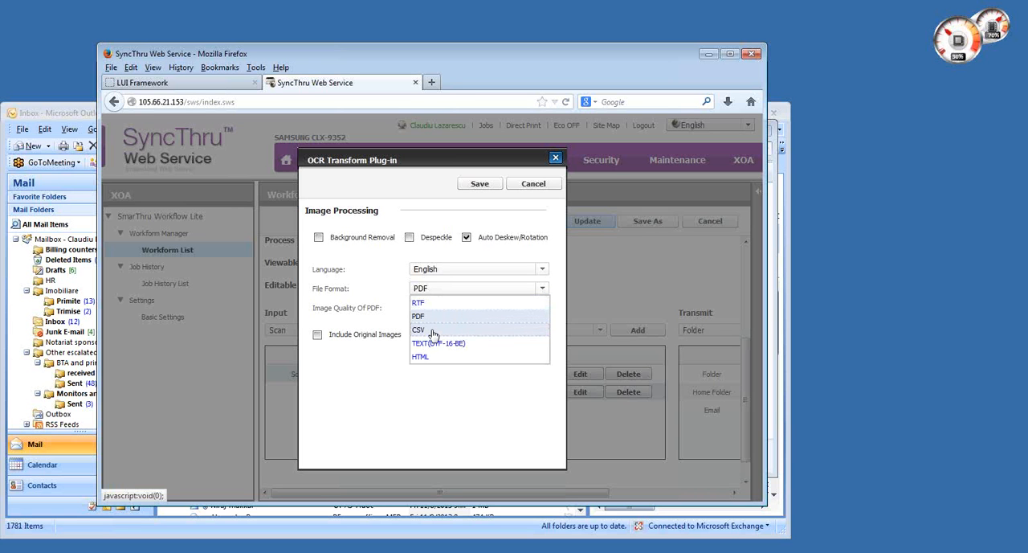
pyautogui.click(418, 315)
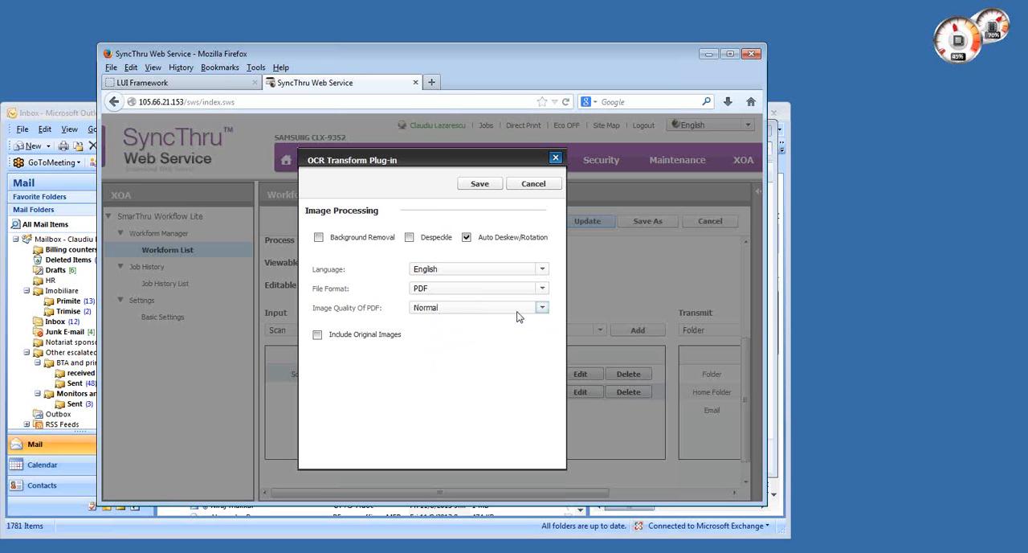
pyautogui.moveTo(462, 254)
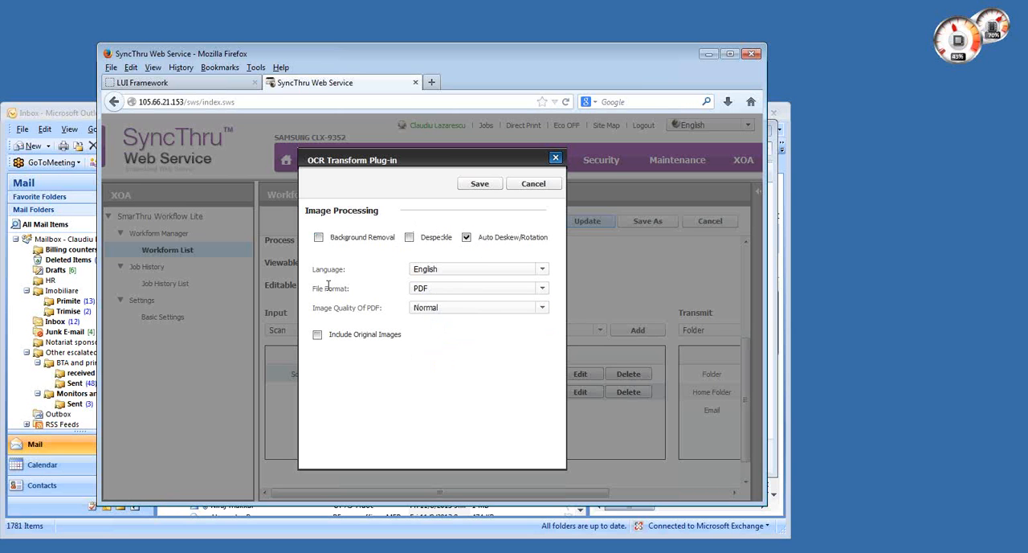
pyautogui.moveTo(460, 225)
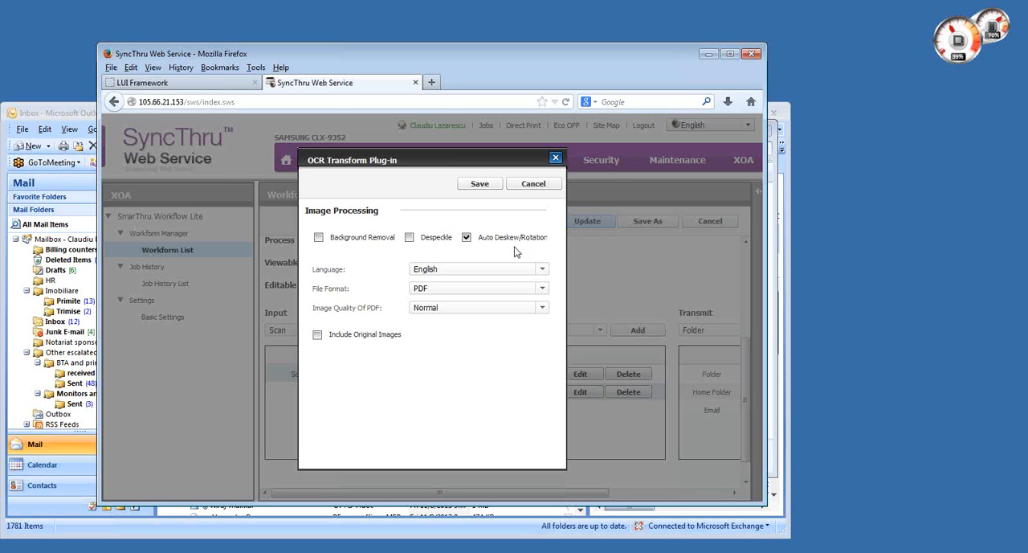
pyautogui.moveTo(495, 233)
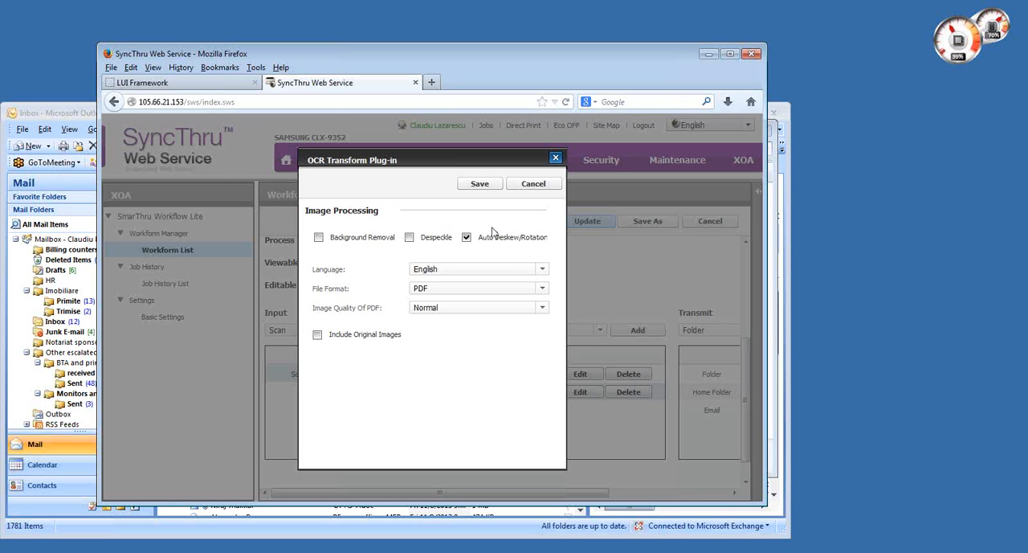
pyautogui.moveTo(521, 231)
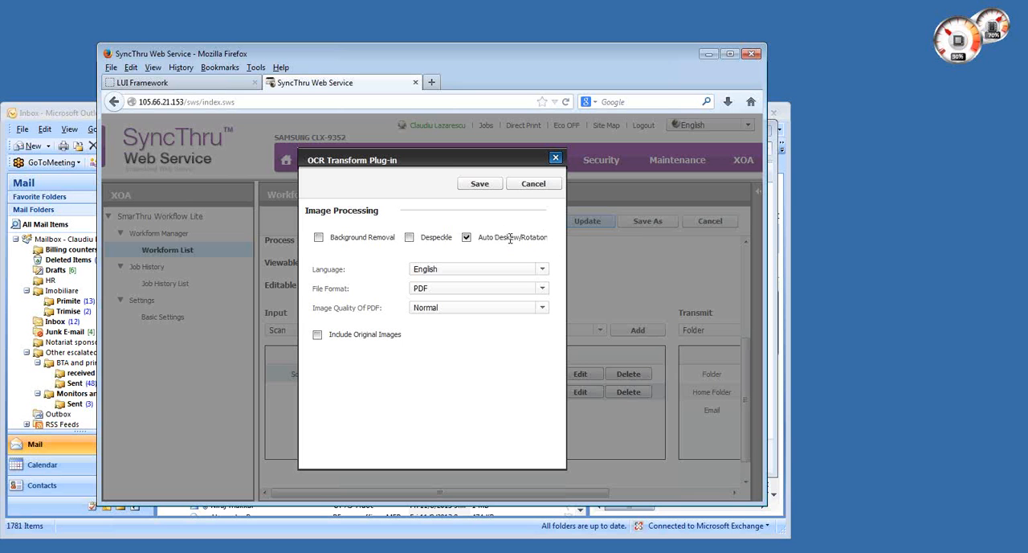
pyautogui.moveTo(503, 225)
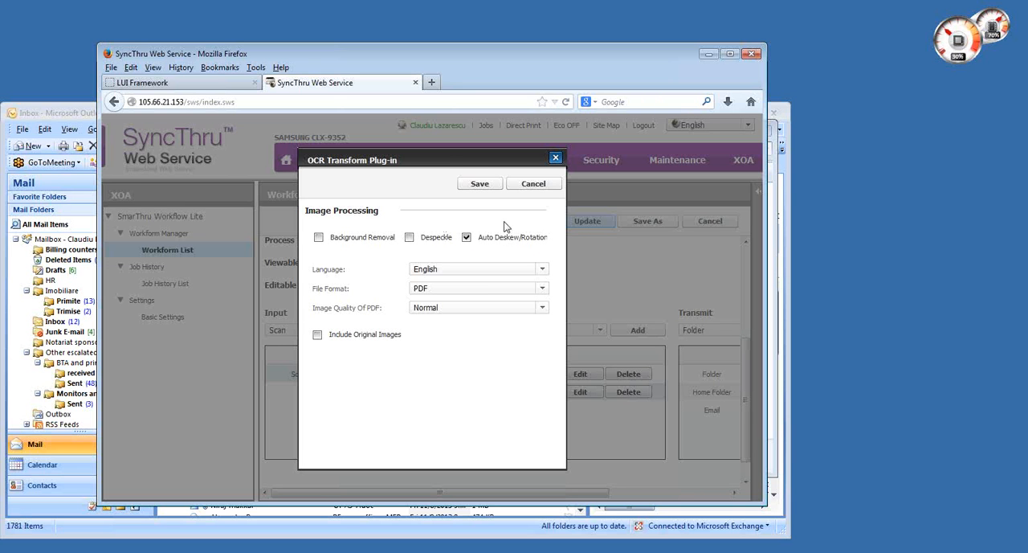
pyautogui.moveTo(388, 170)
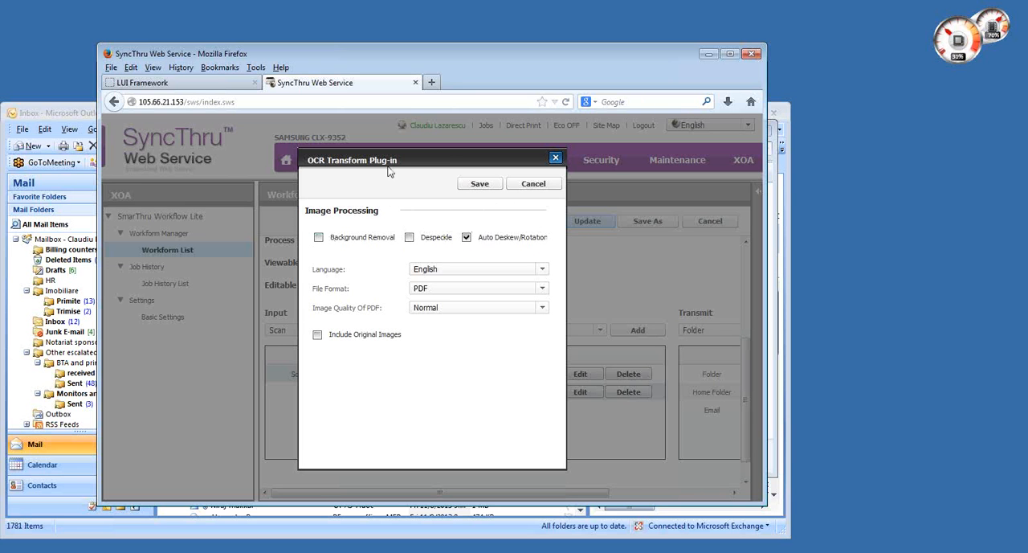
pyautogui.moveTo(496, 183)
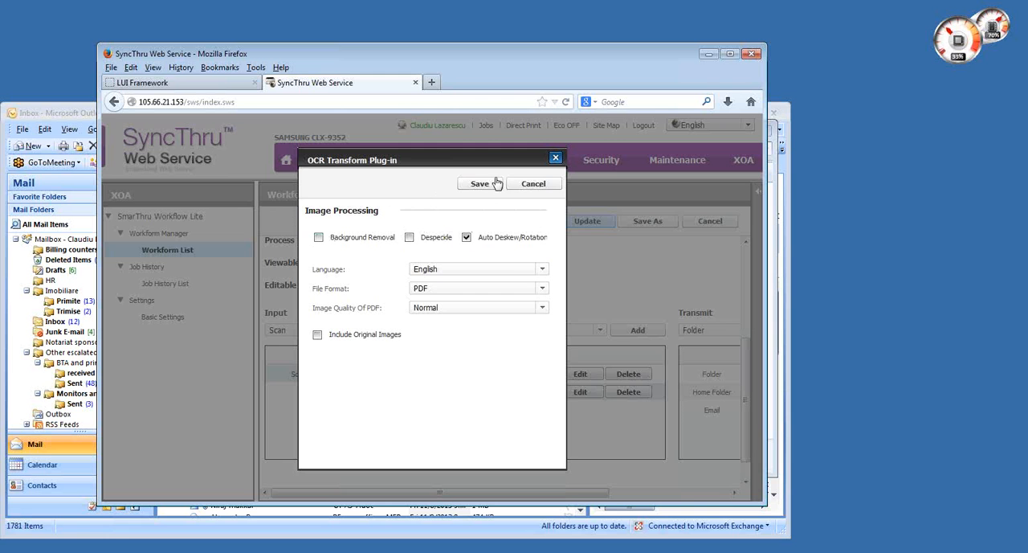
pyautogui.click(479, 183)
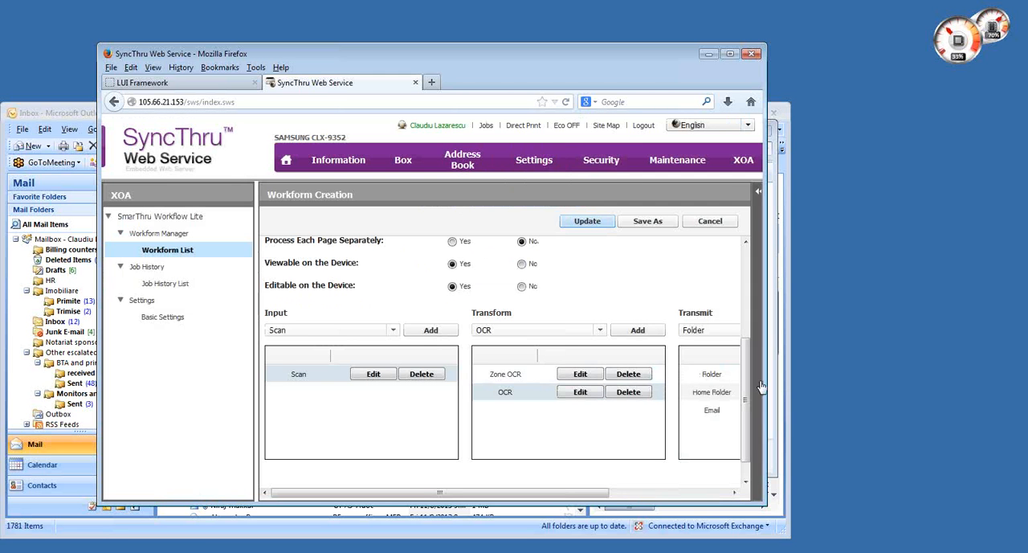
pyautogui.moveTo(462, 361)
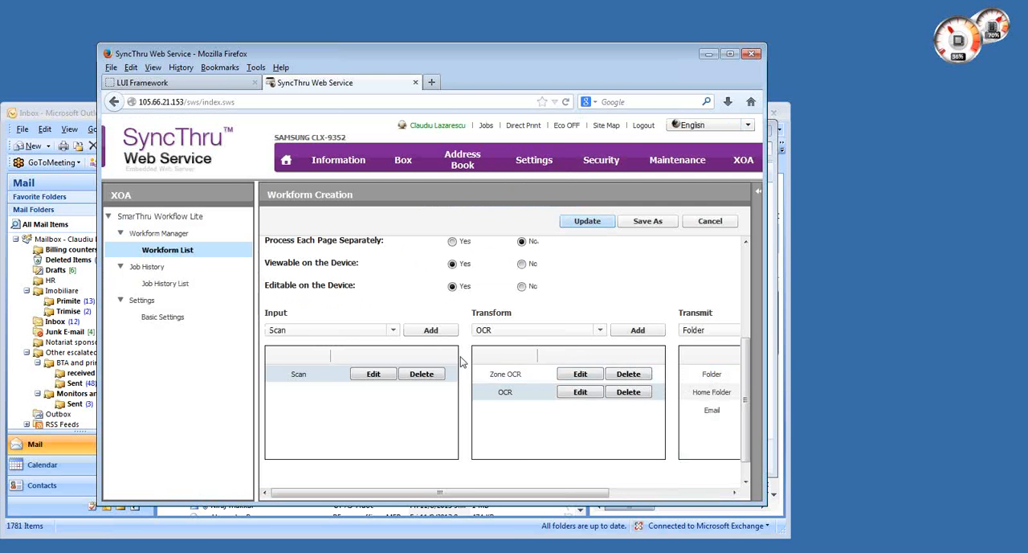
pyautogui.click(580, 372)
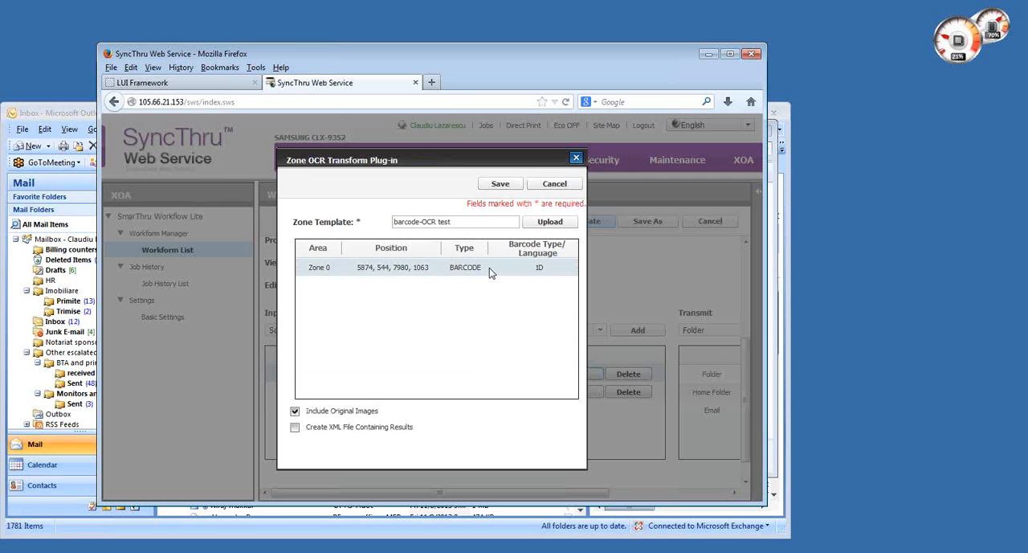
pyautogui.moveTo(508, 276)
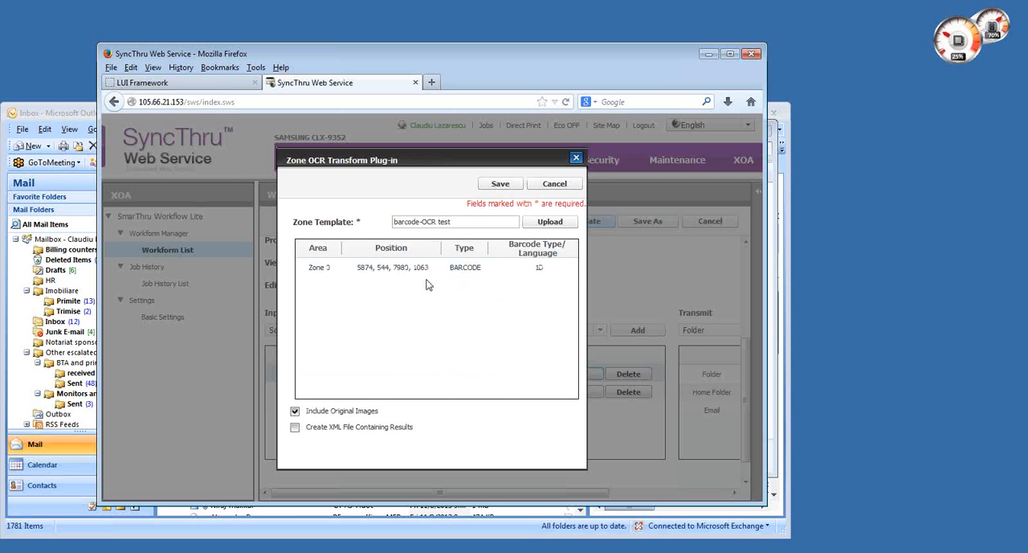
pyautogui.moveTo(453, 338)
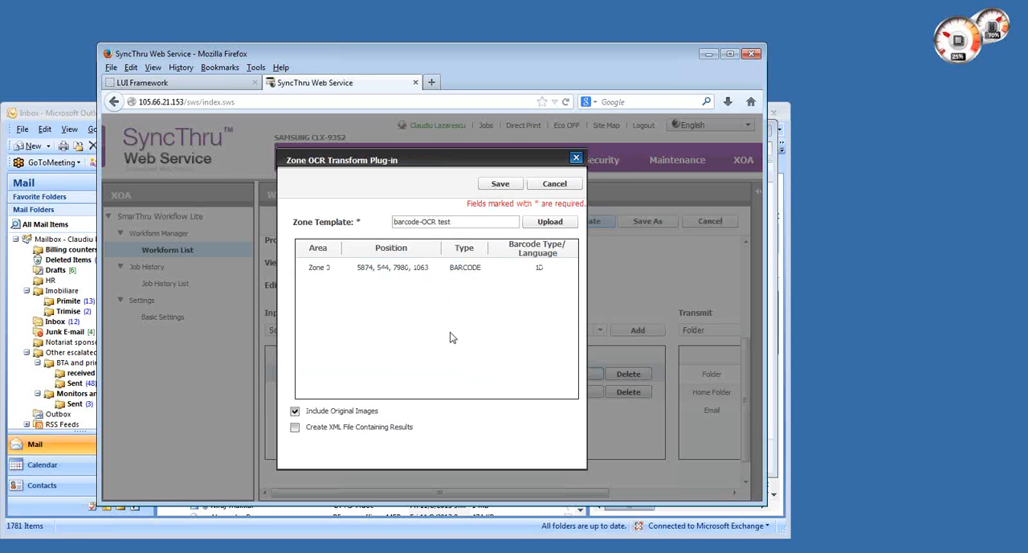
pyautogui.moveTo(491, 286)
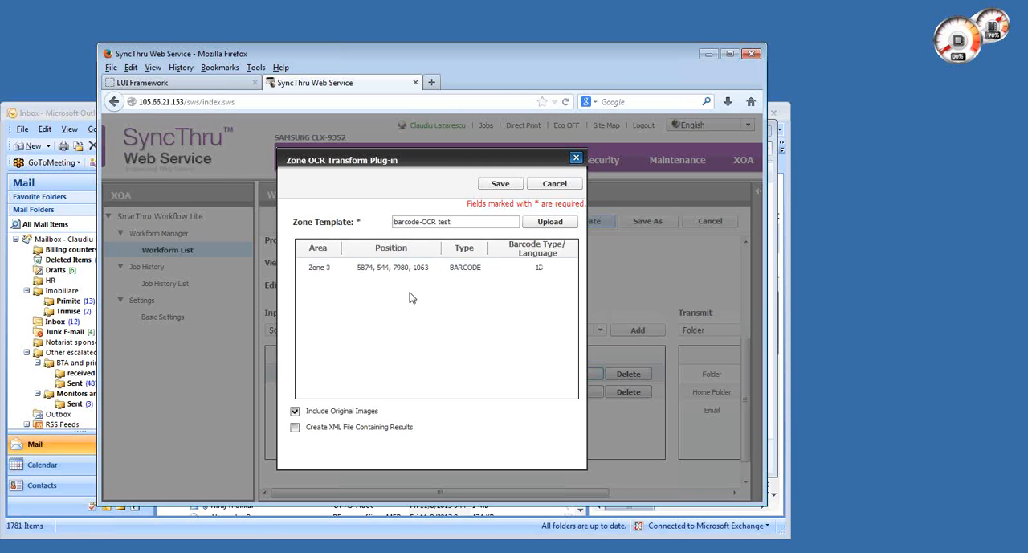
pyautogui.moveTo(492, 282)
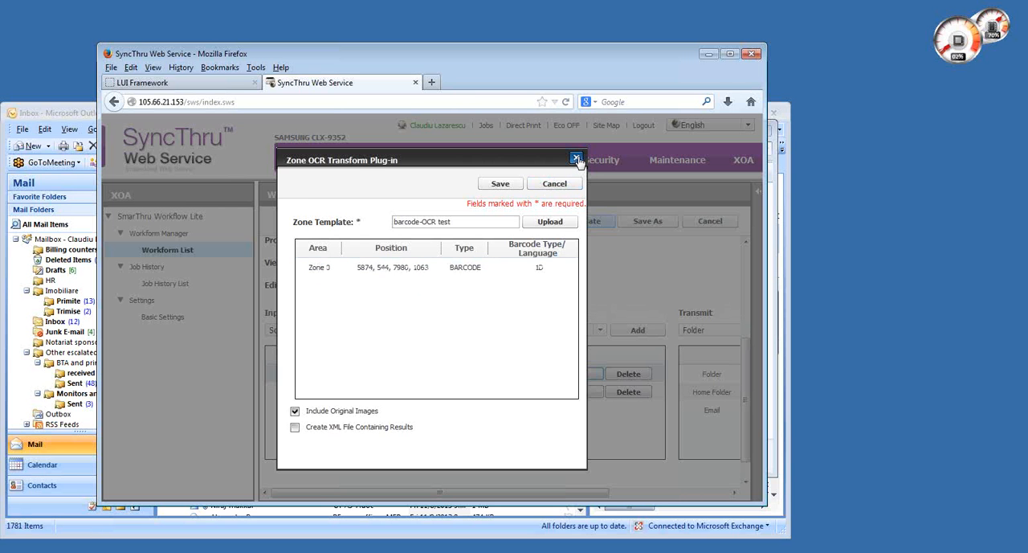
pyautogui.click(575, 159)
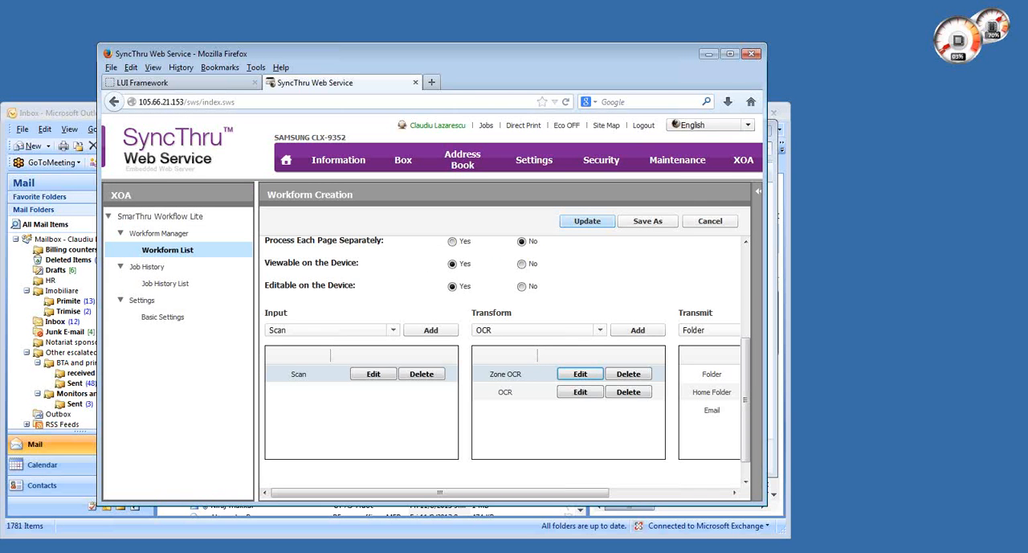
# - Launch Zone OCR Template Manager, import the Evidence Form PDF and draw a zone around its barcode
pyautogui.click(9, 547)
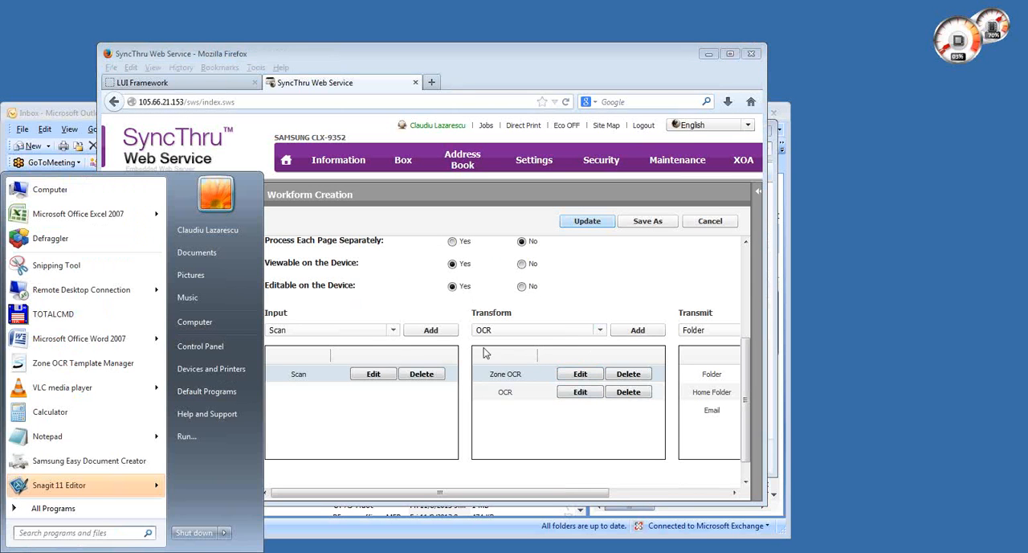
pyautogui.moveTo(80, 387)
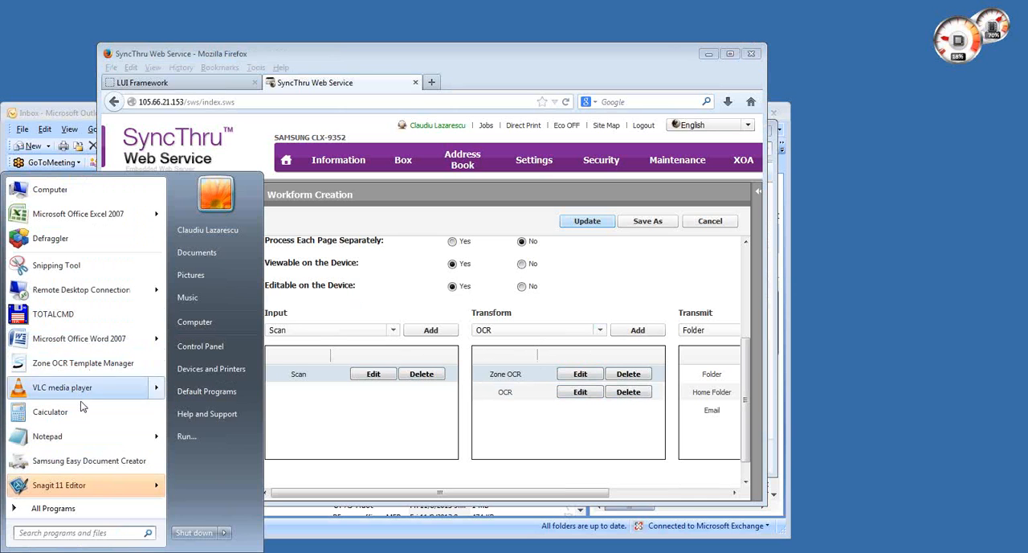
pyautogui.click(84, 363)
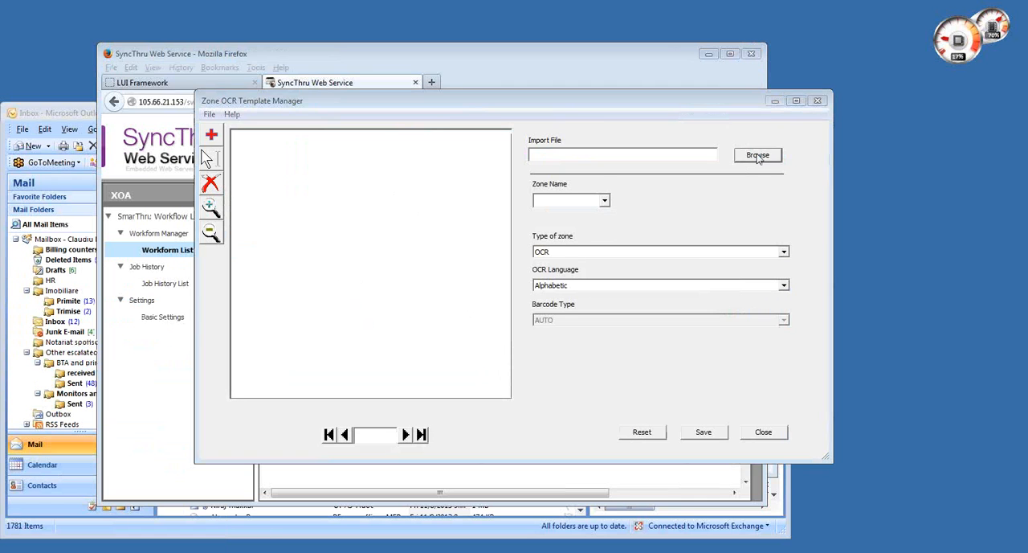
pyautogui.click(756, 155)
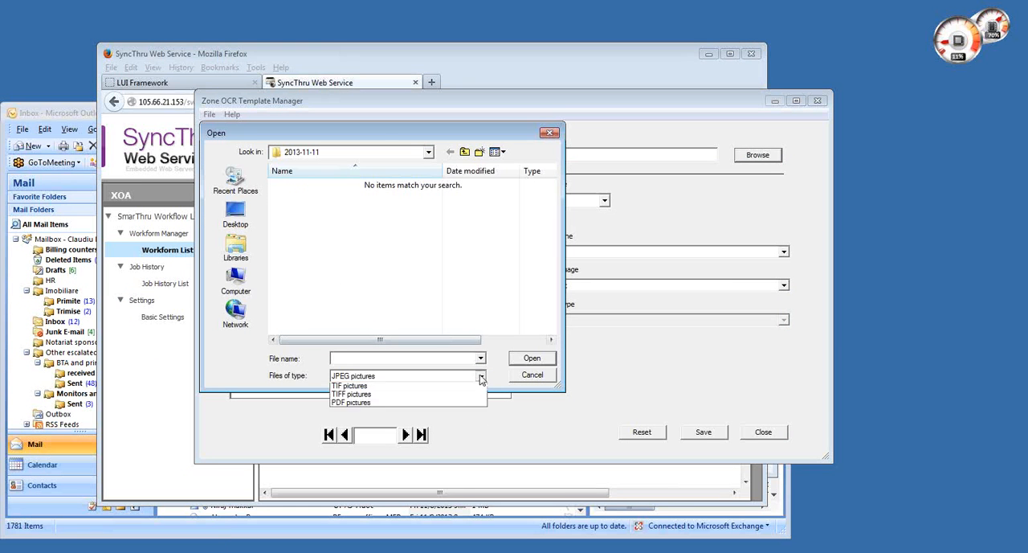
pyautogui.click(350, 402)
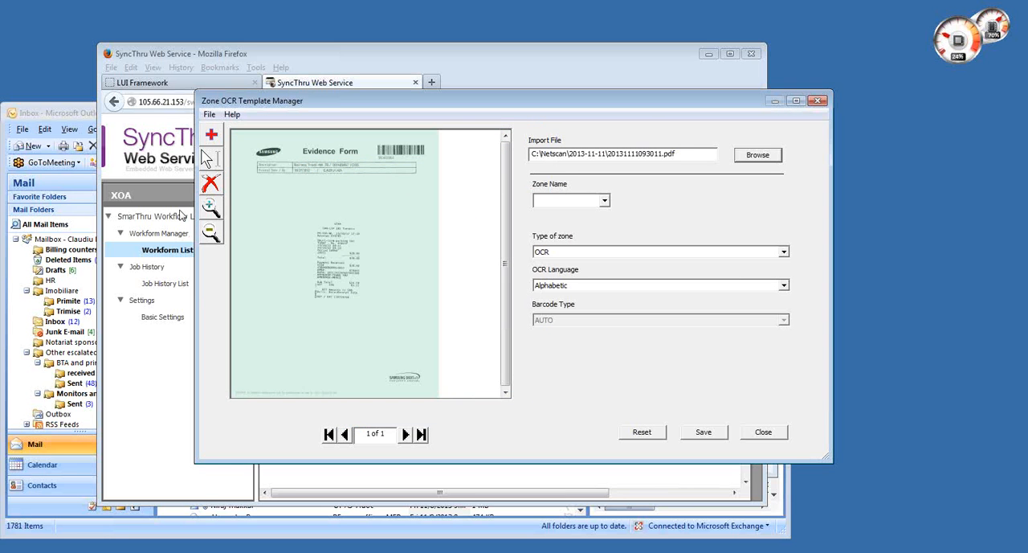
pyautogui.click(211, 208)
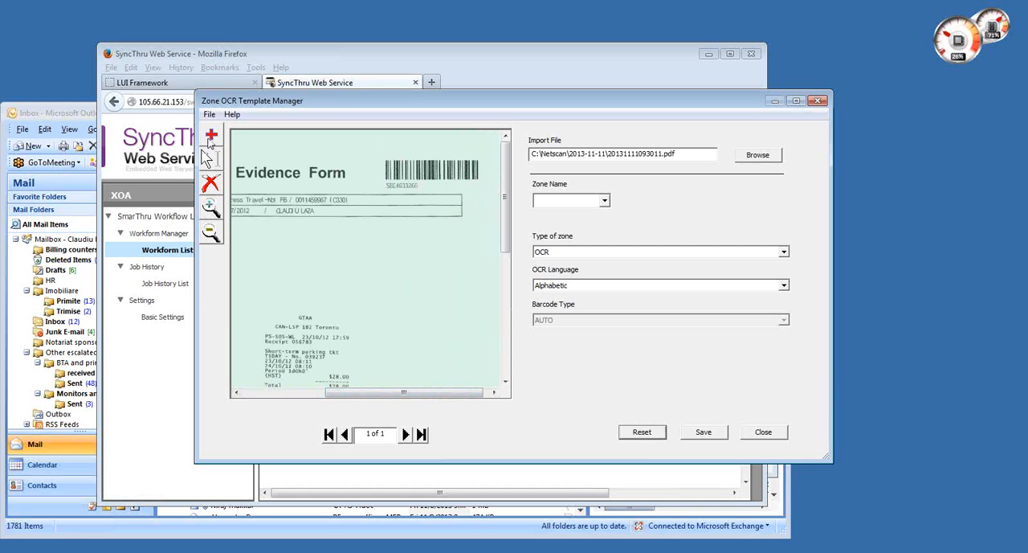
pyautogui.moveTo(377, 152); pyautogui.dragTo(482, 187)
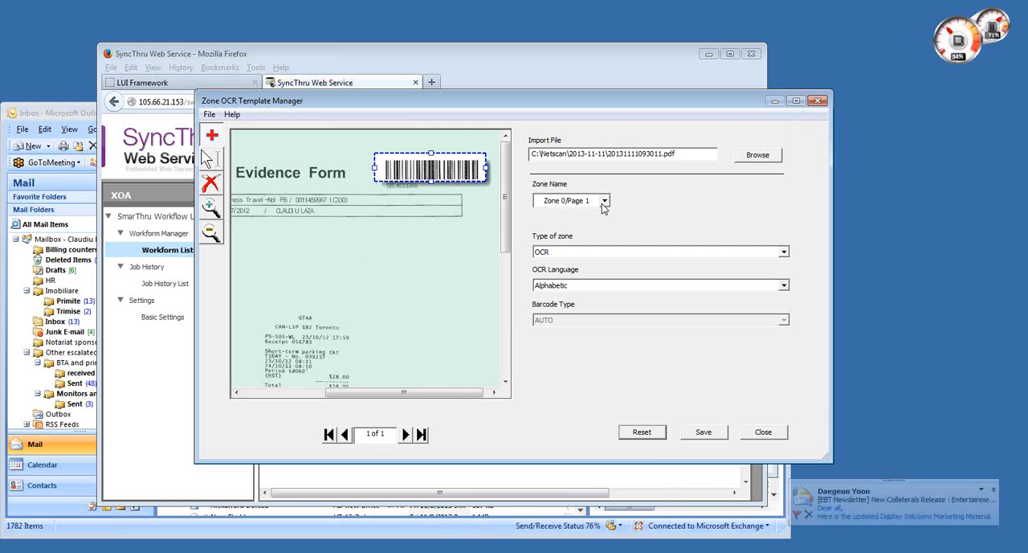
pyautogui.moveTo(565, 218)
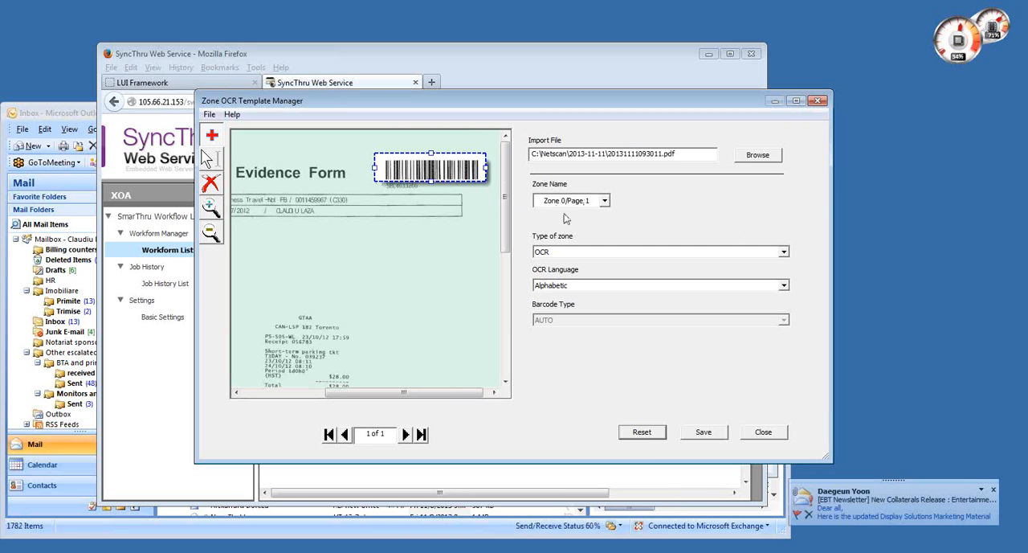
pyautogui.moveTo(806, 146)
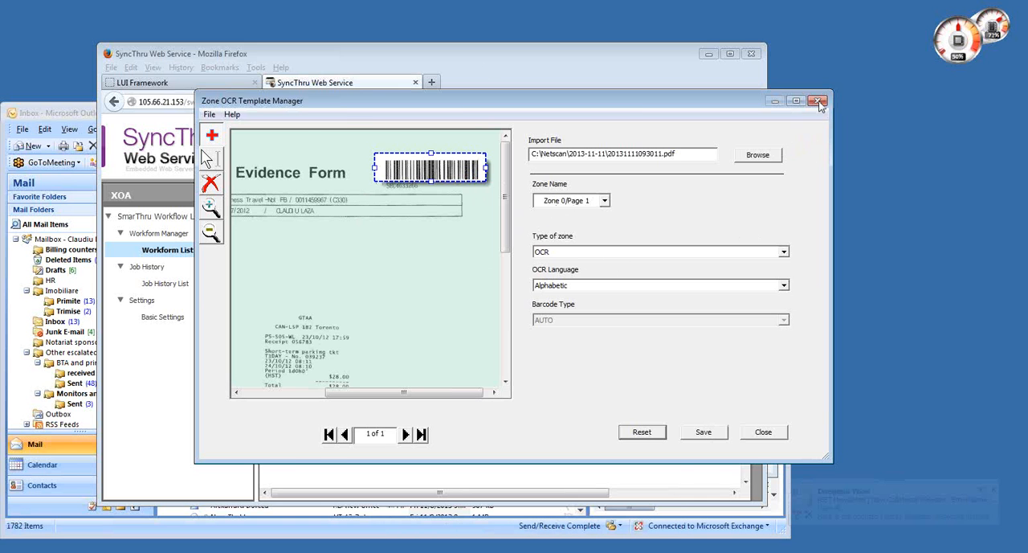
# - Close the Template Manager and scroll the Workform Creation page back to Transform and Transmit
pyautogui.click(819, 100)
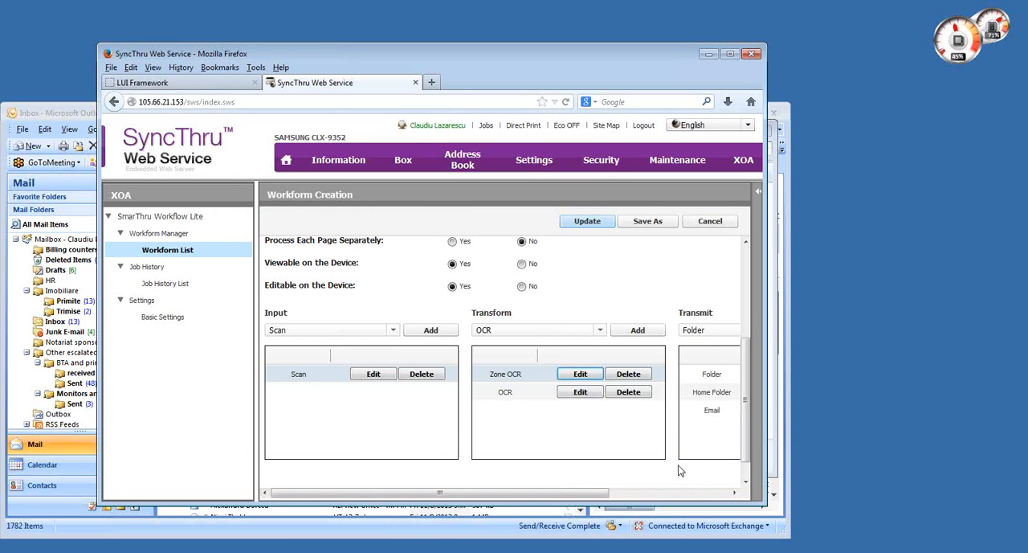
pyautogui.hscroll(3)
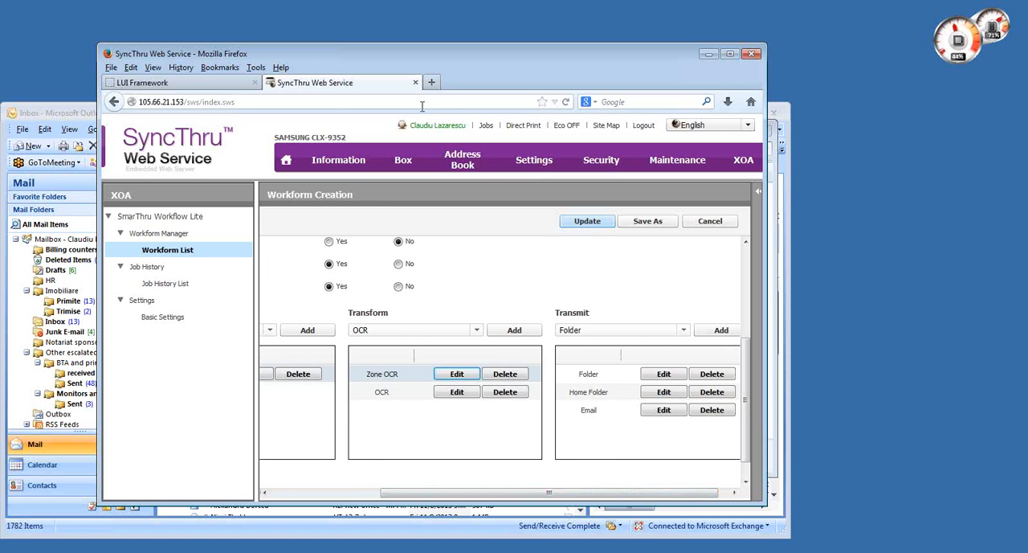
# - Bring the simulated printer front panel to the front showing its home screen apps
pyautogui.click(180, 82)
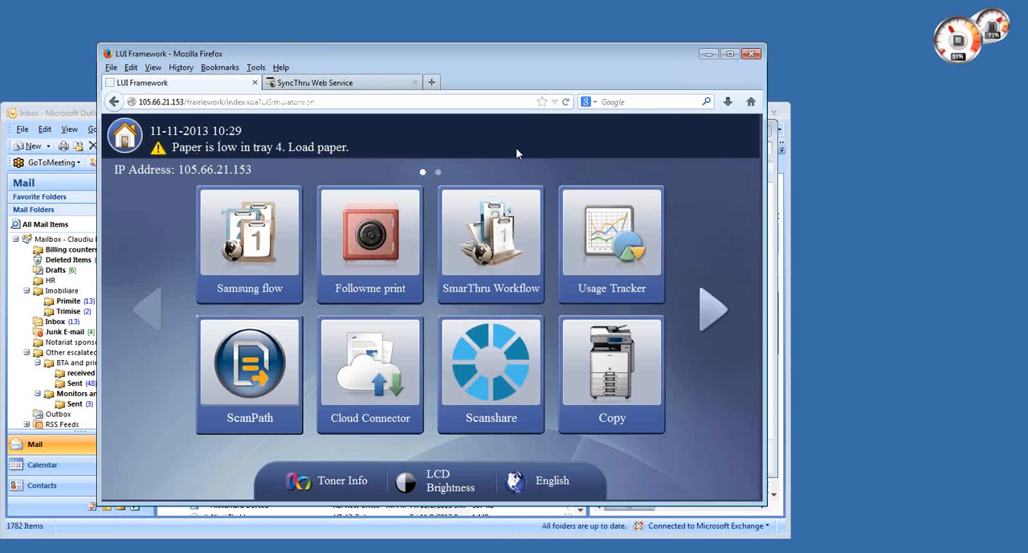
pyautogui.moveTo(209, 246)
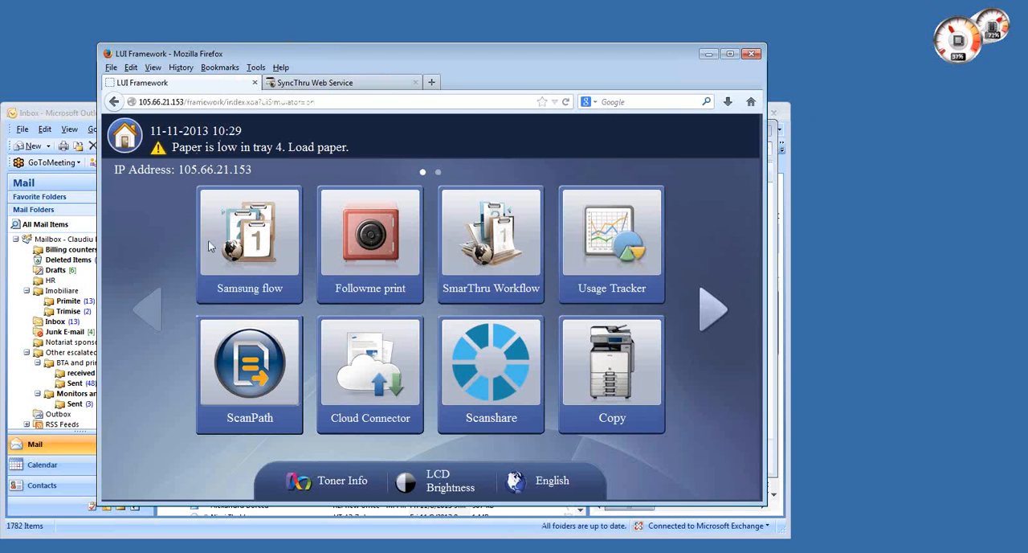
pyautogui.moveTo(185, 270)
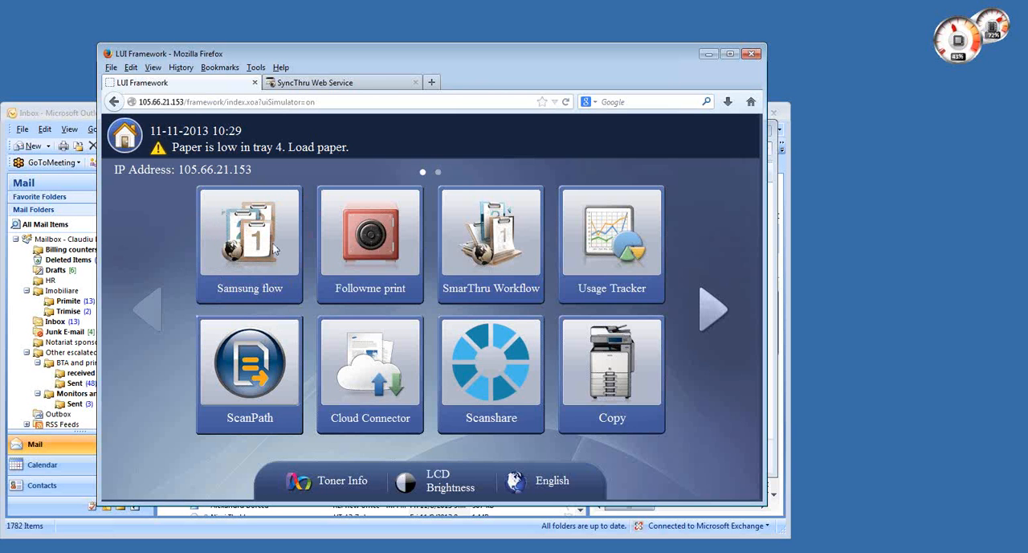
pyautogui.moveTo(556, 283)
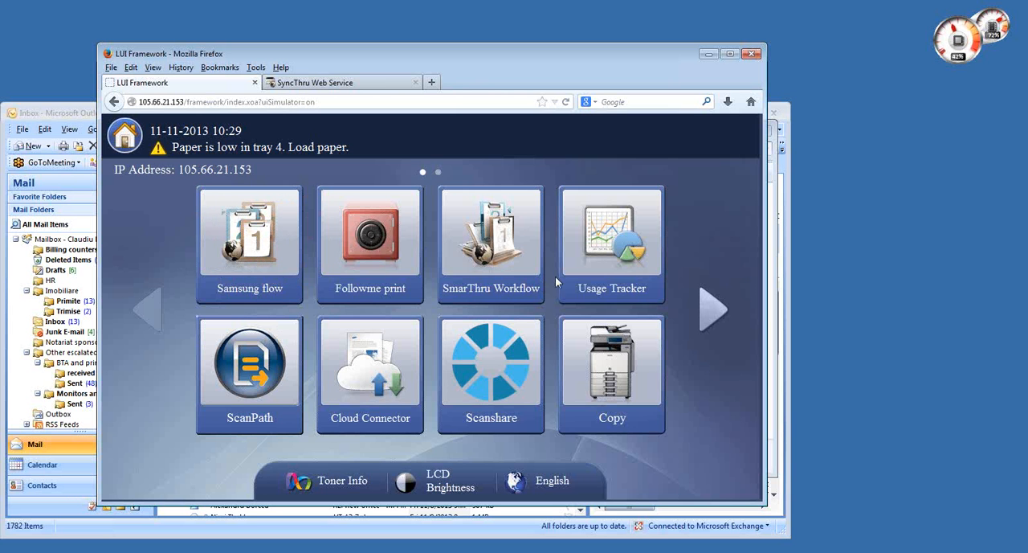
pyautogui.moveTo(660, 244)
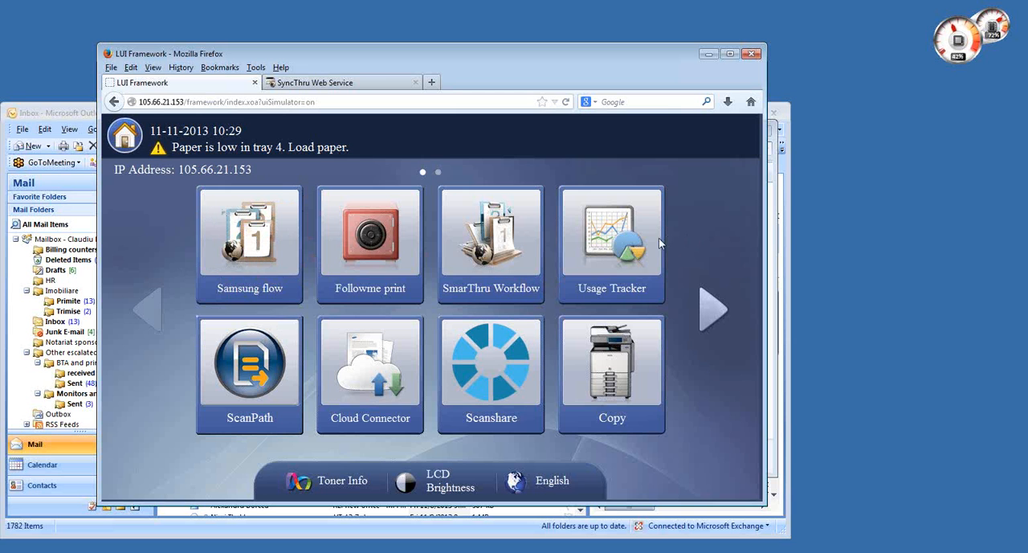
pyautogui.moveTo(456, 212)
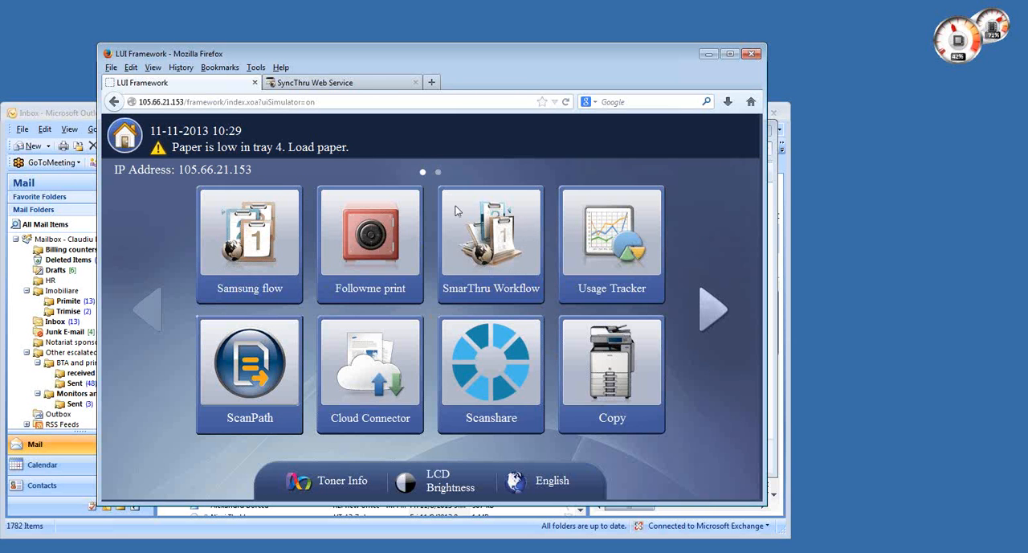
pyautogui.moveTo(619, 383)
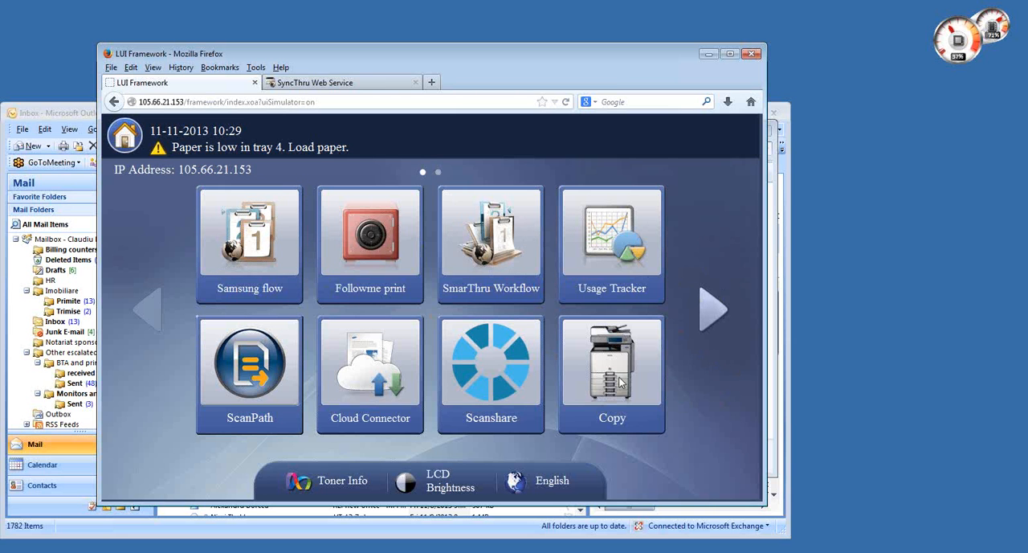
pyautogui.moveTo(688, 306)
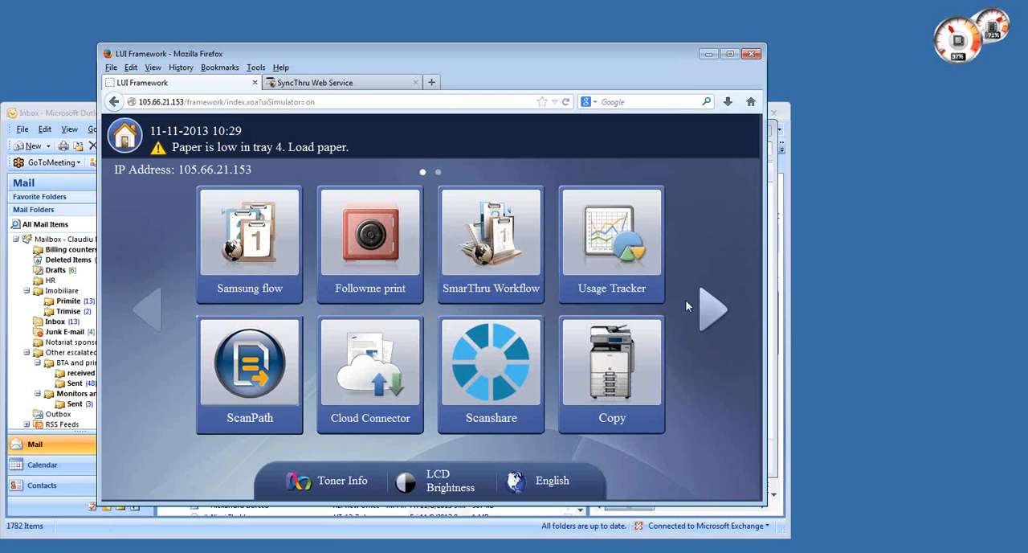
pyautogui.moveTo(607, 397)
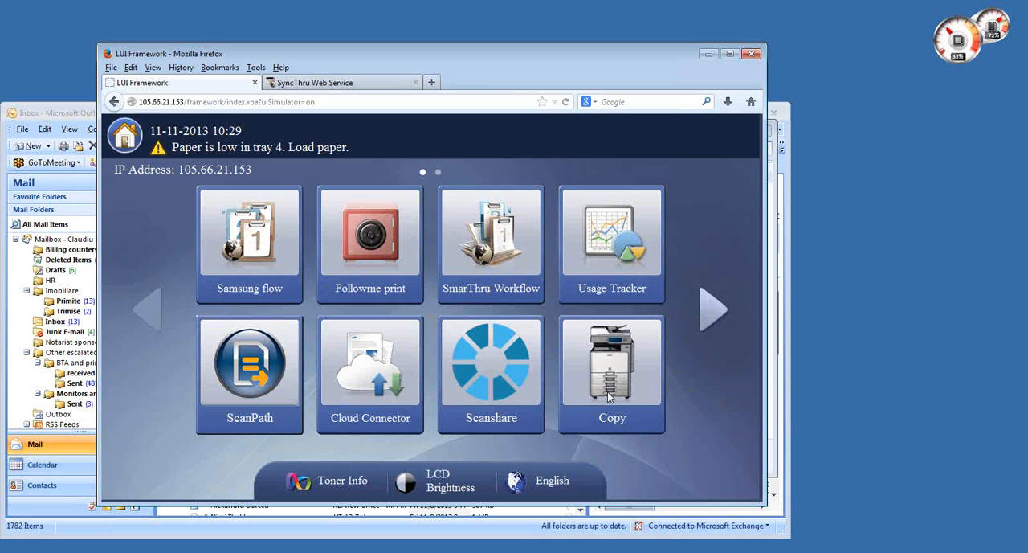
pyautogui.moveTo(656, 418)
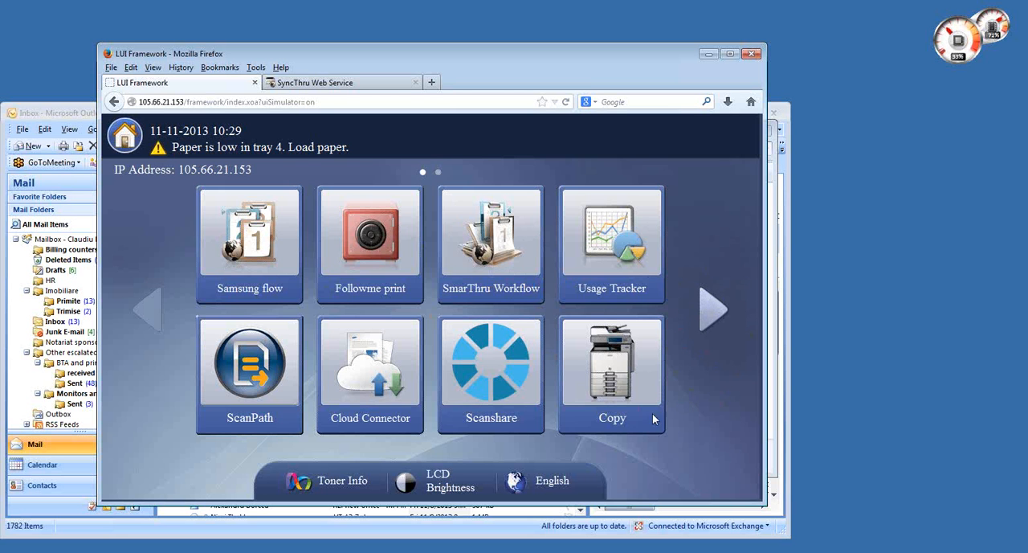
pyautogui.moveTo(421, 238)
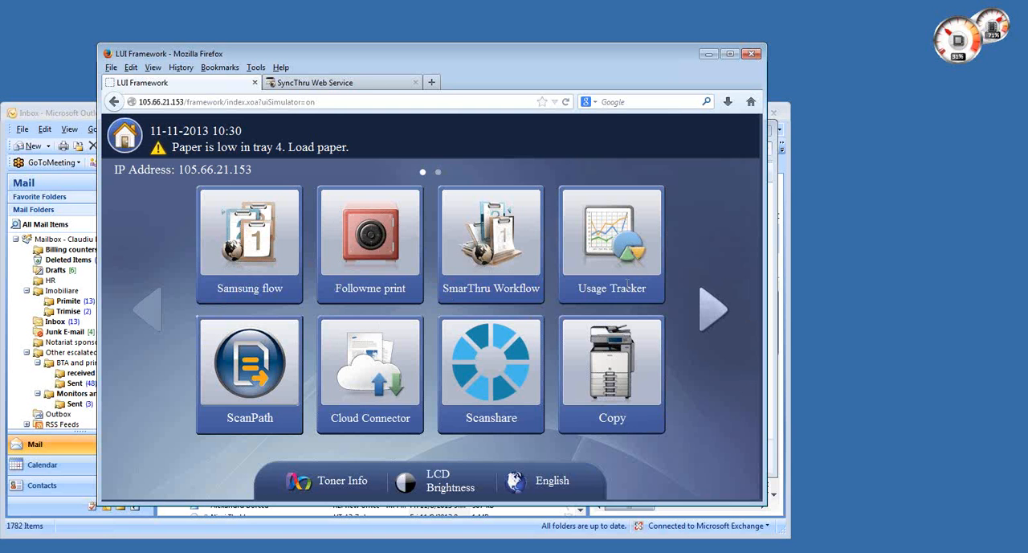
pyautogui.moveTo(298, 251)
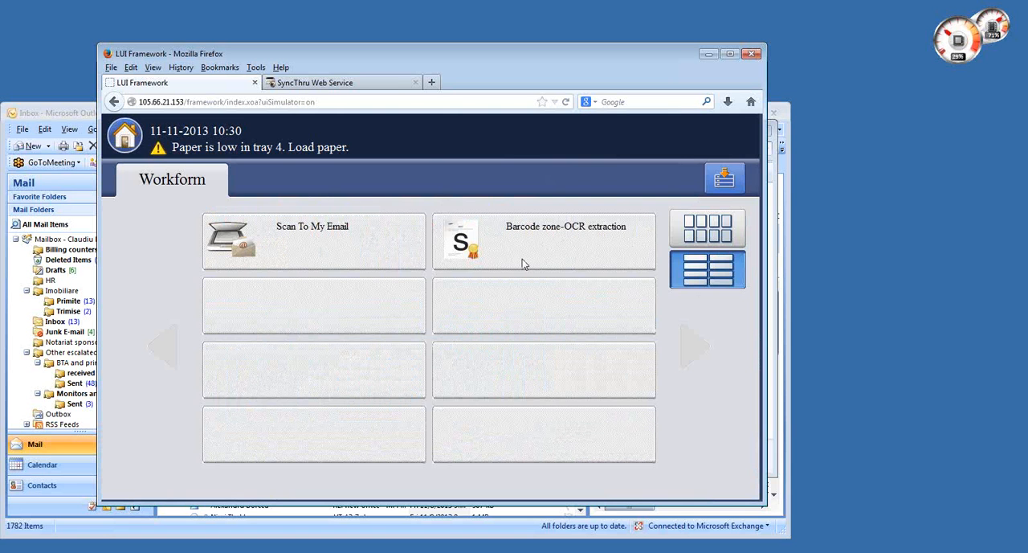
pyautogui.moveTo(562, 246)
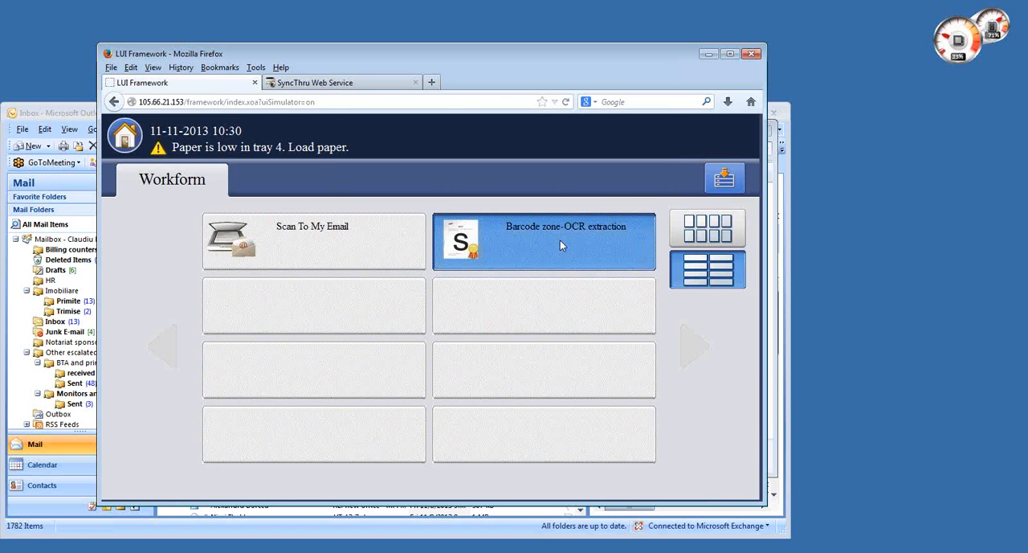
pyautogui.click(543, 241)
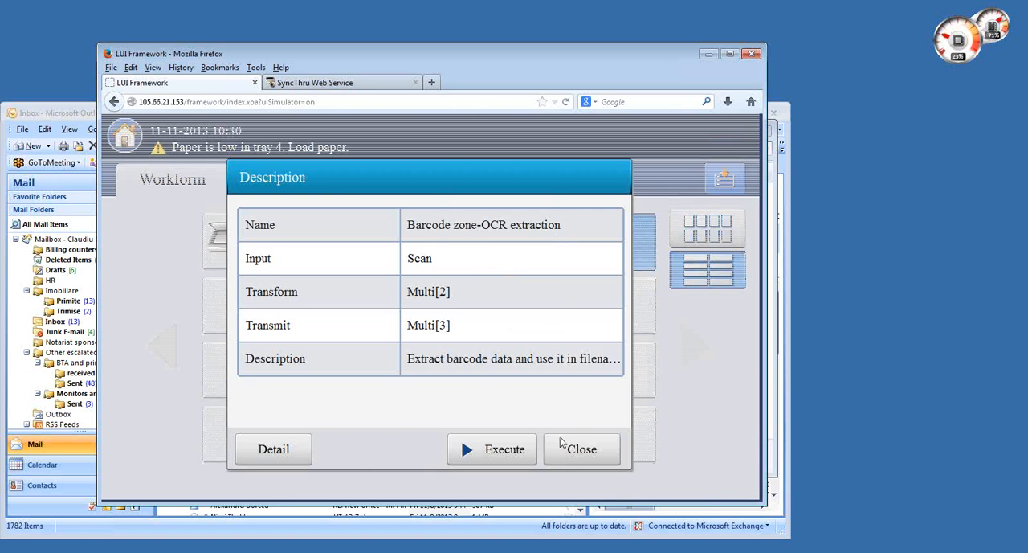
pyautogui.click(582, 448)
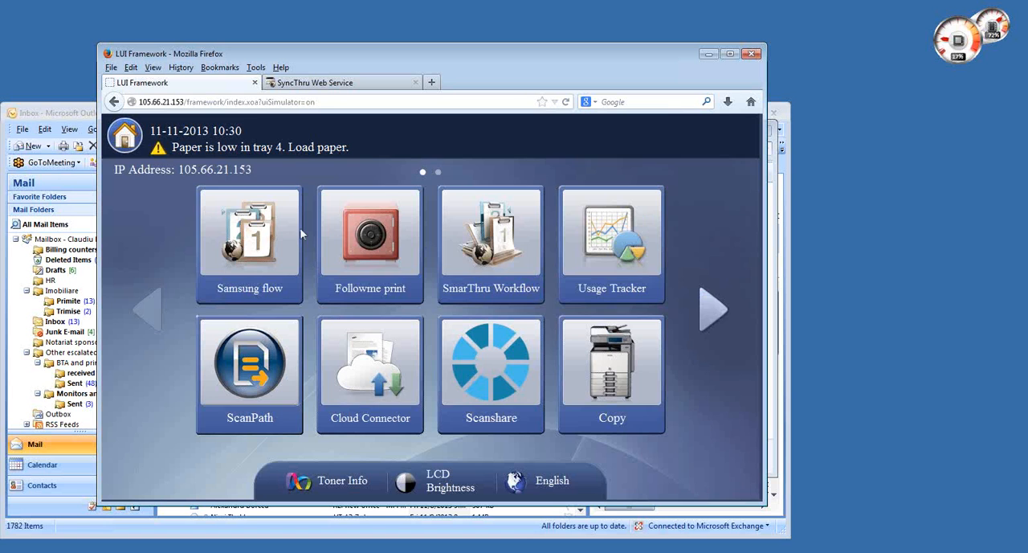
# - Start Scan to Server and preview the scanned Evidence Form page bearing barcode SEC4633266, zoomed in
pyautogui.click(712, 308)
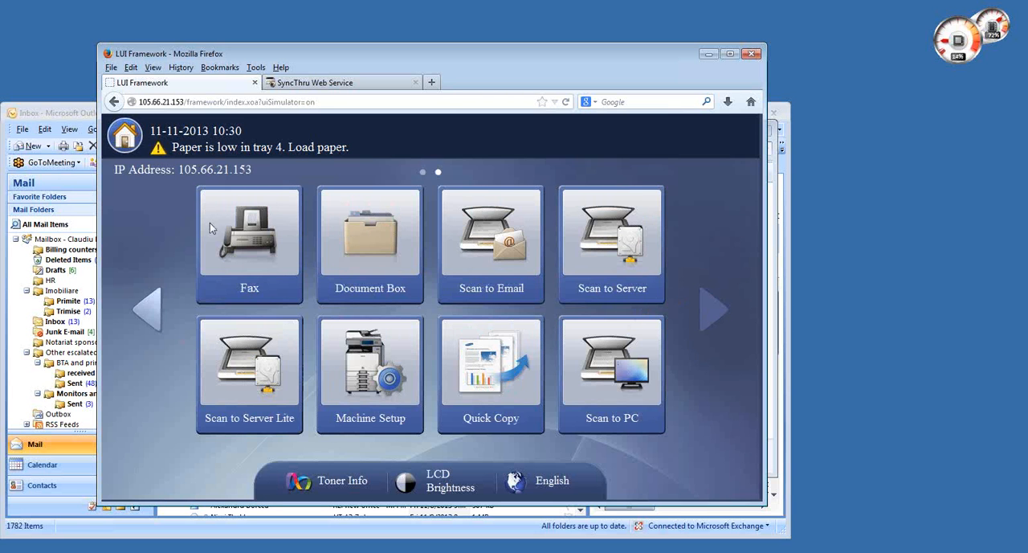
pyautogui.click(610, 233)
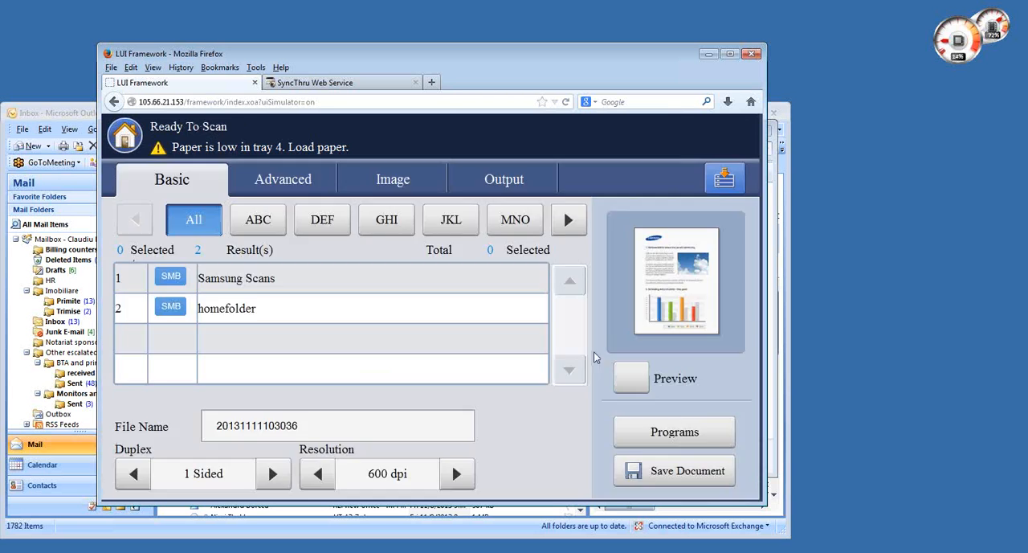
pyautogui.click(674, 377)
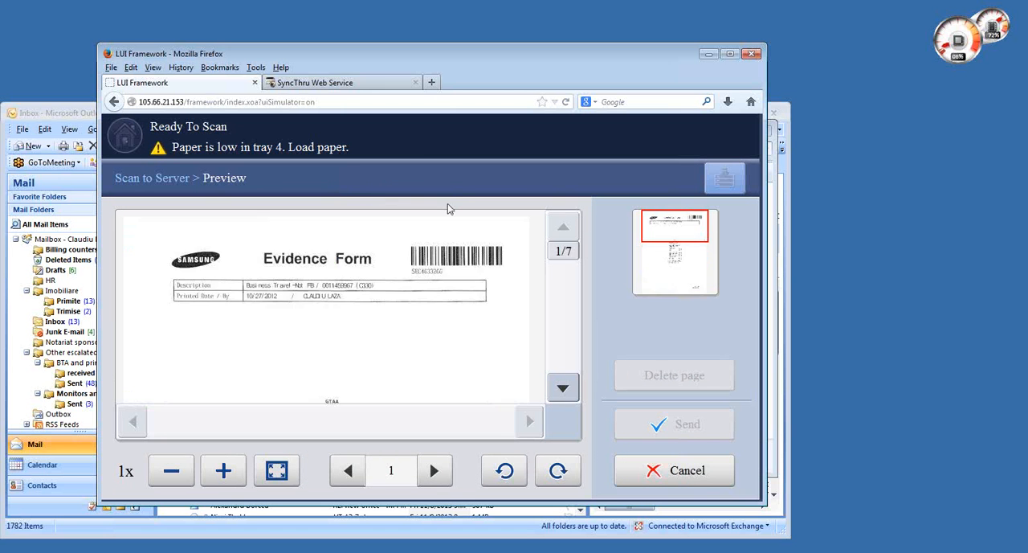
pyautogui.moveTo(373, 247)
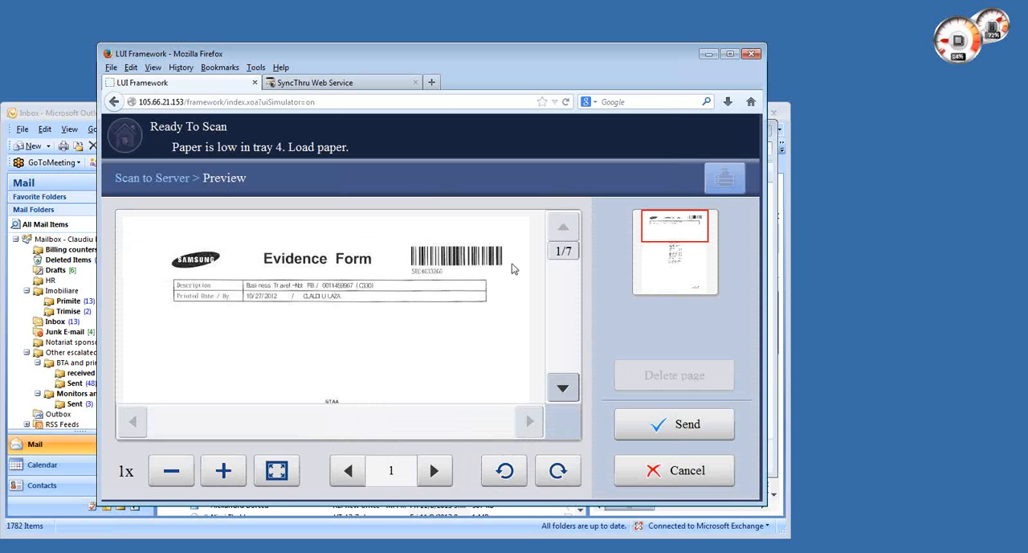
pyautogui.moveTo(427, 276)
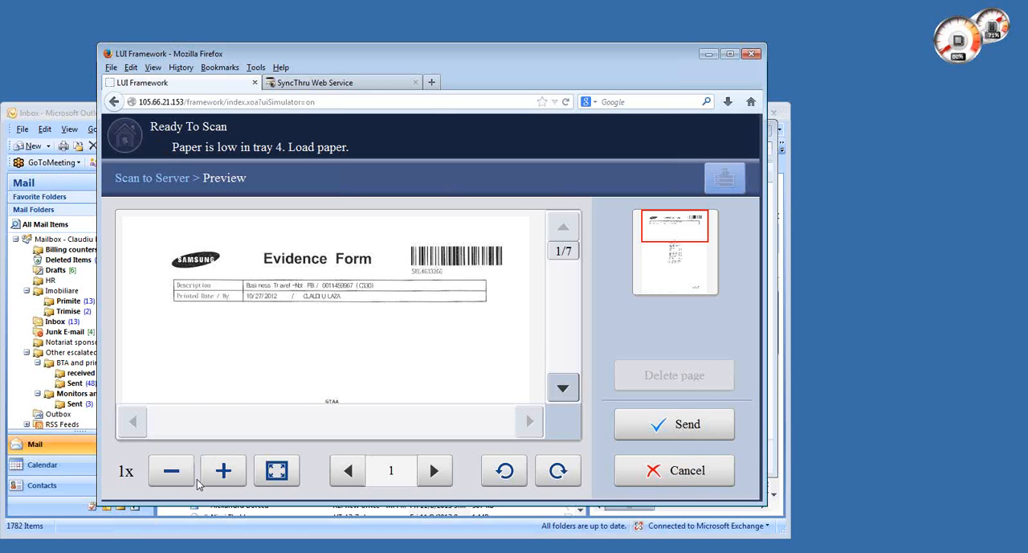
pyautogui.click(221, 469)
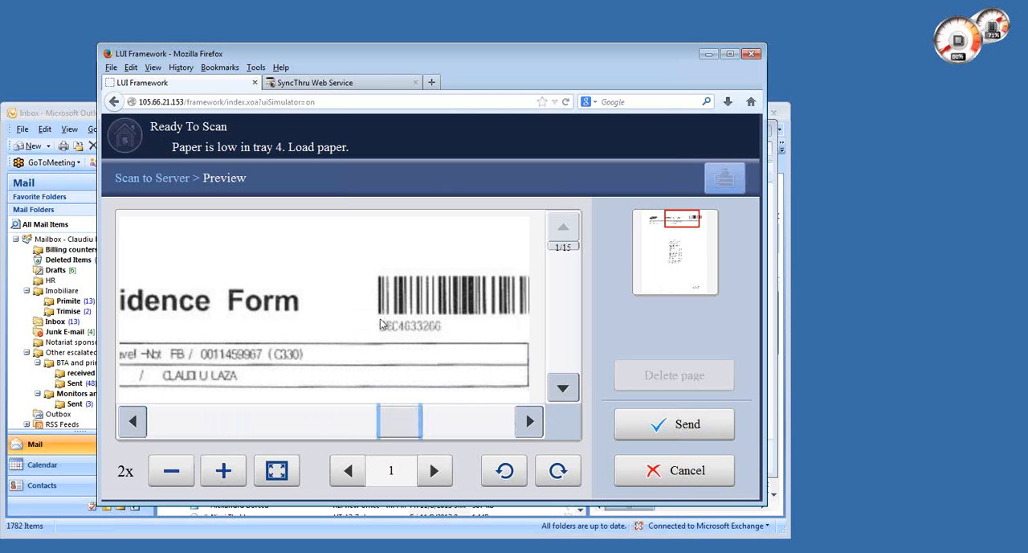
pyautogui.moveTo(408, 334)
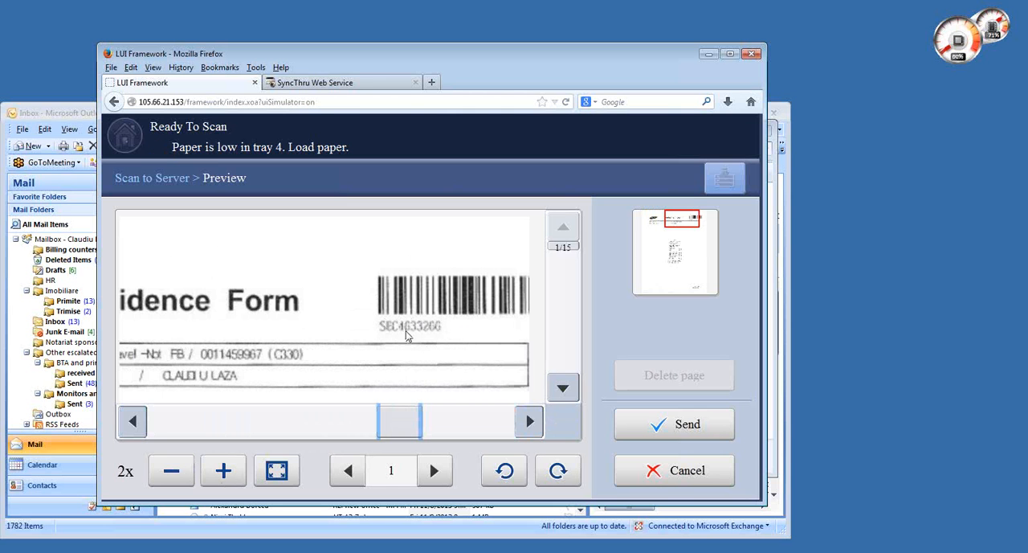
pyautogui.moveTo(430, 347)
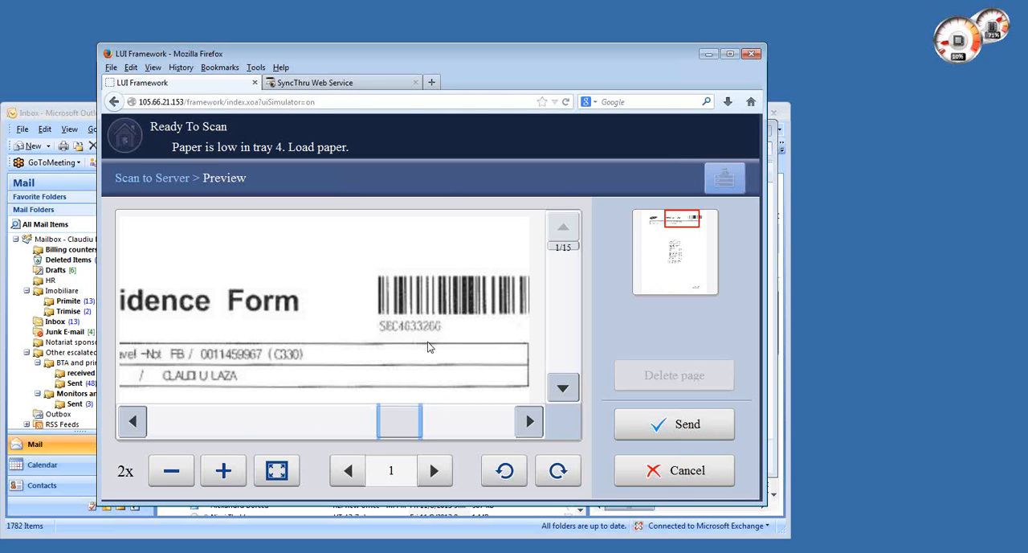
pyautogui.moveTo(469, 331)
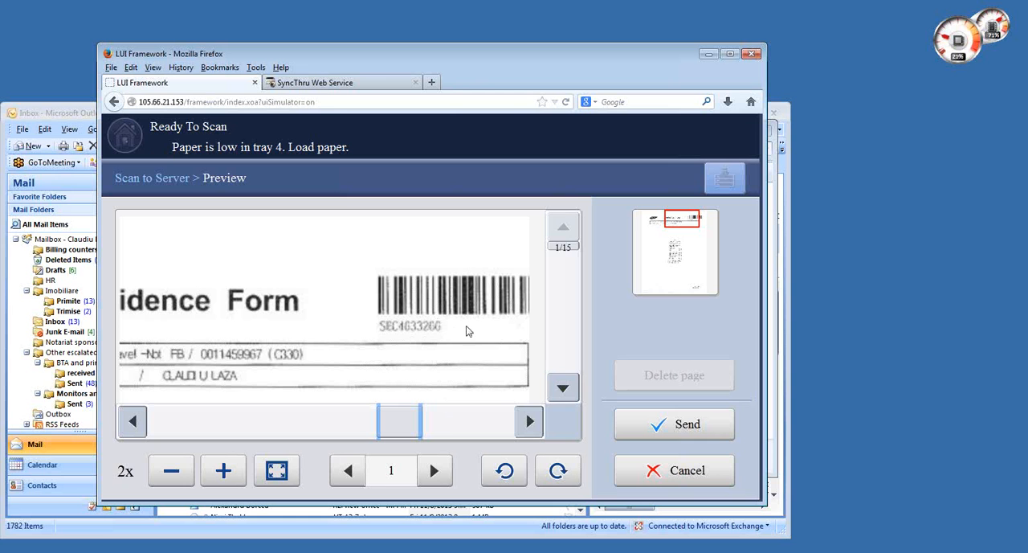
pyautogui.moveTo(425, 324)
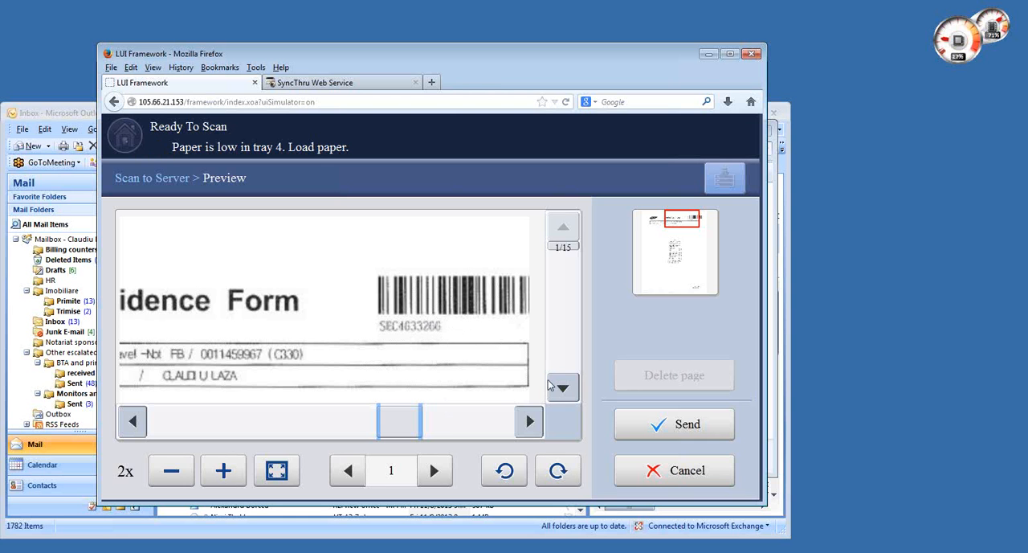
pyautogui.moveTo(460, 299)
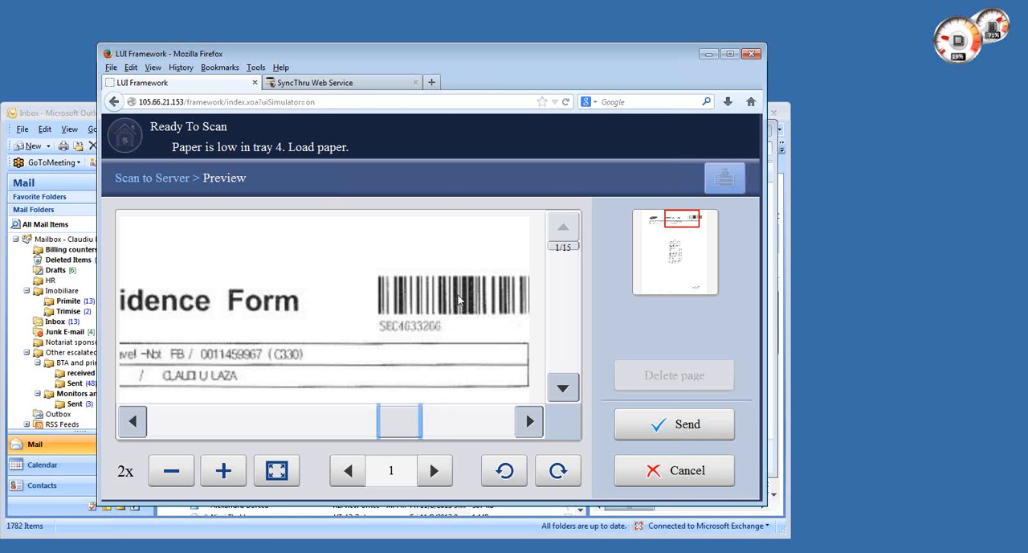
pyautogui.moveTo(476, 320)
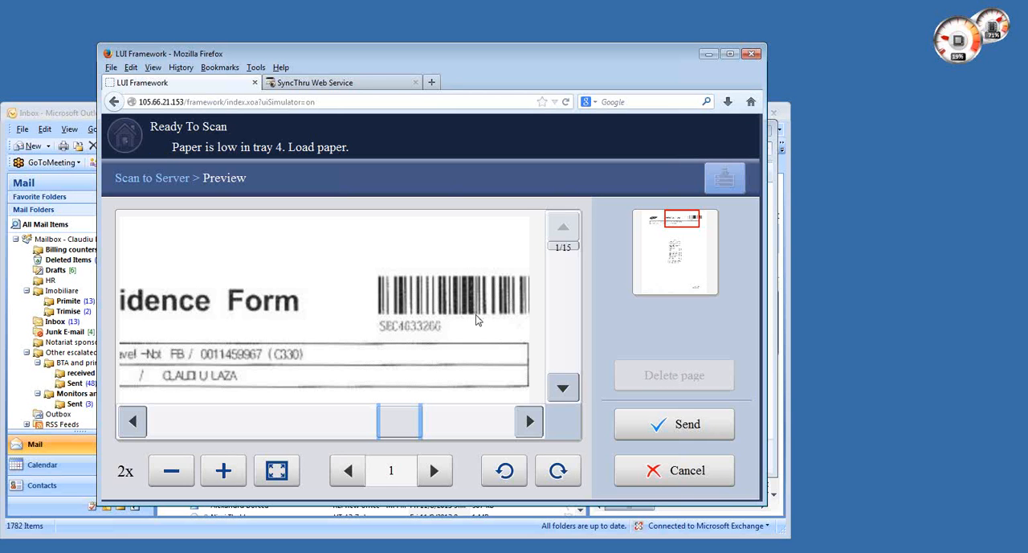
pyautogui.moveTo(416, 326)
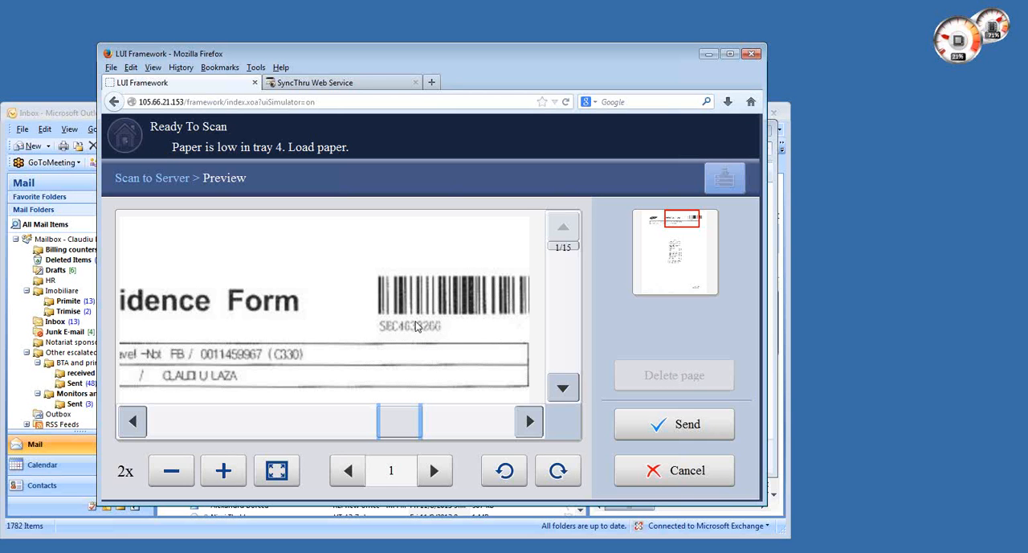
pyautogui.moveTo(462, 331)
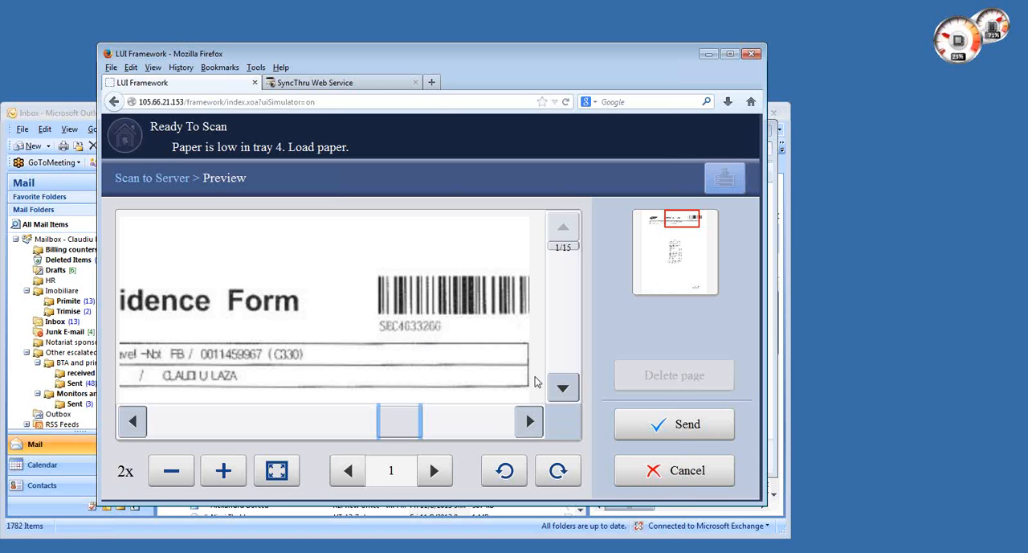
pyautogui.moveTo(641, 456)
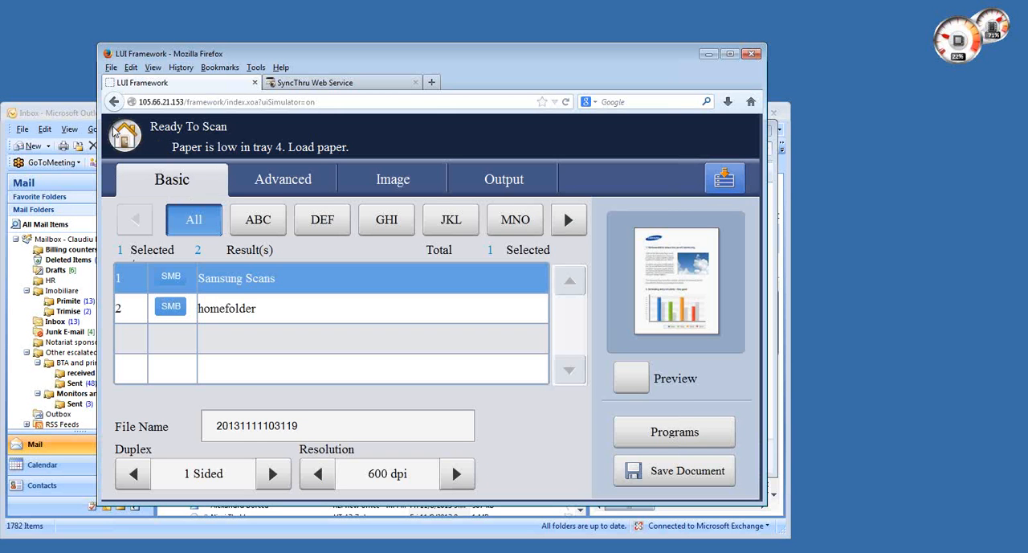
pyautogui.moveTo(321, 178)
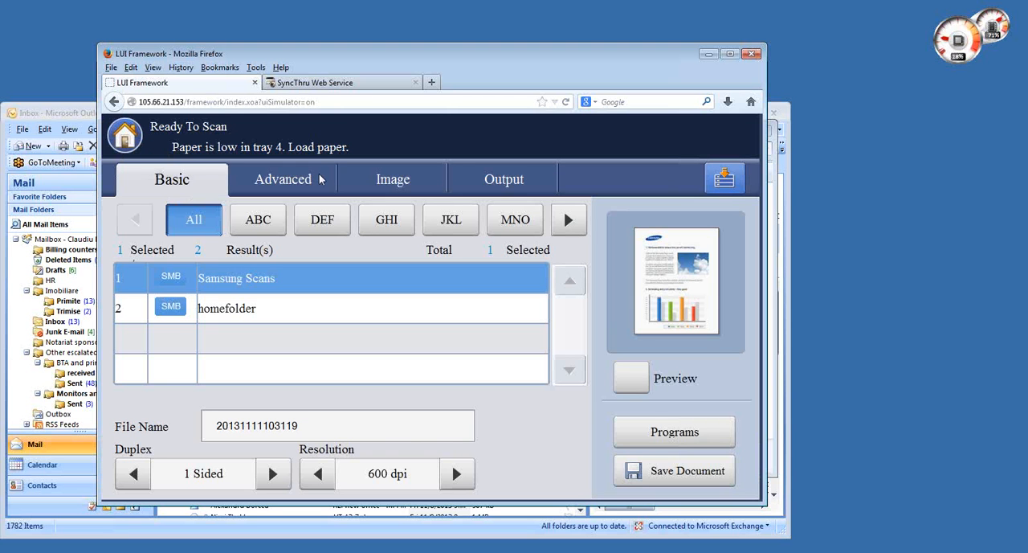
pyautogui.moveTo(304, 102)
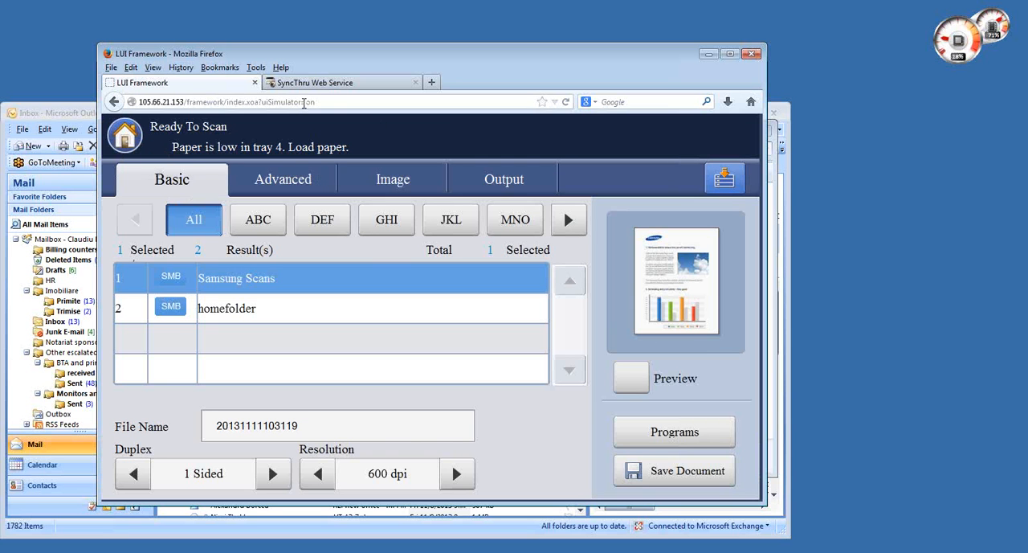
# - Leave the scan preview and return to the Workform list screen
pyautogui.click(125, 135)
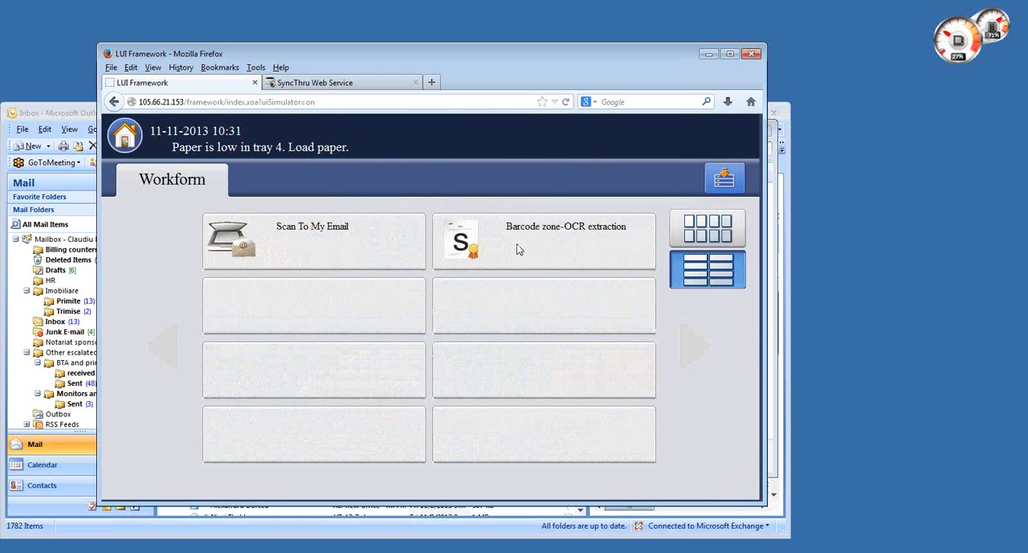
# - Show the Barcode zone-OCR extraction workform's Description dialog
pyautogui.click(543, 241)
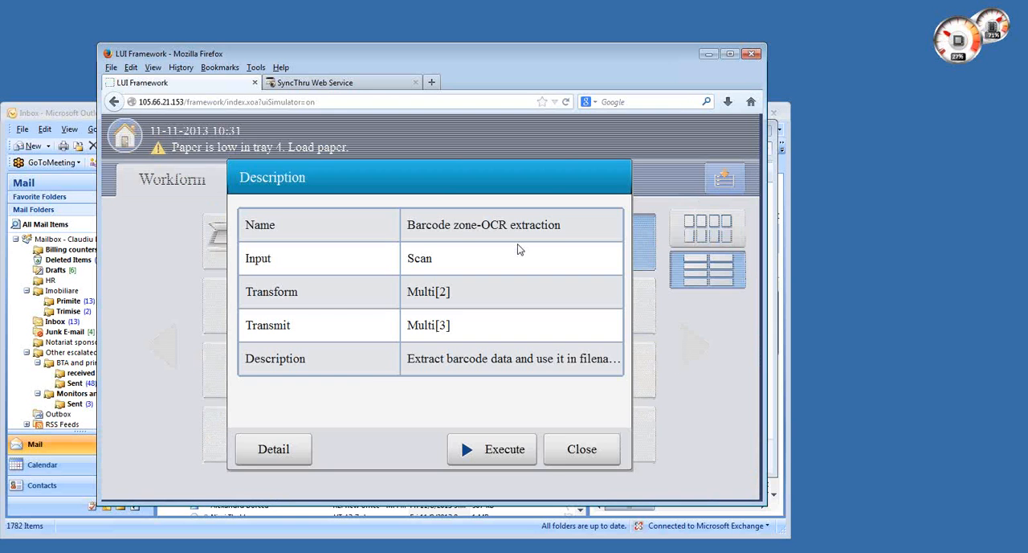
pyautogui.moveTo(328, 416)
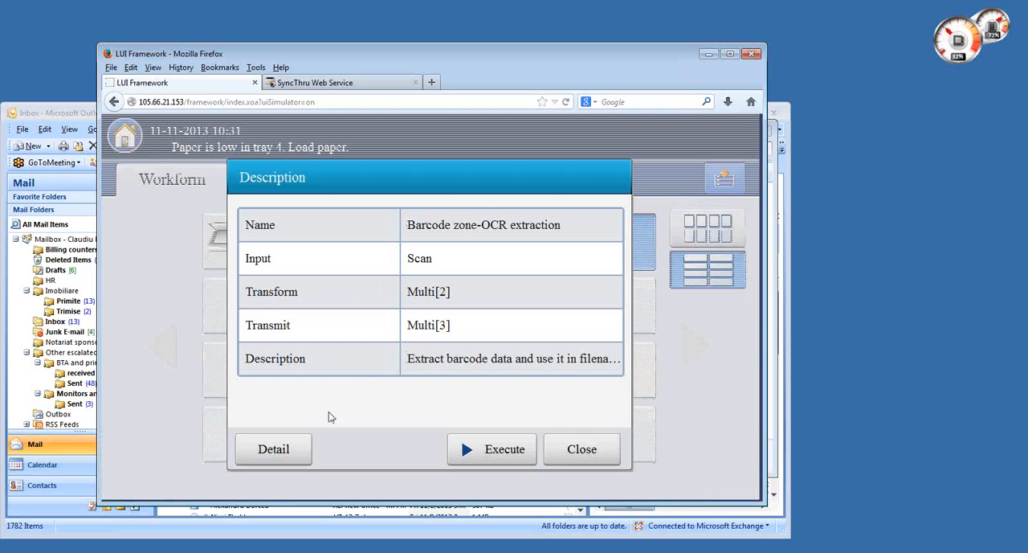
pyautogui.moveTo(373, 349)
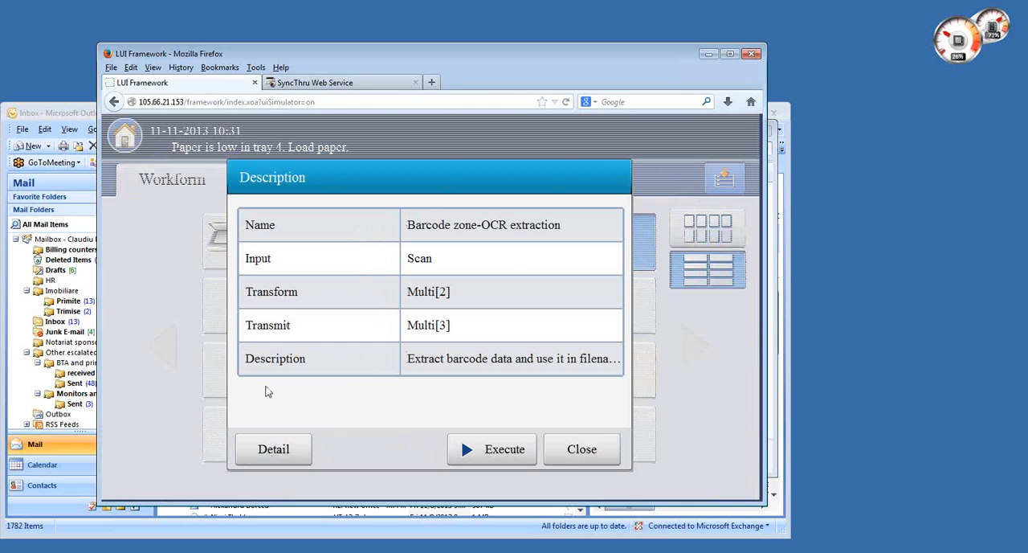
pyautogui.moveTo(489, 427)
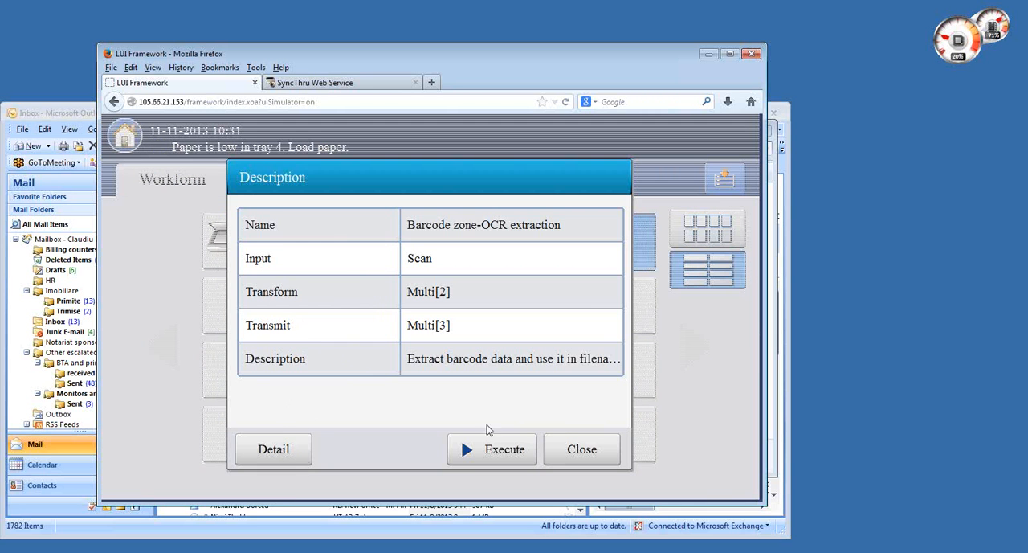
# - Execute Barcode zone-OCR extraction on one scanned page, answering No to another page
pyautogui.click(492, 450)
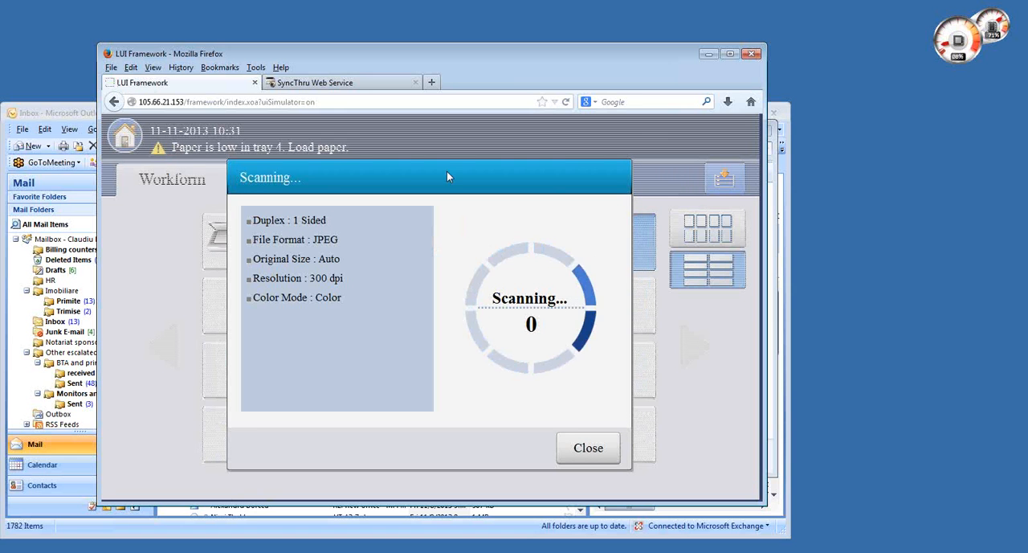
pyautogui.moveTo(493, 272)
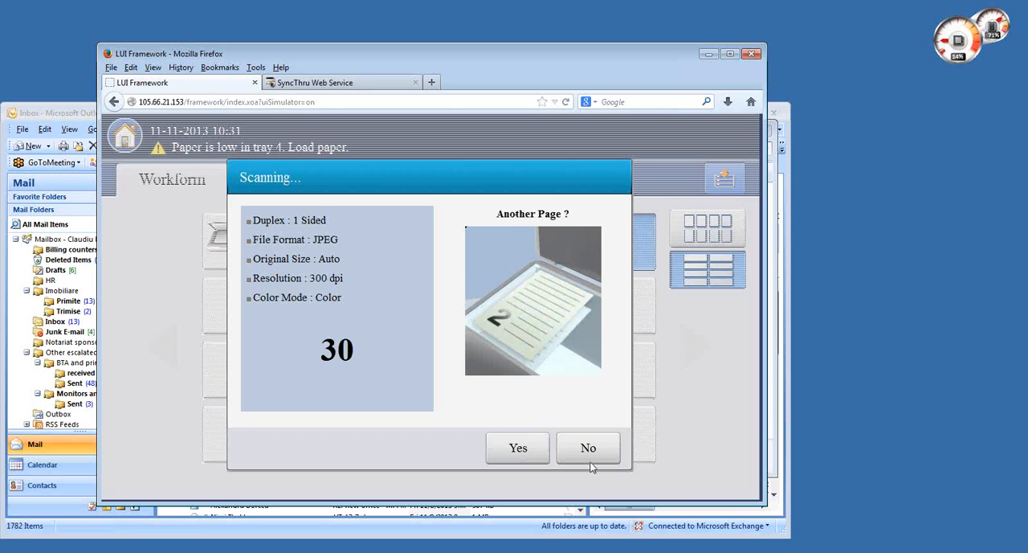
pyautogui.click(588, 446)
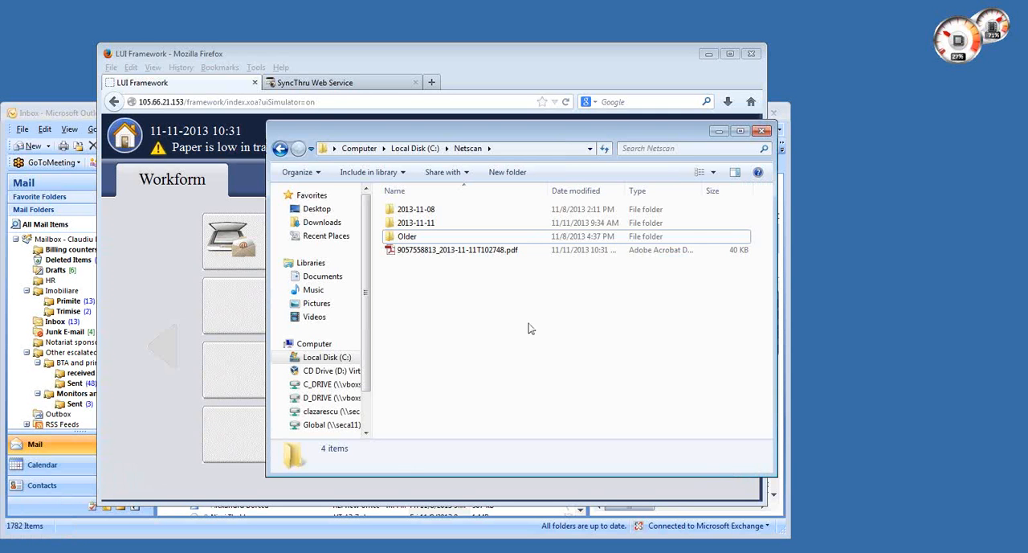
pyautogui.moveTo(498, 276)
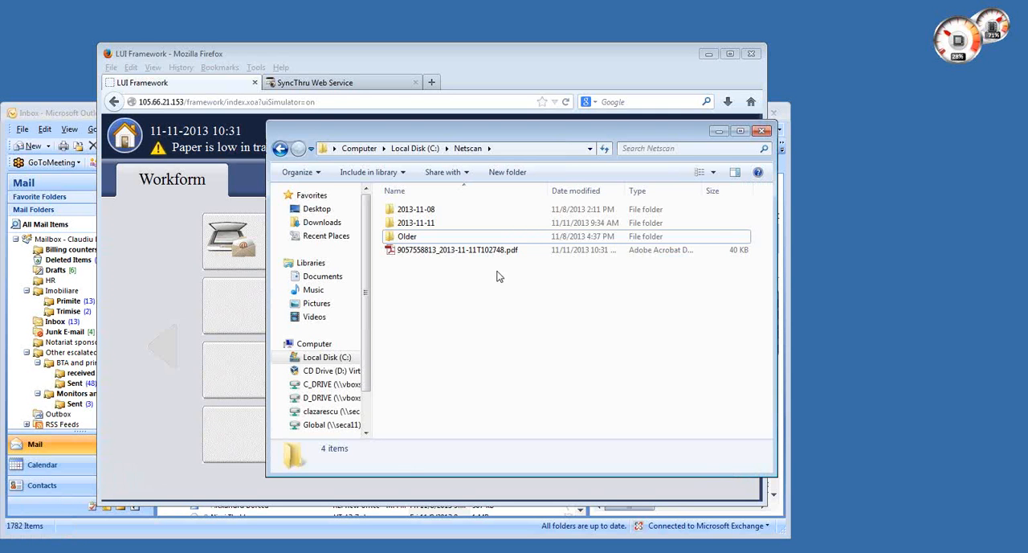
pyautogui.moveTo(458, 250)
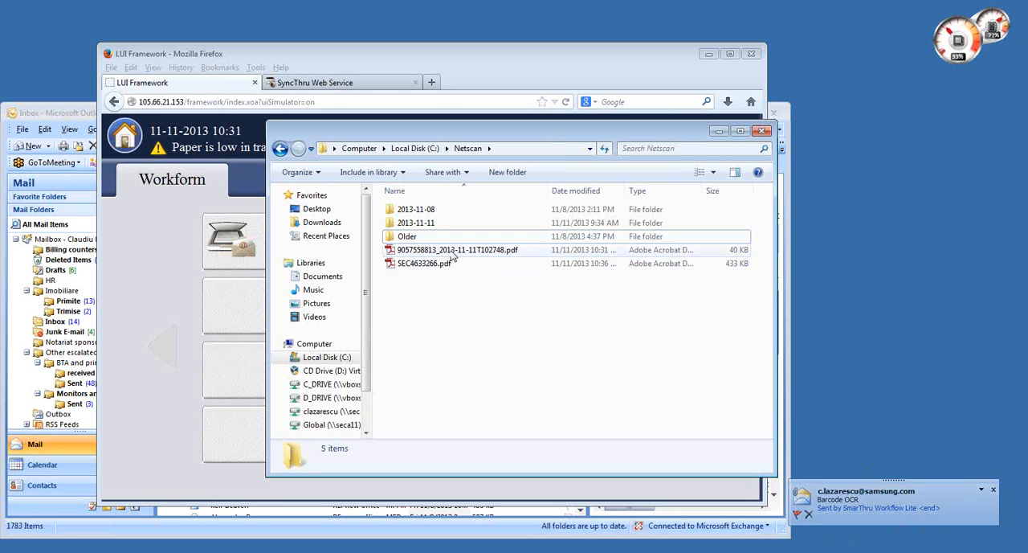
pyautogui.moveTo(470, 255)
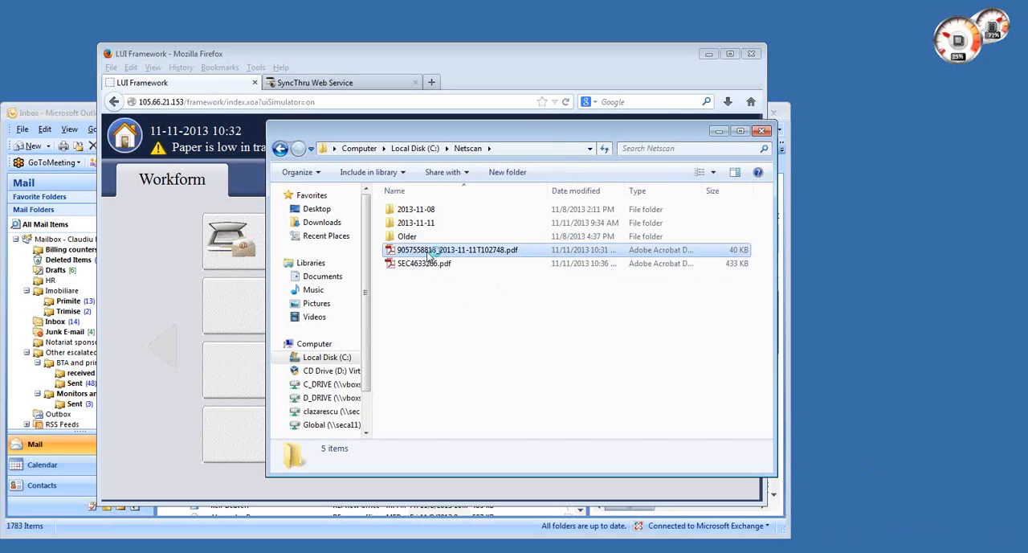
# - Compare the older timestamp-named PDF with the new SEC4633266.pdf in Netscan
pyautogui.click(457, 249)
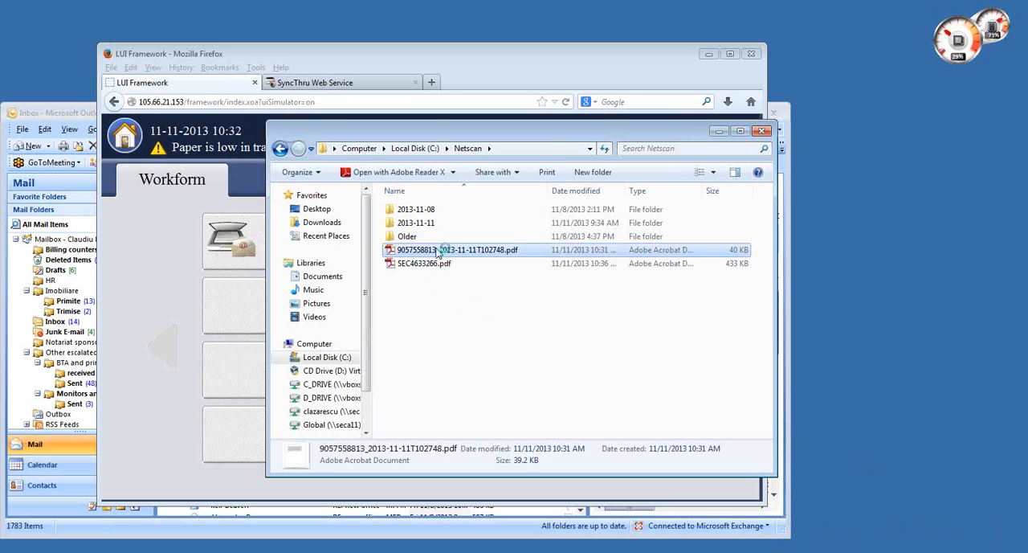
pyautogui.moveTo(408, 258)
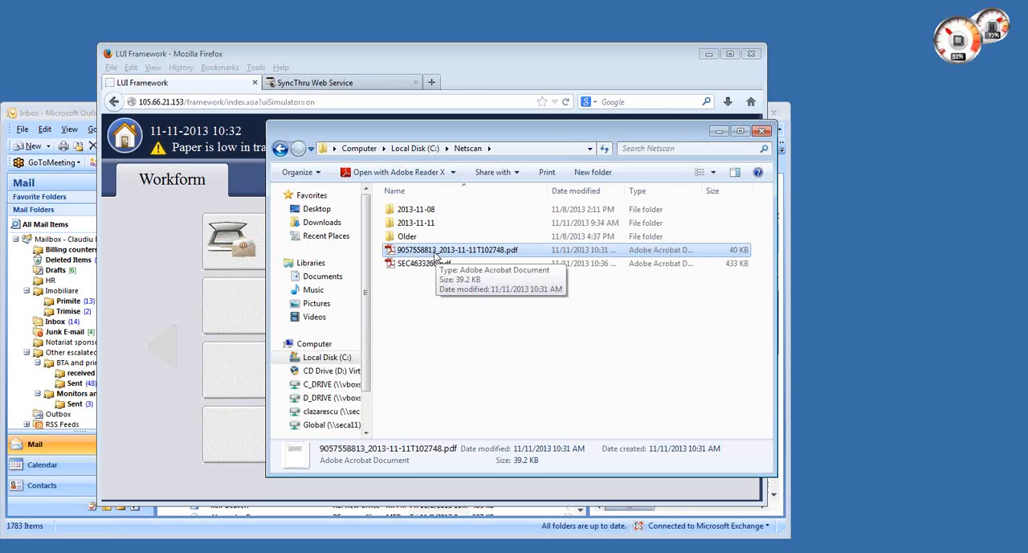
pyautogui.moveTo(452, 260)
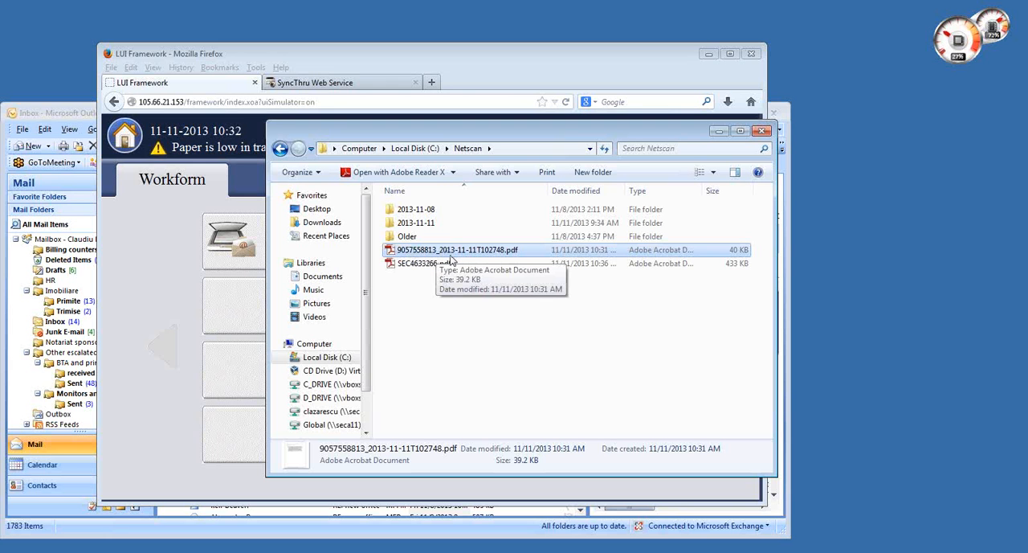
pyautogui.moveTo(479, 254)
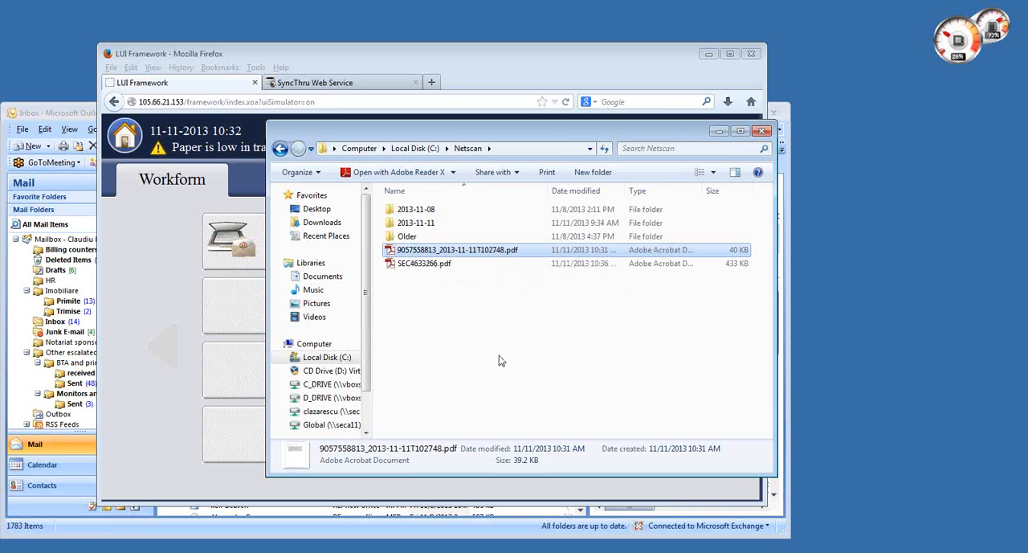
pyautogui.moveTo(576, 248)
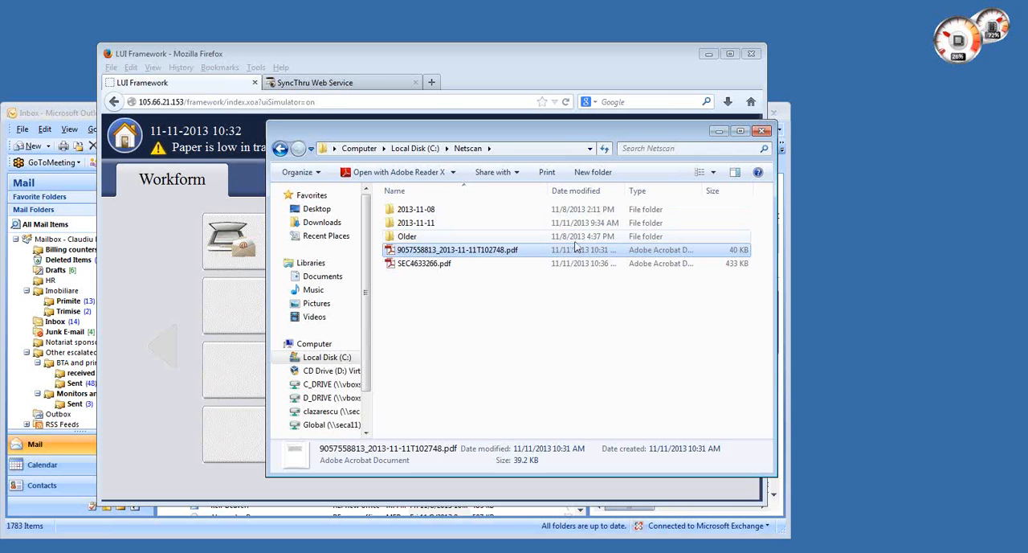
pyautogui.moveTo(614, 345)
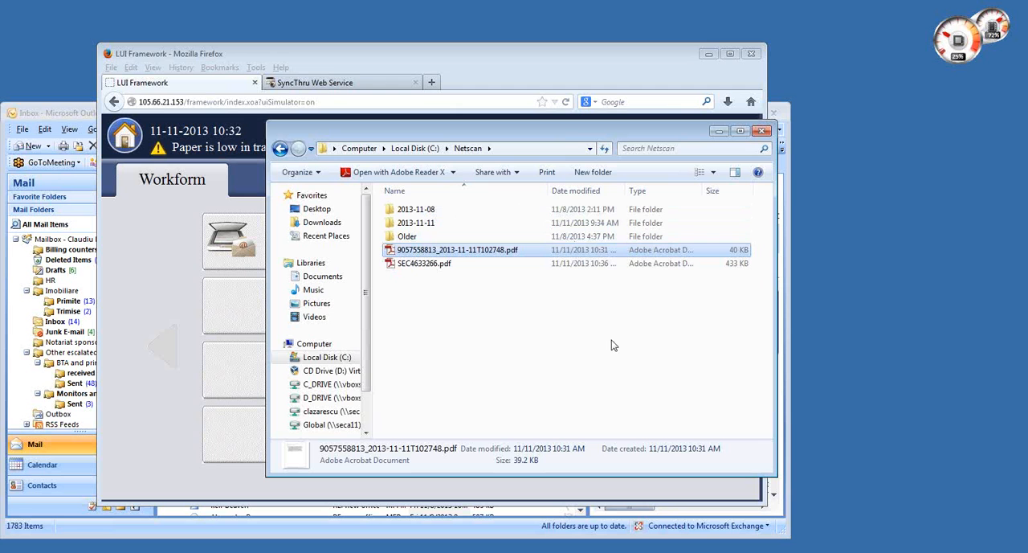
pyautogui.moveTo(562, 257)
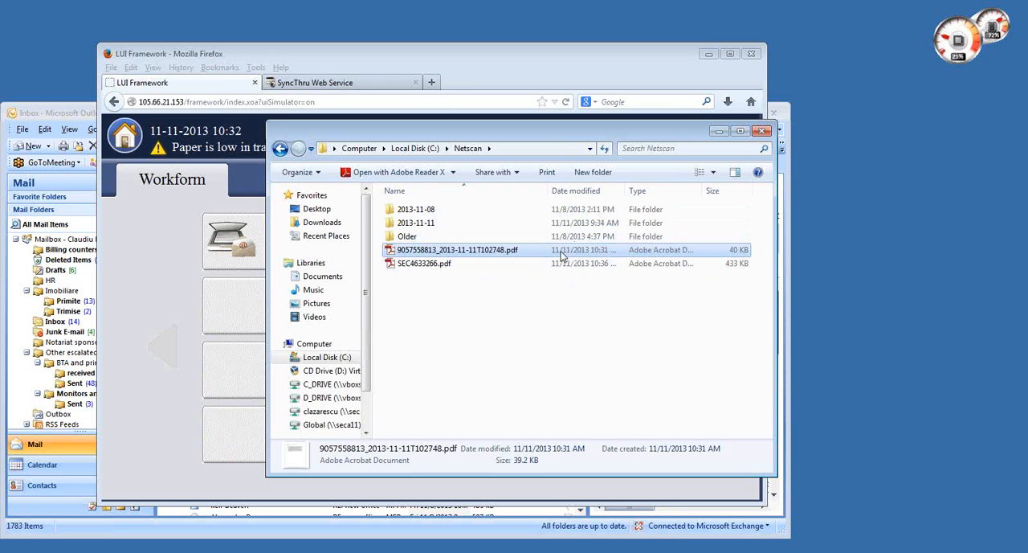
pyautogui.moveTo(710, 256)
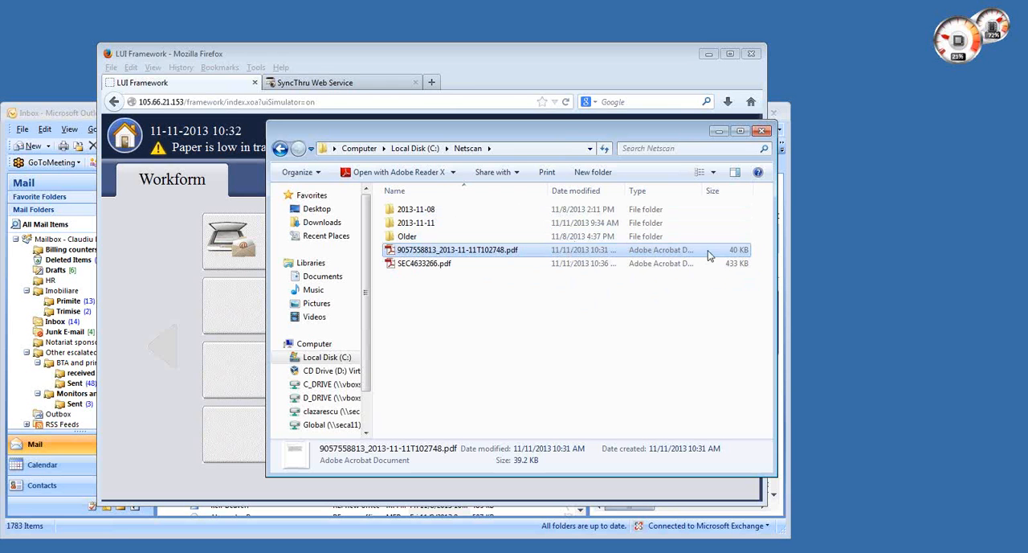
pyautogui.moveTo(559, 244)
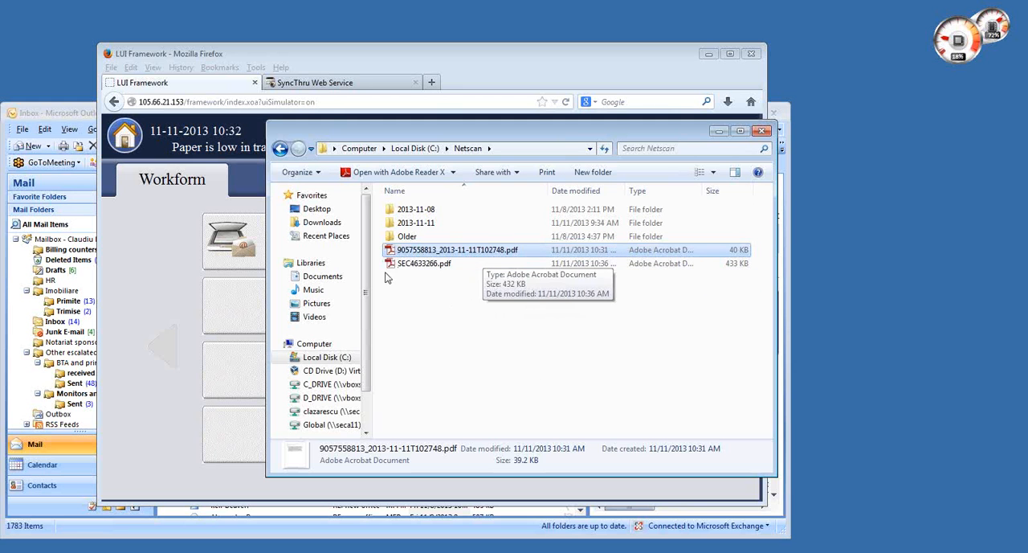
pyautogui.click(424, 264)
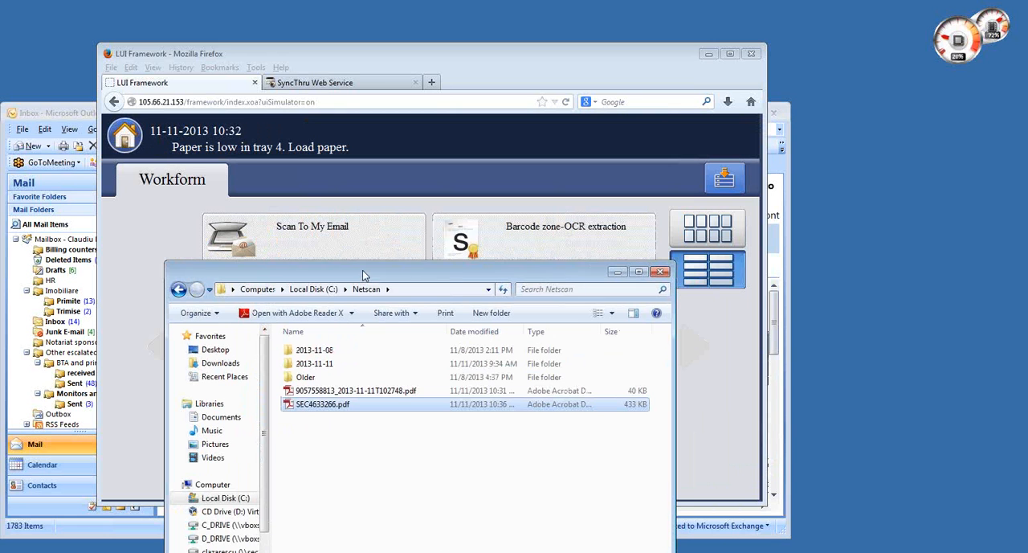
pyautogui.moveTo(490, 249)
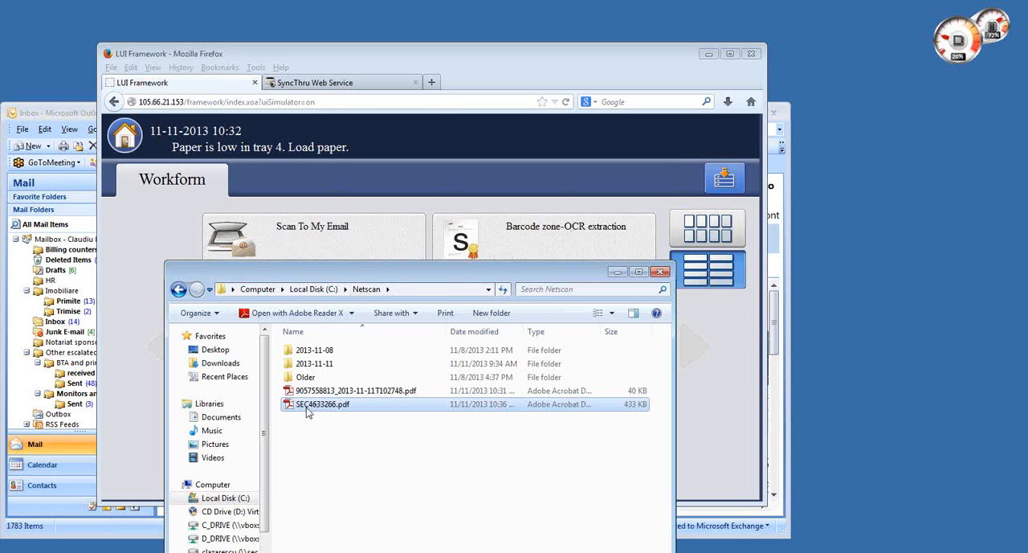
pyautogui.moveTo(360, 238)
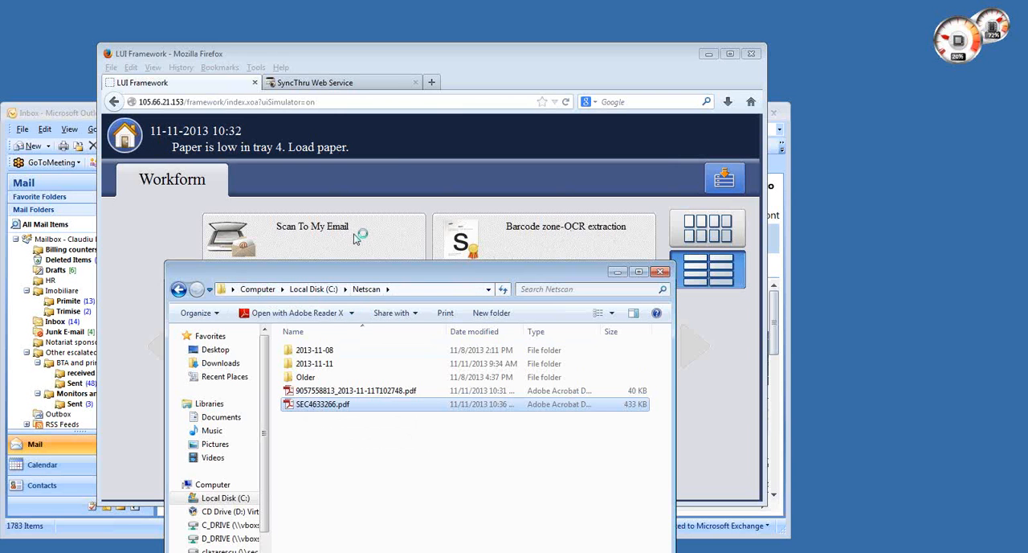
# - Bring the LUI Framework panel back to front over the Explorer window
pyautogui.doubleClick(324, 405)
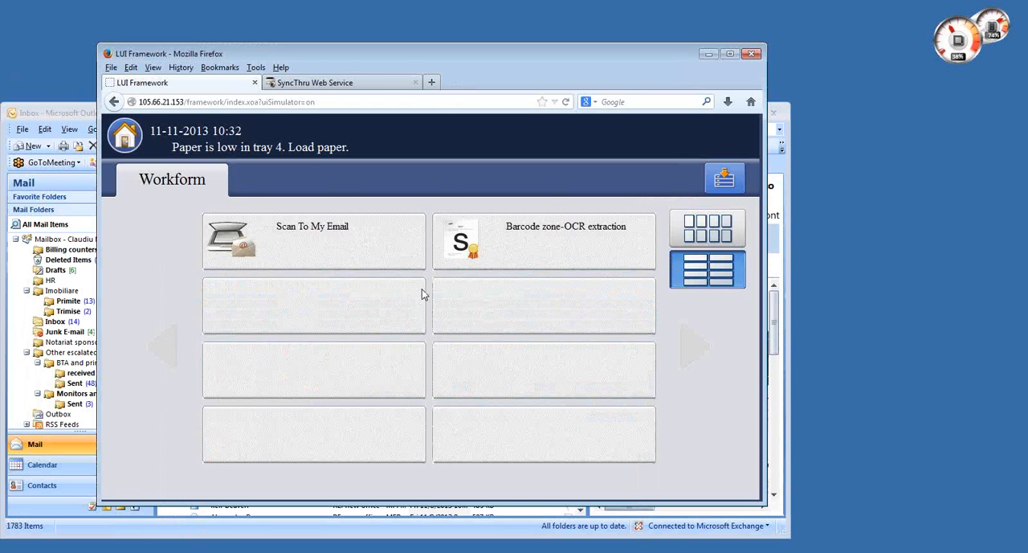
pyautogui.moveTo(384, 233)
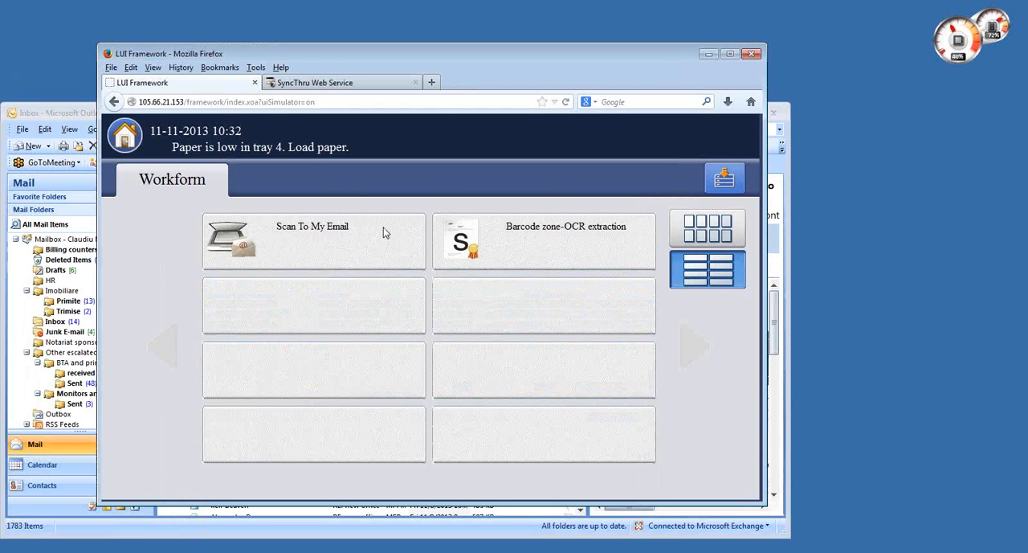